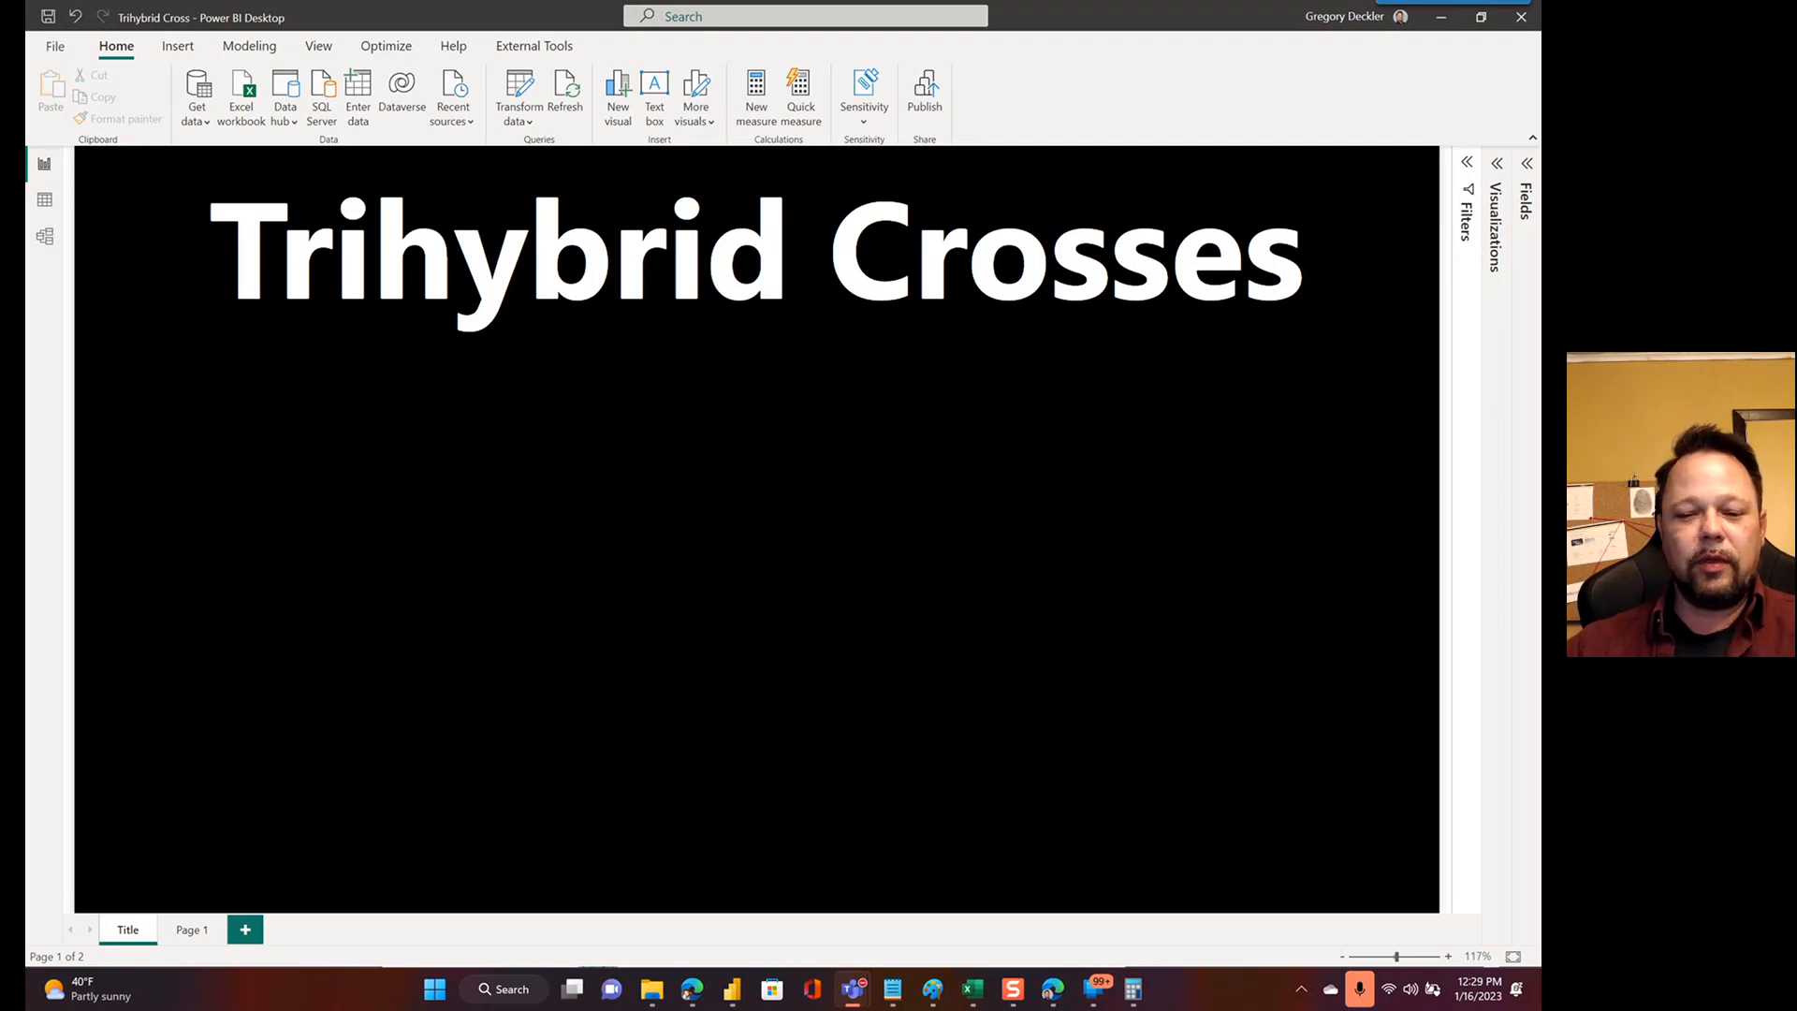
mouse_move(81, 905)
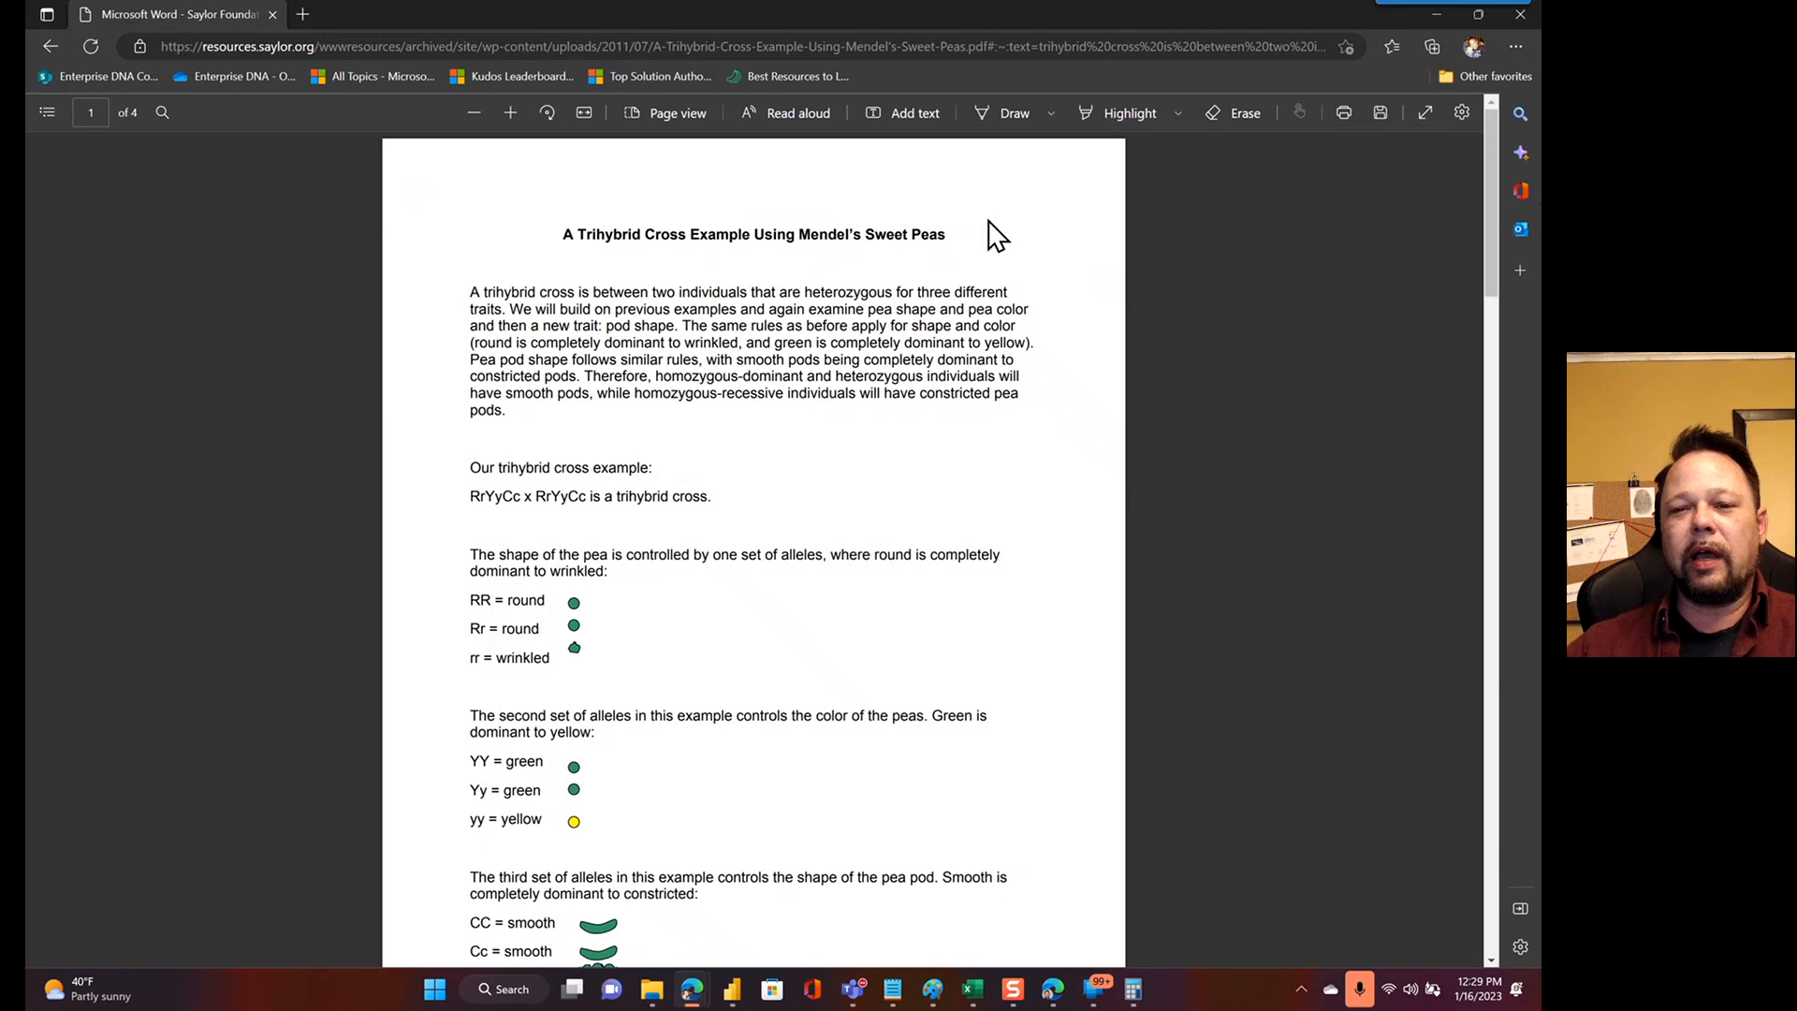
mouse_move(923, 282)
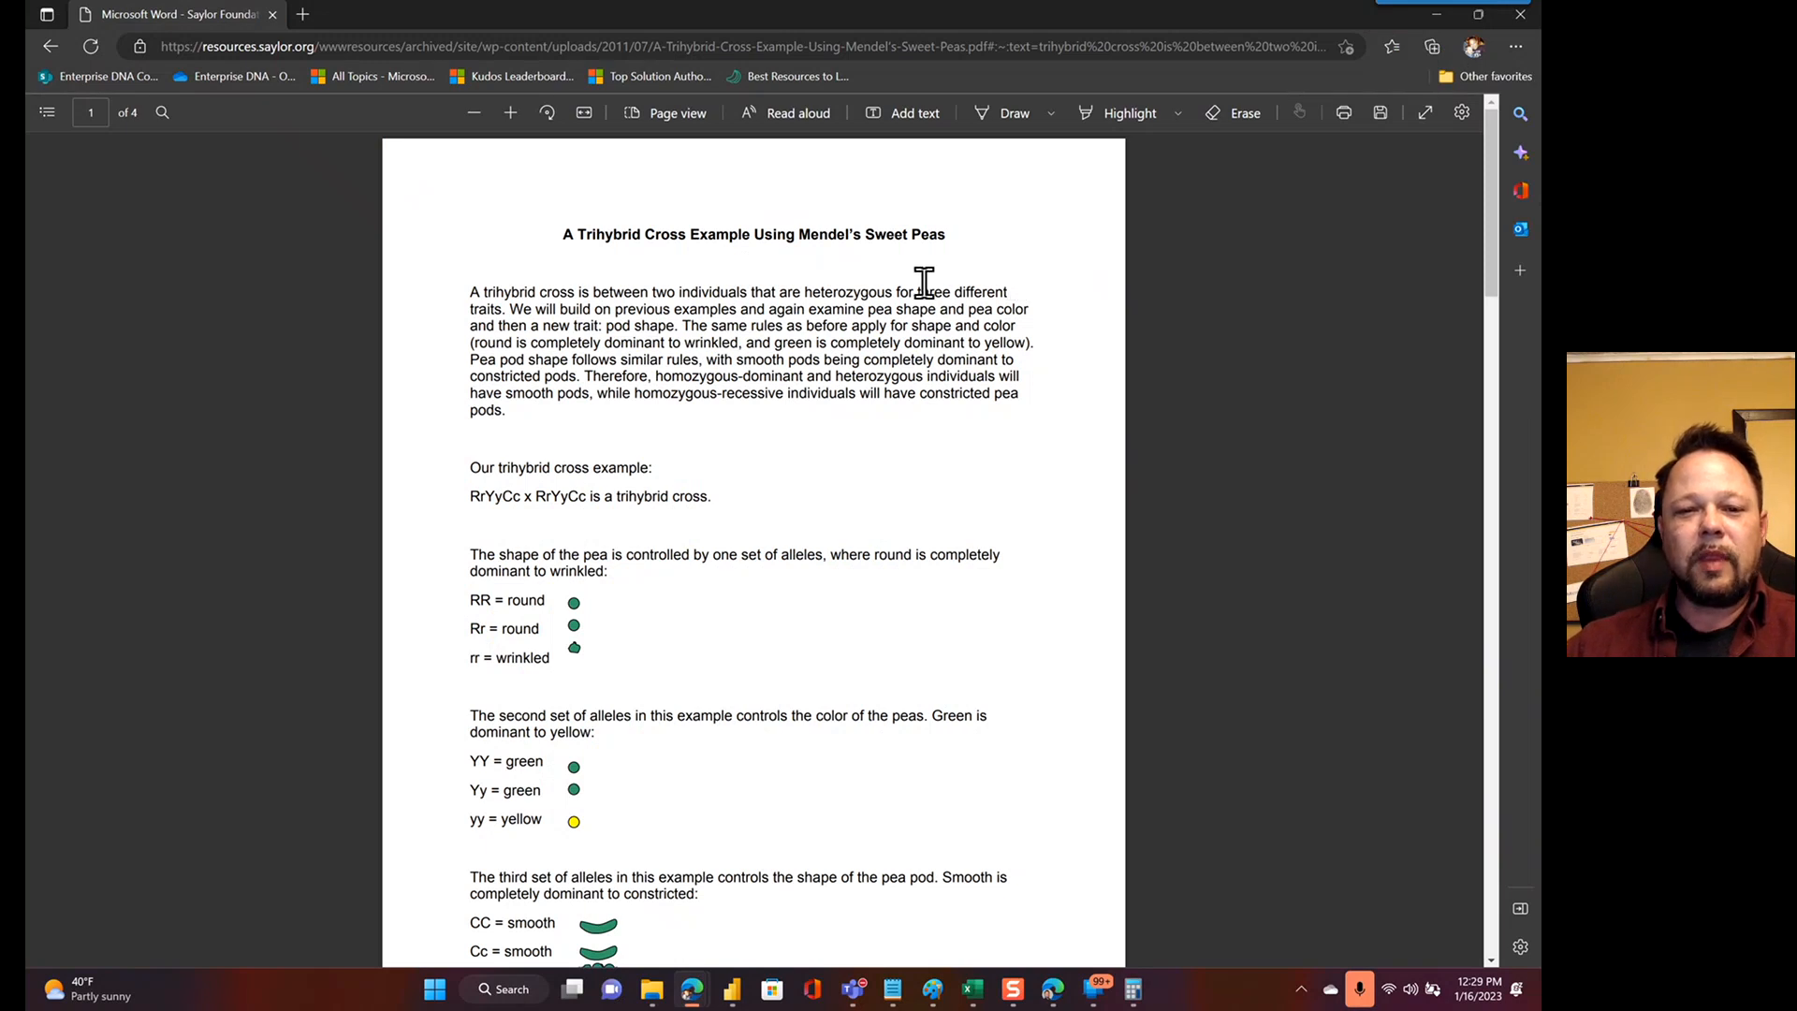
mouse_move(464, 501)
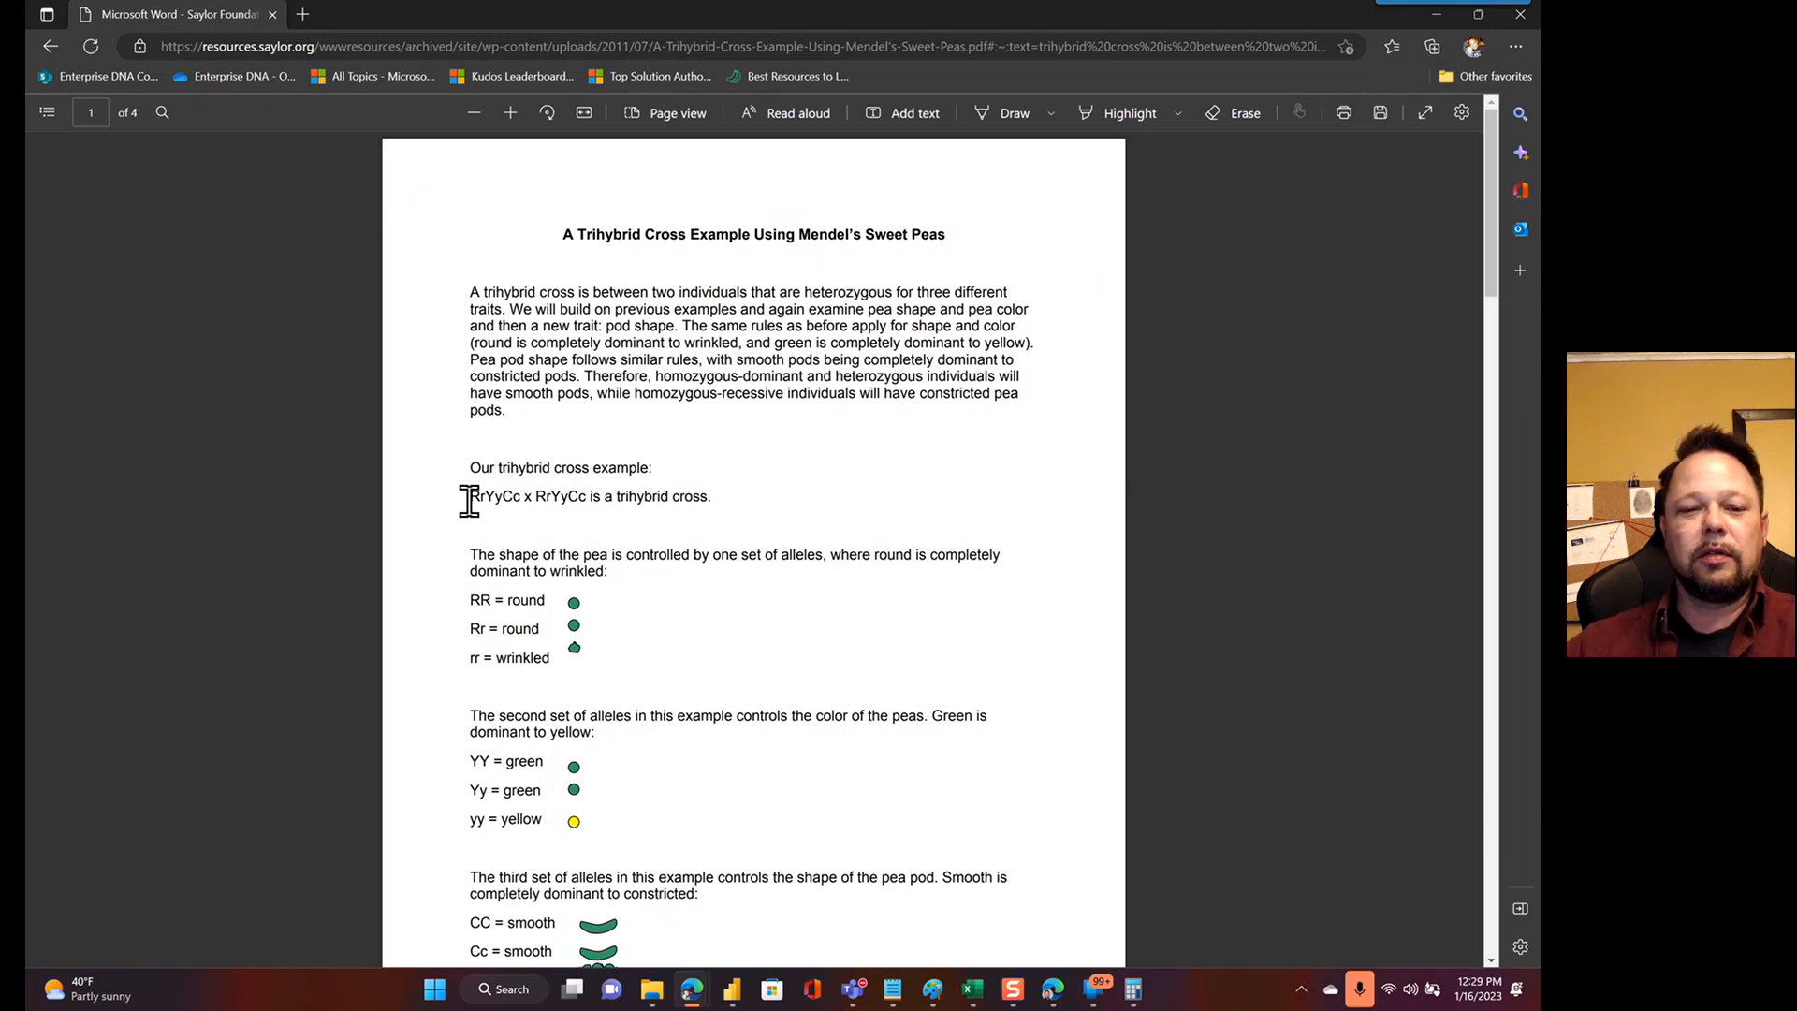
Scroll the Saylor PDF from the RrYyCc parent genotype past the allele rules to the gametes table
double_click(494, 495)
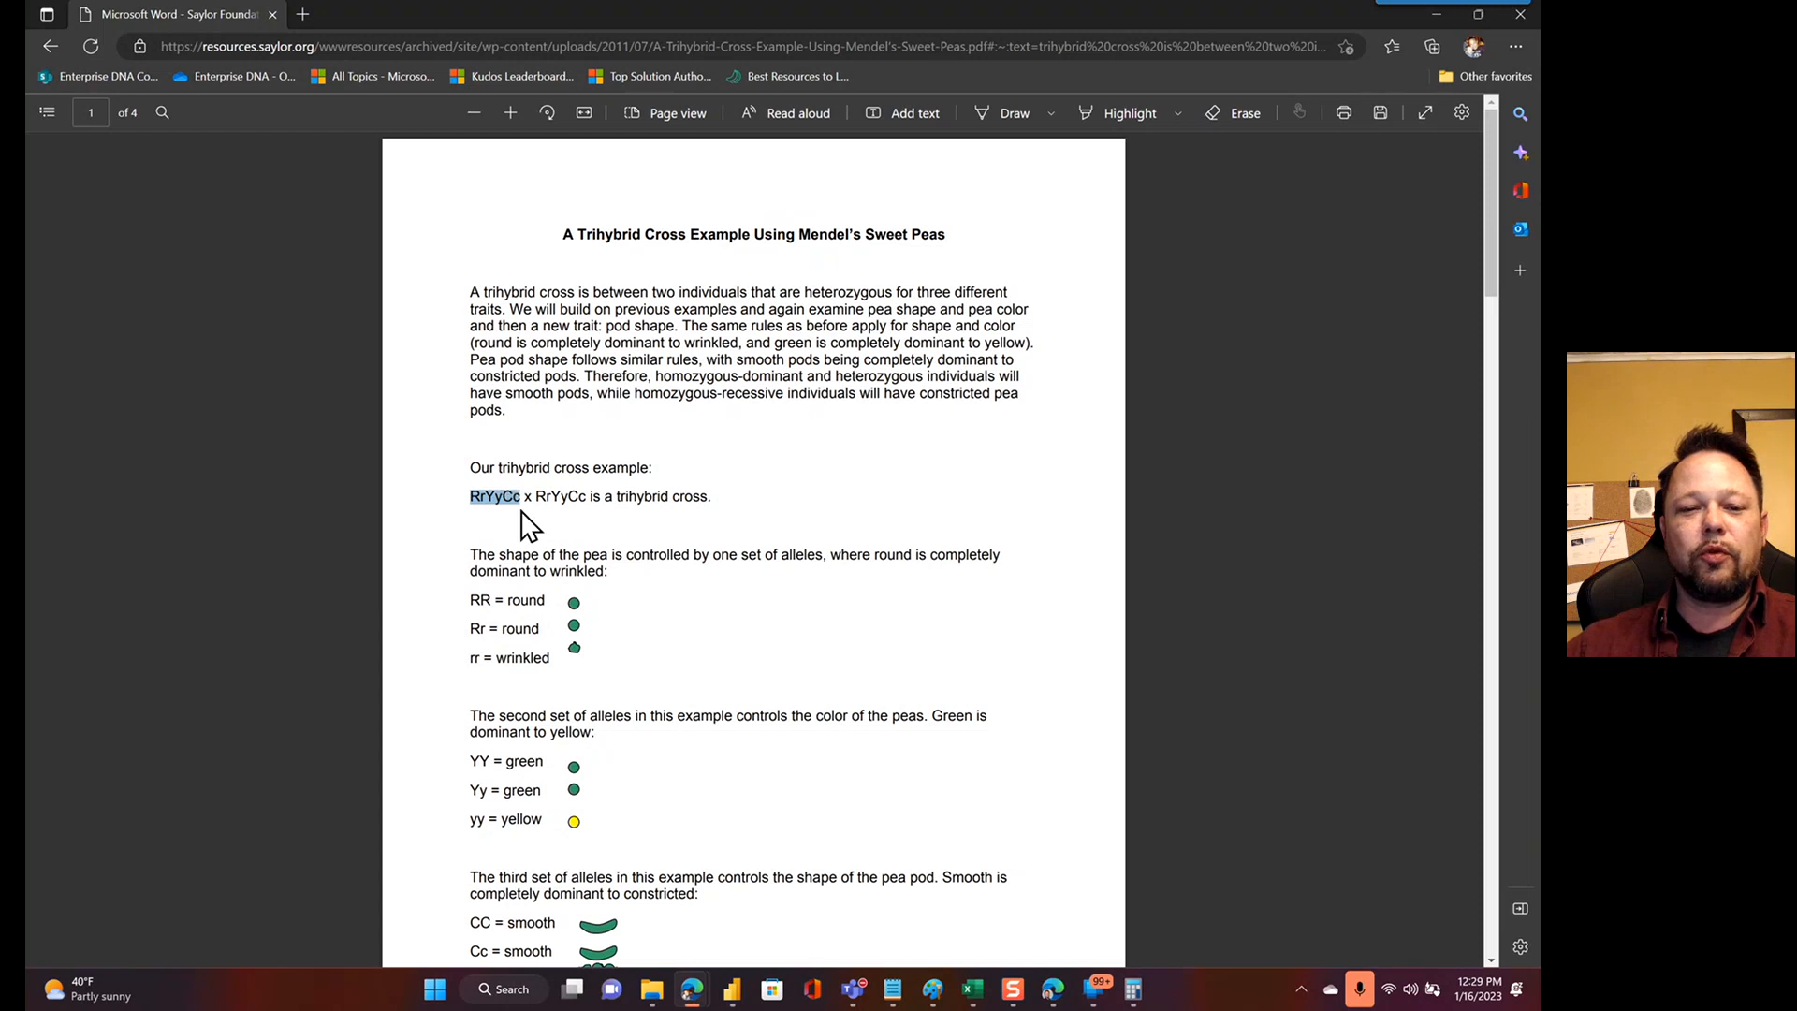
left_click(494, 496)
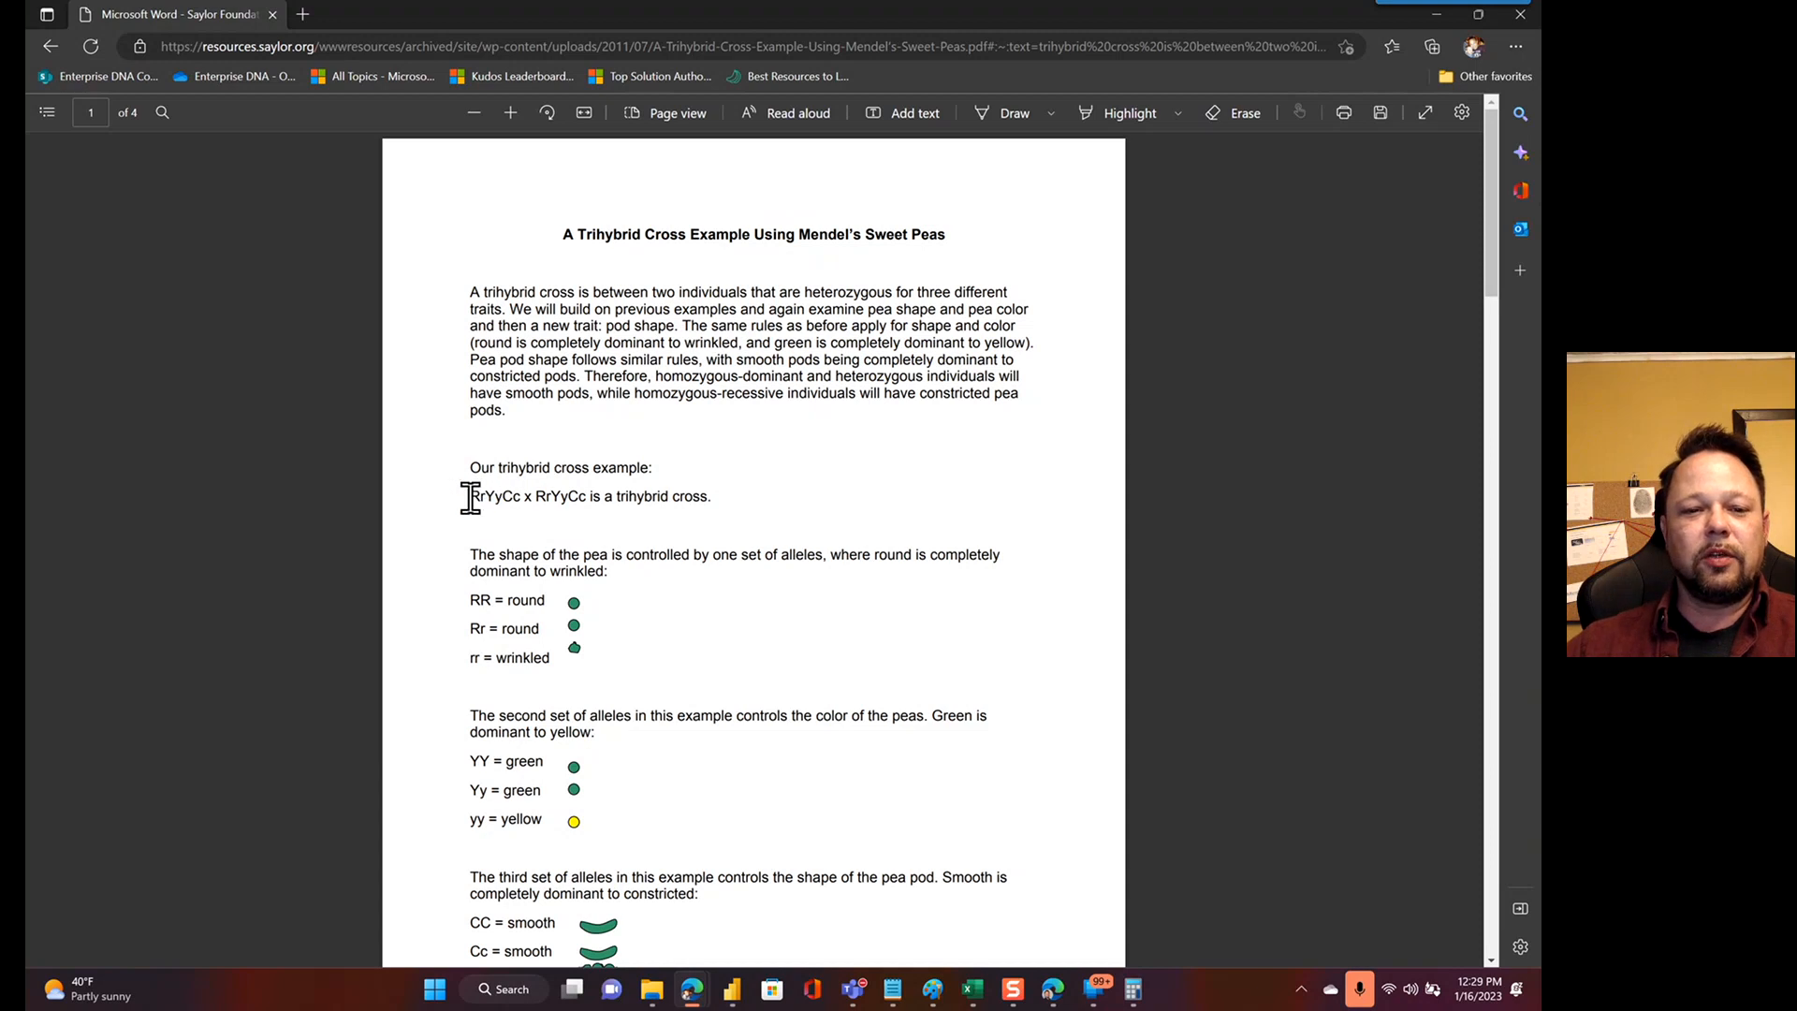
mouse_move(486, 510)
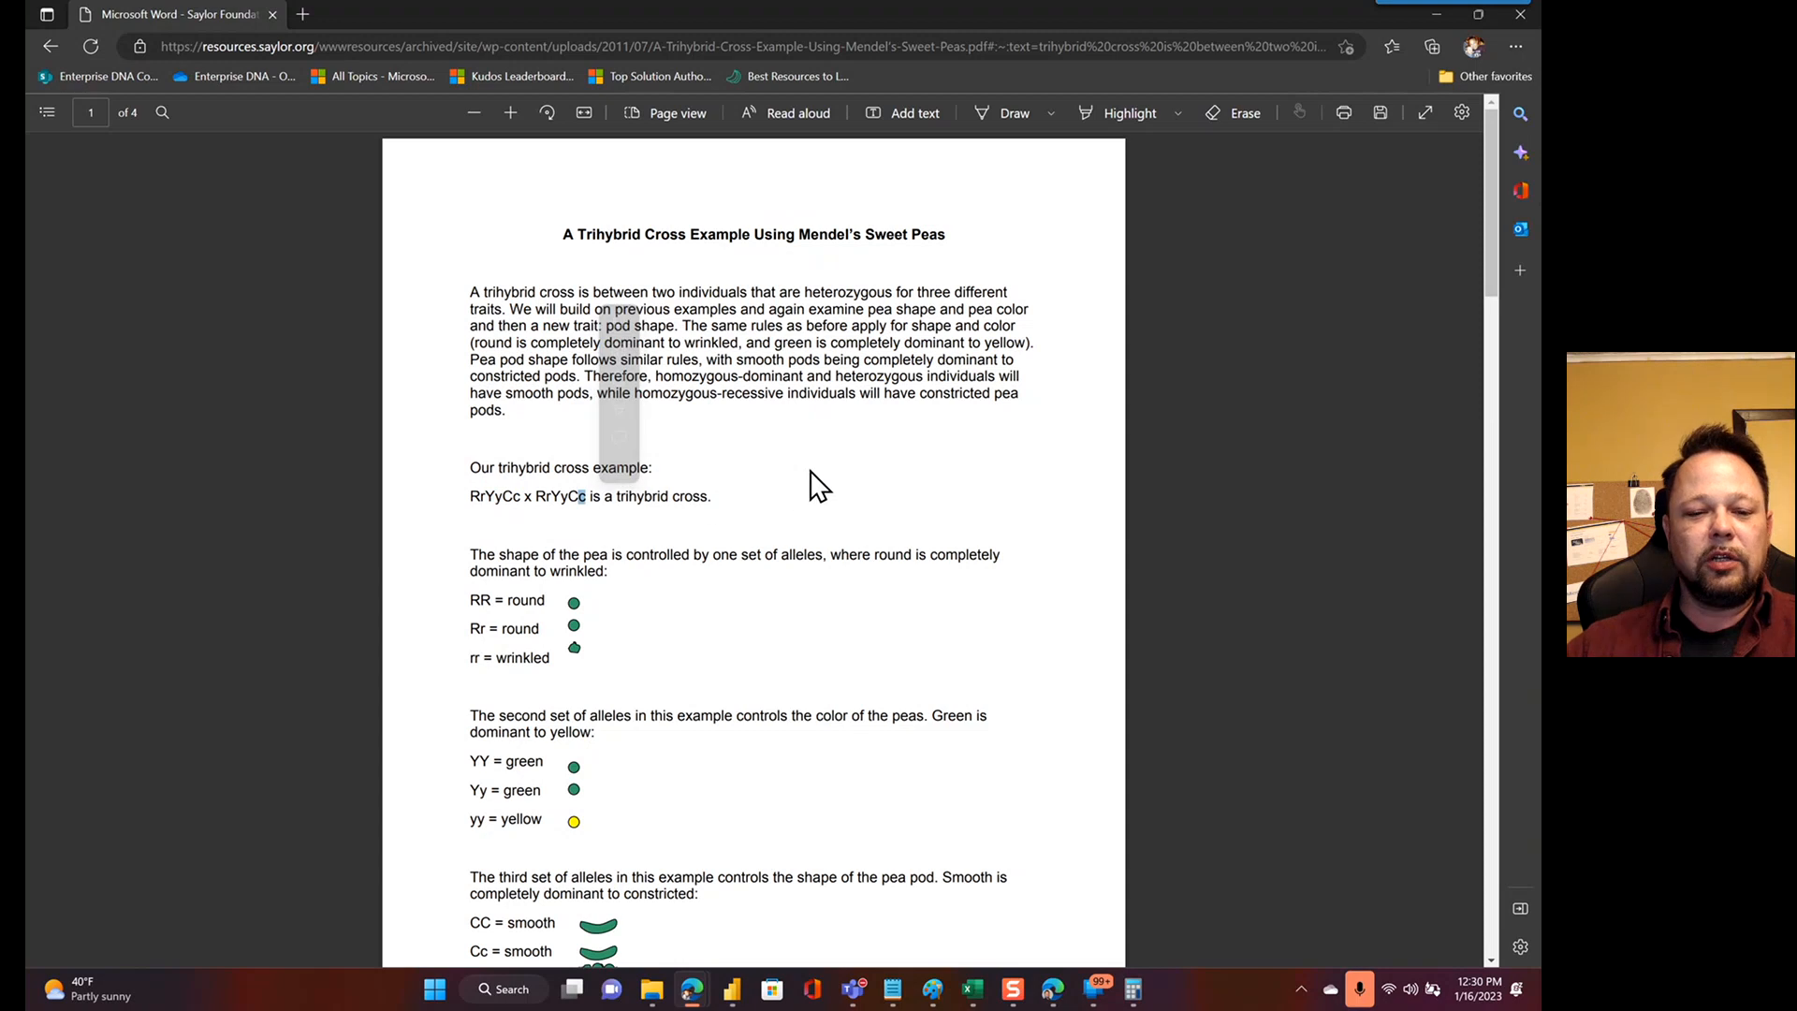
scroll("down", 3)
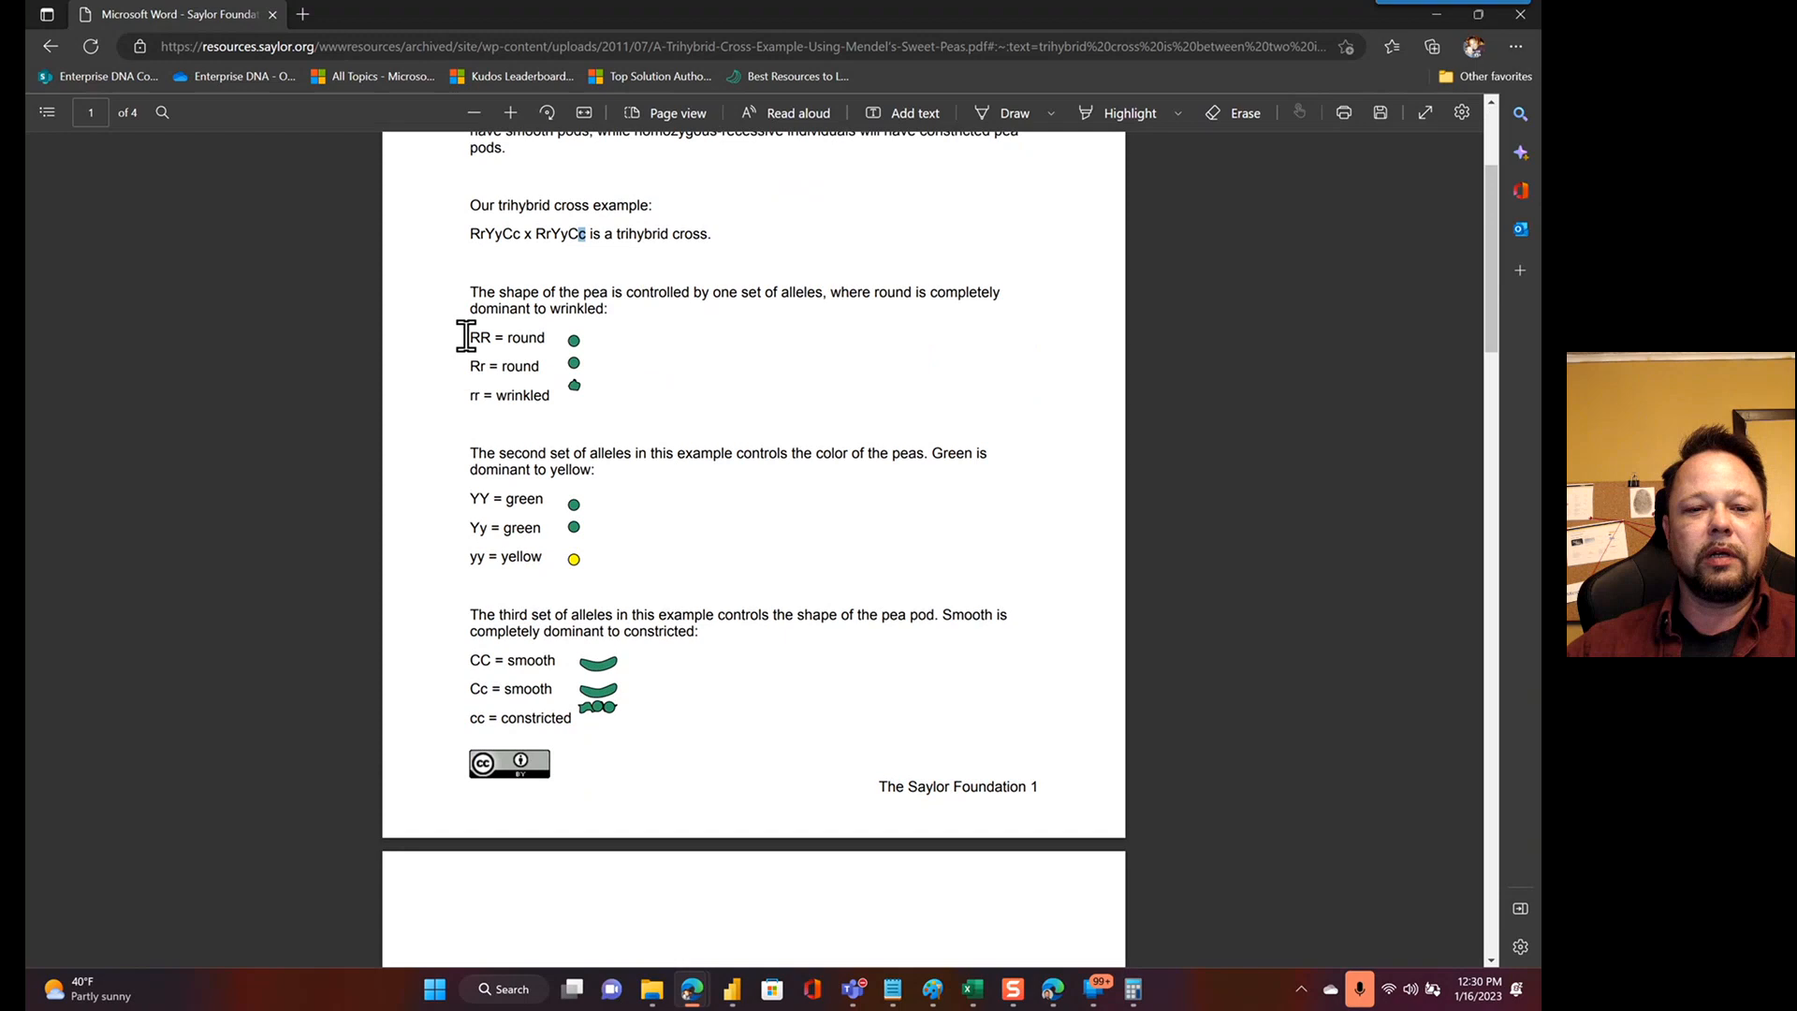
mouse_move(573, 357)
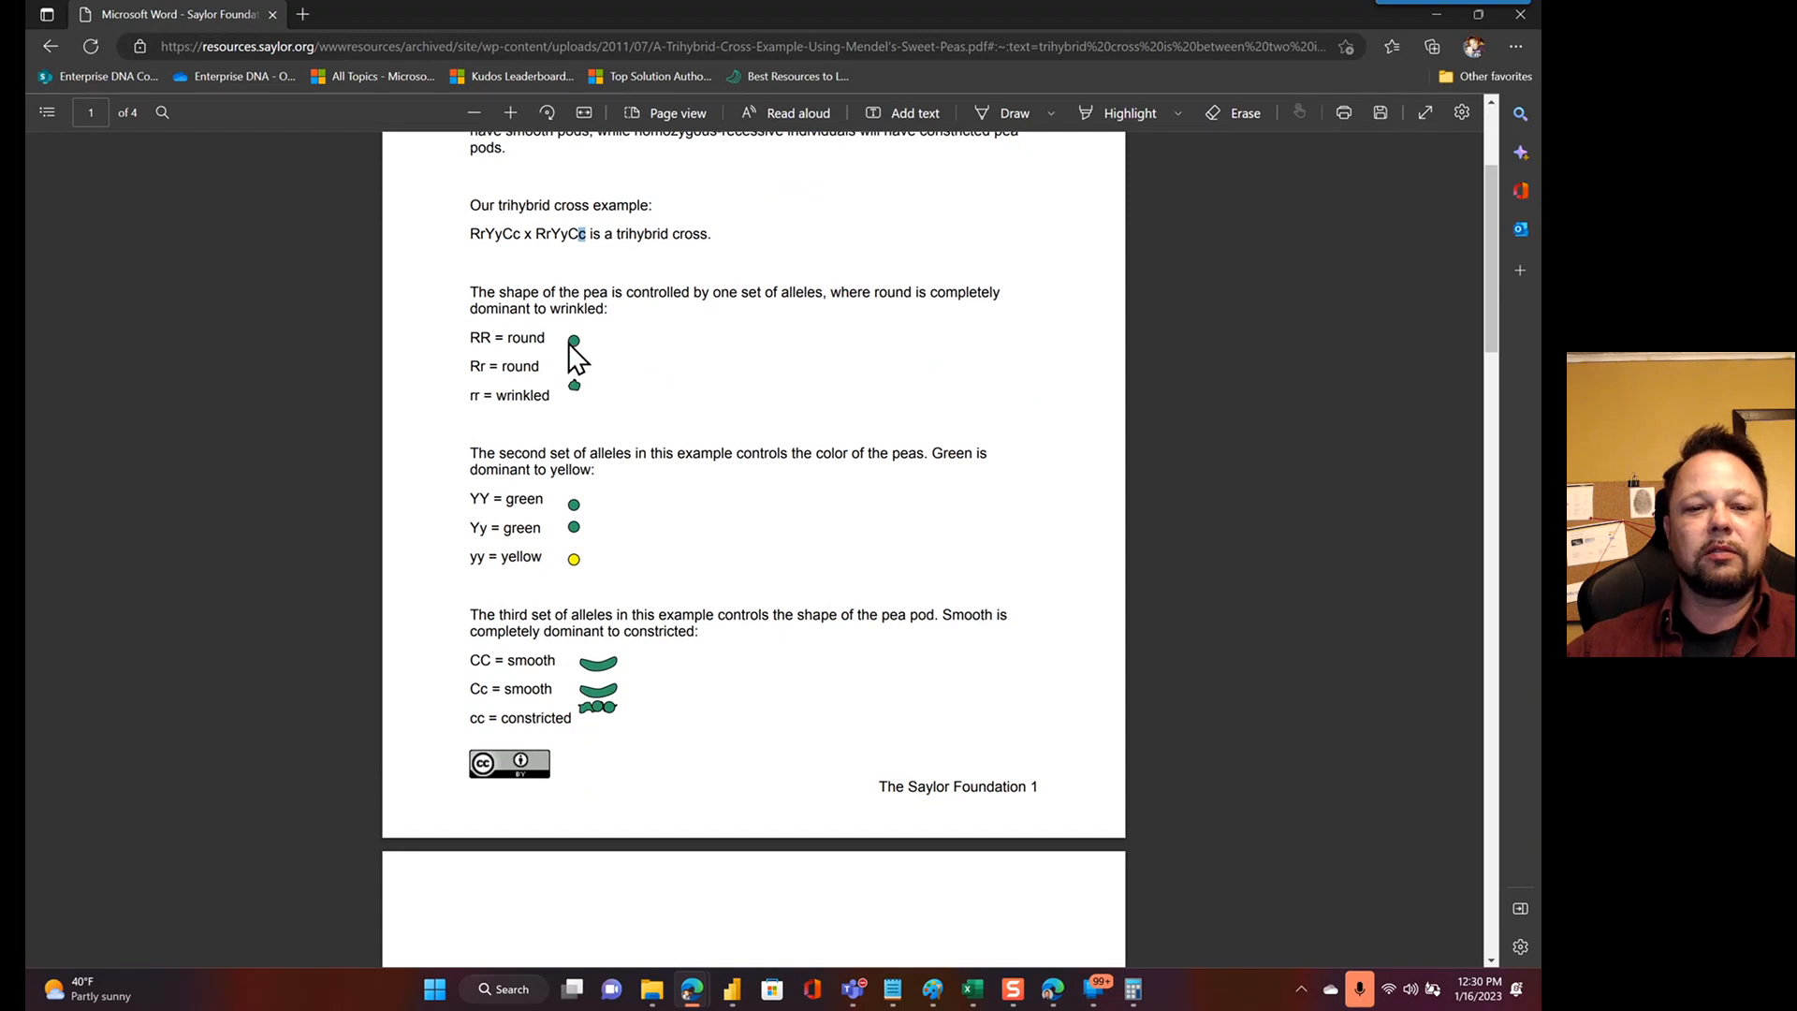
mouse_move(493, 372)
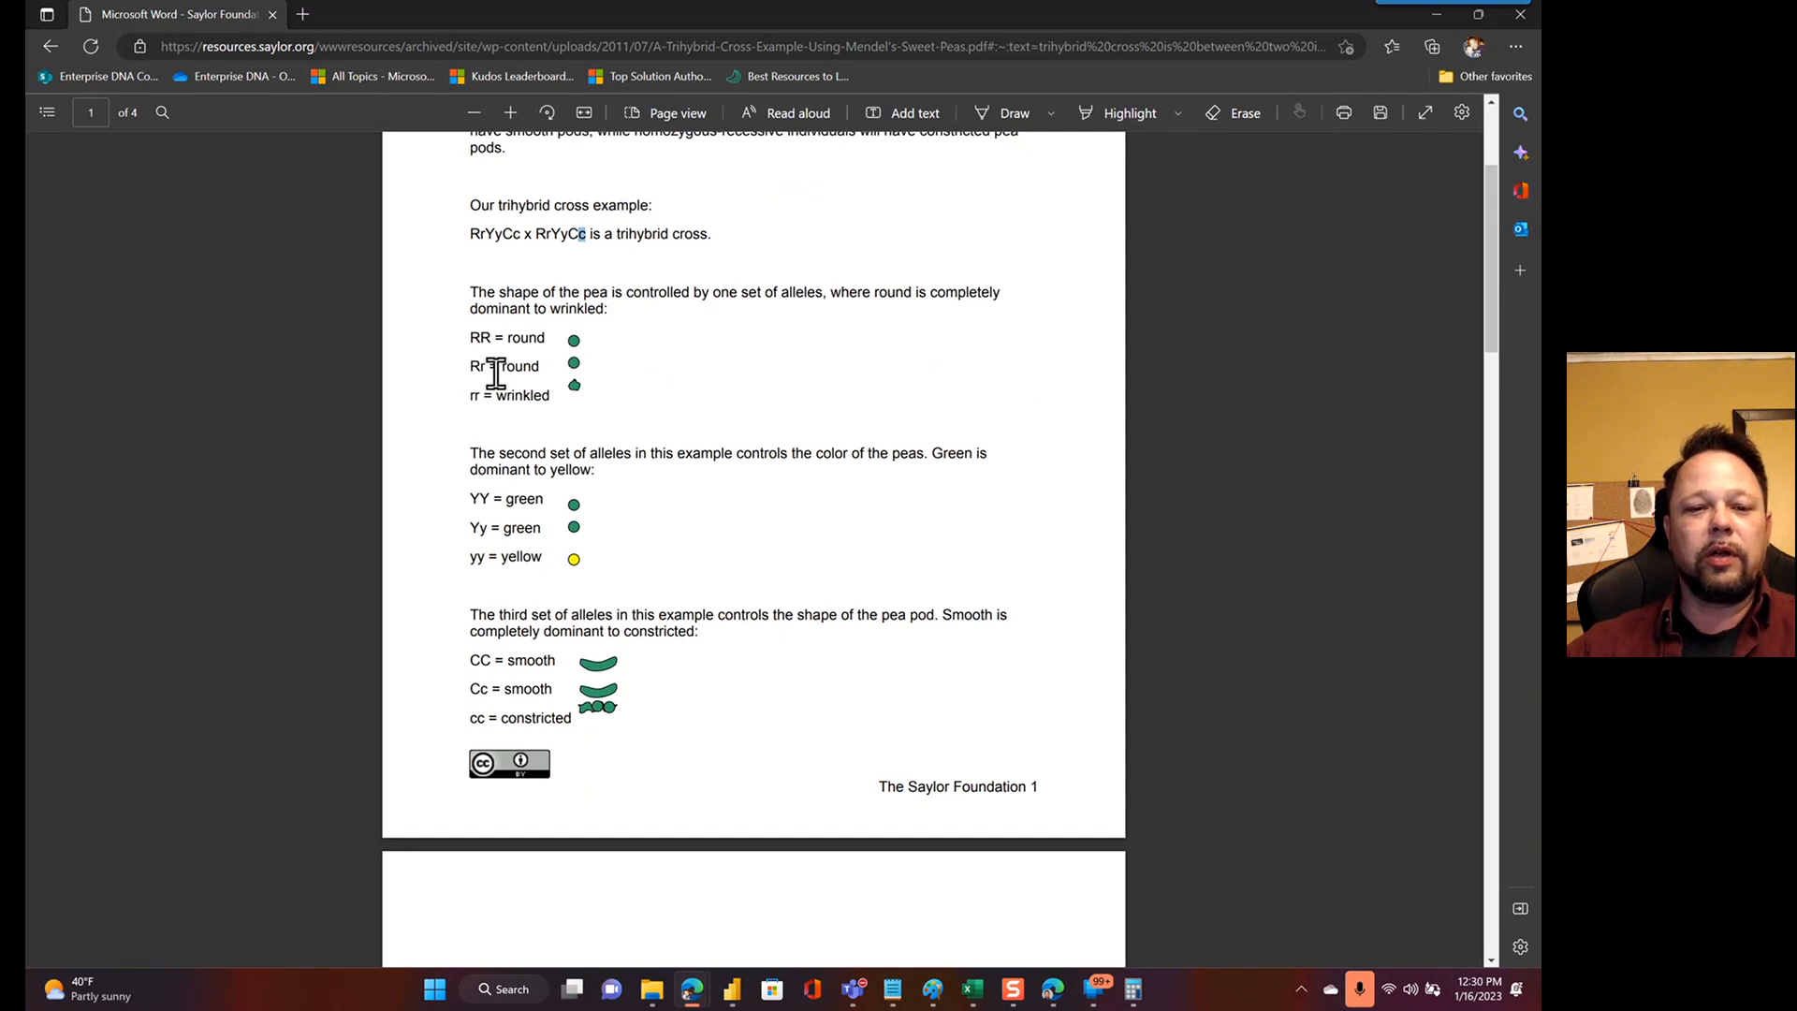
mouse_move(475, 398)
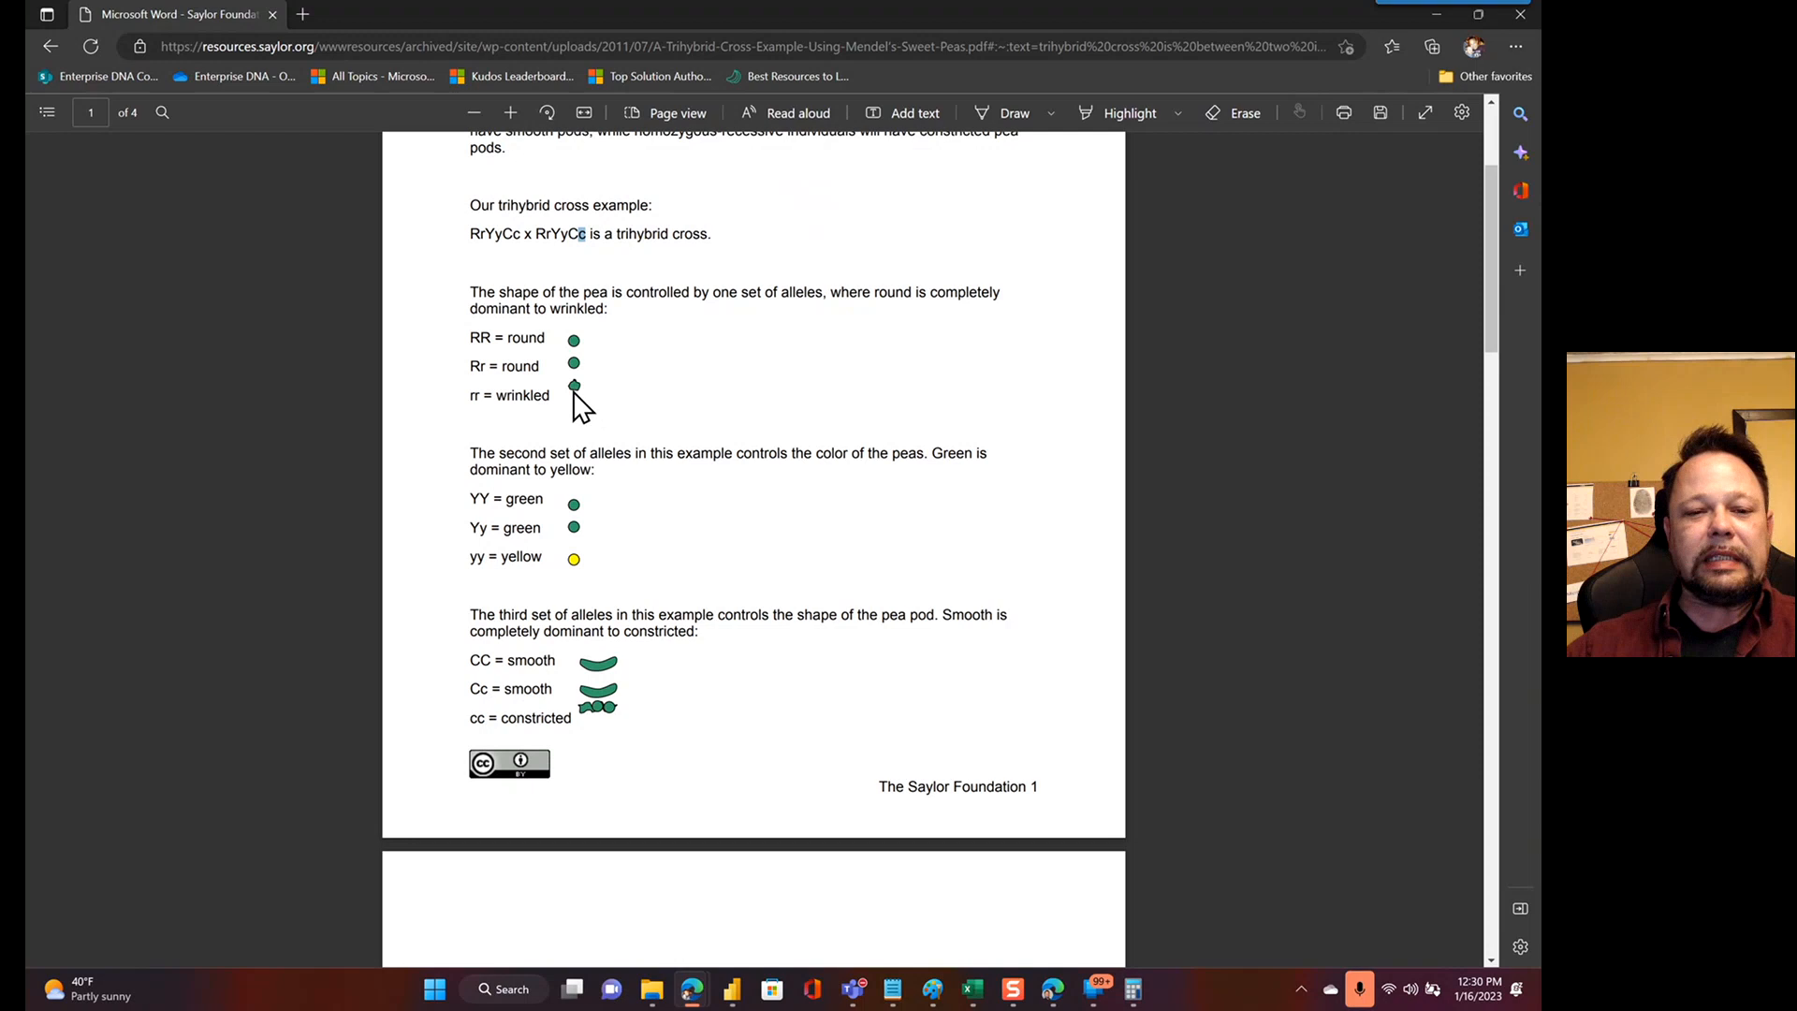
mouse_move(595, 430)
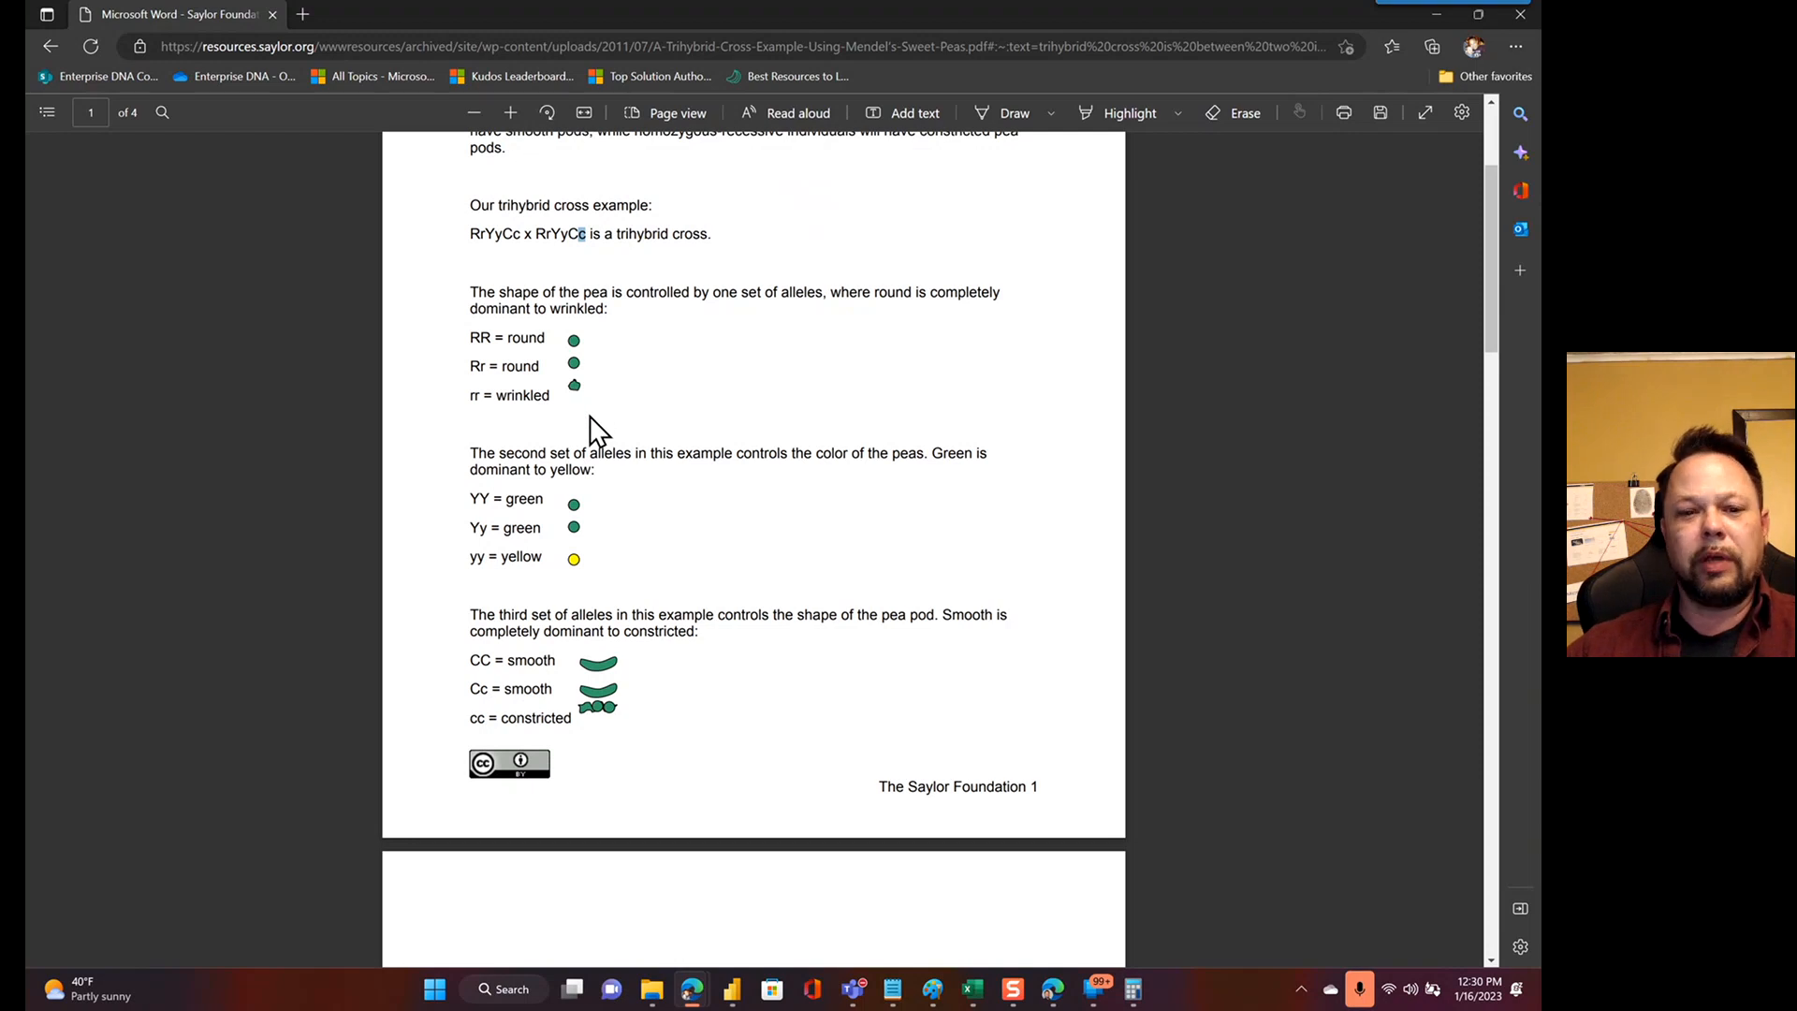
mouse_move(746, 414)
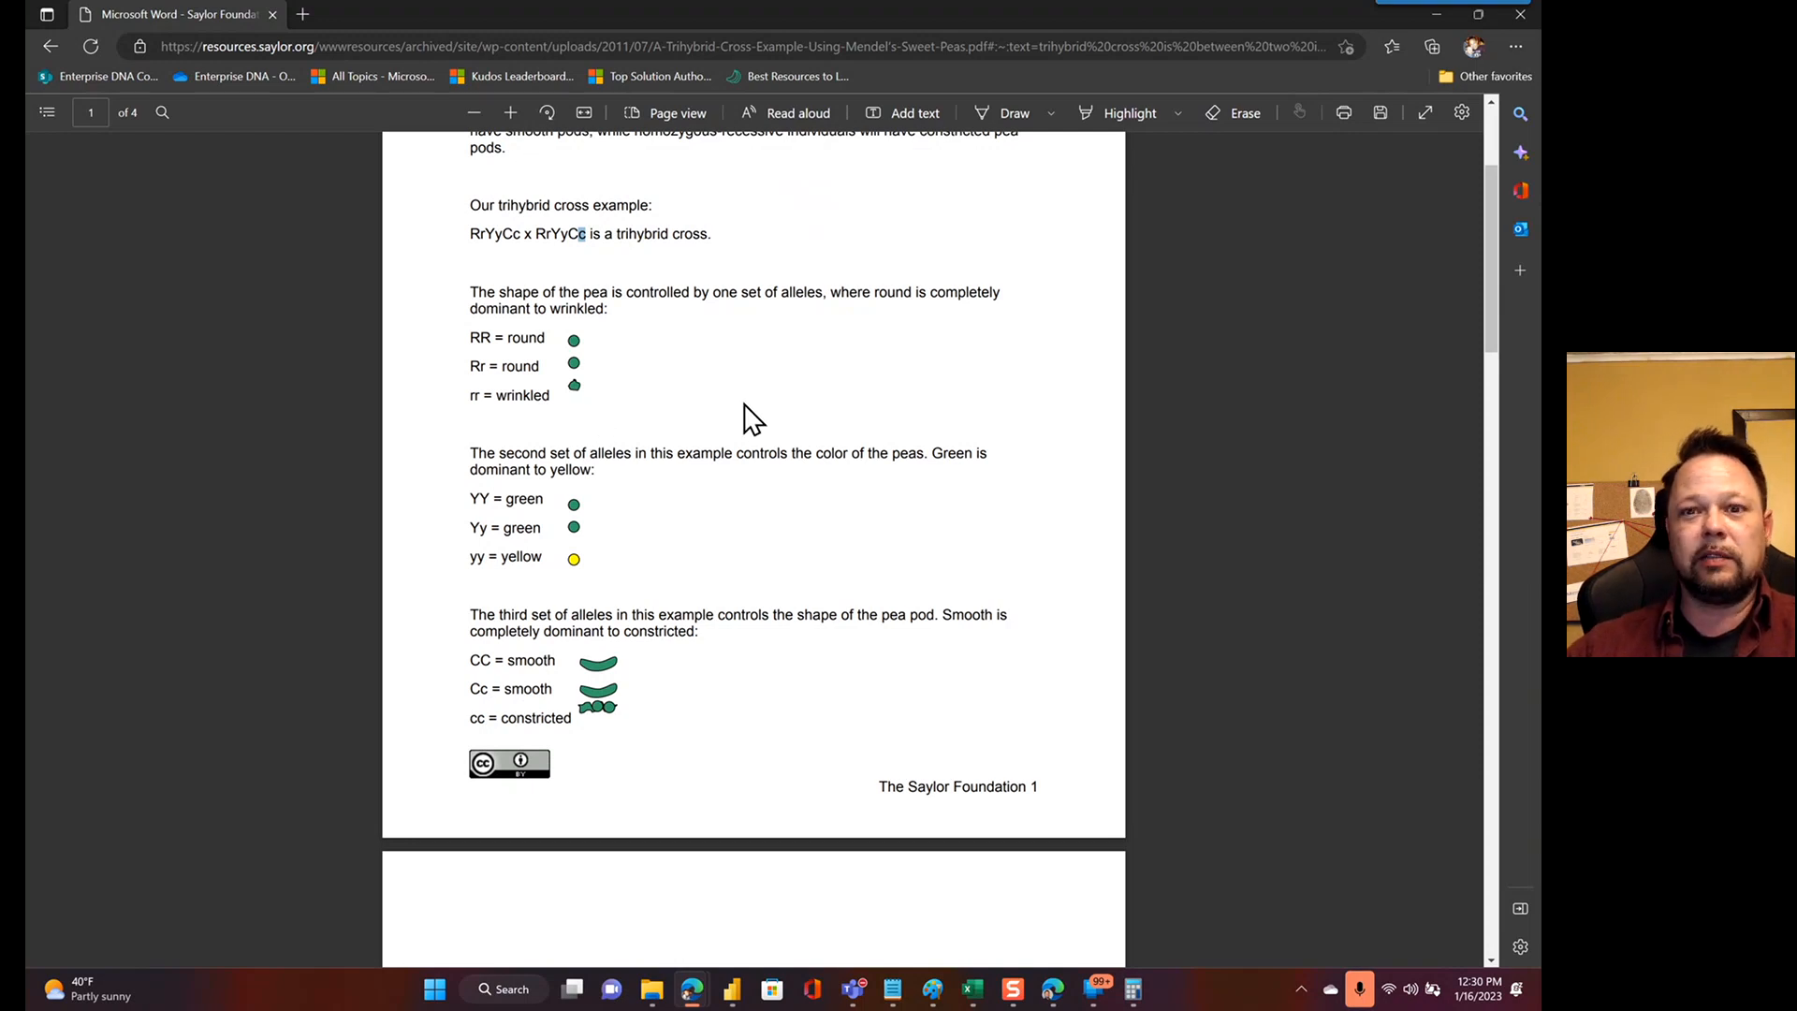
scroll("down", 3)
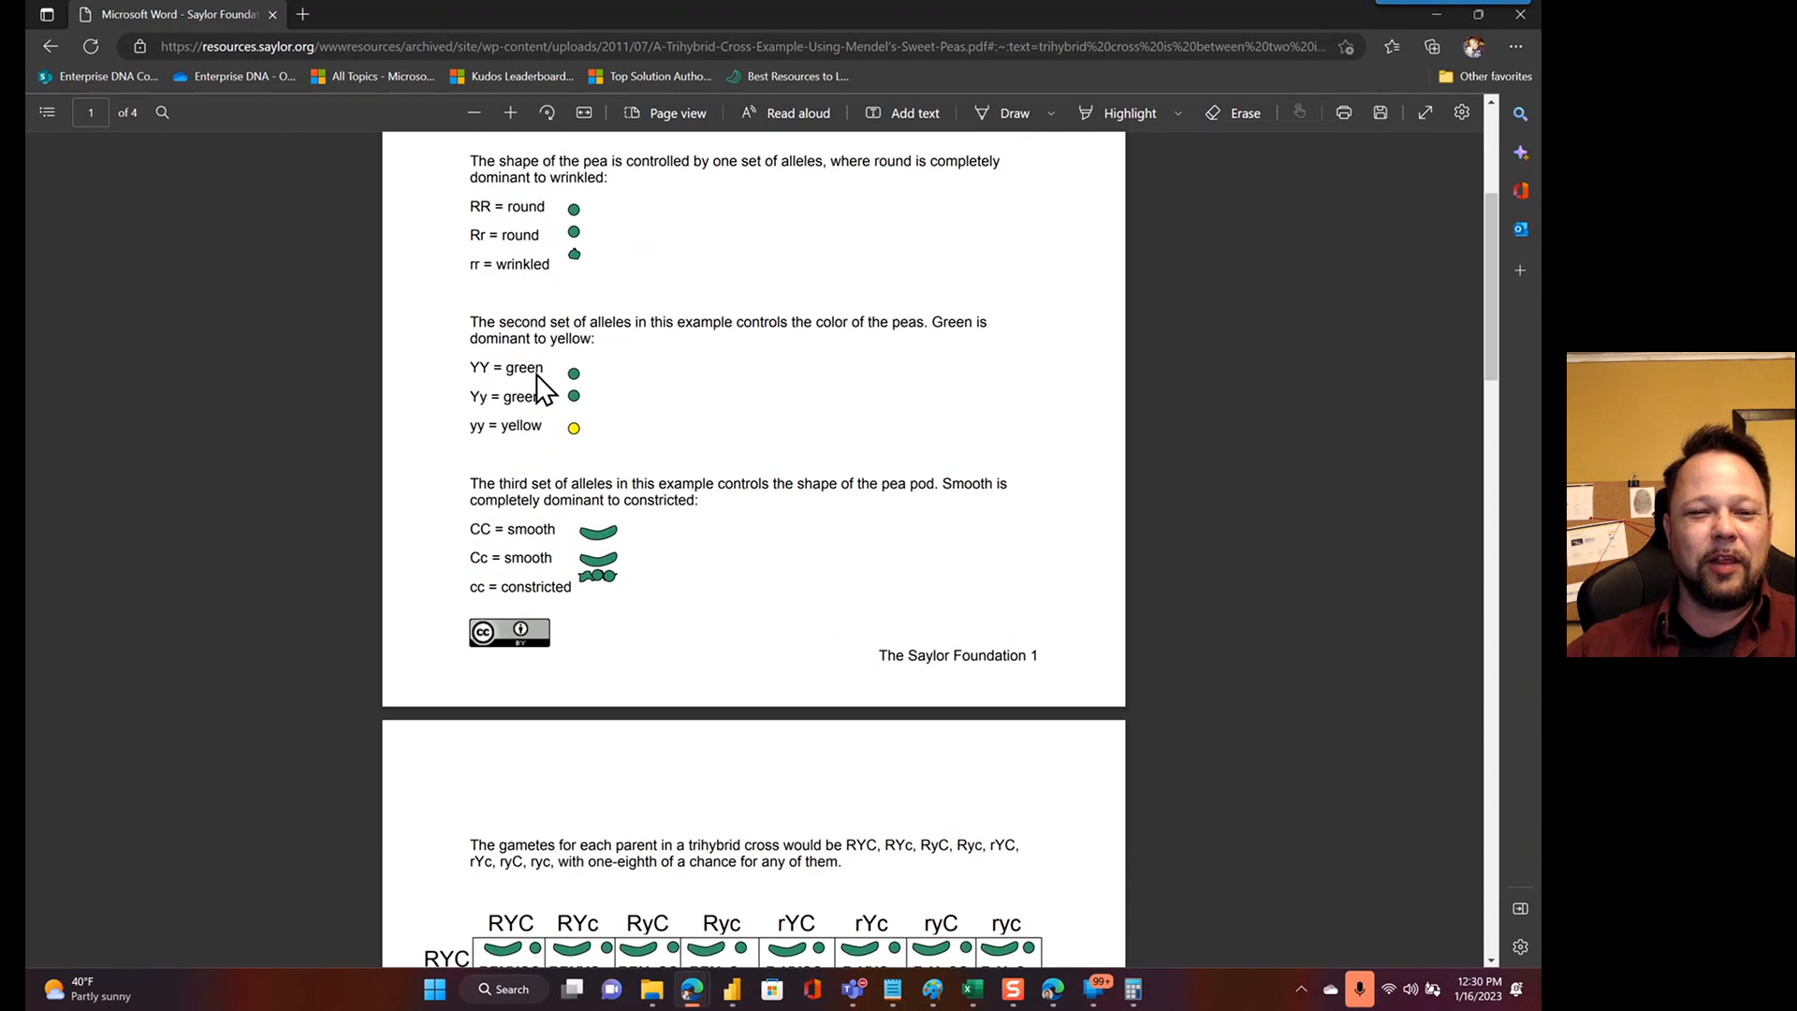
mouse_move(733, 452)
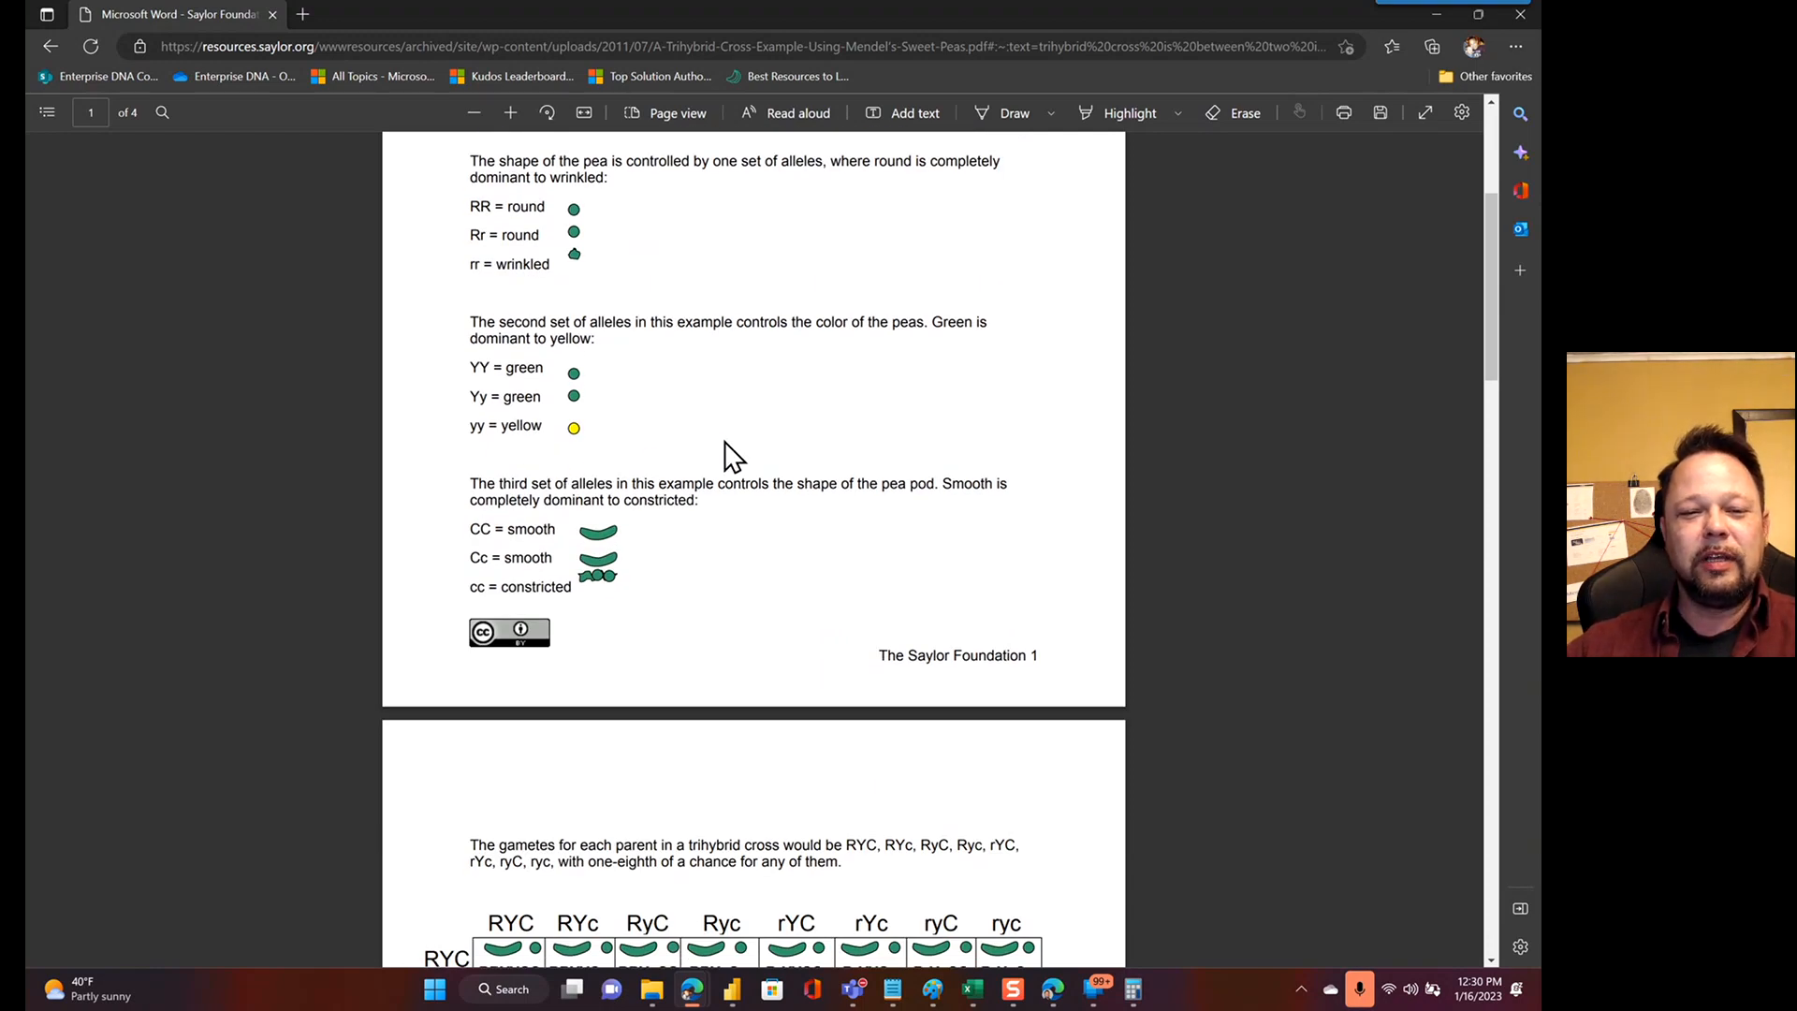
scroll("down", 3)
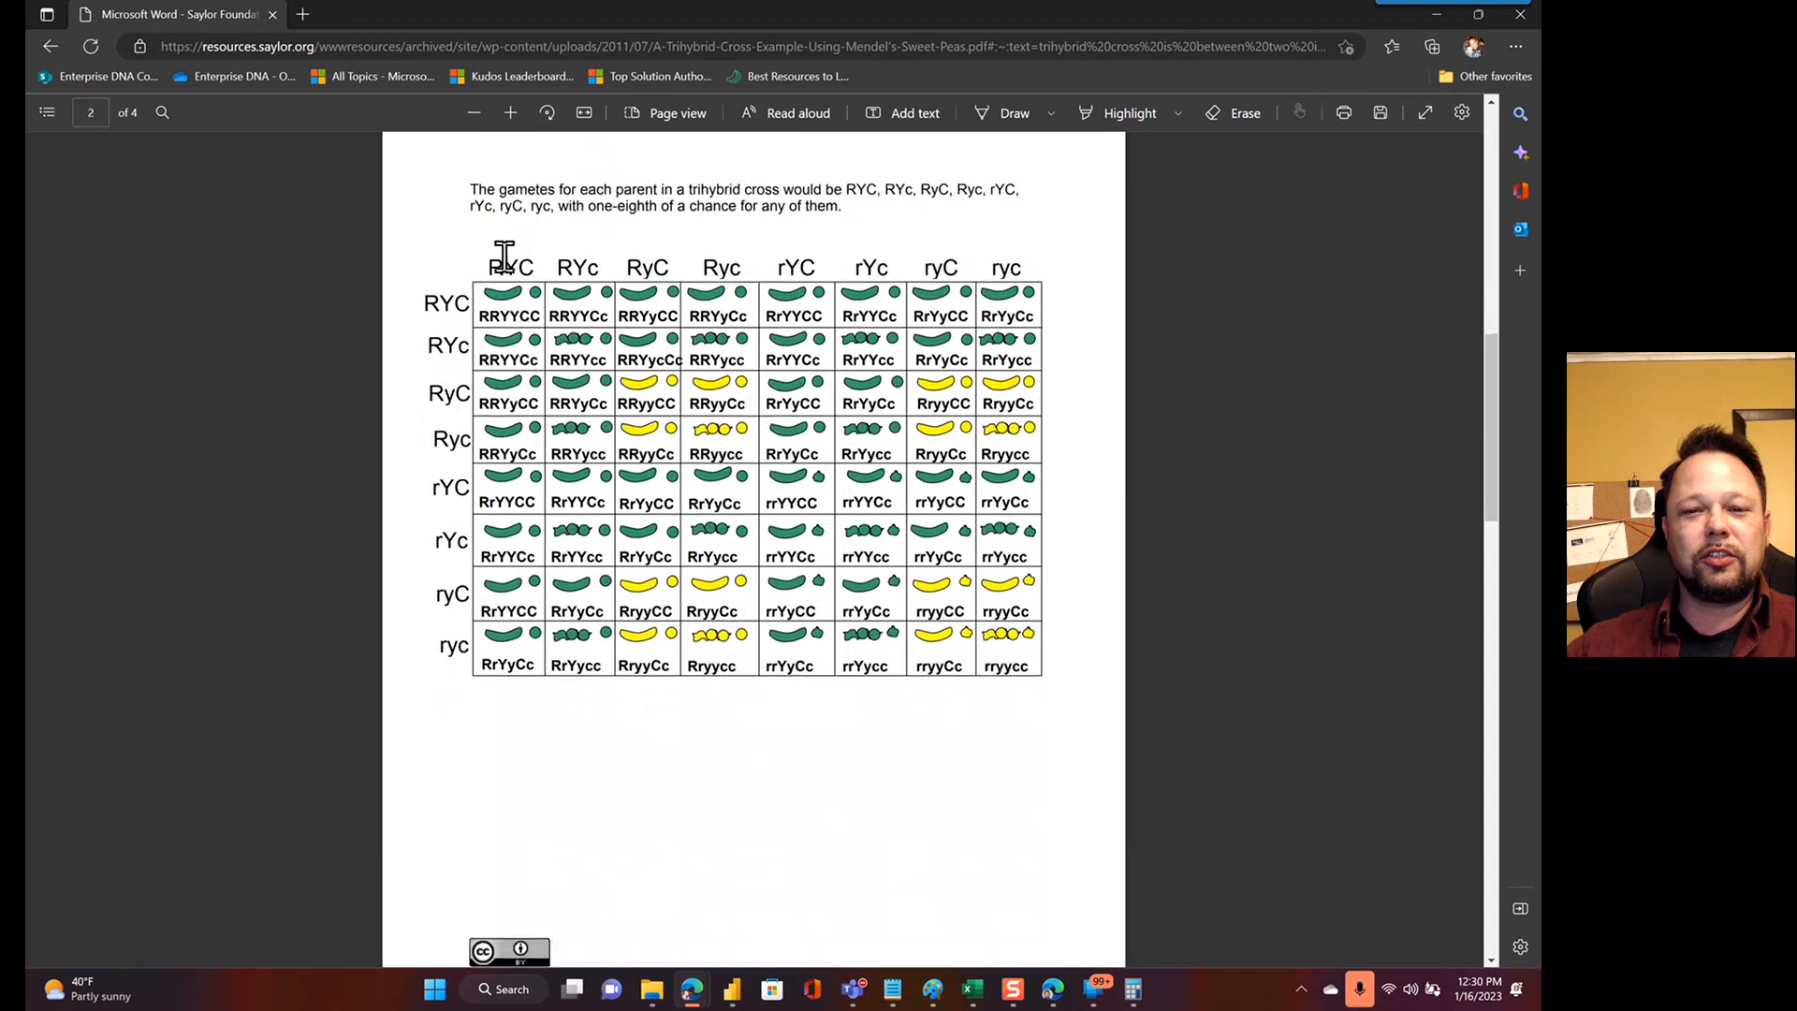
mouse_move(481, 281)
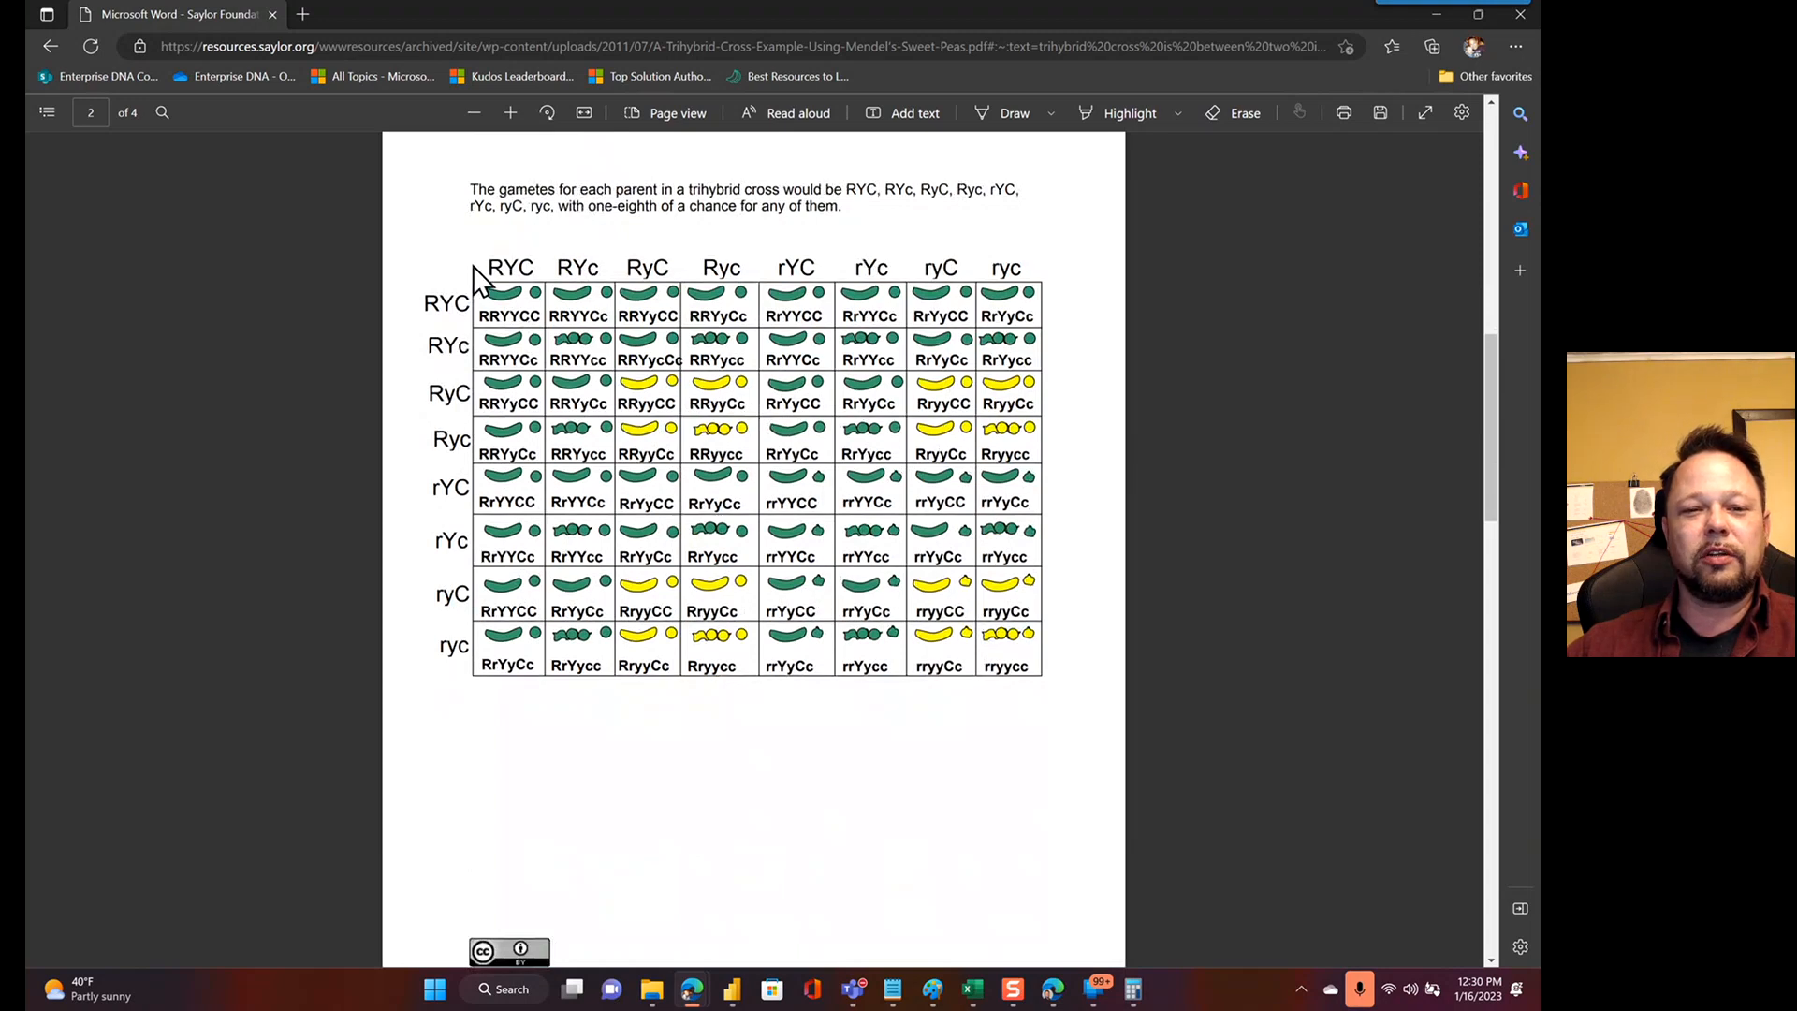
mouse_move(527, 266)
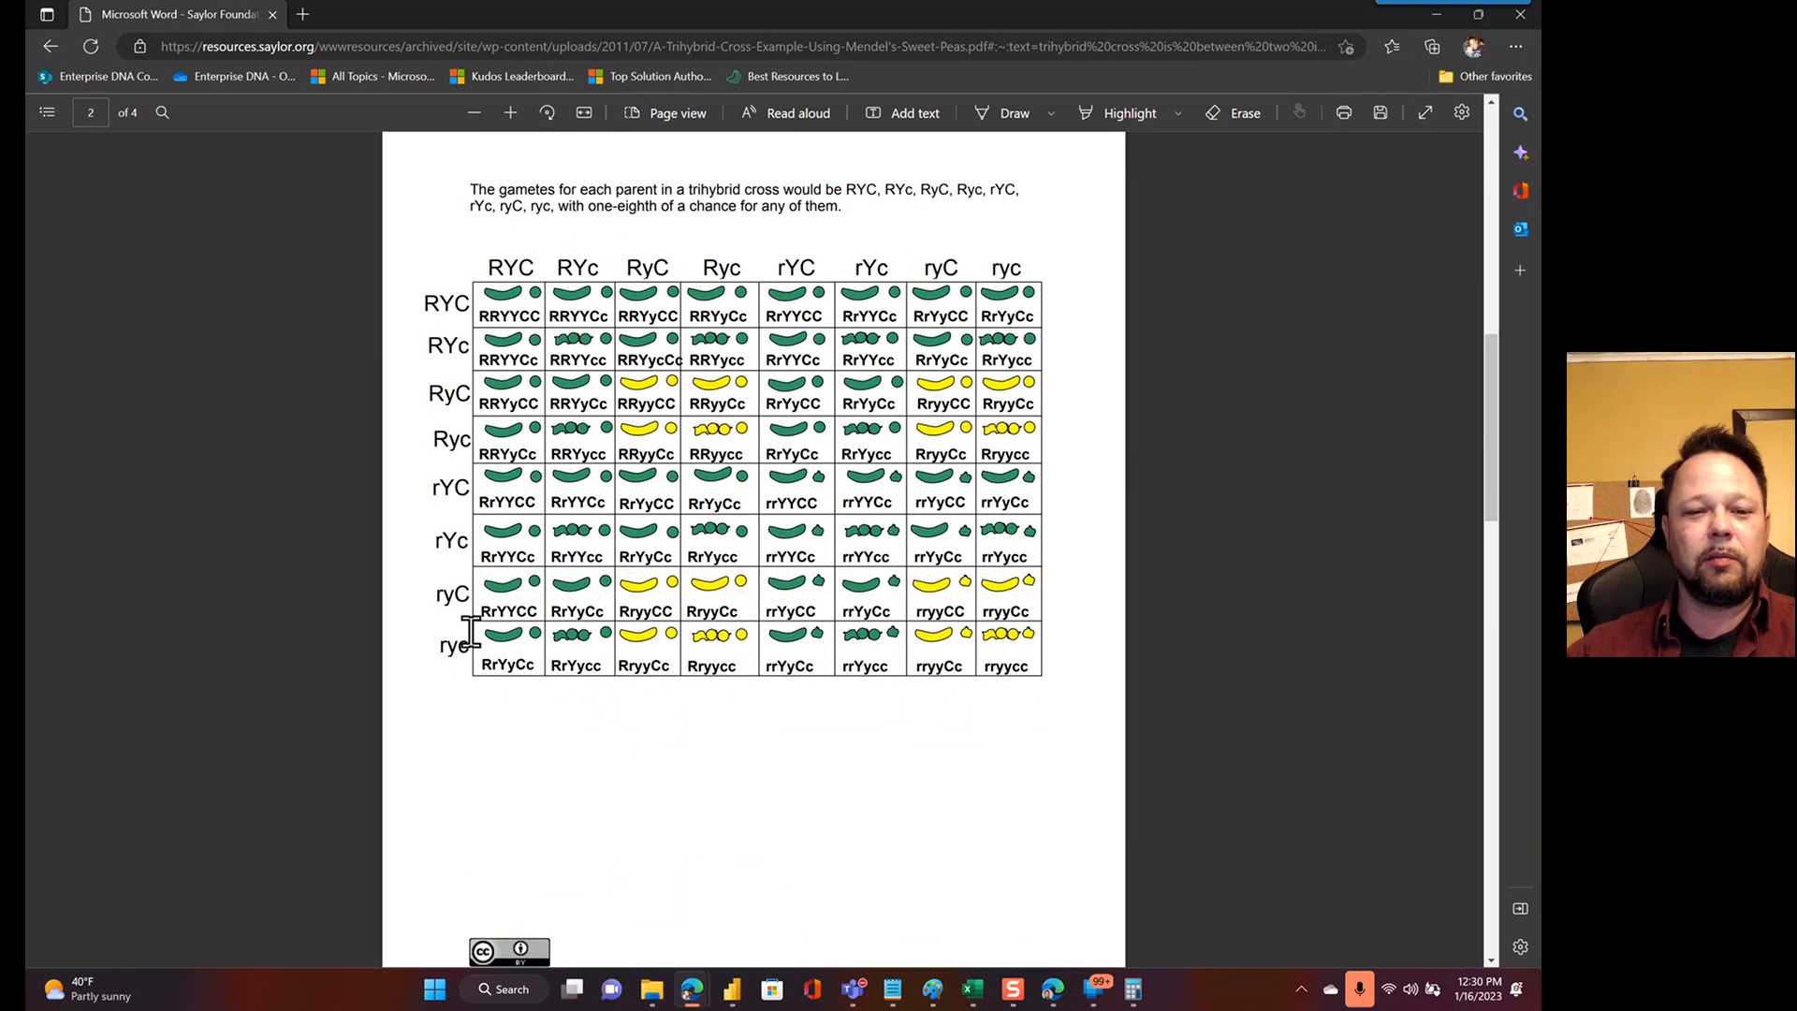
mouse_move(648, 402)
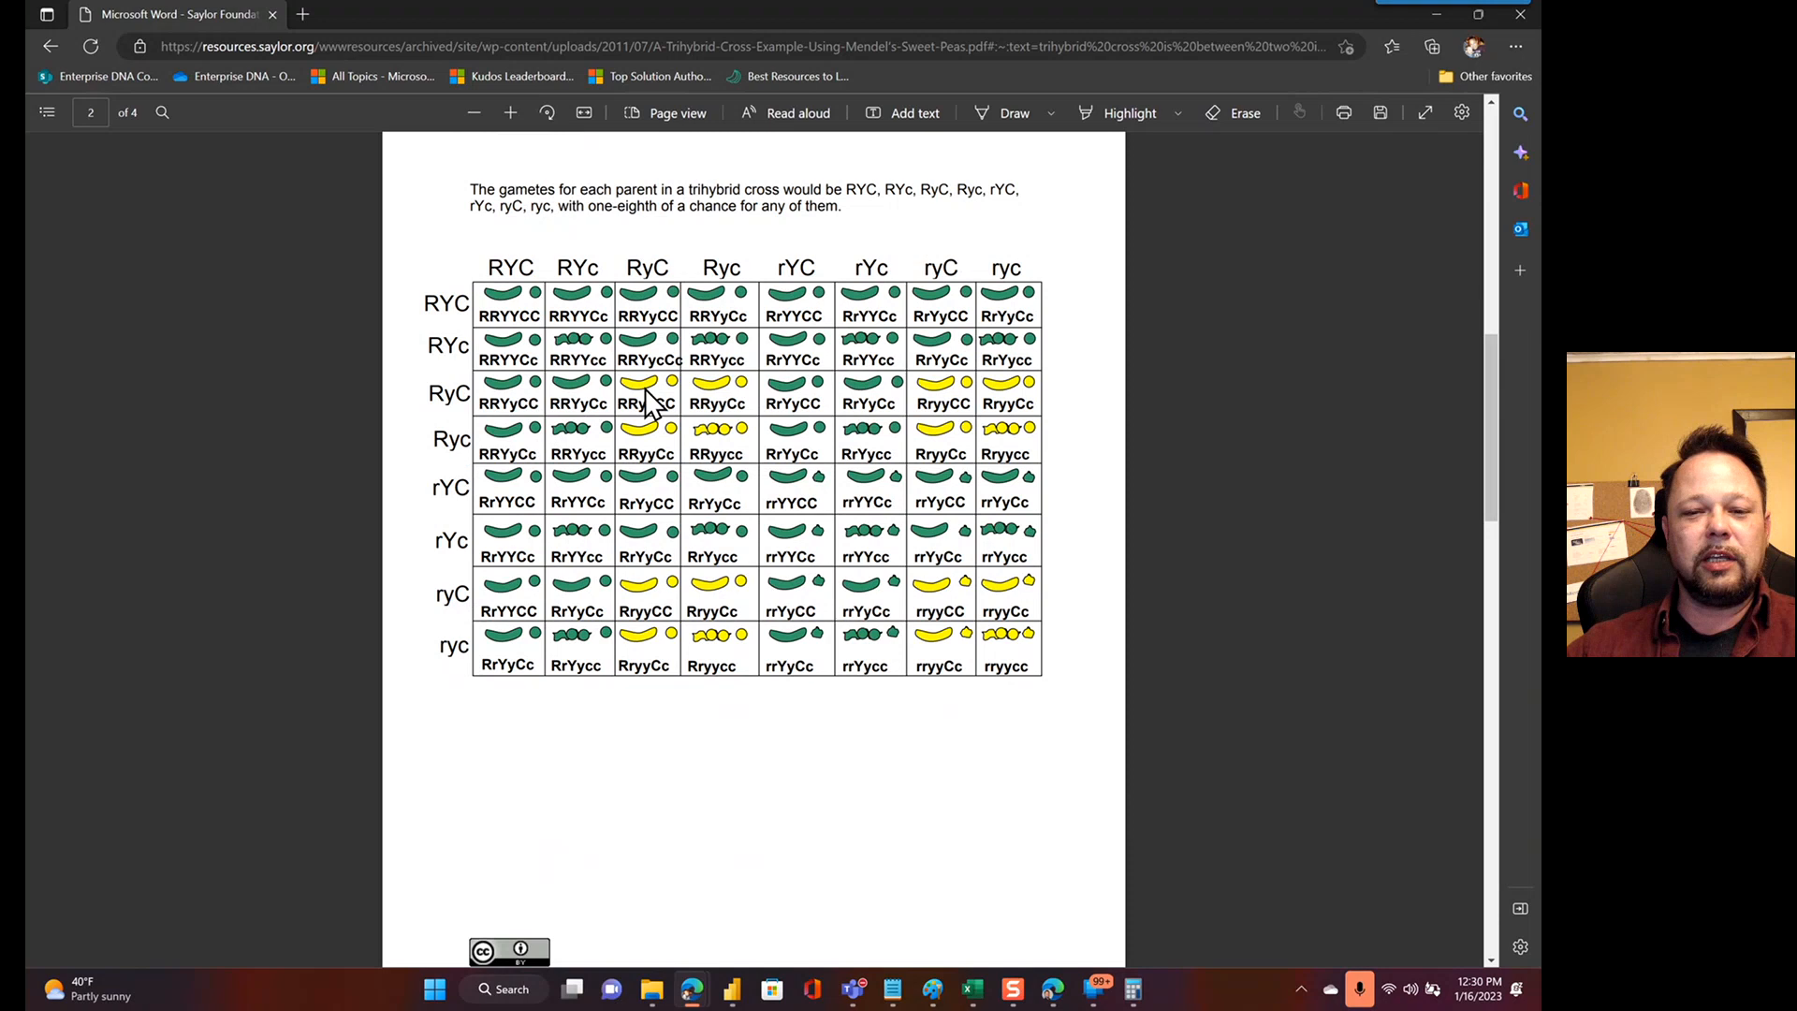
mouse_move(899, 458)
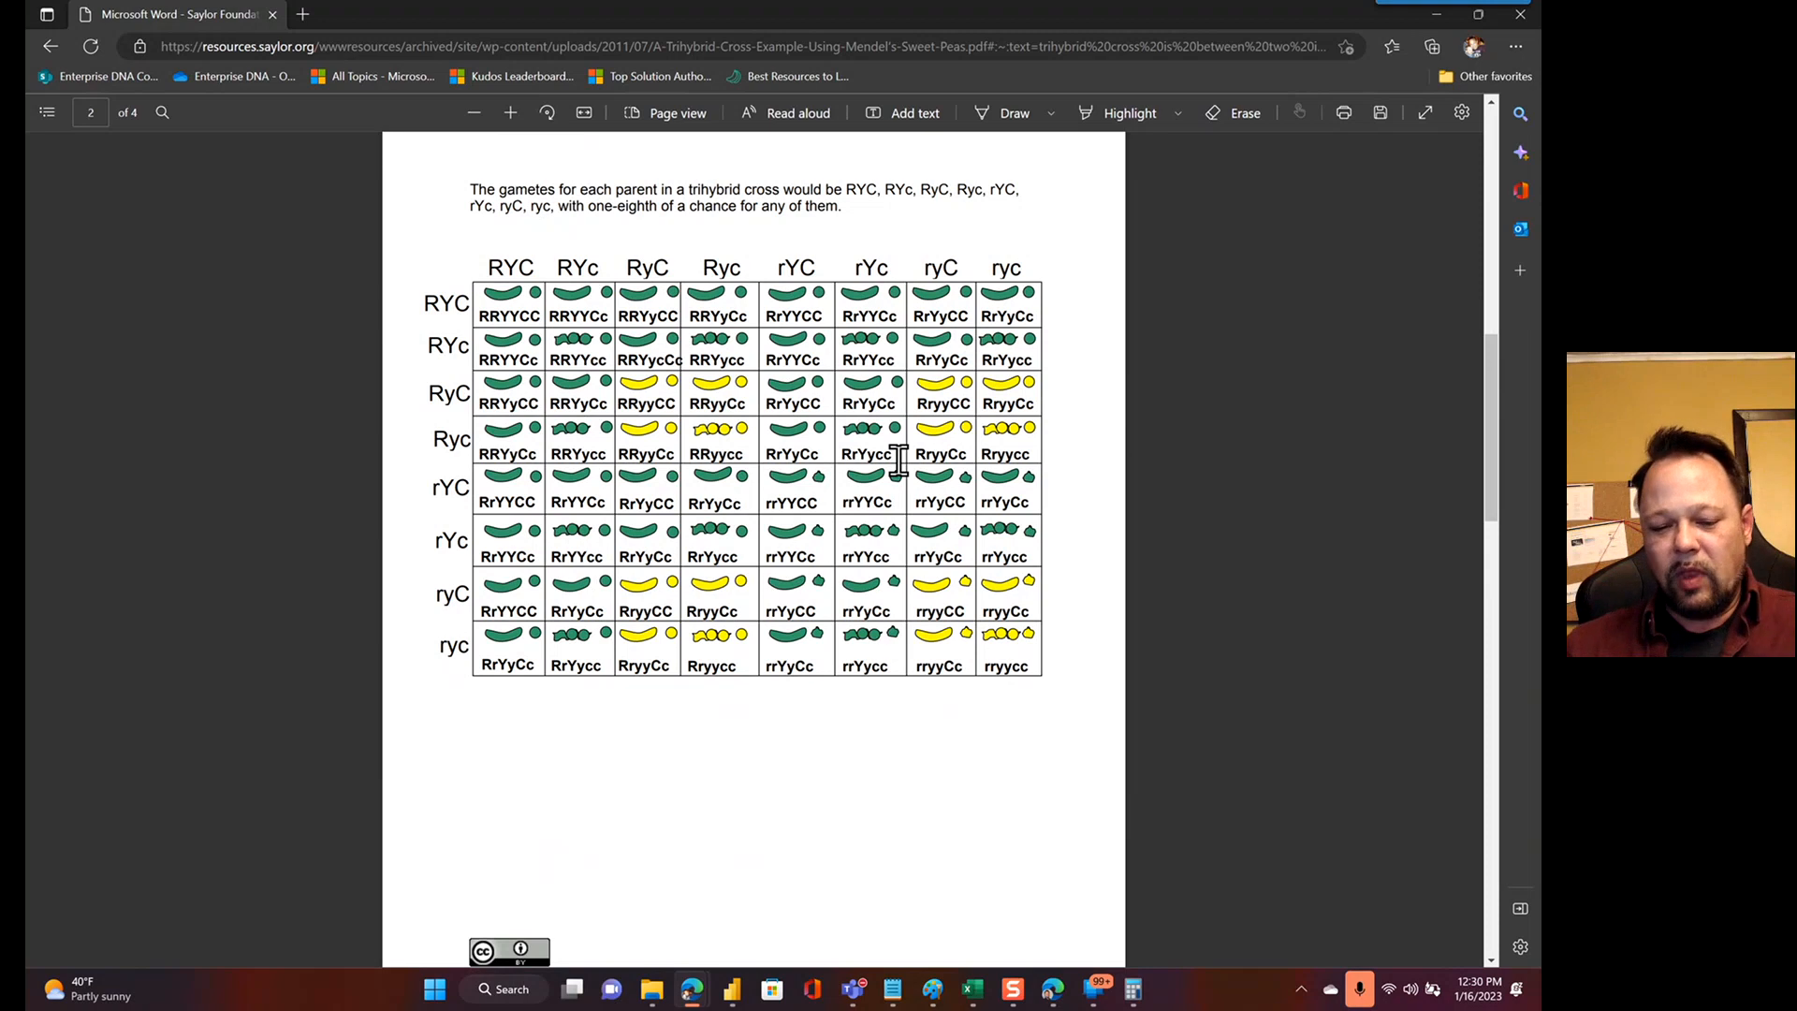
scroll("up", 3)
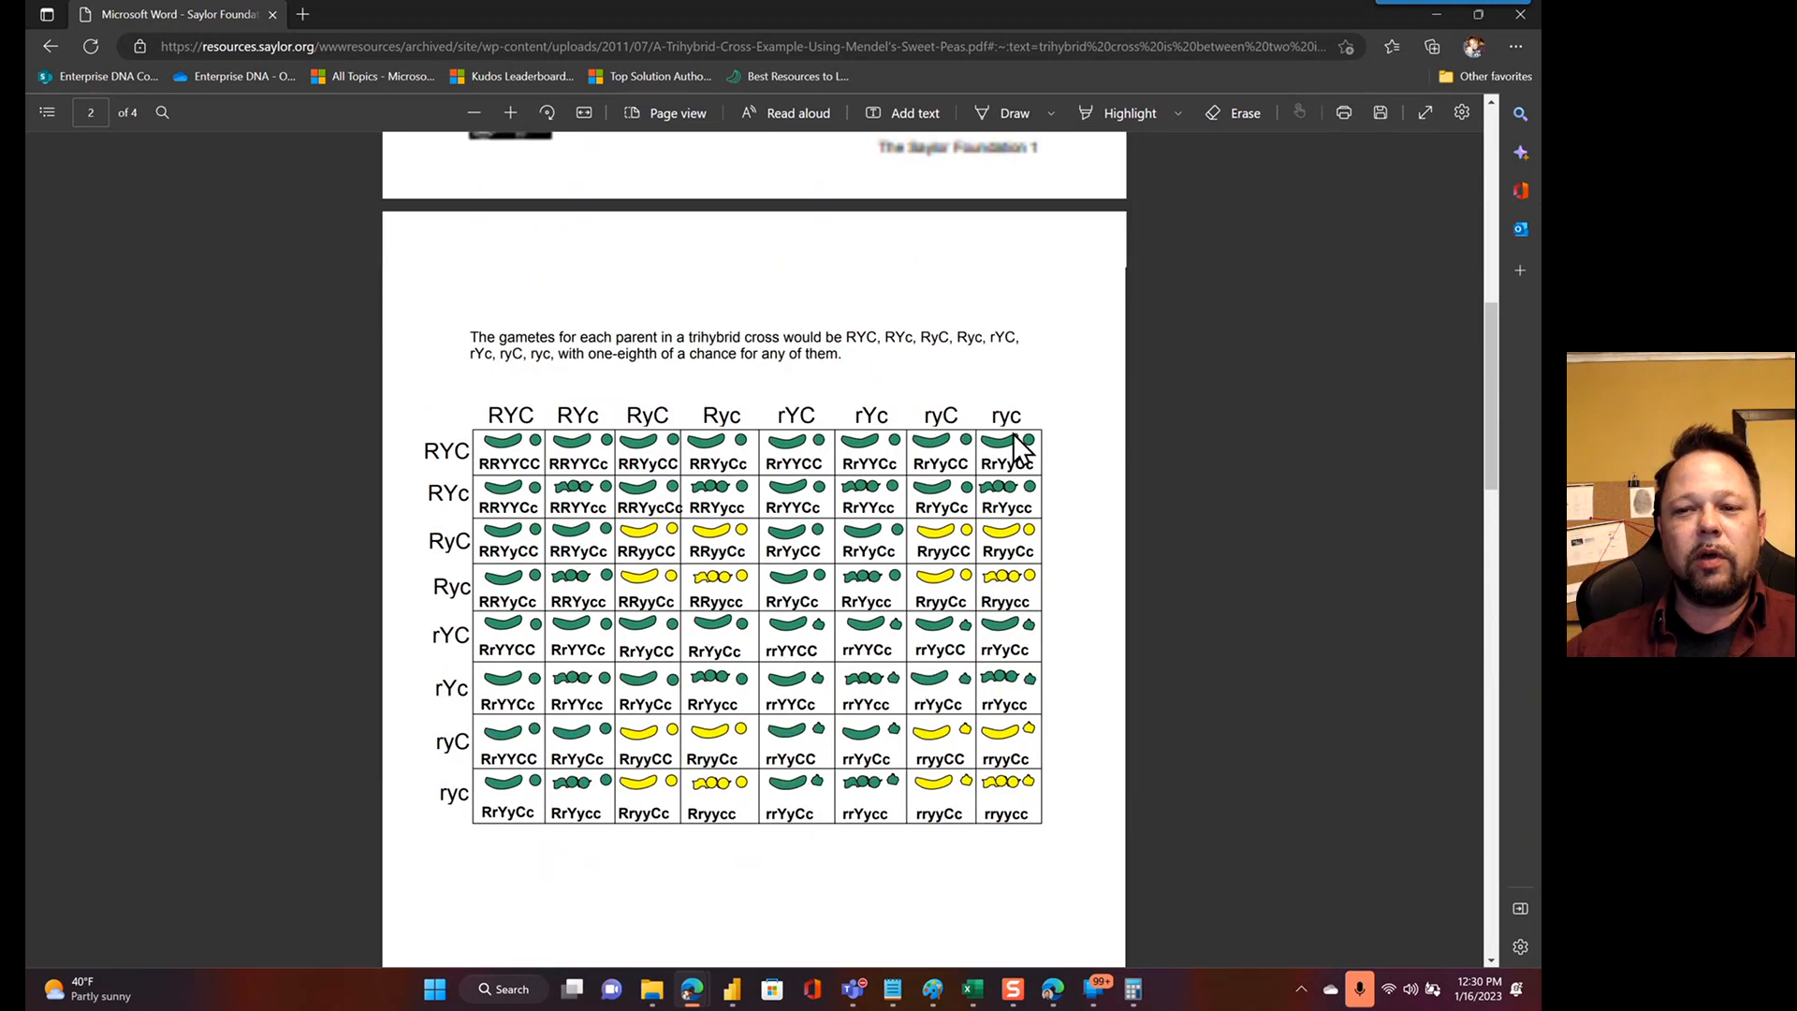
scroll("up", 3)
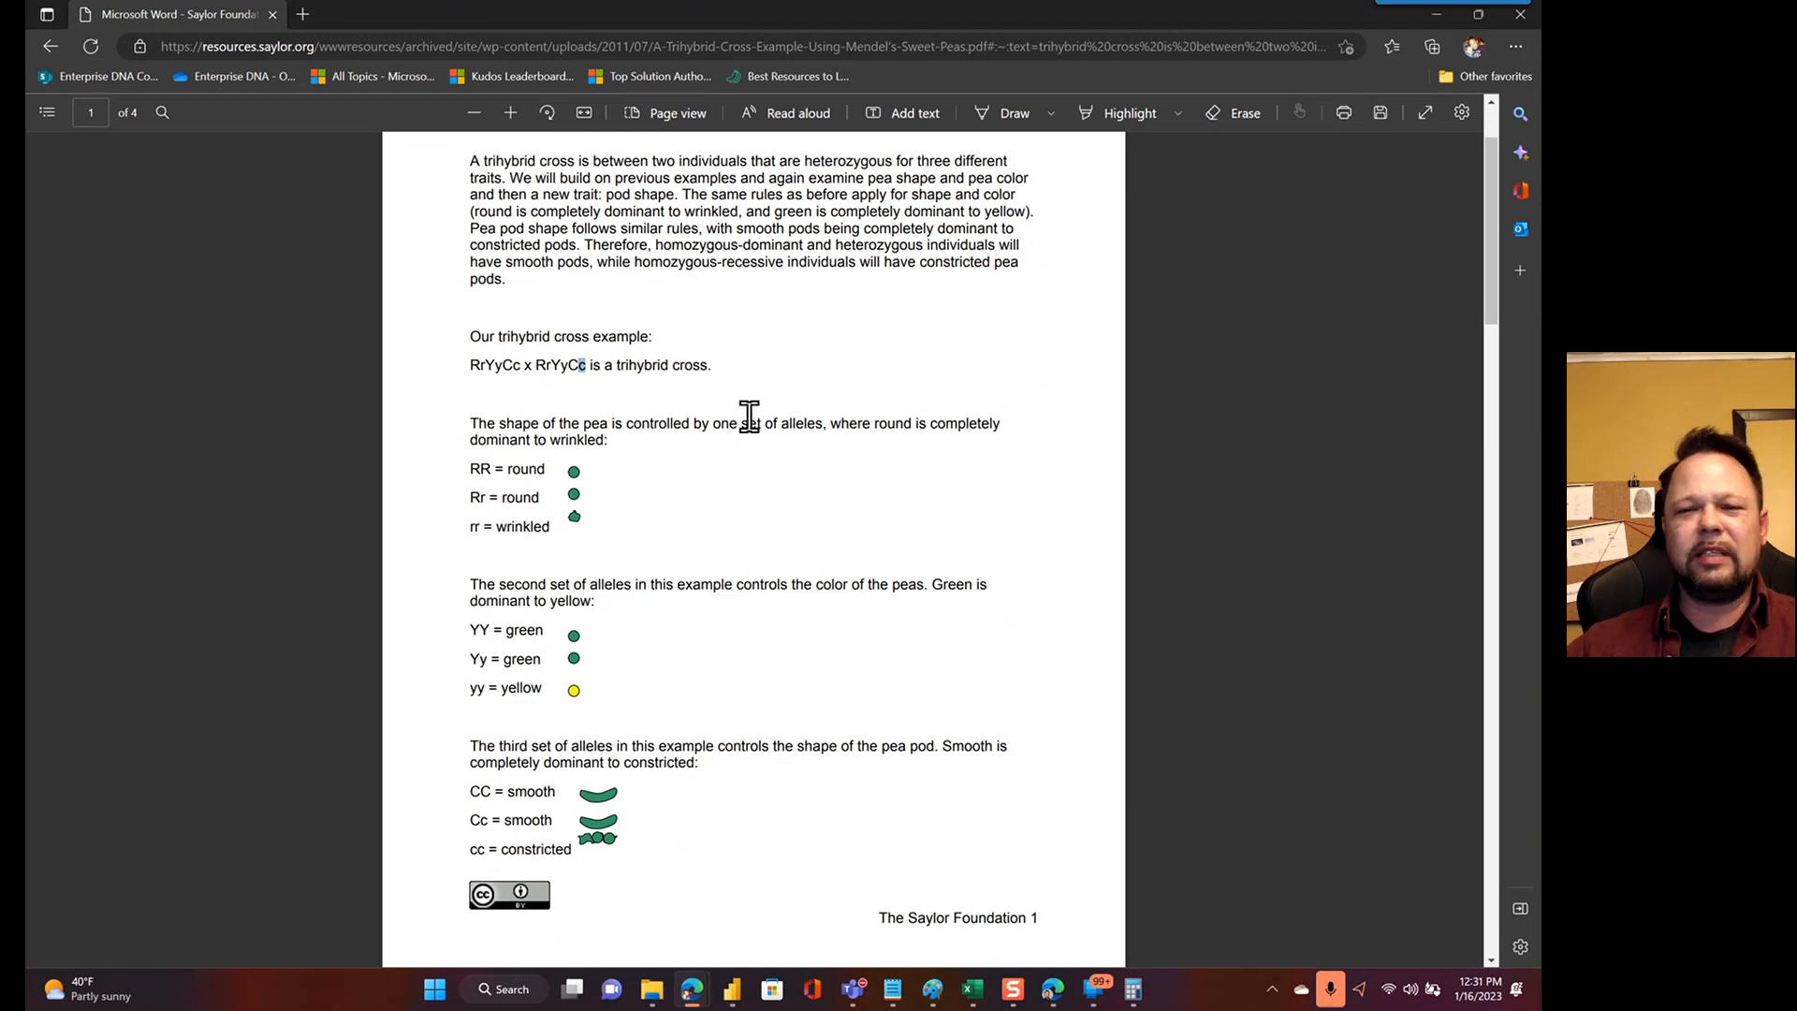
mouse_move(742, 422)
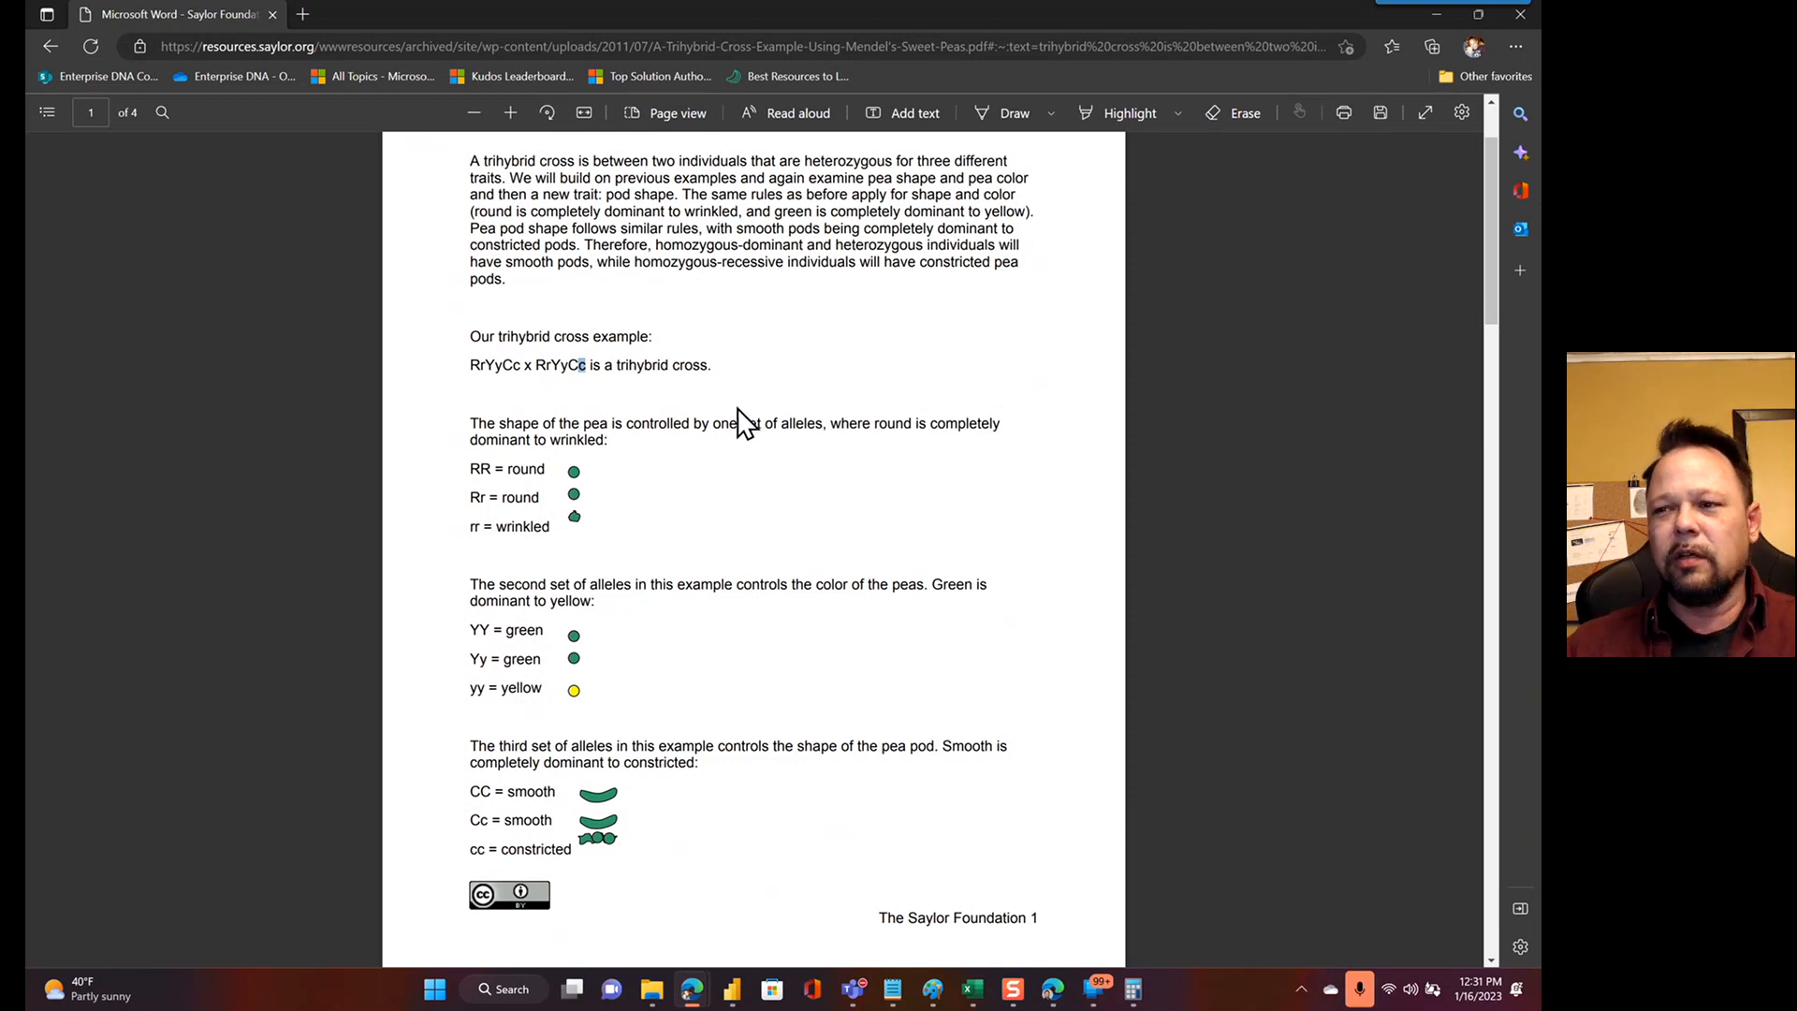
mouse_move(779, 401)
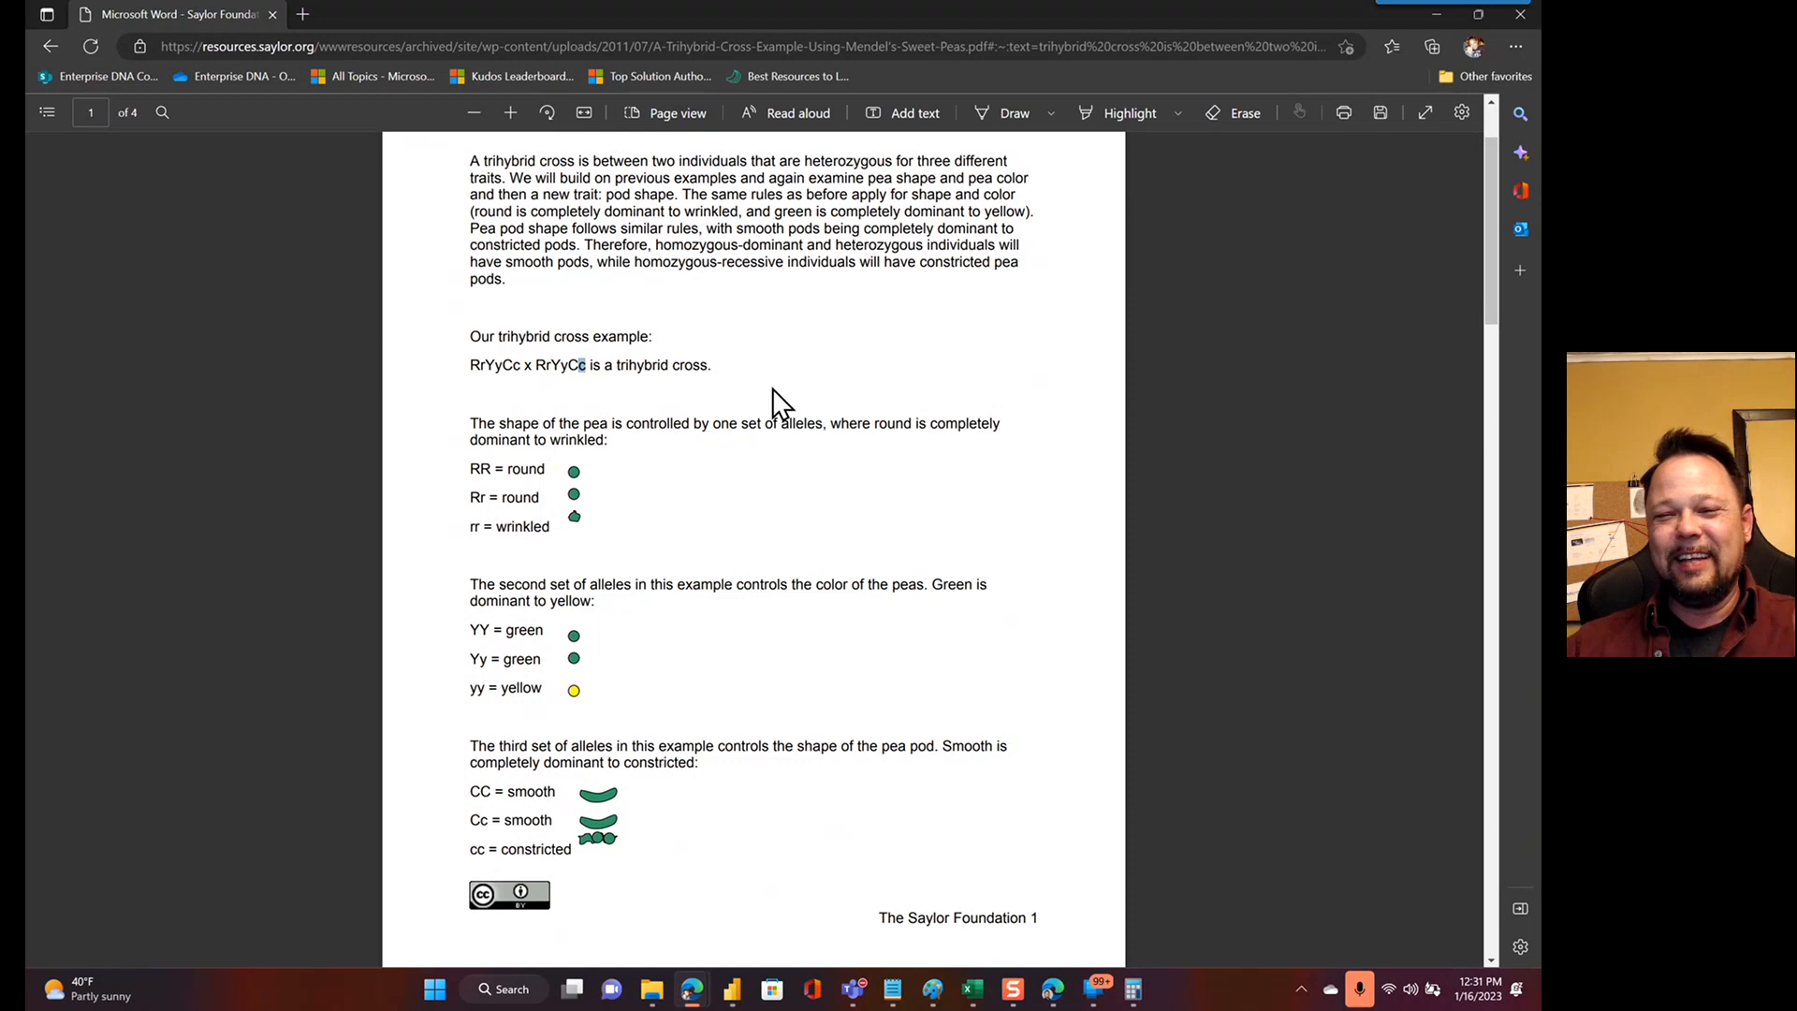
mouse_move(775, 410)
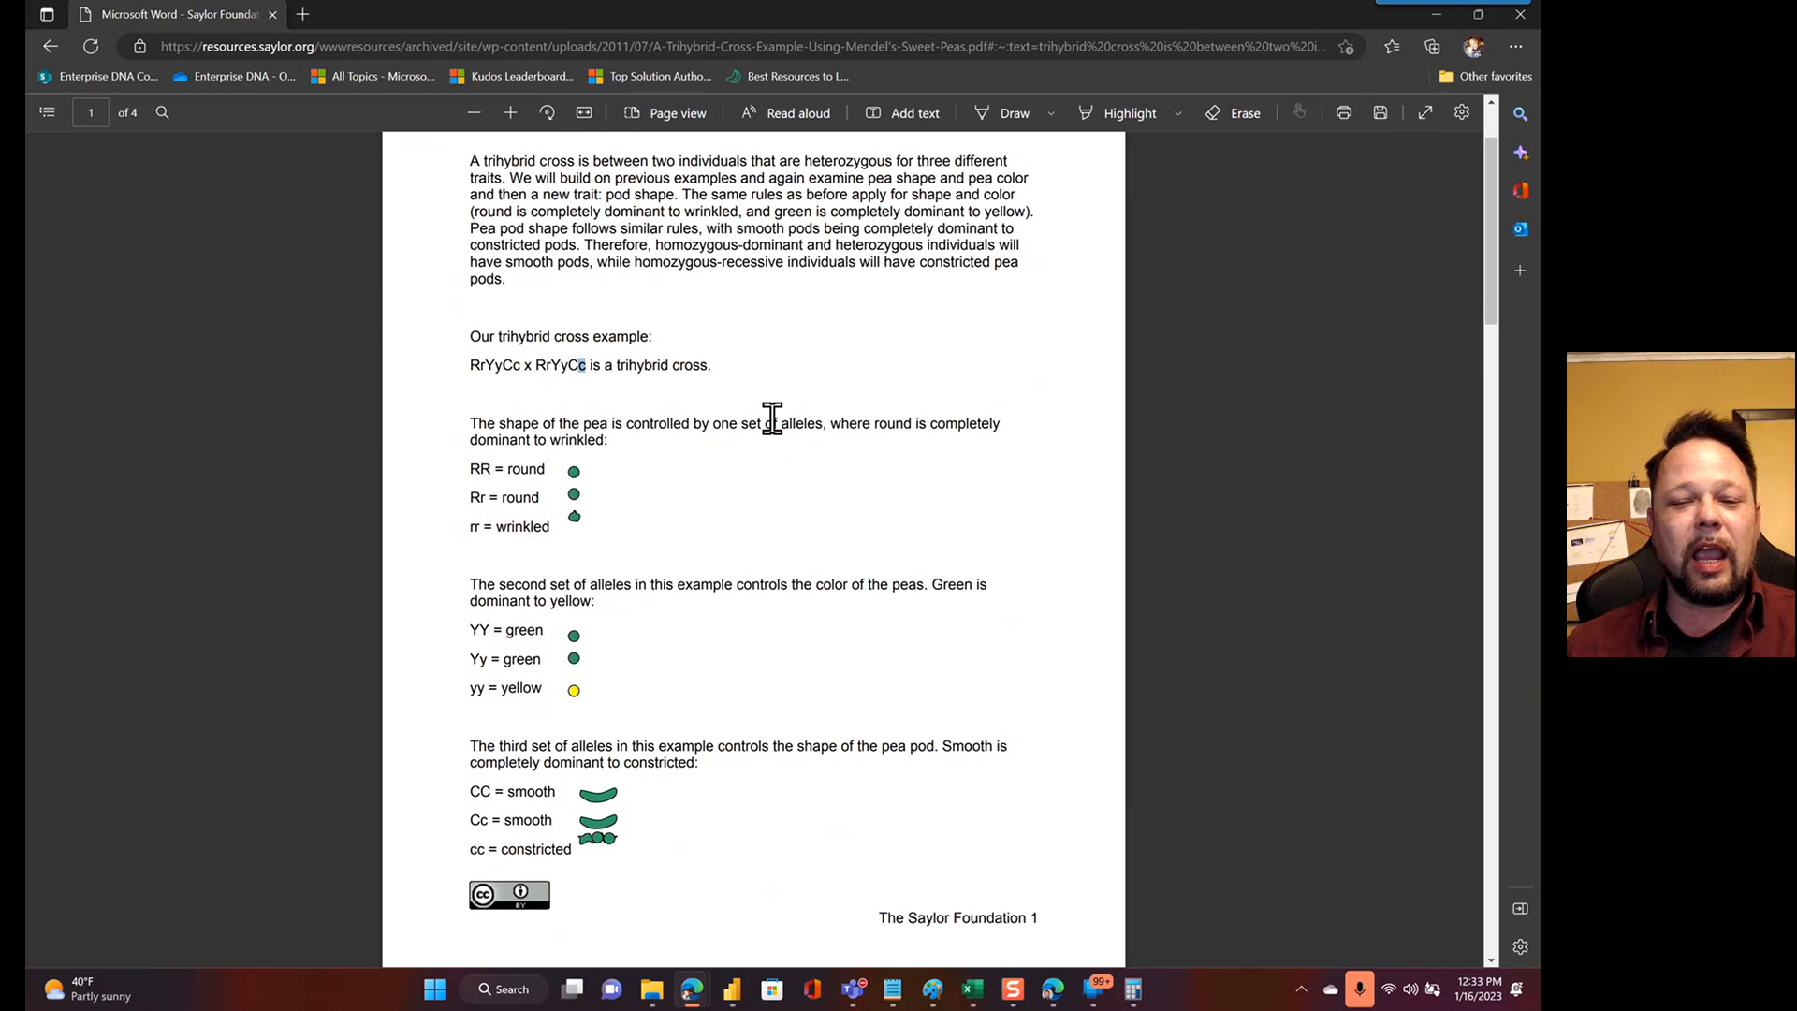
mouse_move(730, 988)
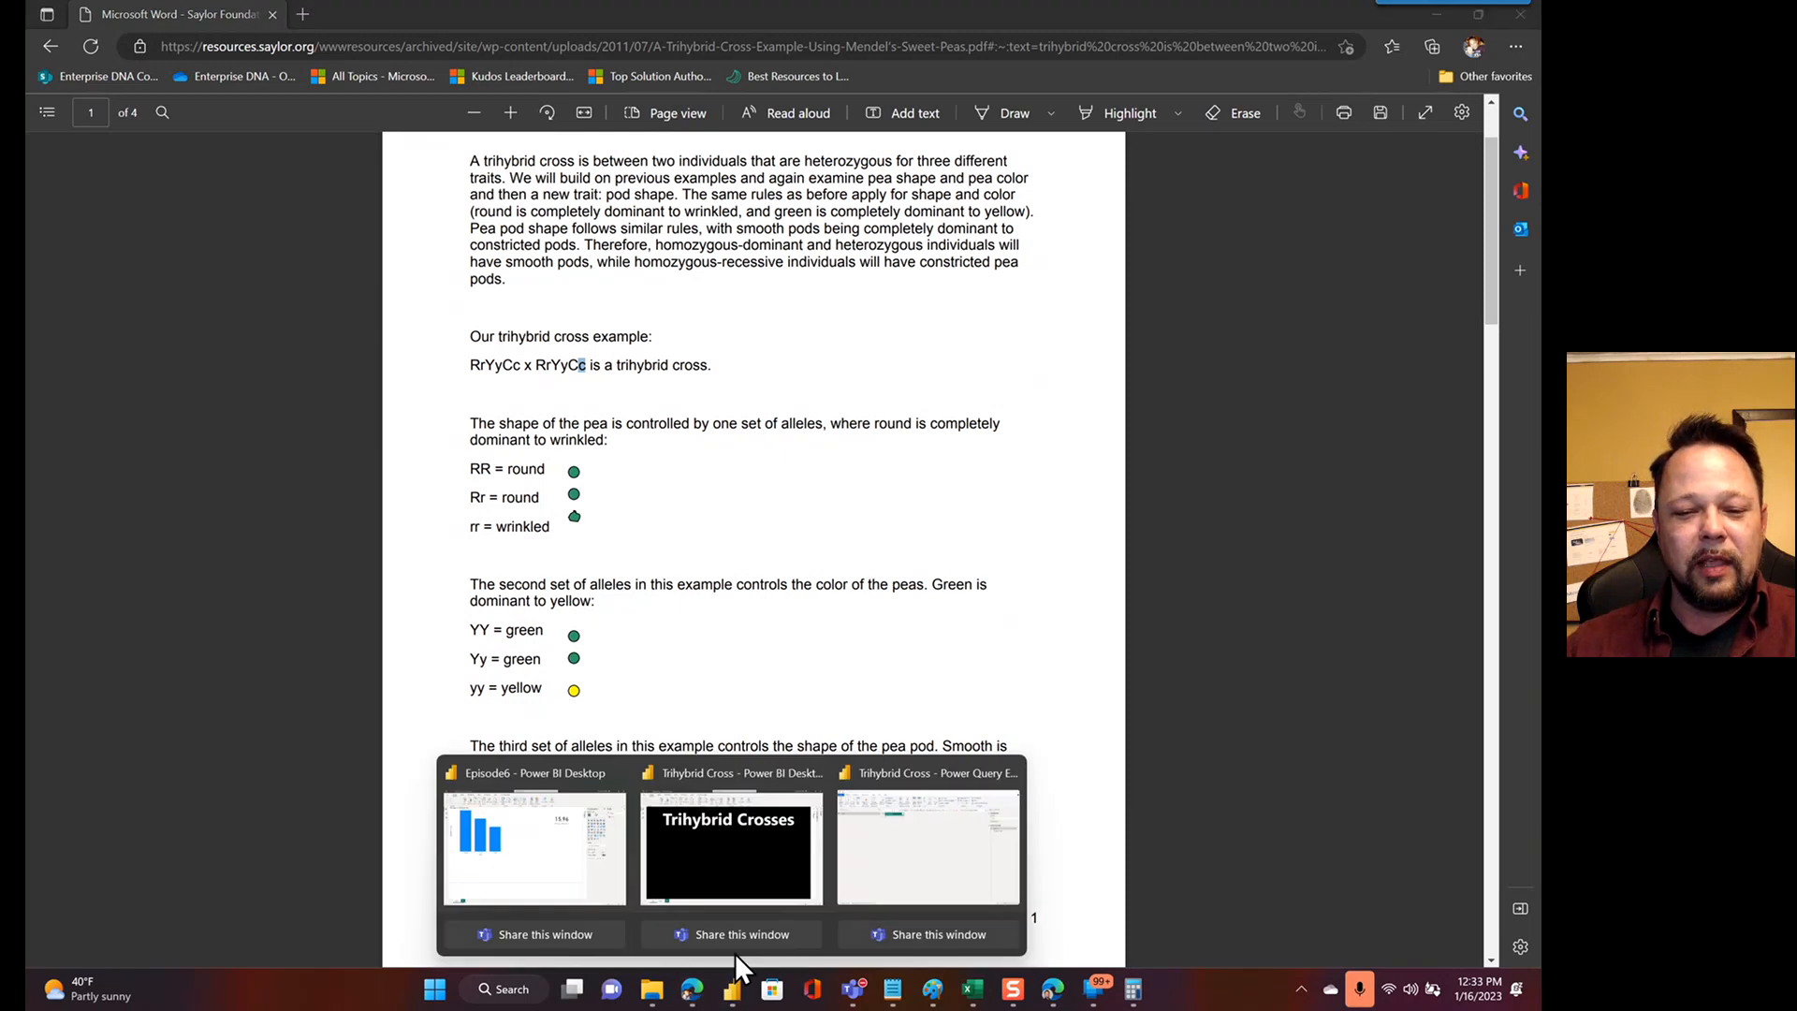
In the Trihybrid Cross report's Data view, select the Unicode column to show UNICODE(LEFT([Column1],1))
left_click(729, 848)
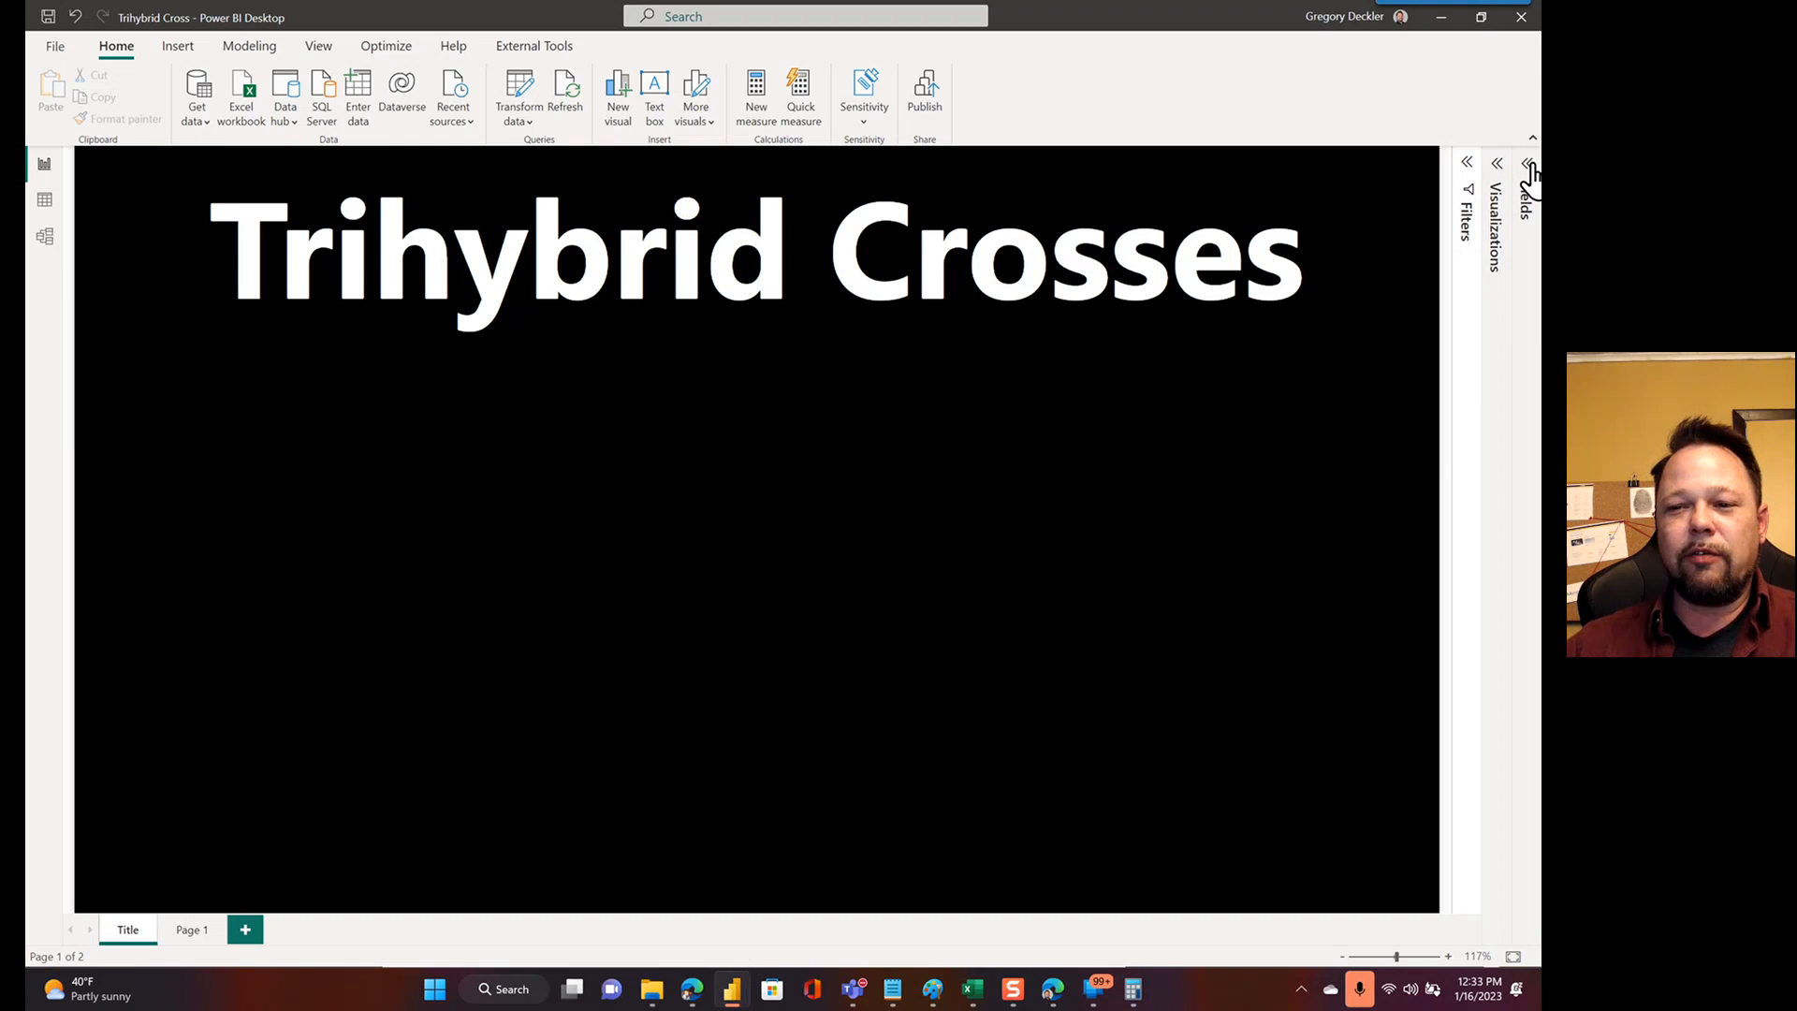
left_click(1528, 162)
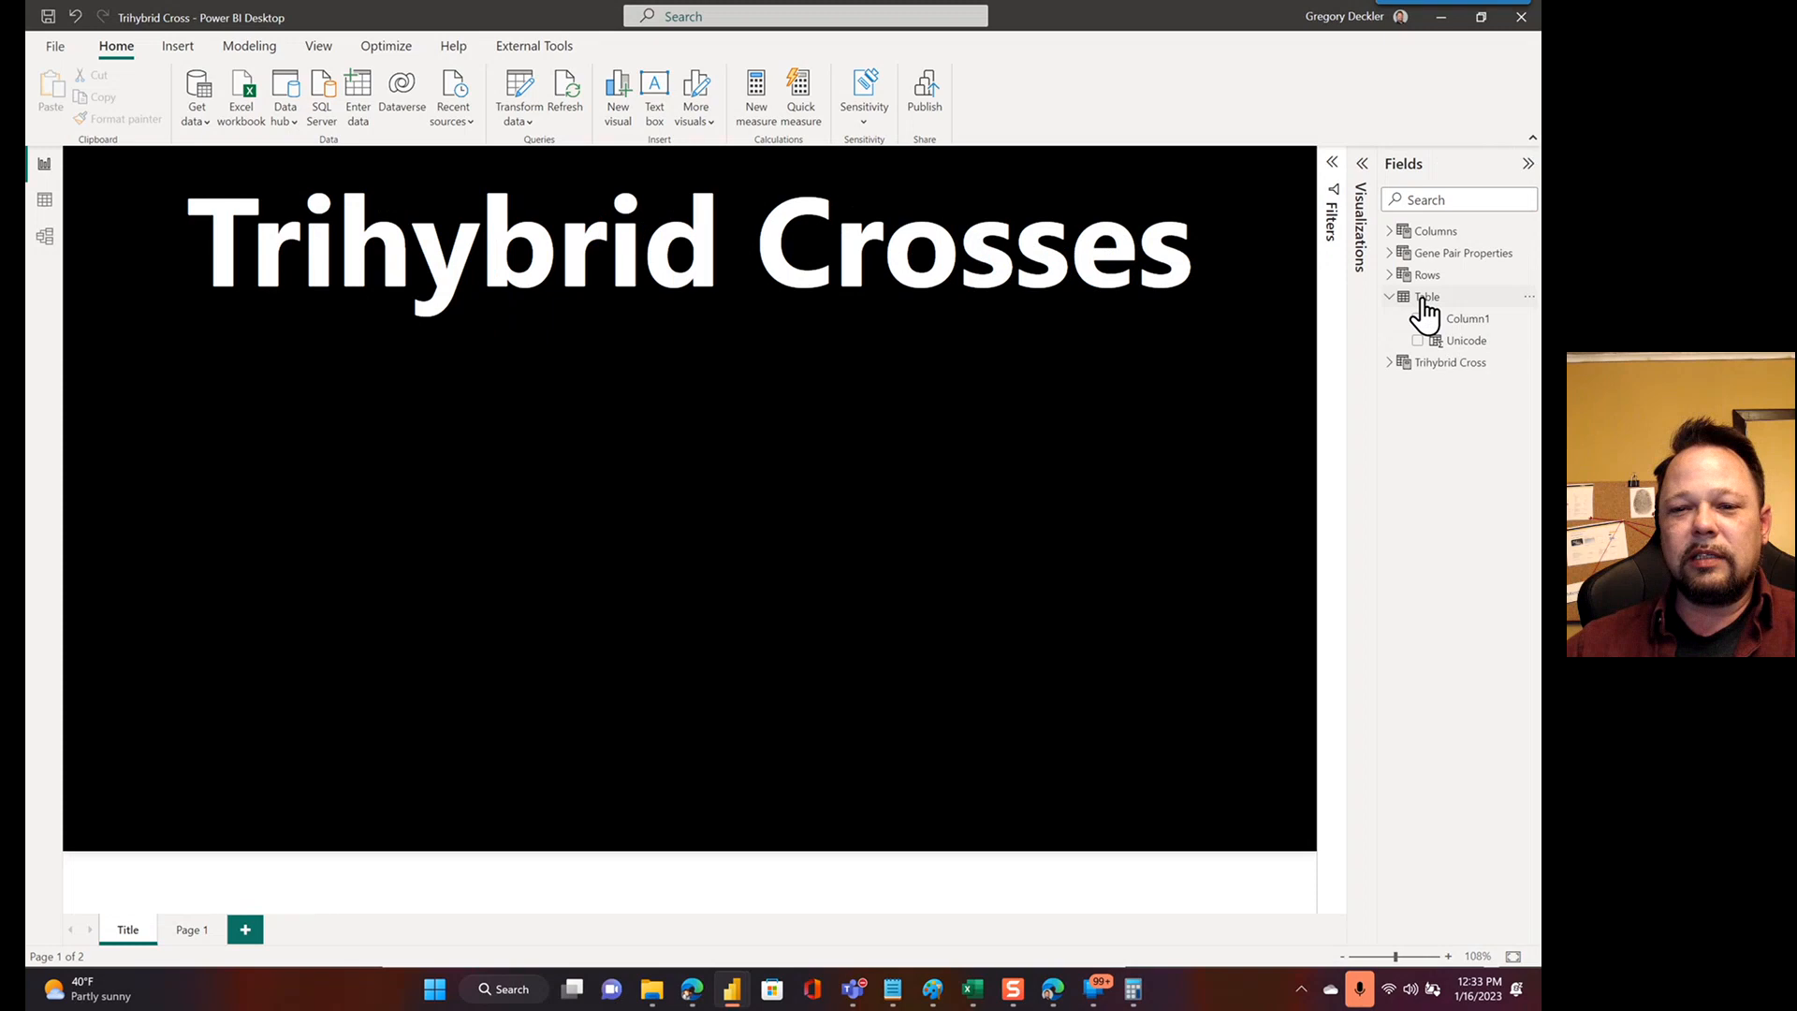
left_click(44, 198)
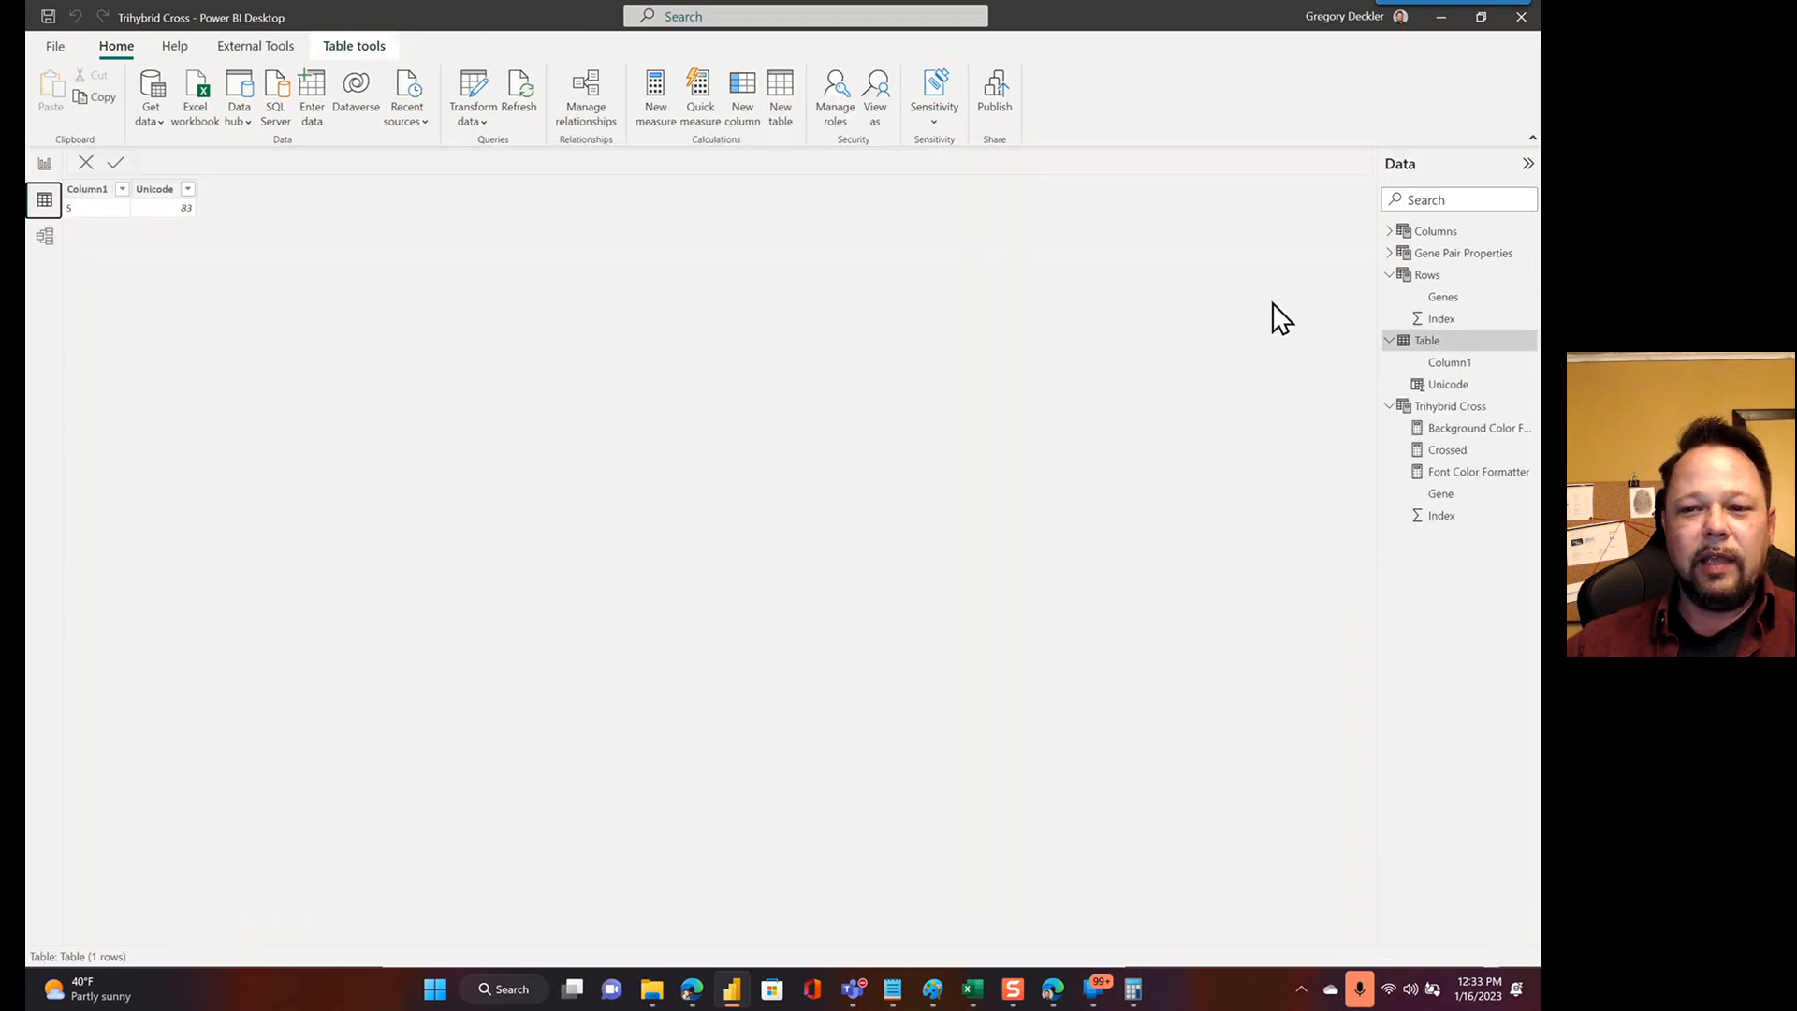
mouse_move(121, 218)
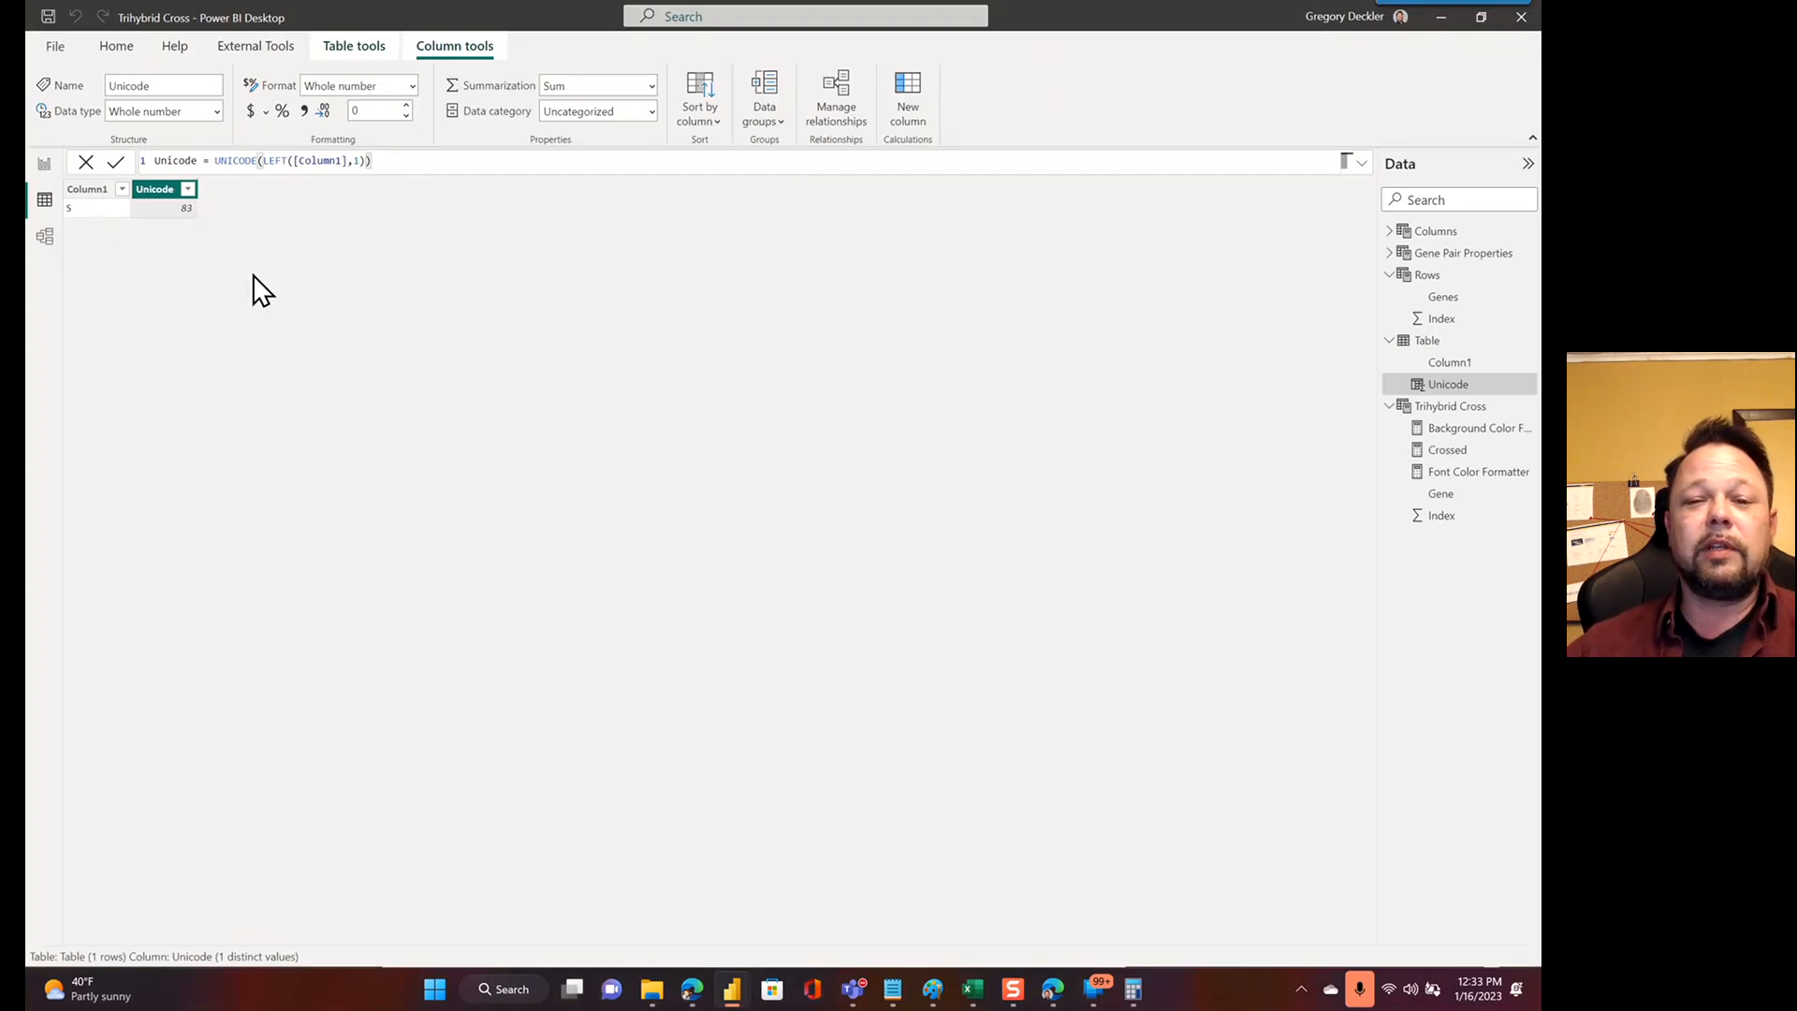
mouse_move(191, 218)
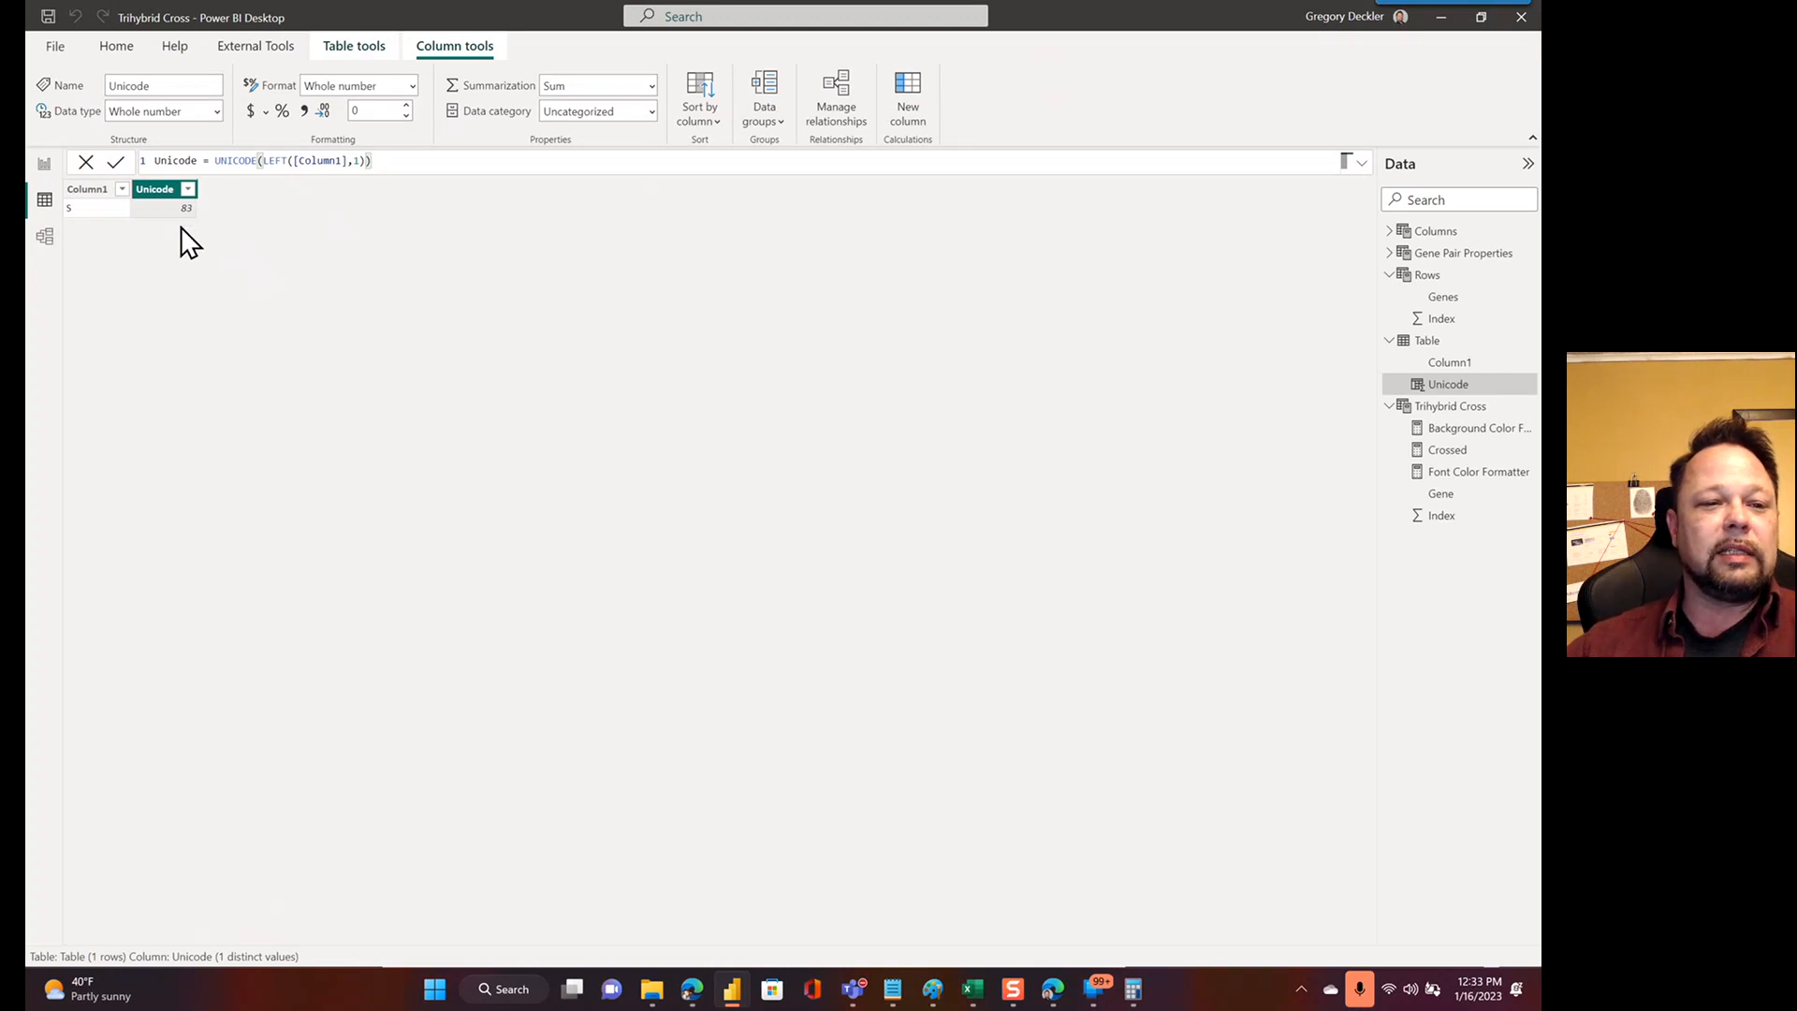
mouse_move(255, 252)
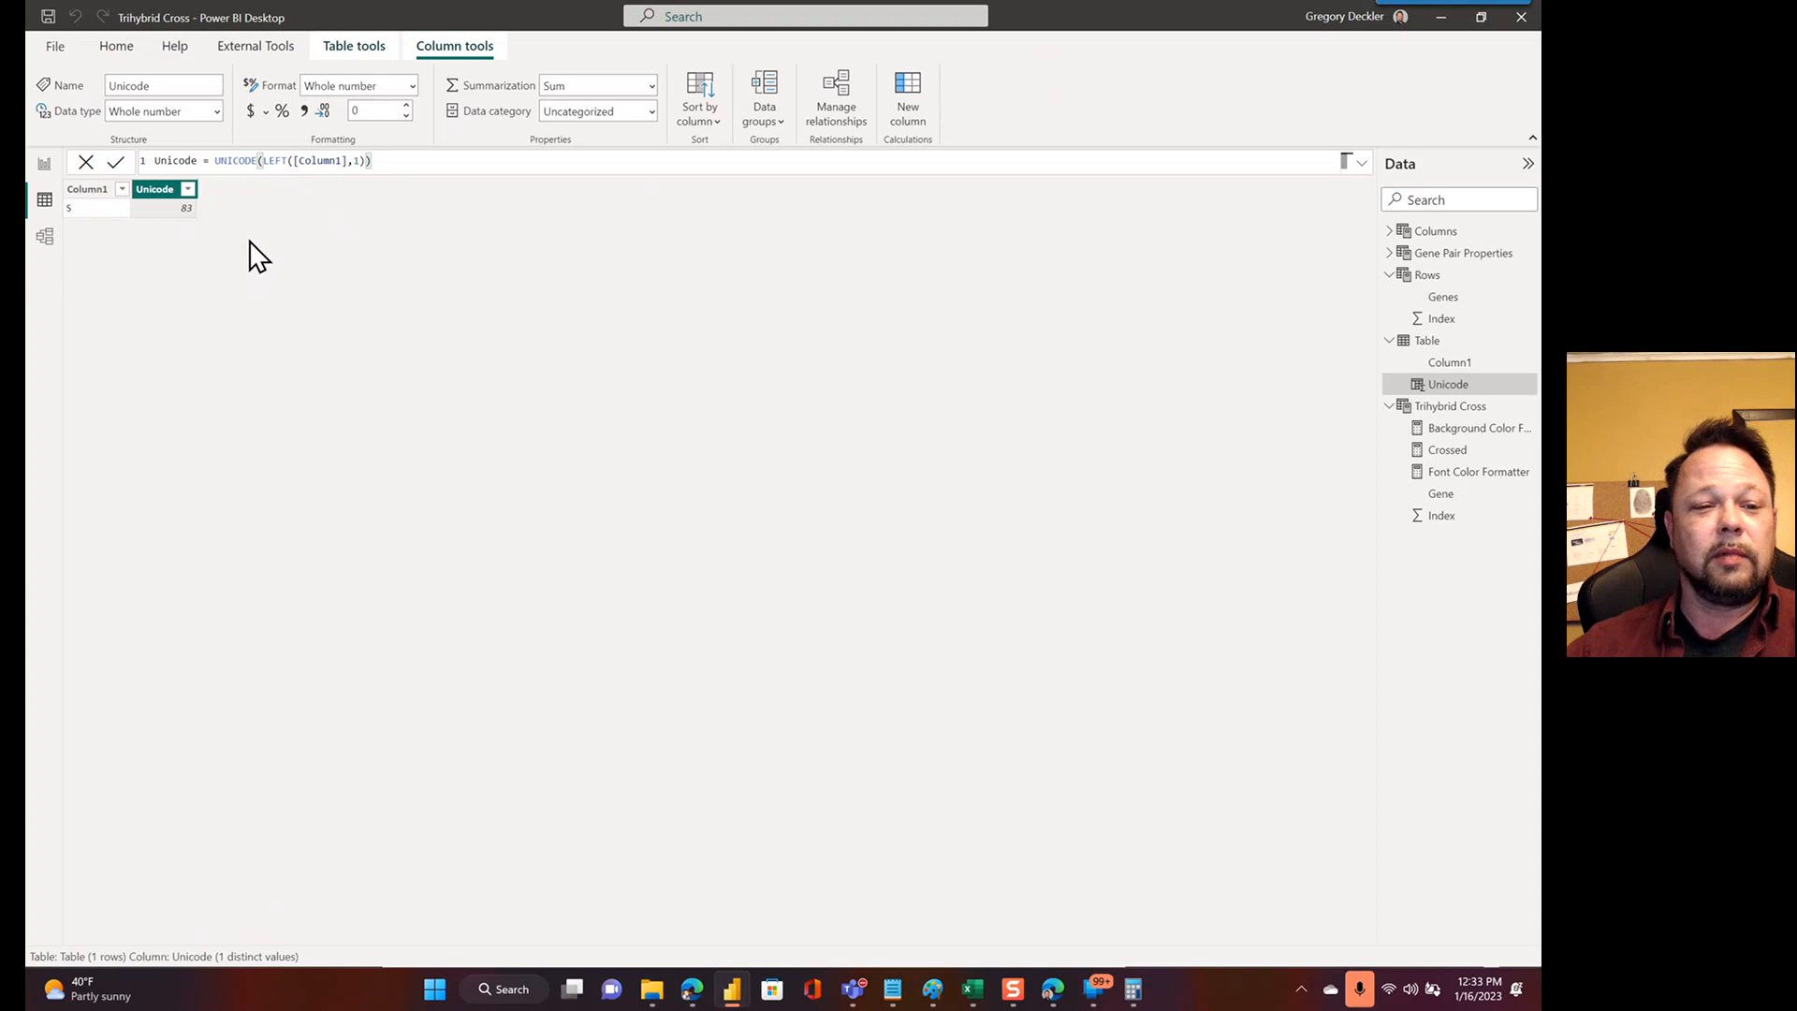
mouse_move(224, 244)
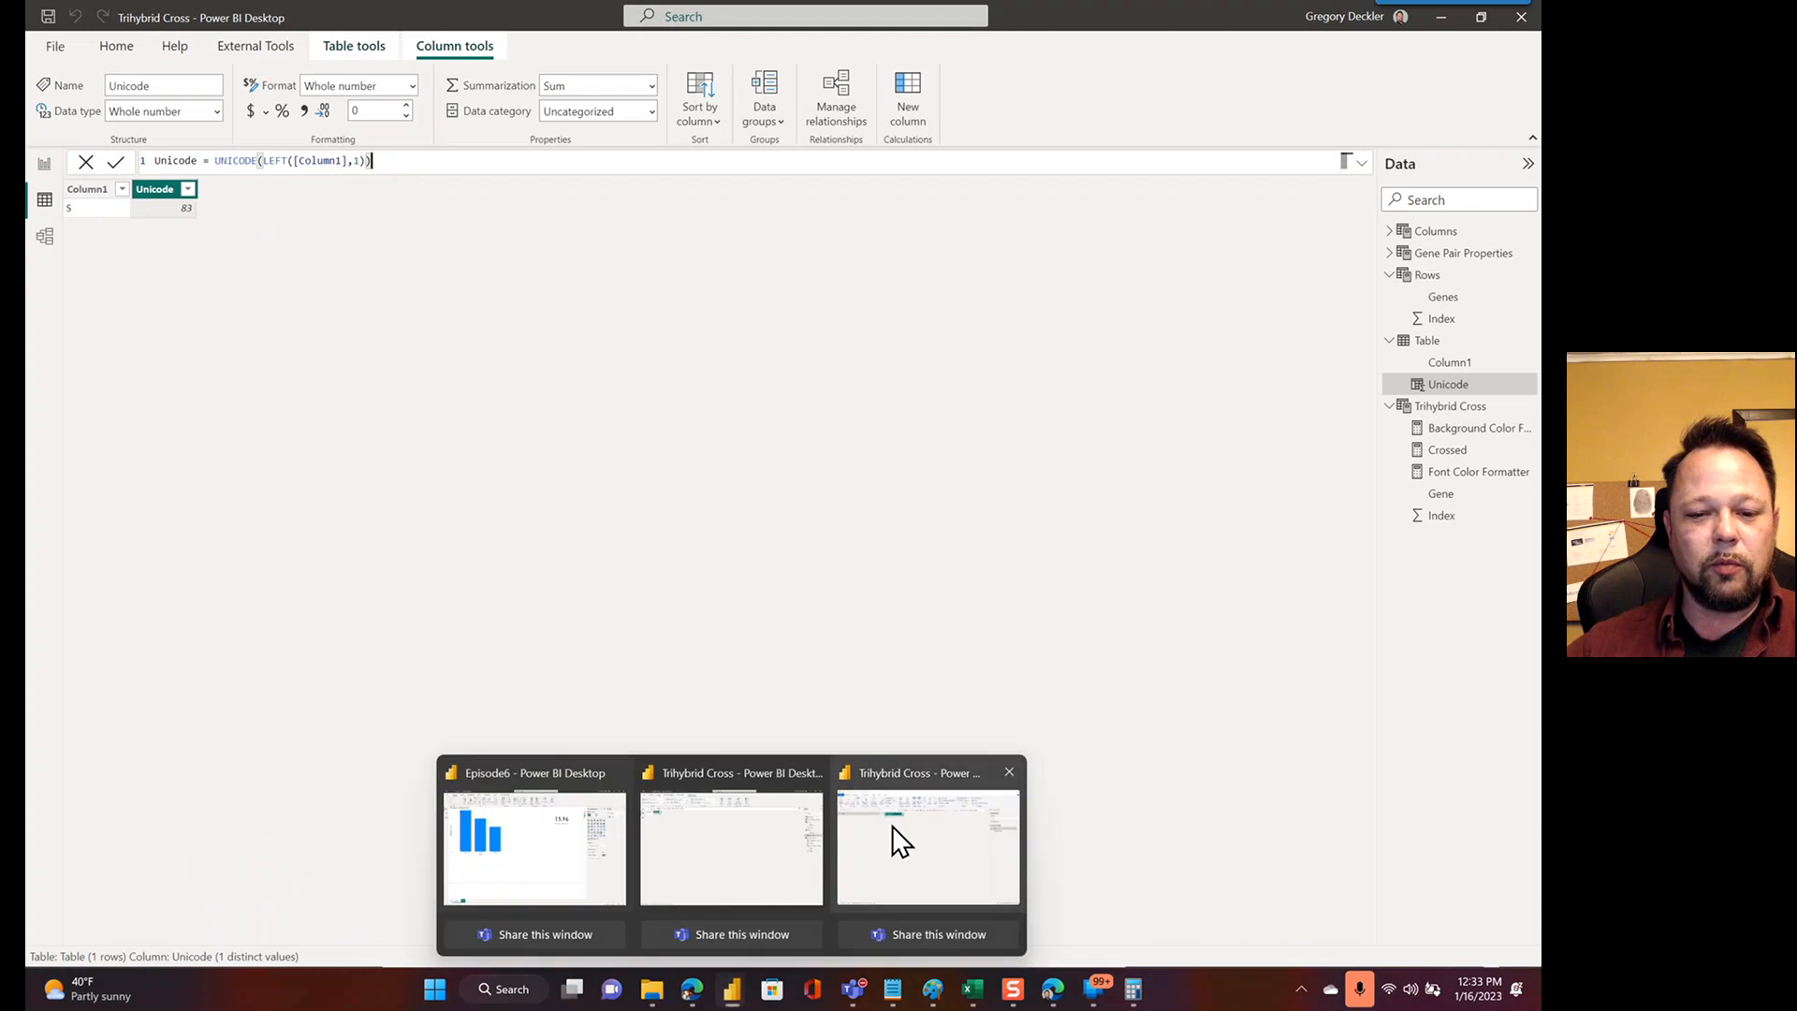
Enter rows s and S in the Table query's Create Table source dialog
left_click(926, 848)
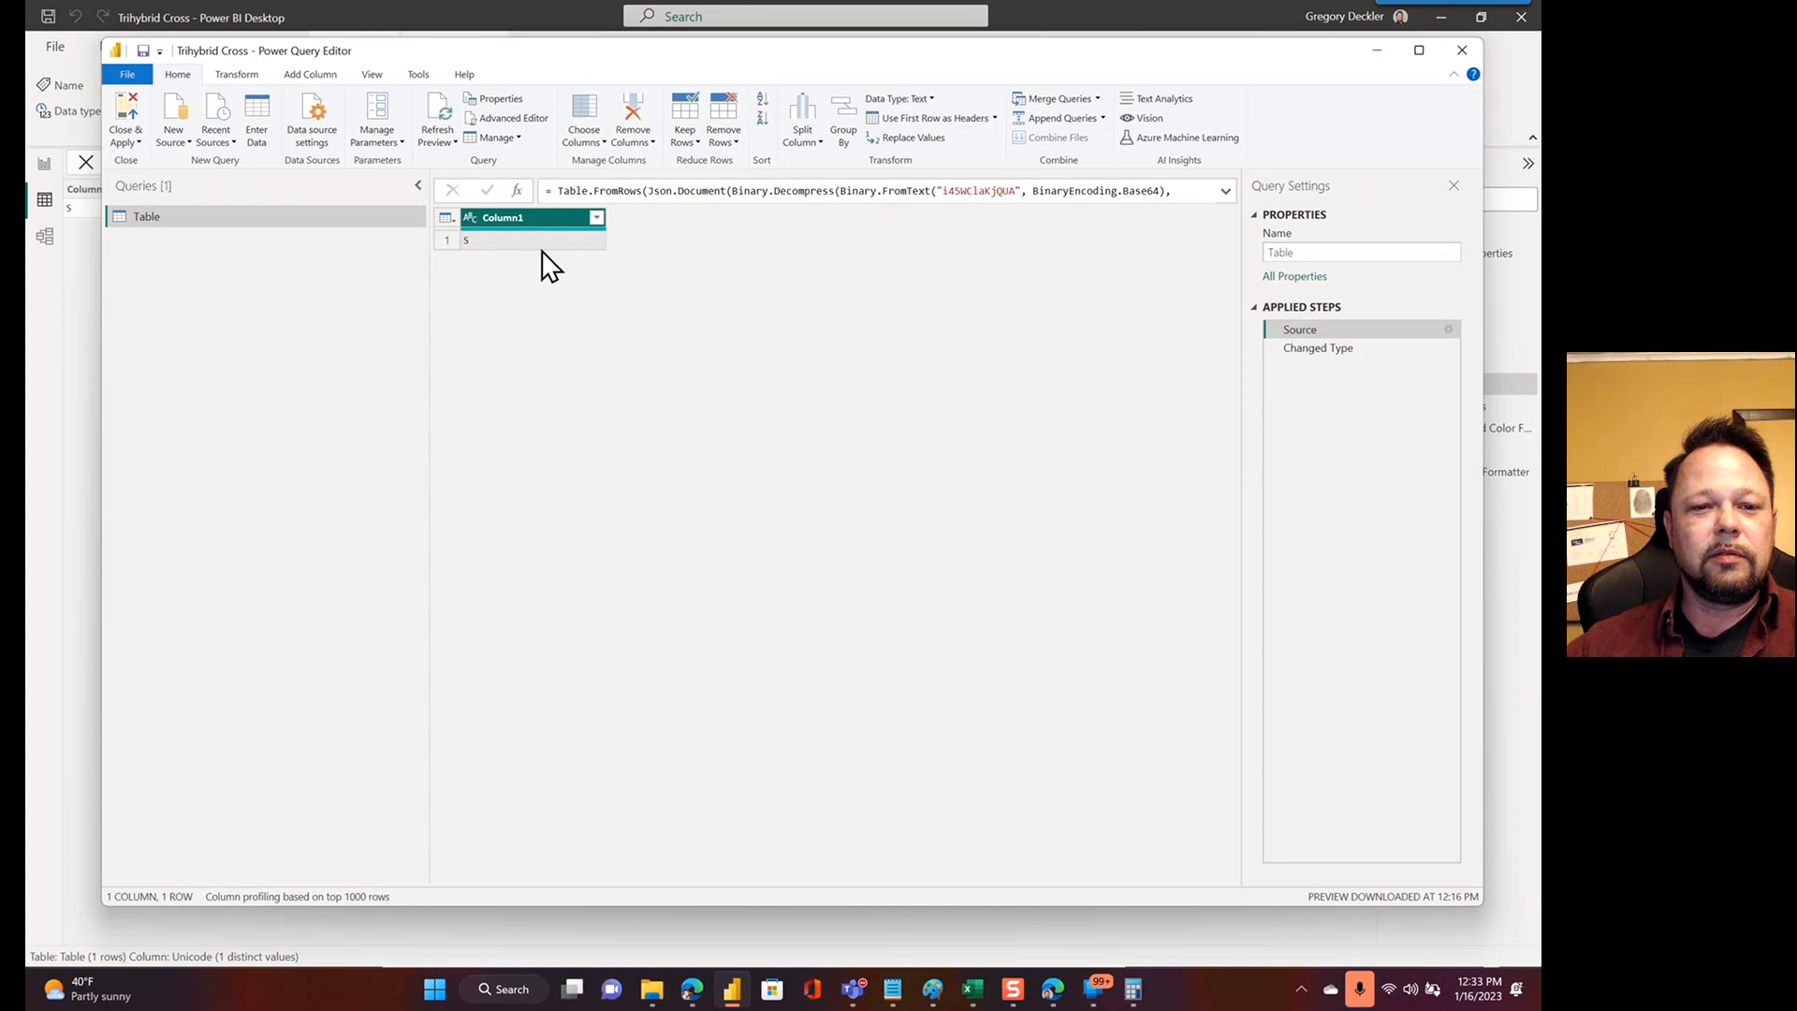
mouse_move(1450, 344)
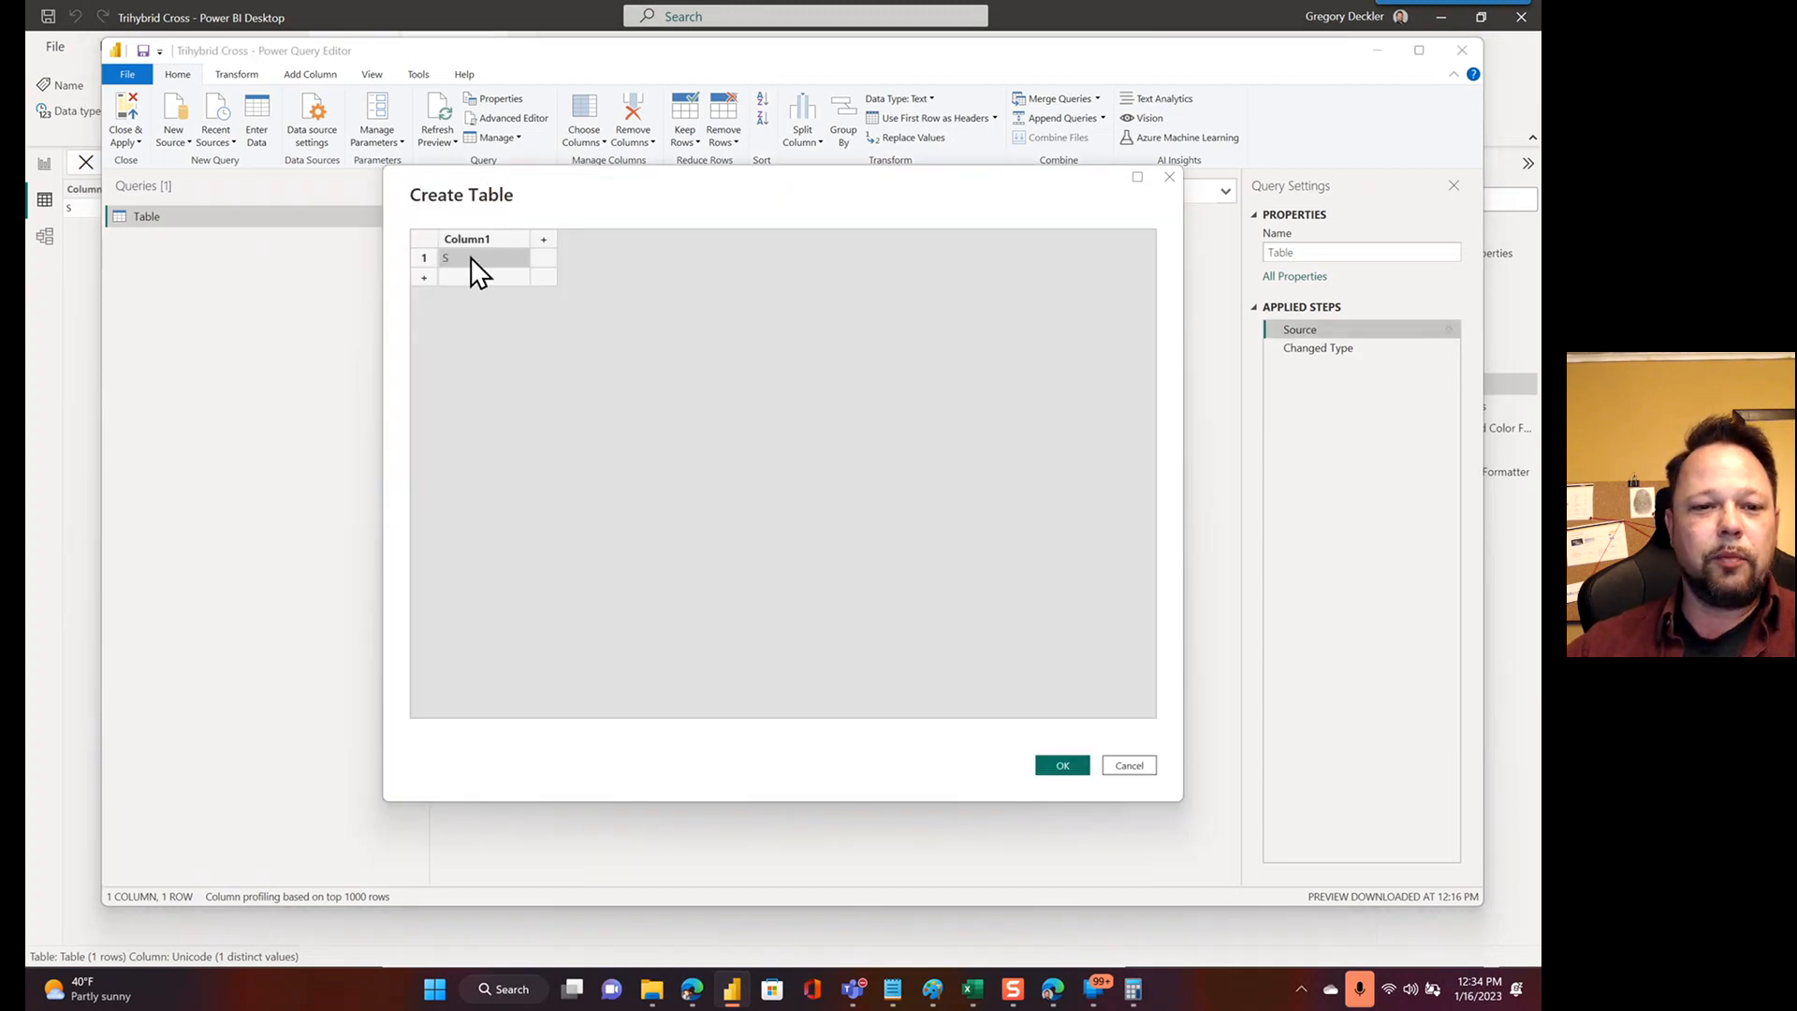
type("a")
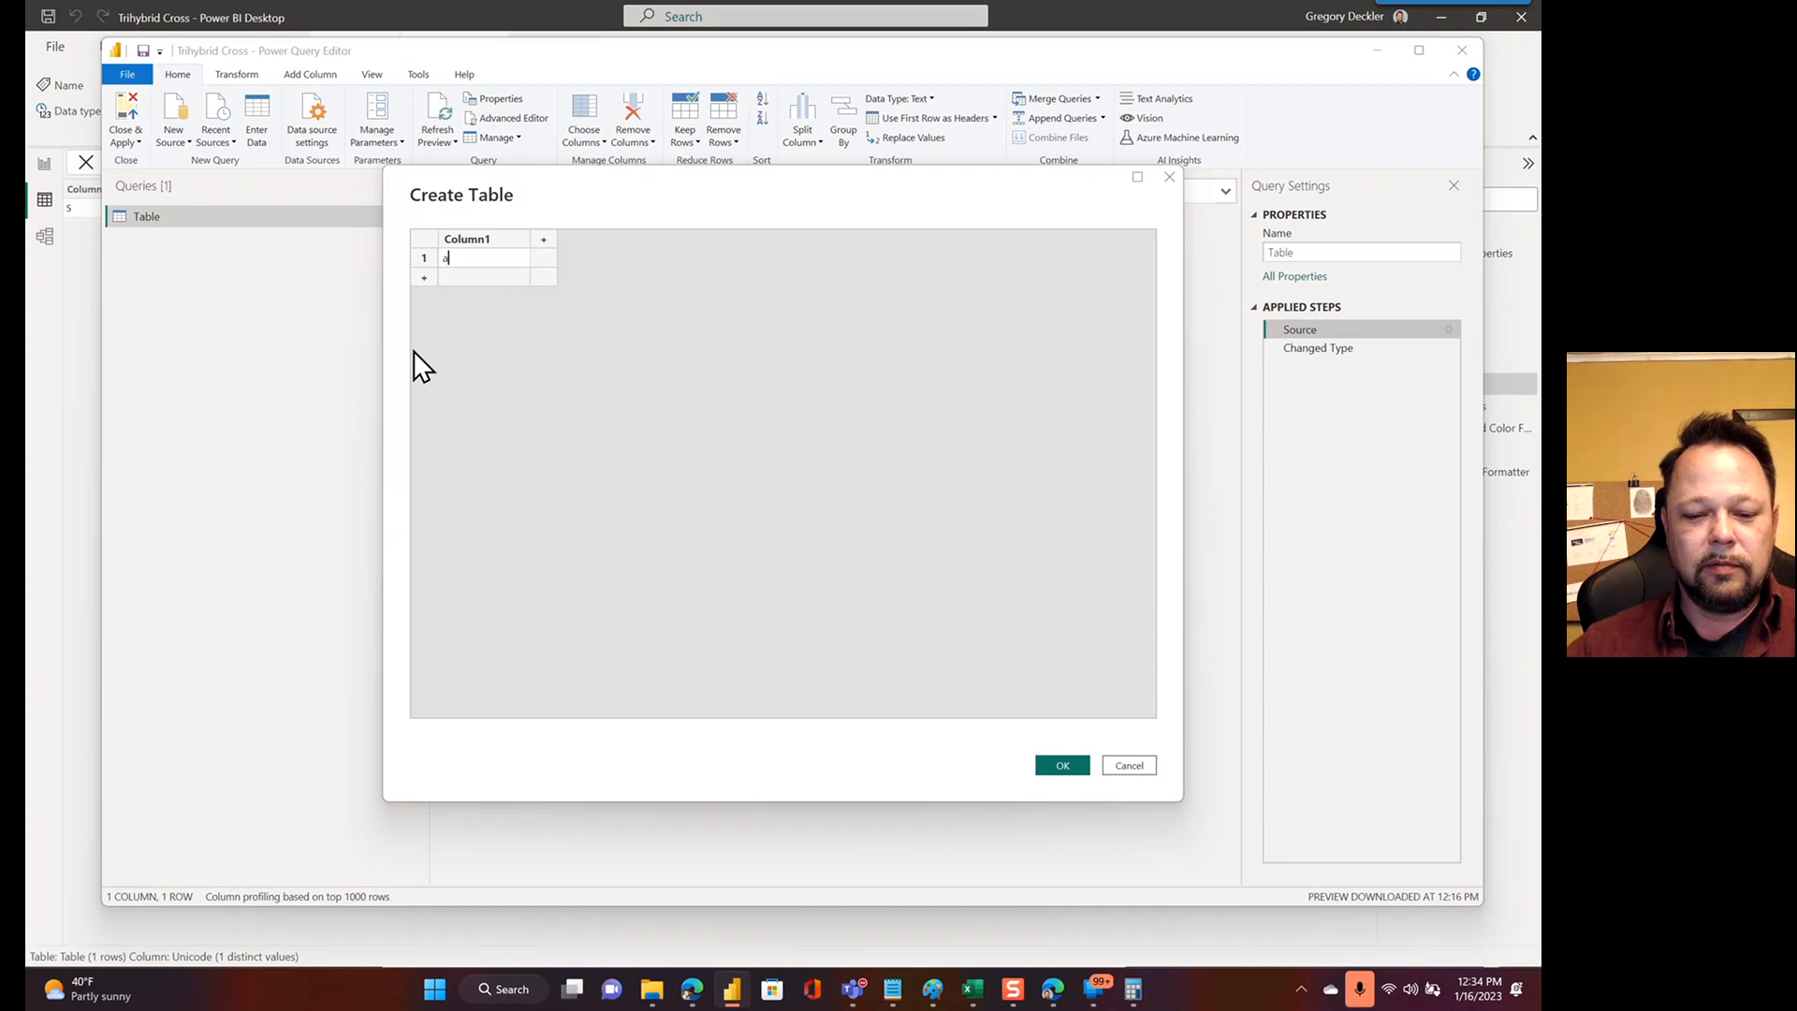
type("S")
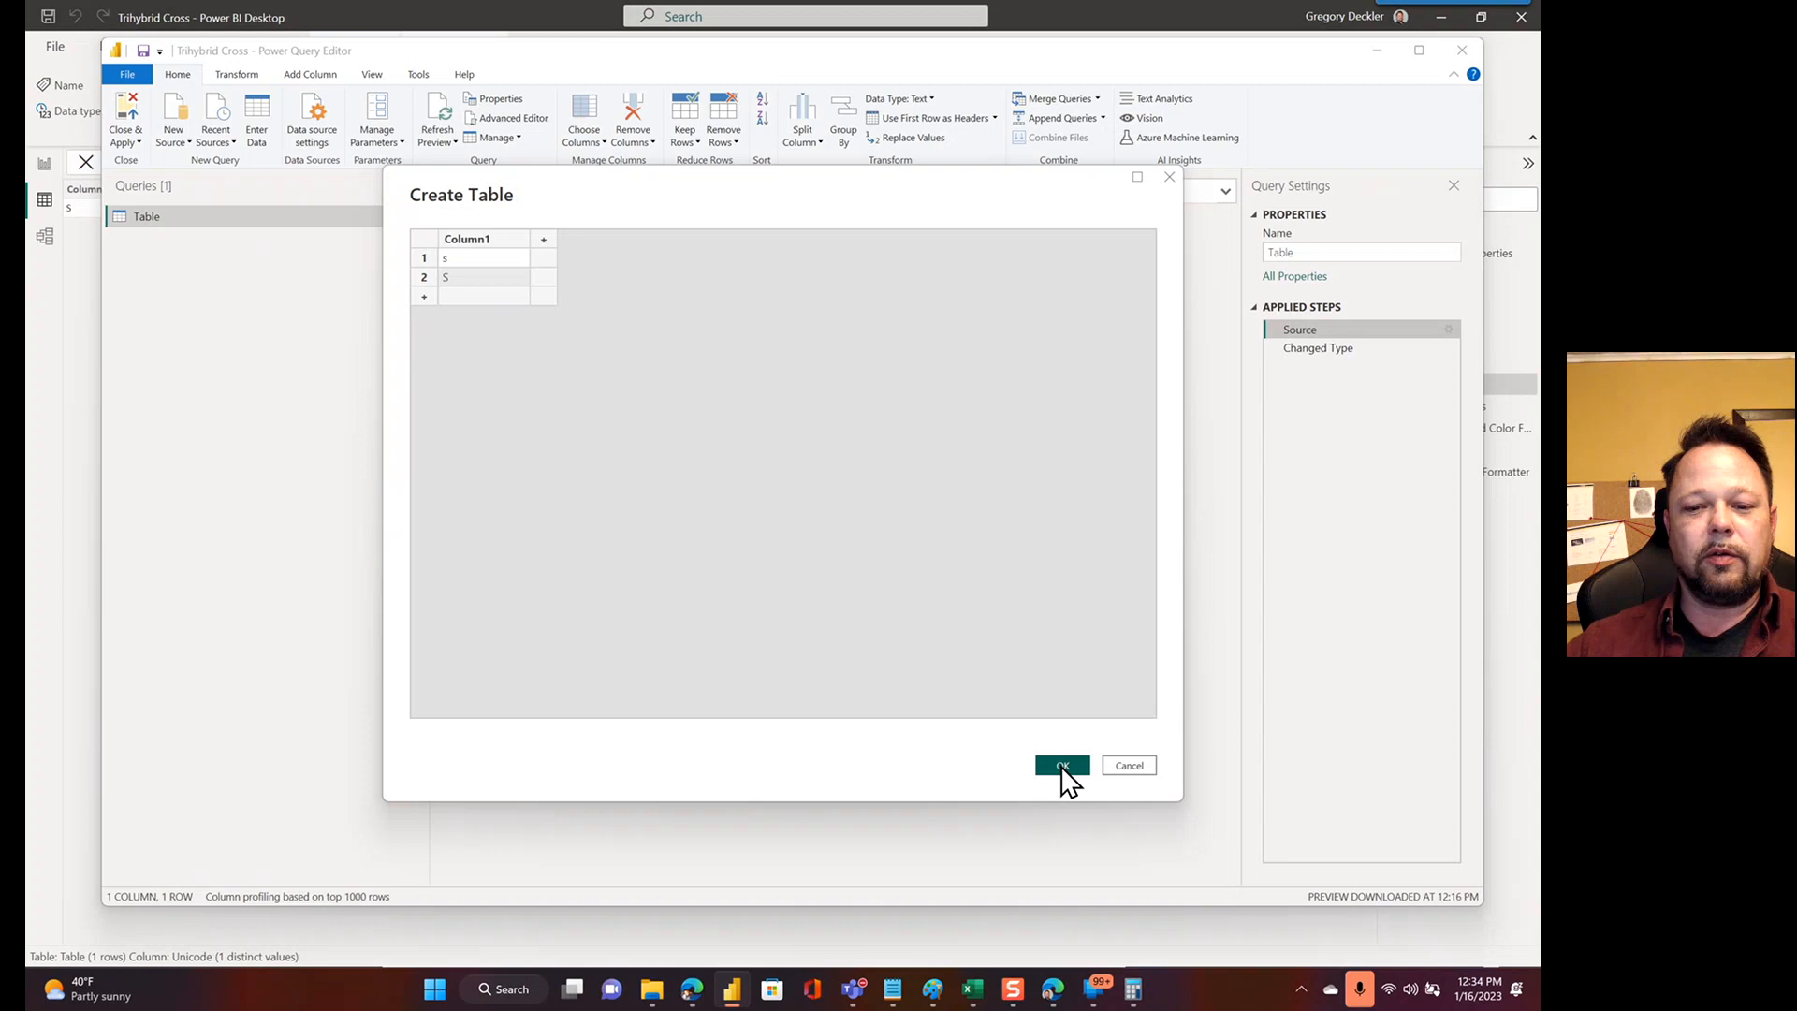
left_click(1060, 764)
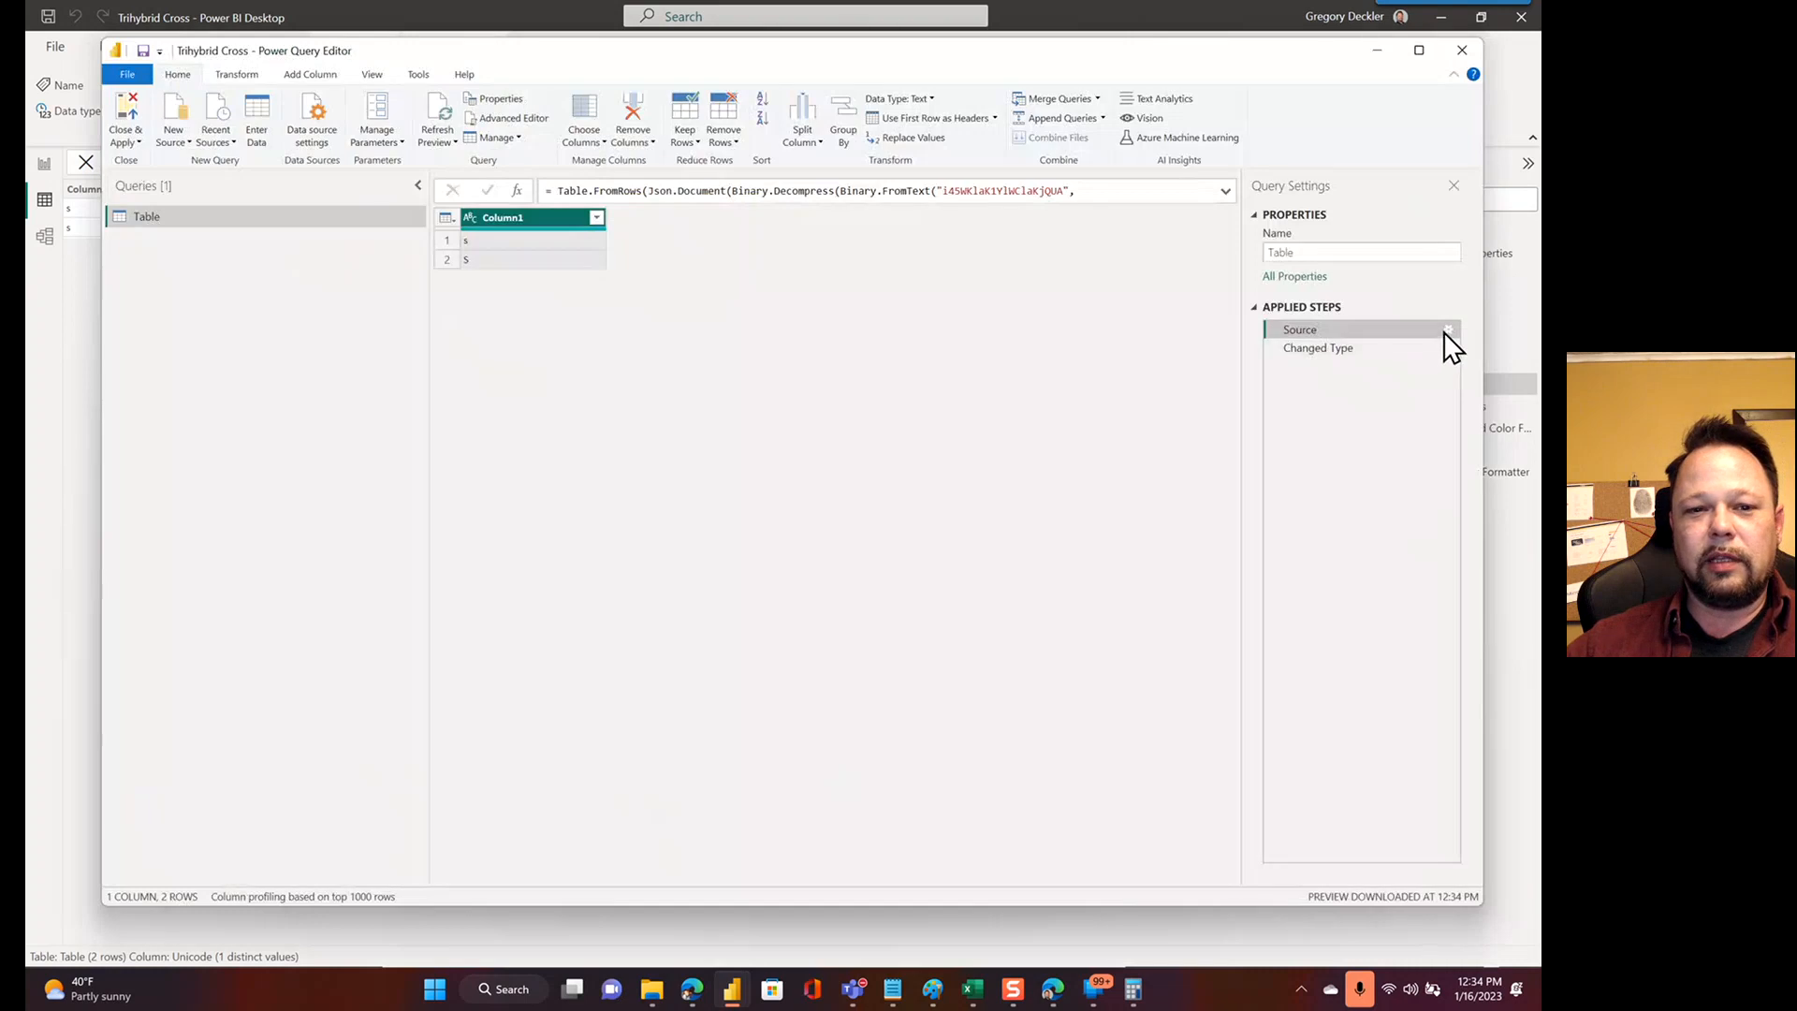
Edit the Table's source rows so uppercase S comes before lowercase s
left_click(1448, 329)
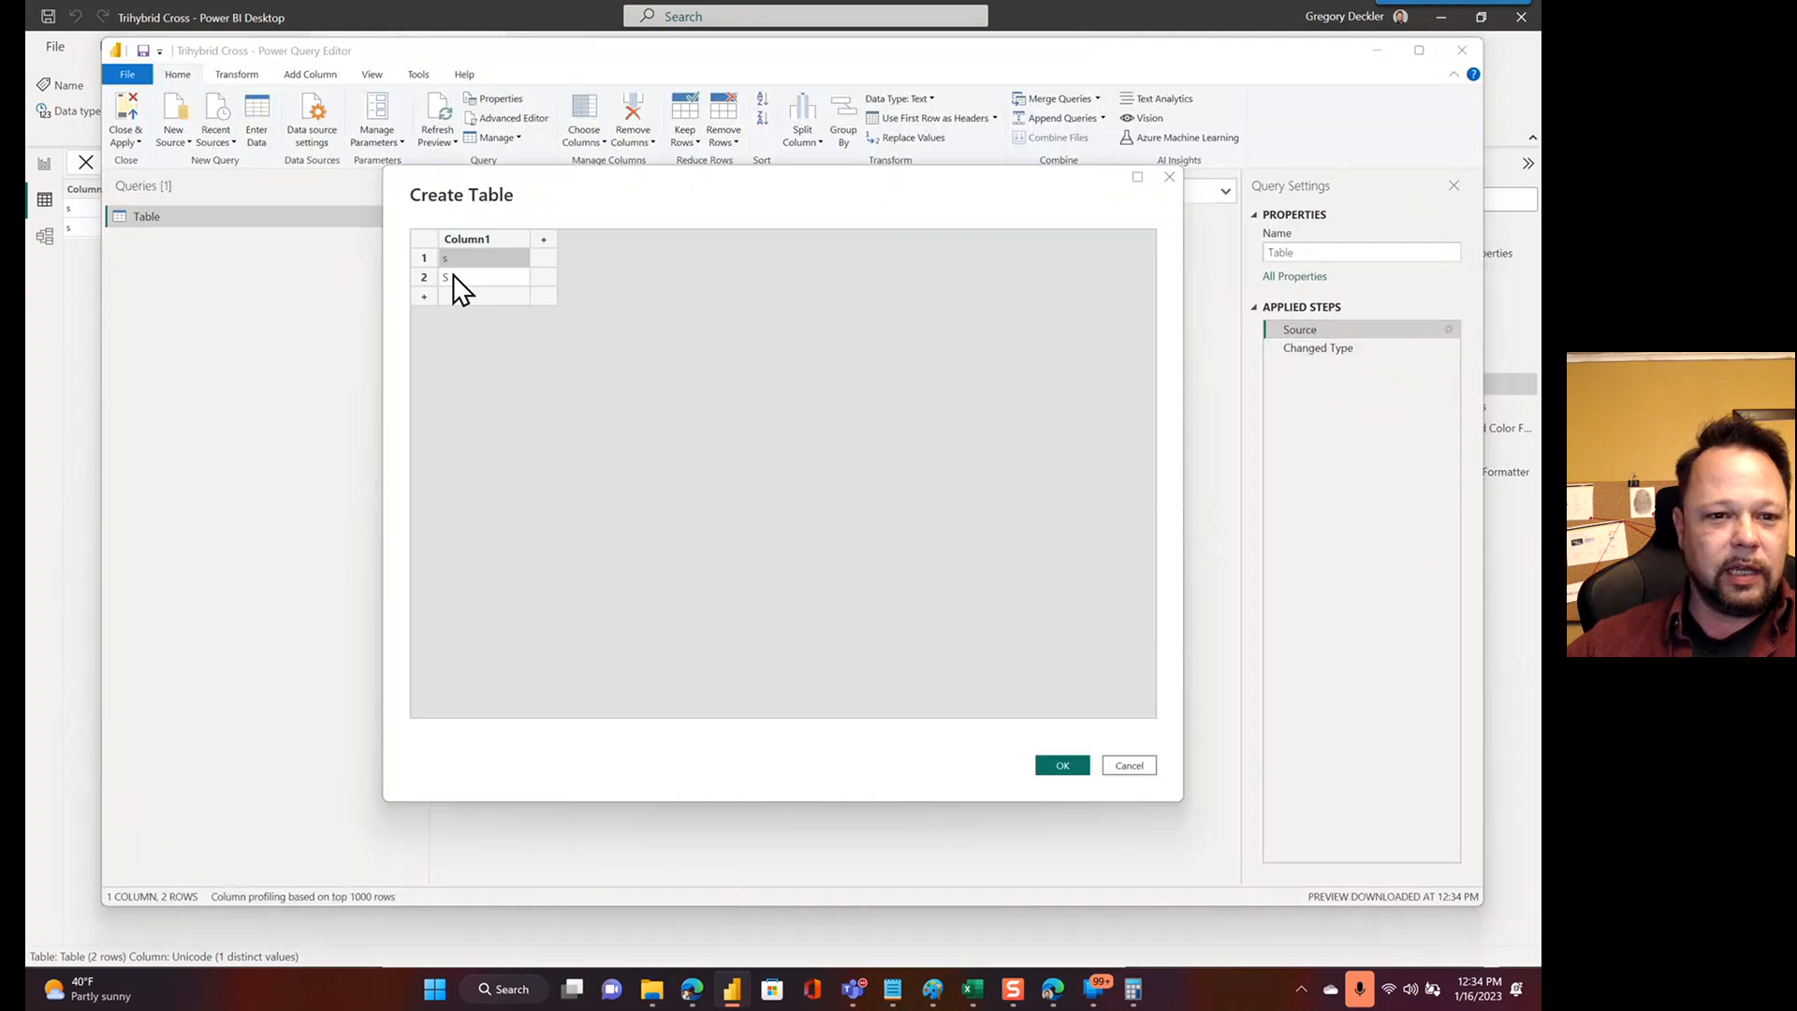
left_click(481, 276)
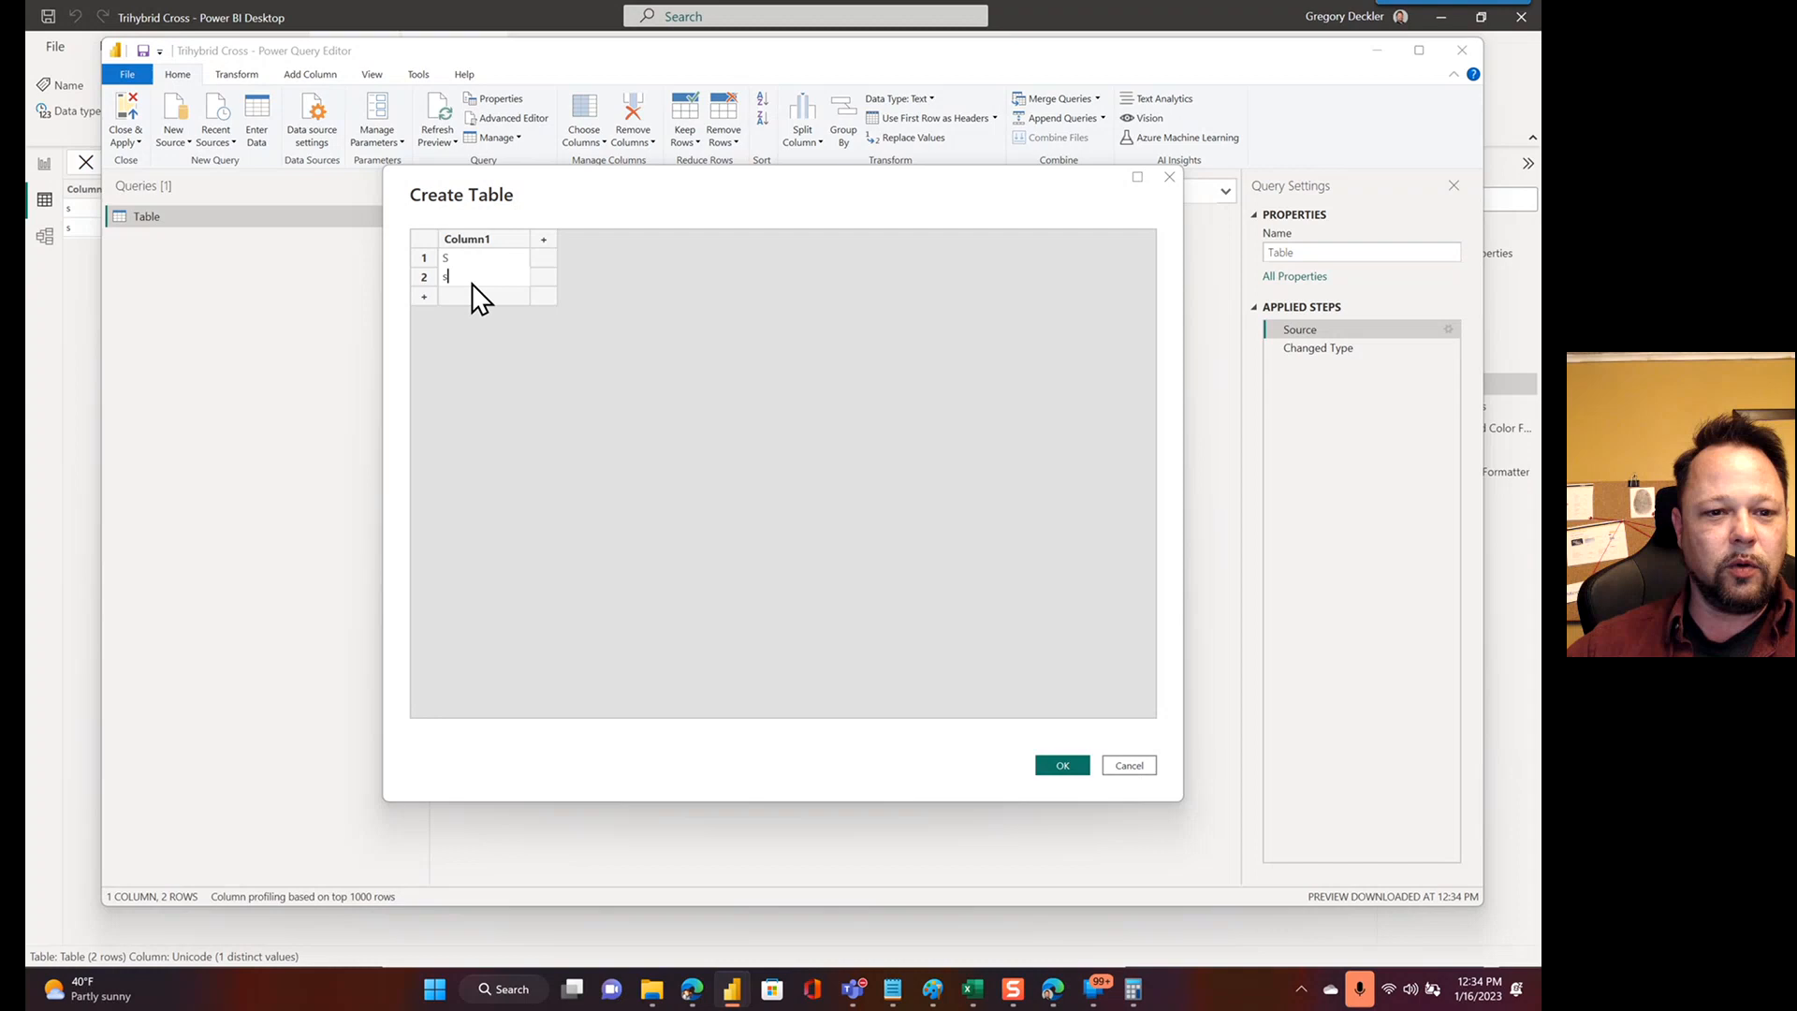
left_click(1060, 764)
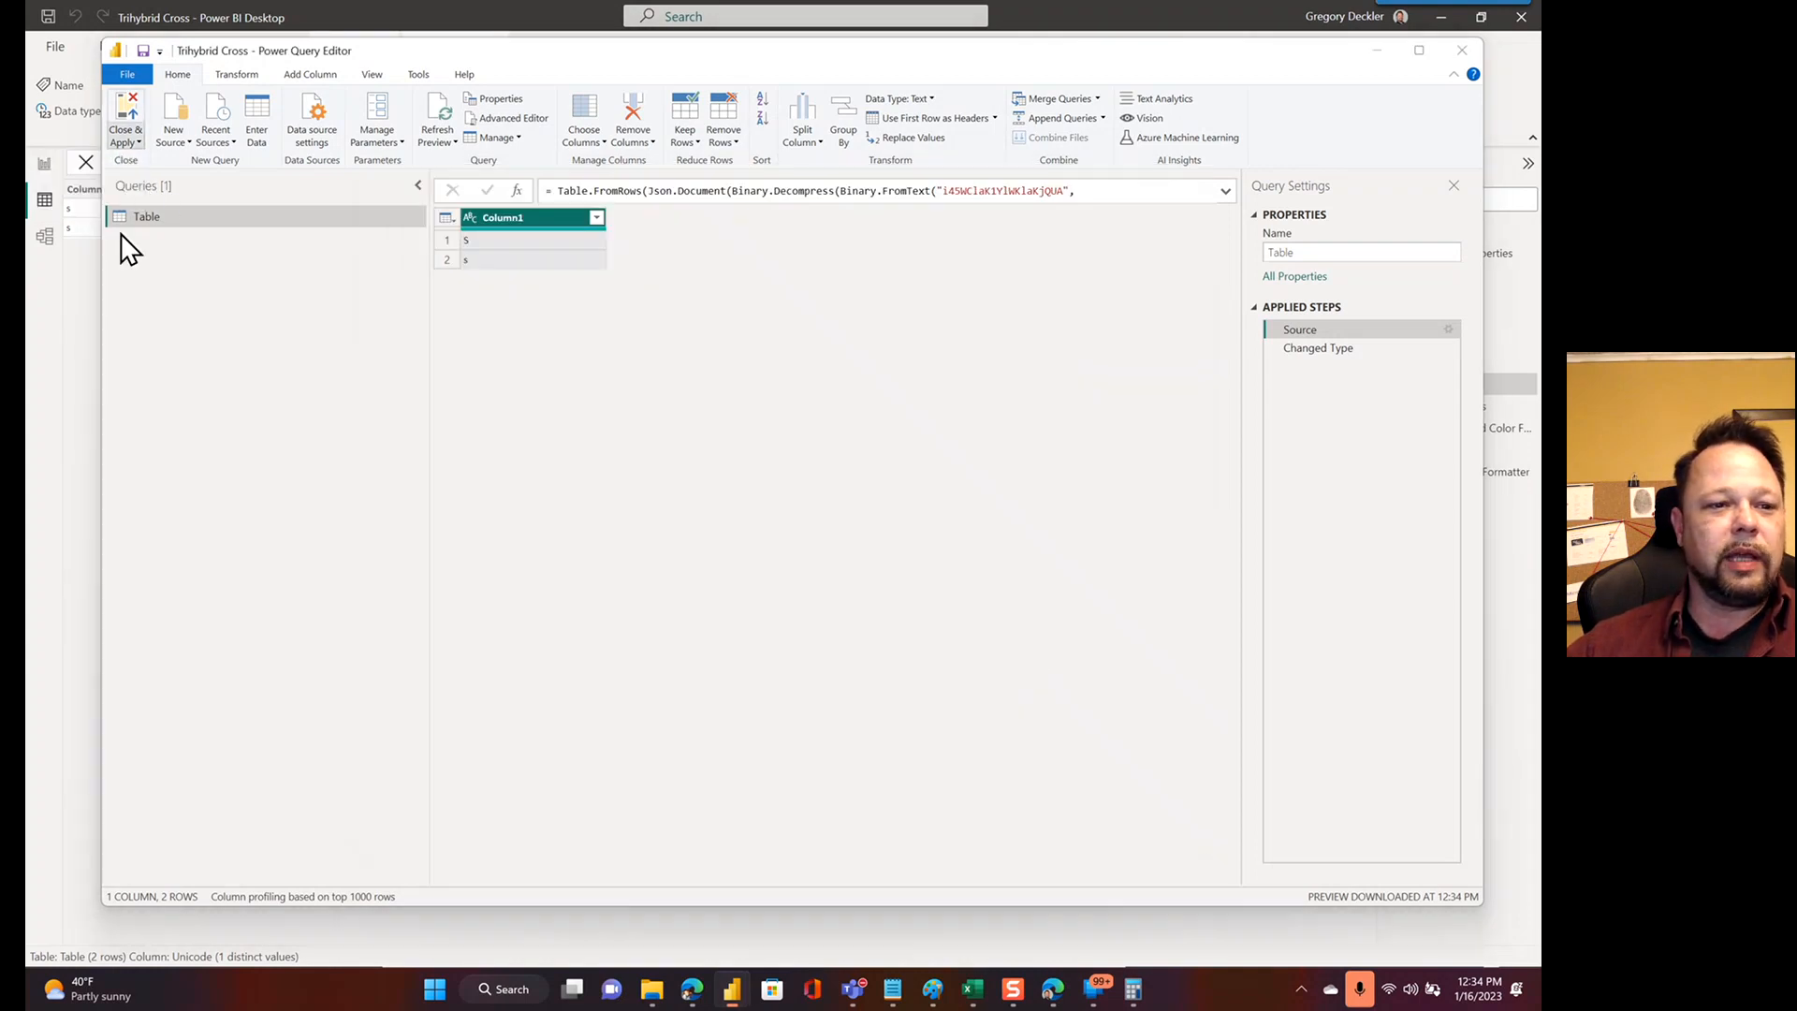
mouse_move(81, 309)
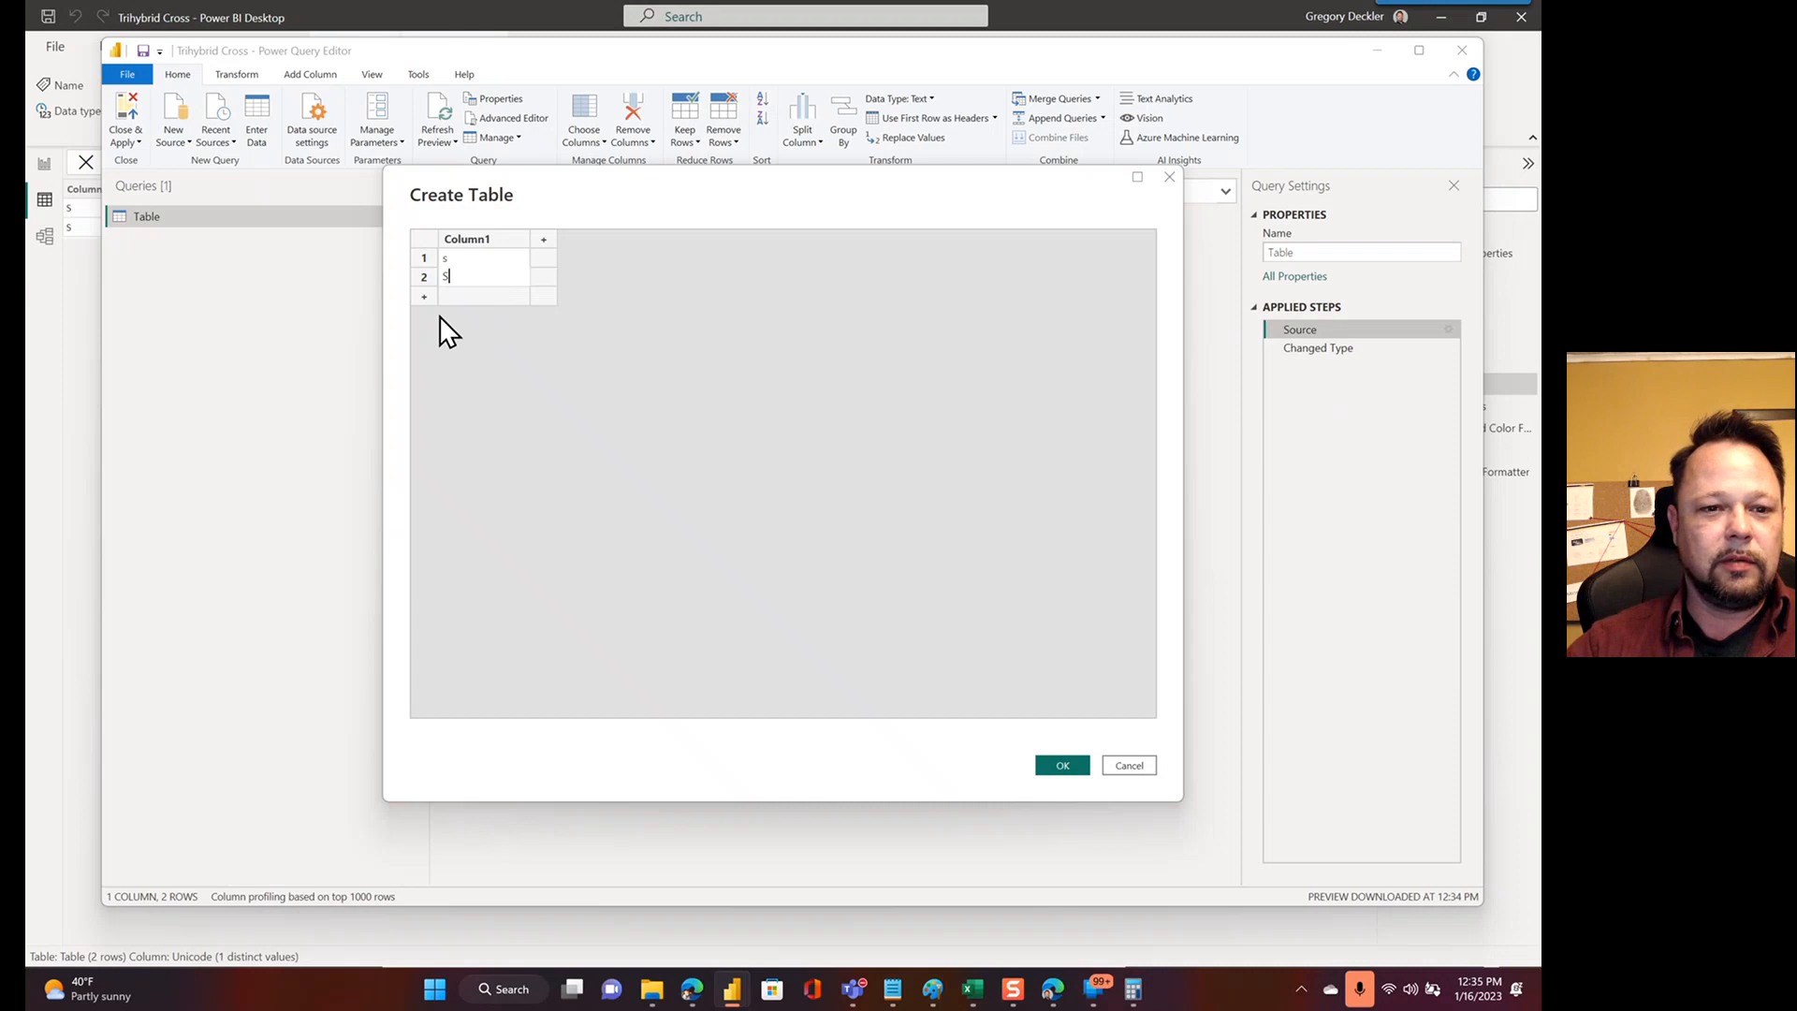
Add rows Start and lowercase start below s and S in the Create Table data
type("Start")
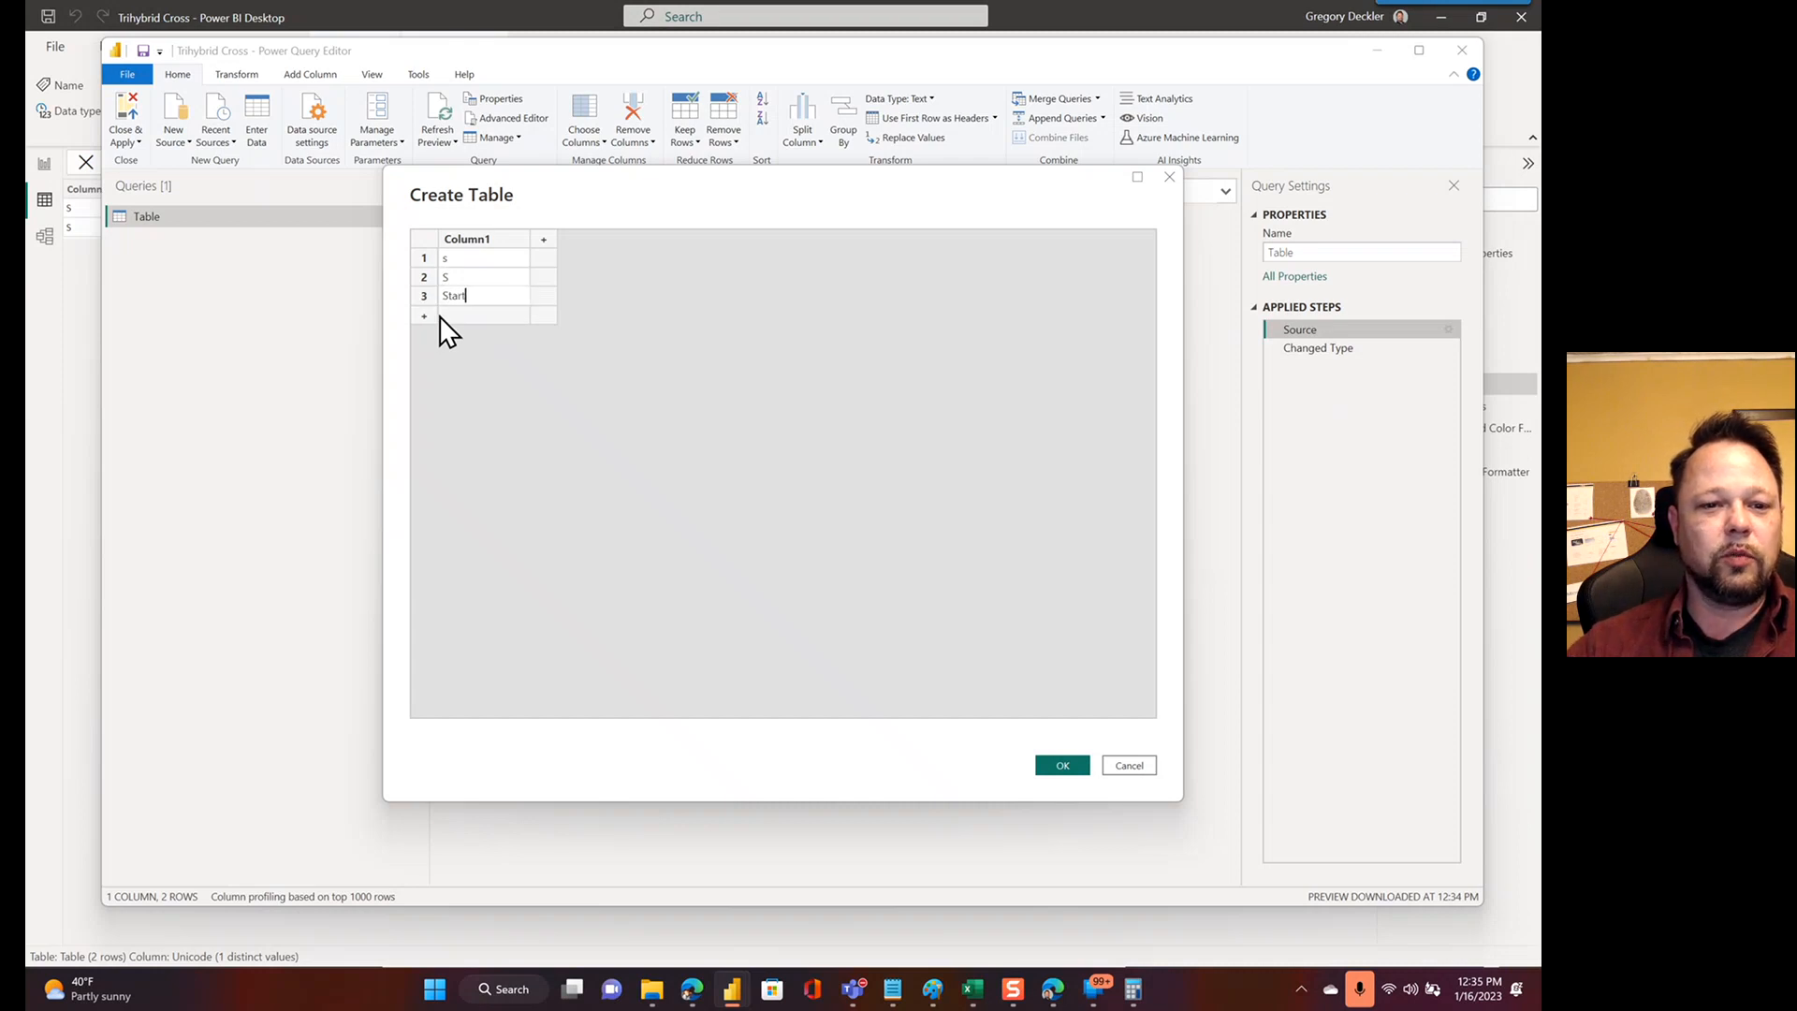
mouse_move(1053, 739)
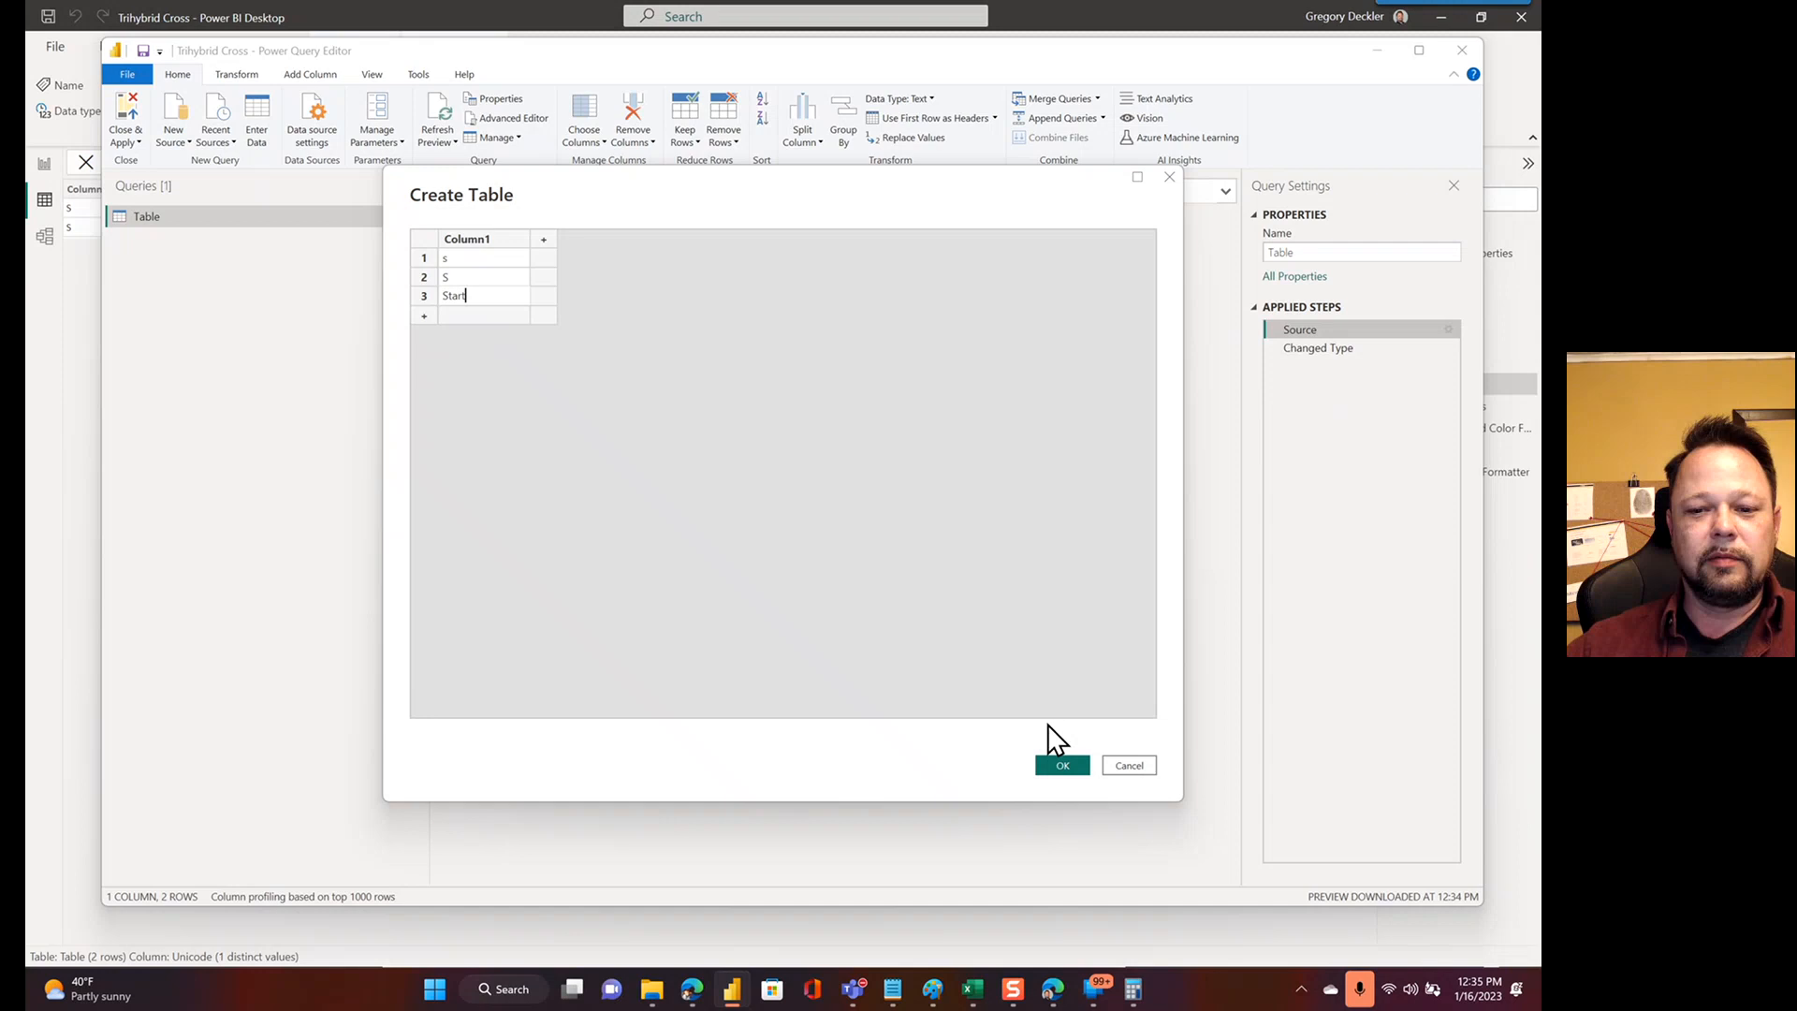
left_click(1061, 764)
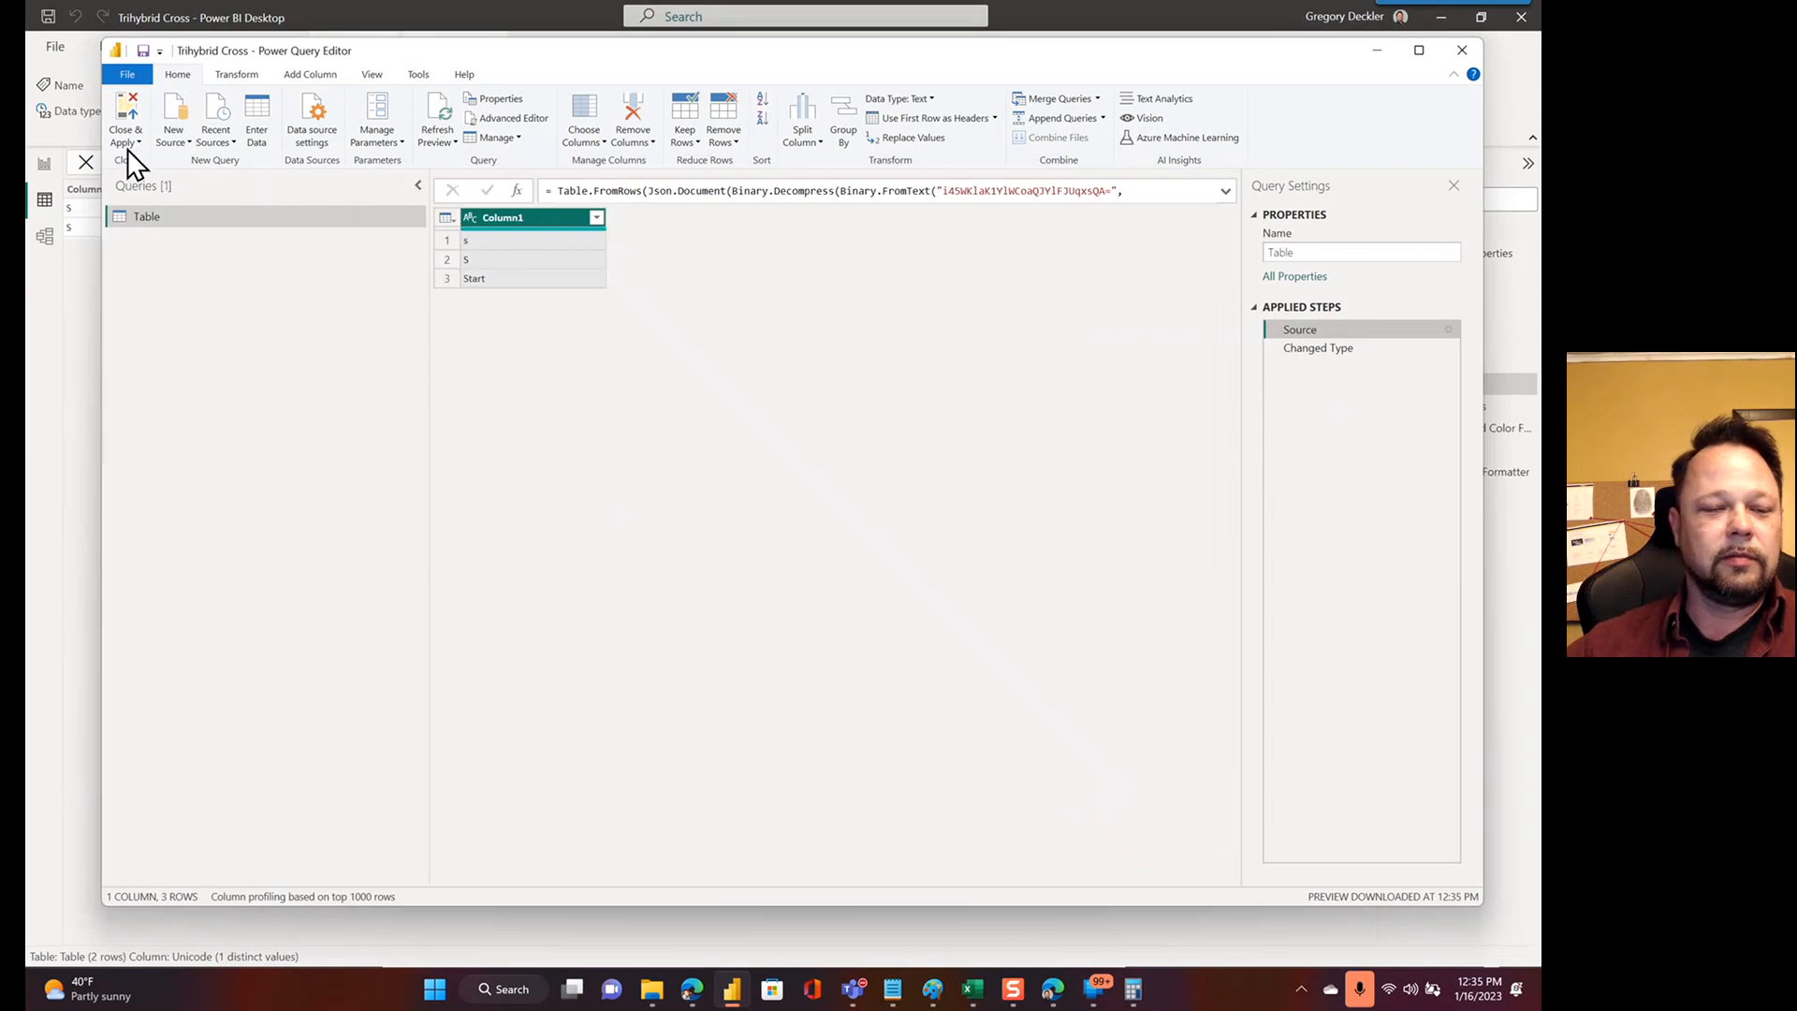
left_click(126, 121)
type("start")
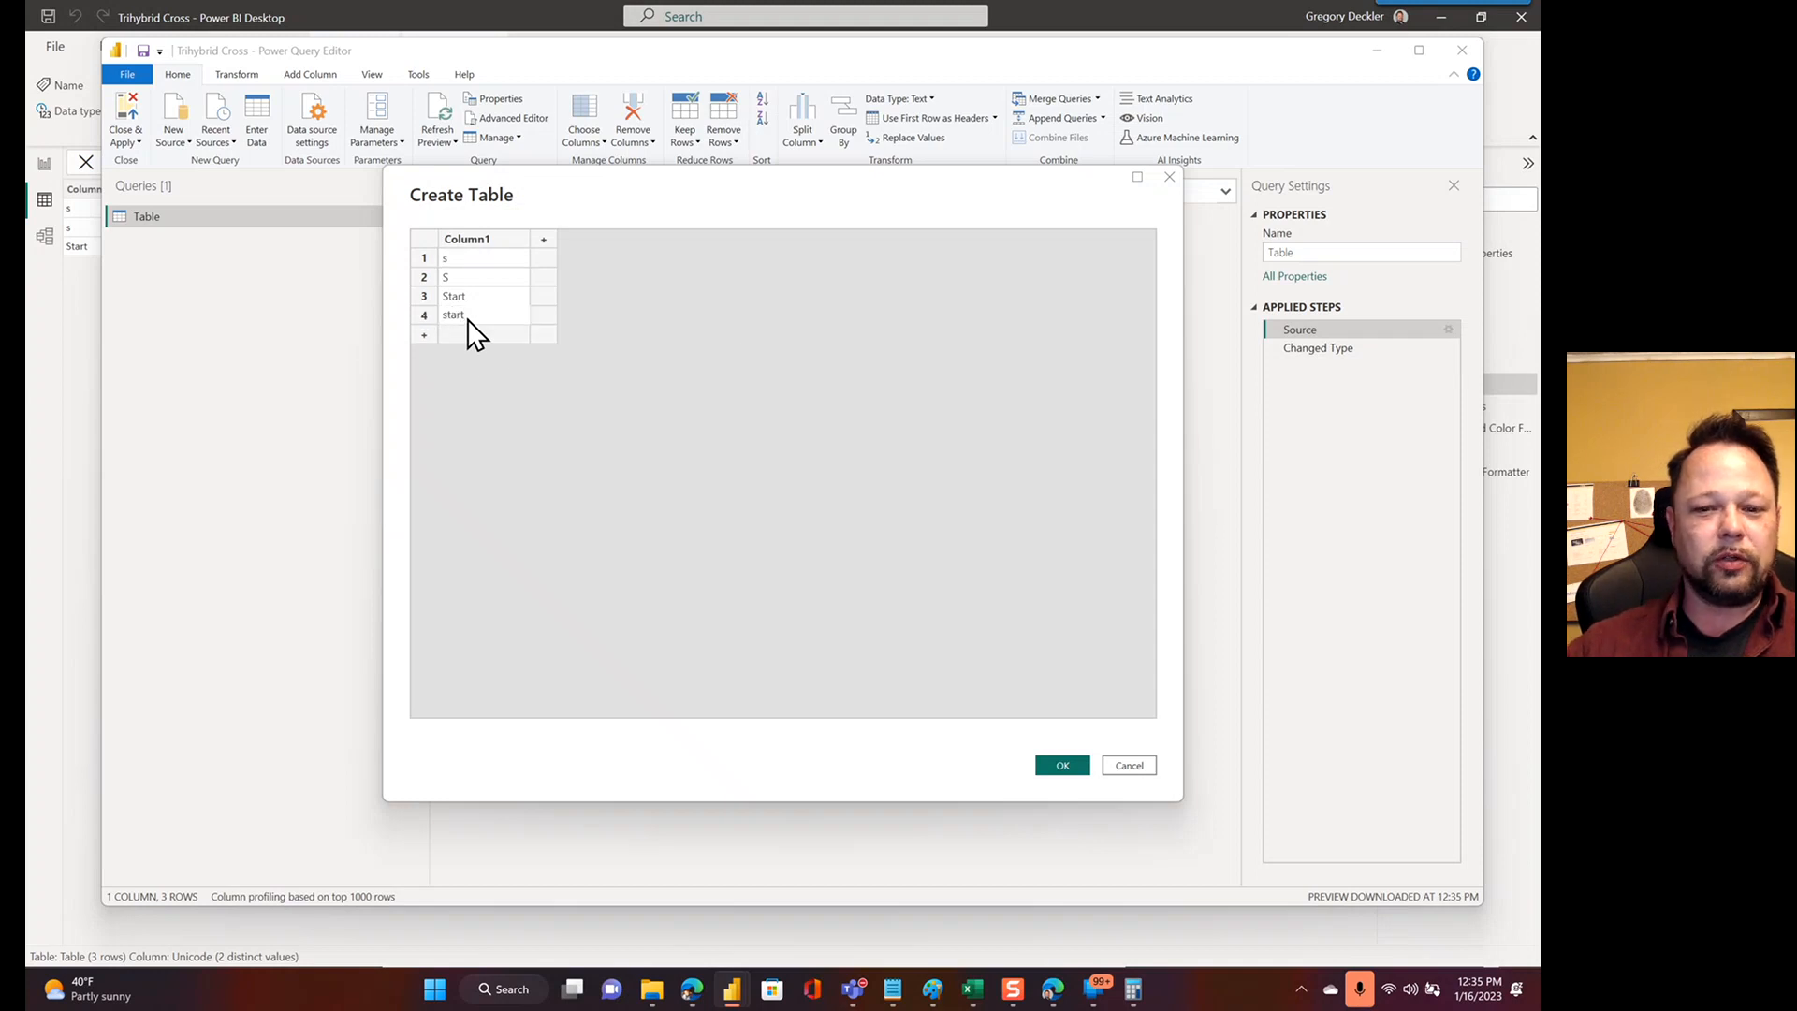
left_click(1060, 765)
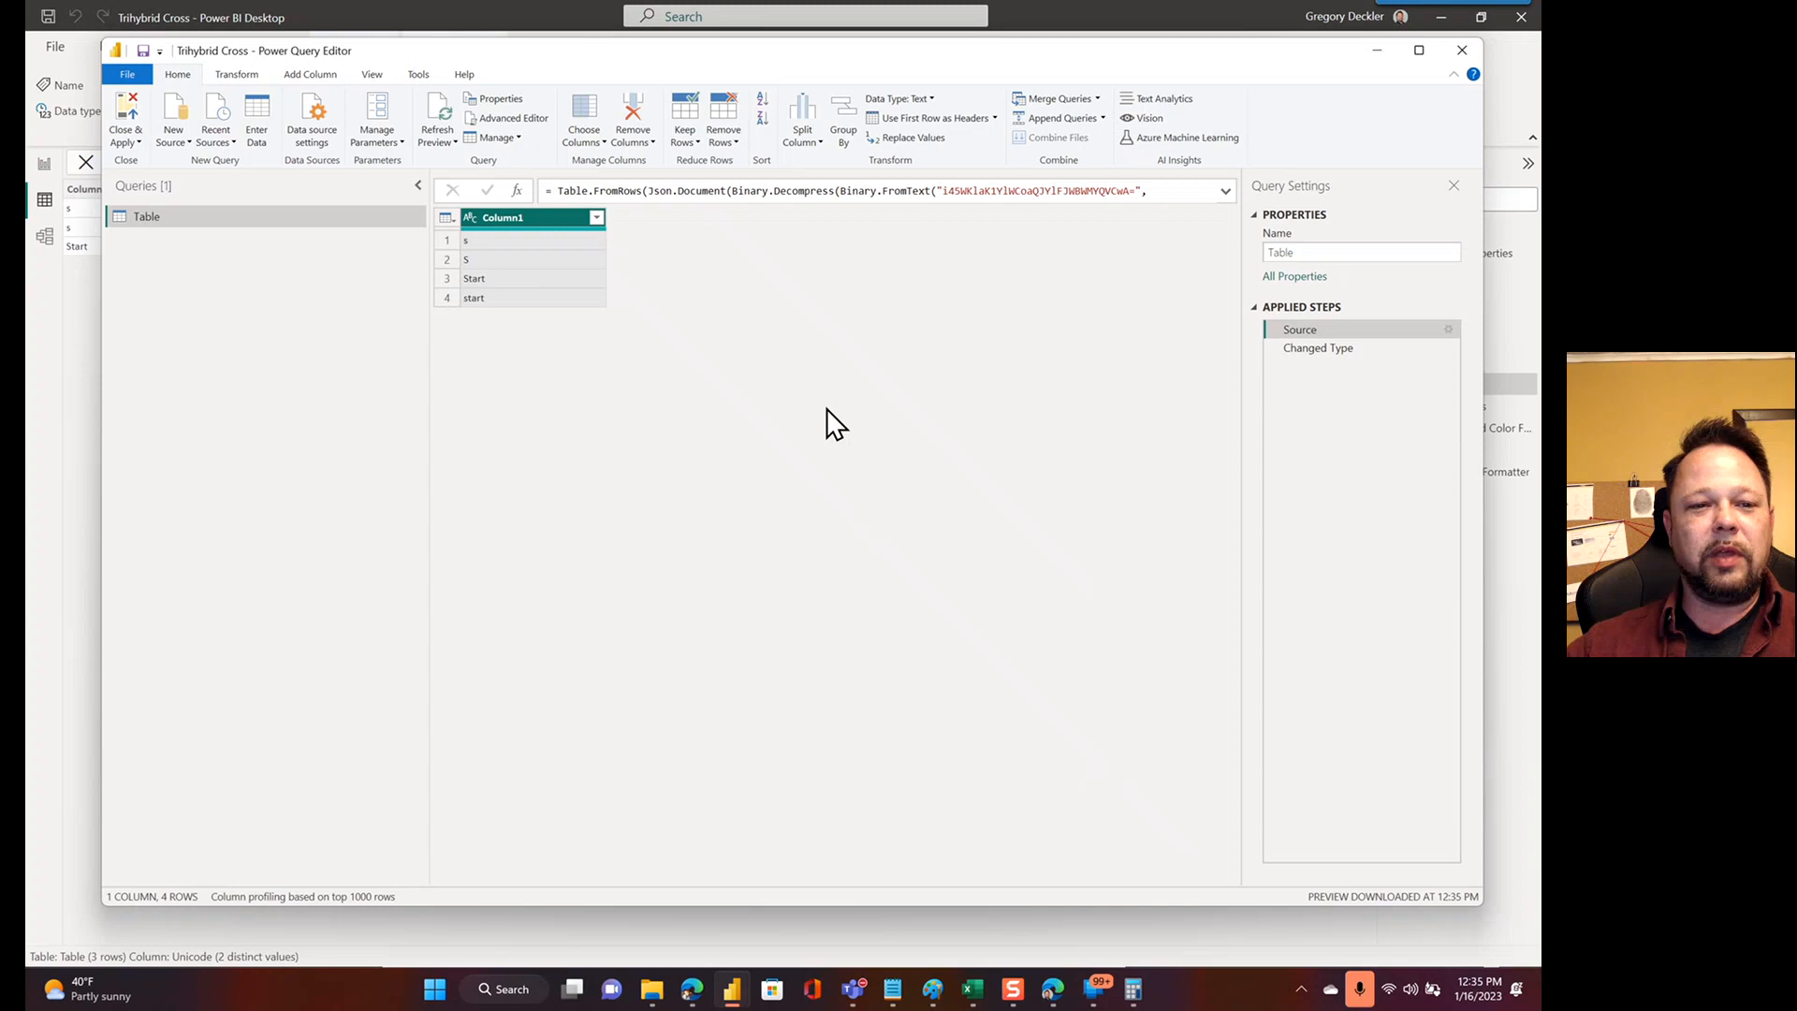
Close & Apply the query so Table's Unicode column shows 115, 115, 83, 83
left_click(125, 118)
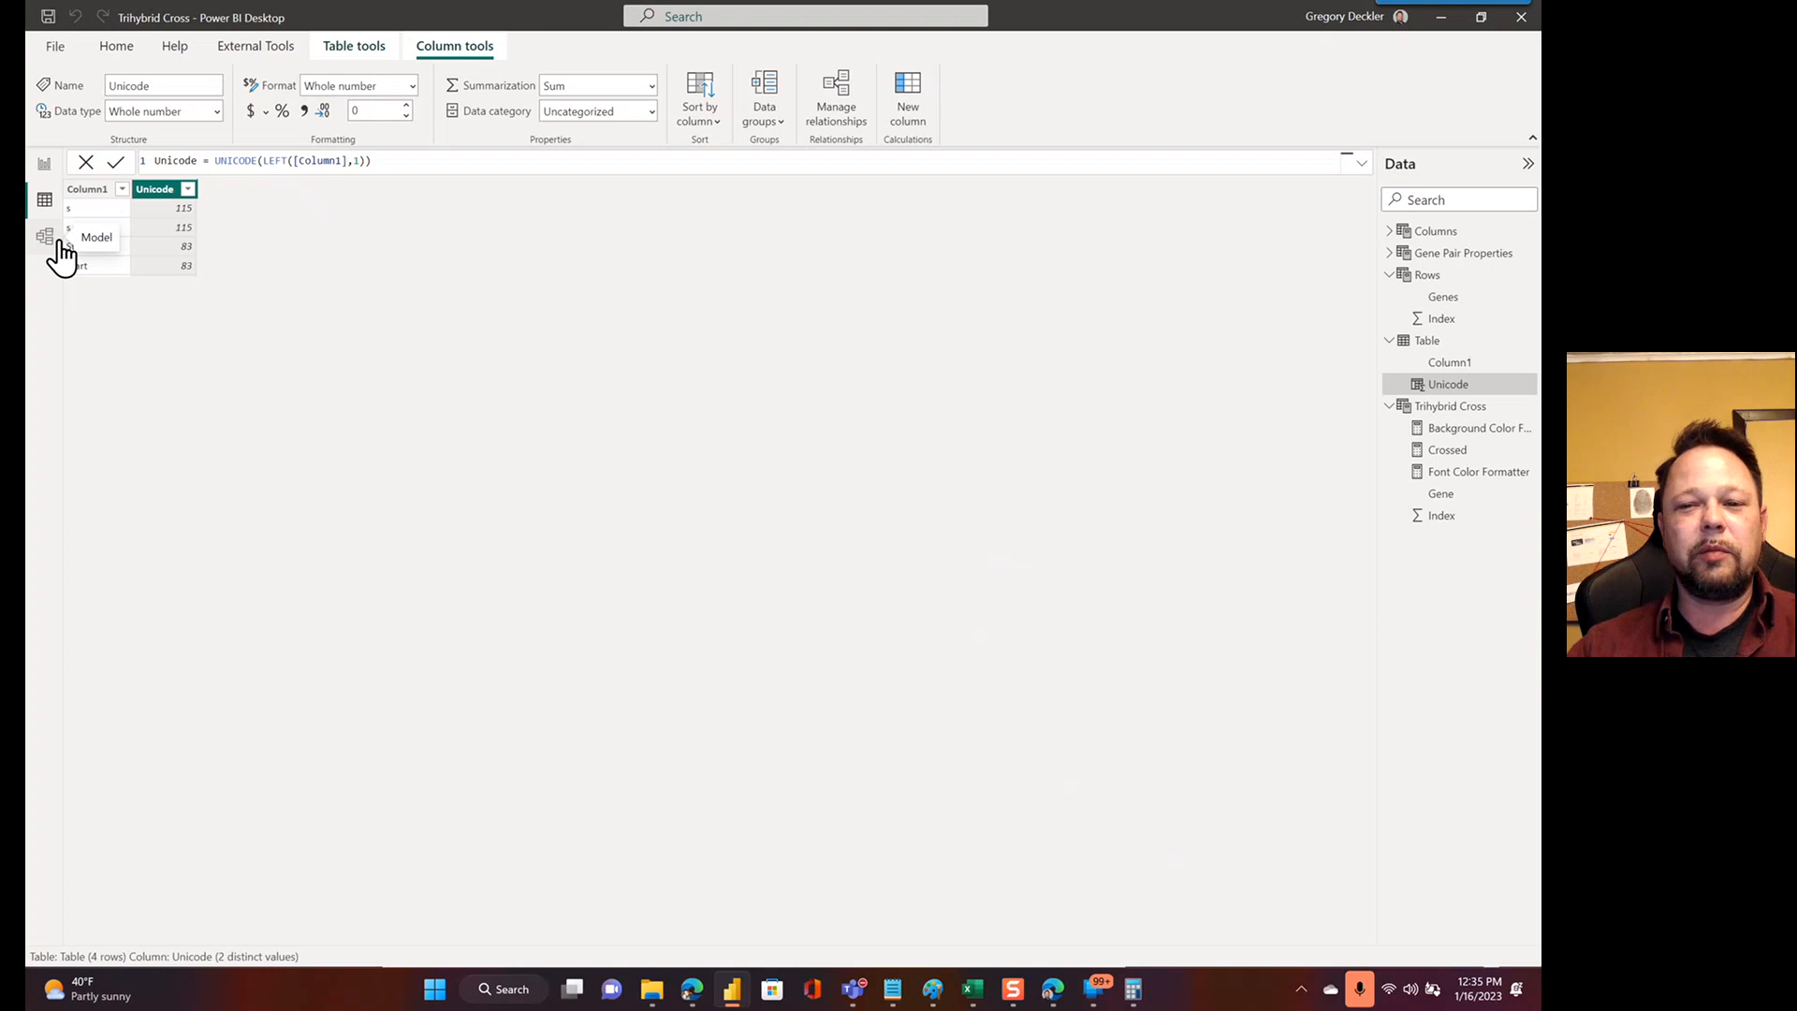
mouse_move(141, 419)
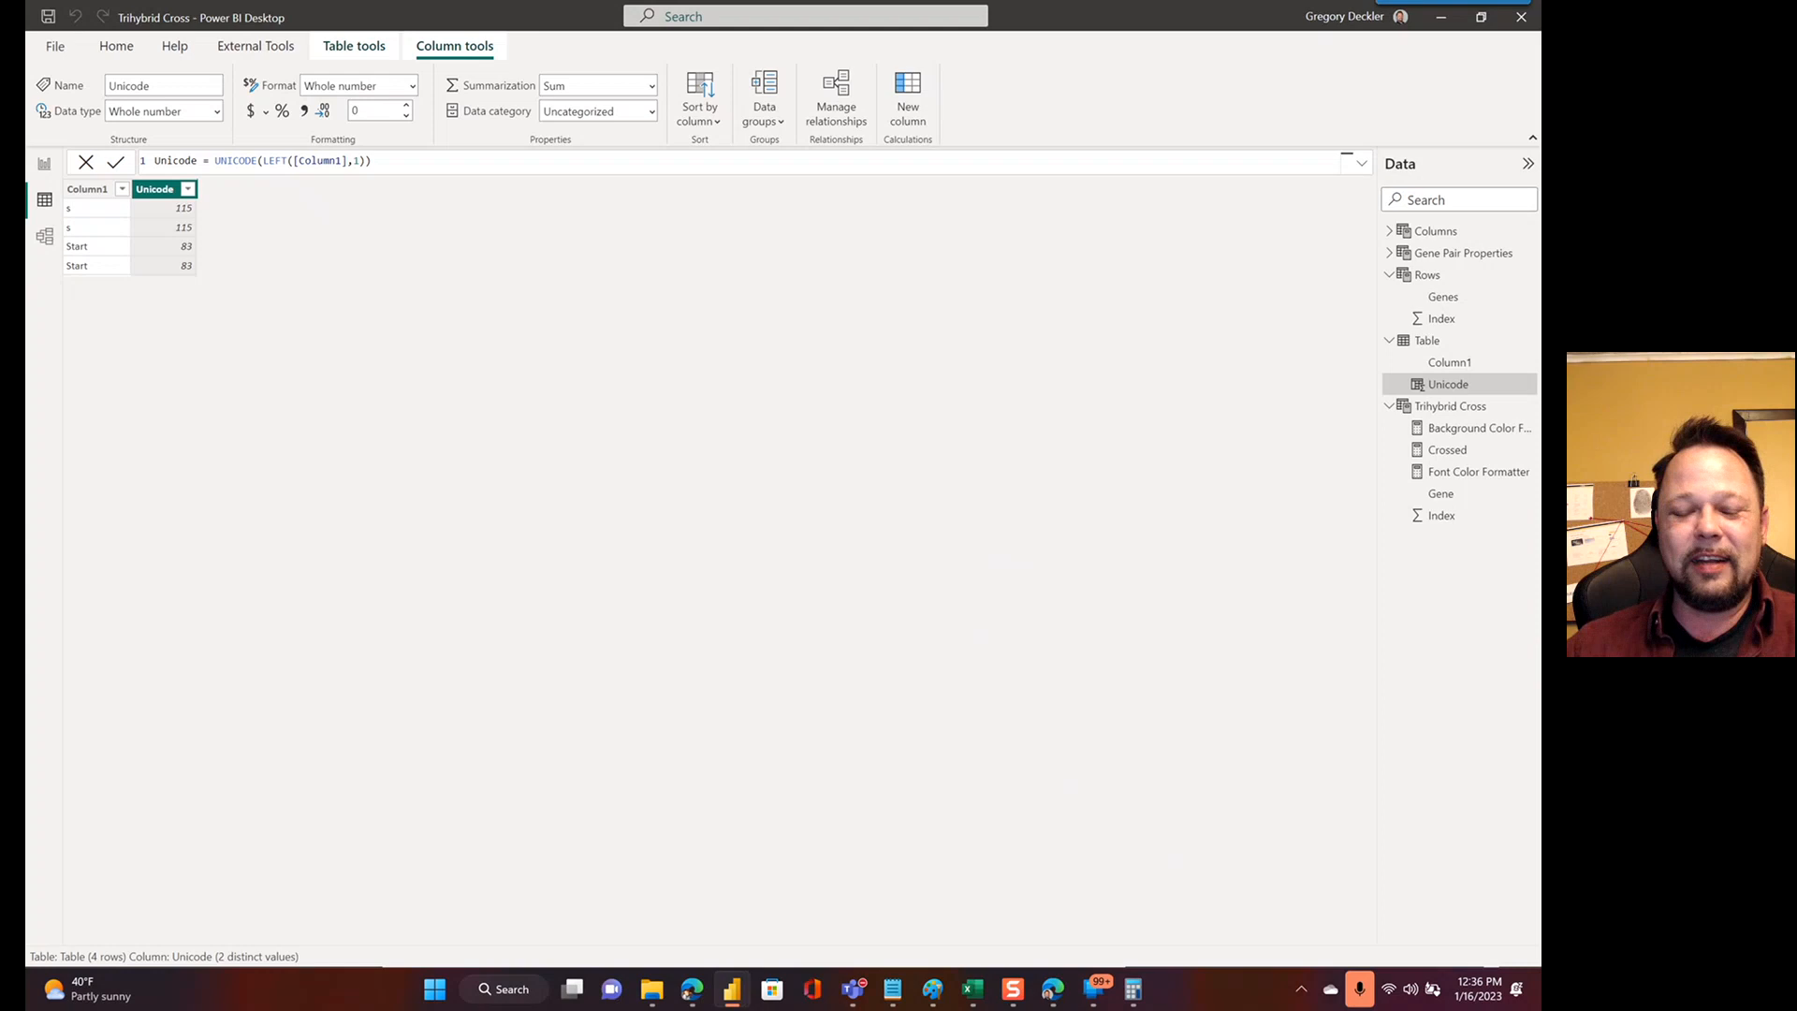
mouse_move(51, 178)
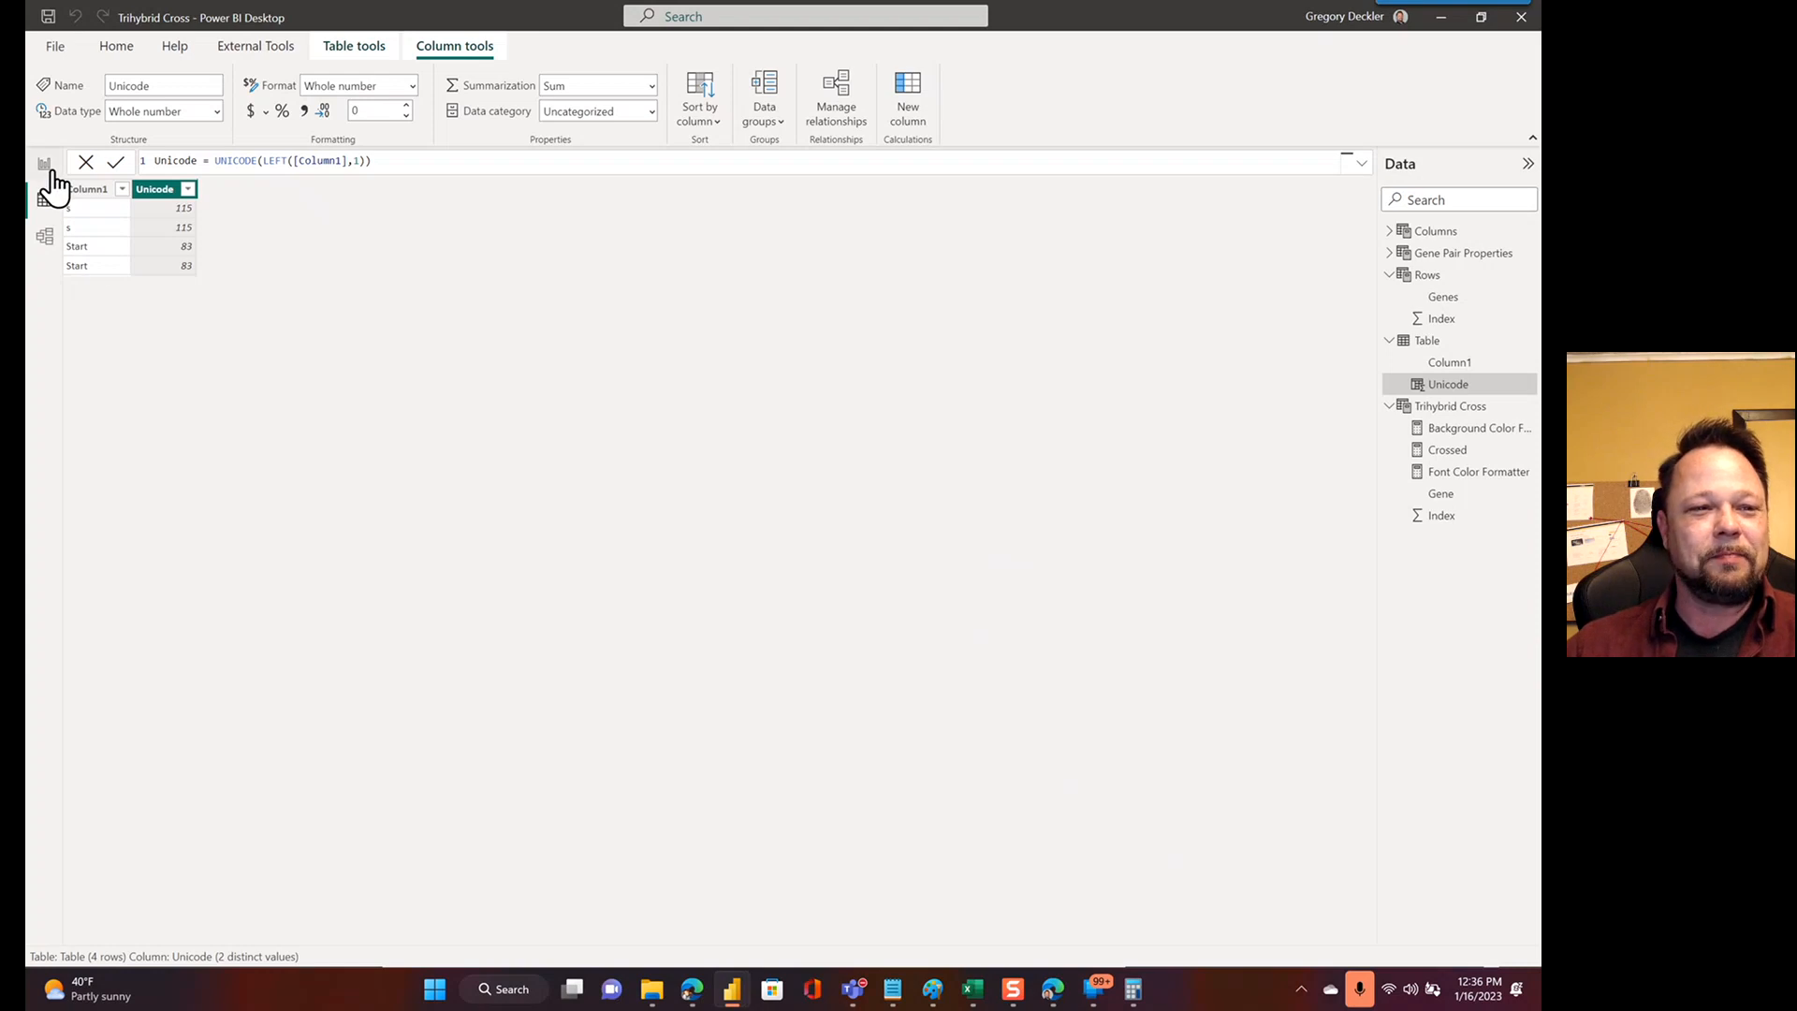
View Page 1's colored 8×8 Punnett grid in Report view, then return to Edge
left_click(45, 163)
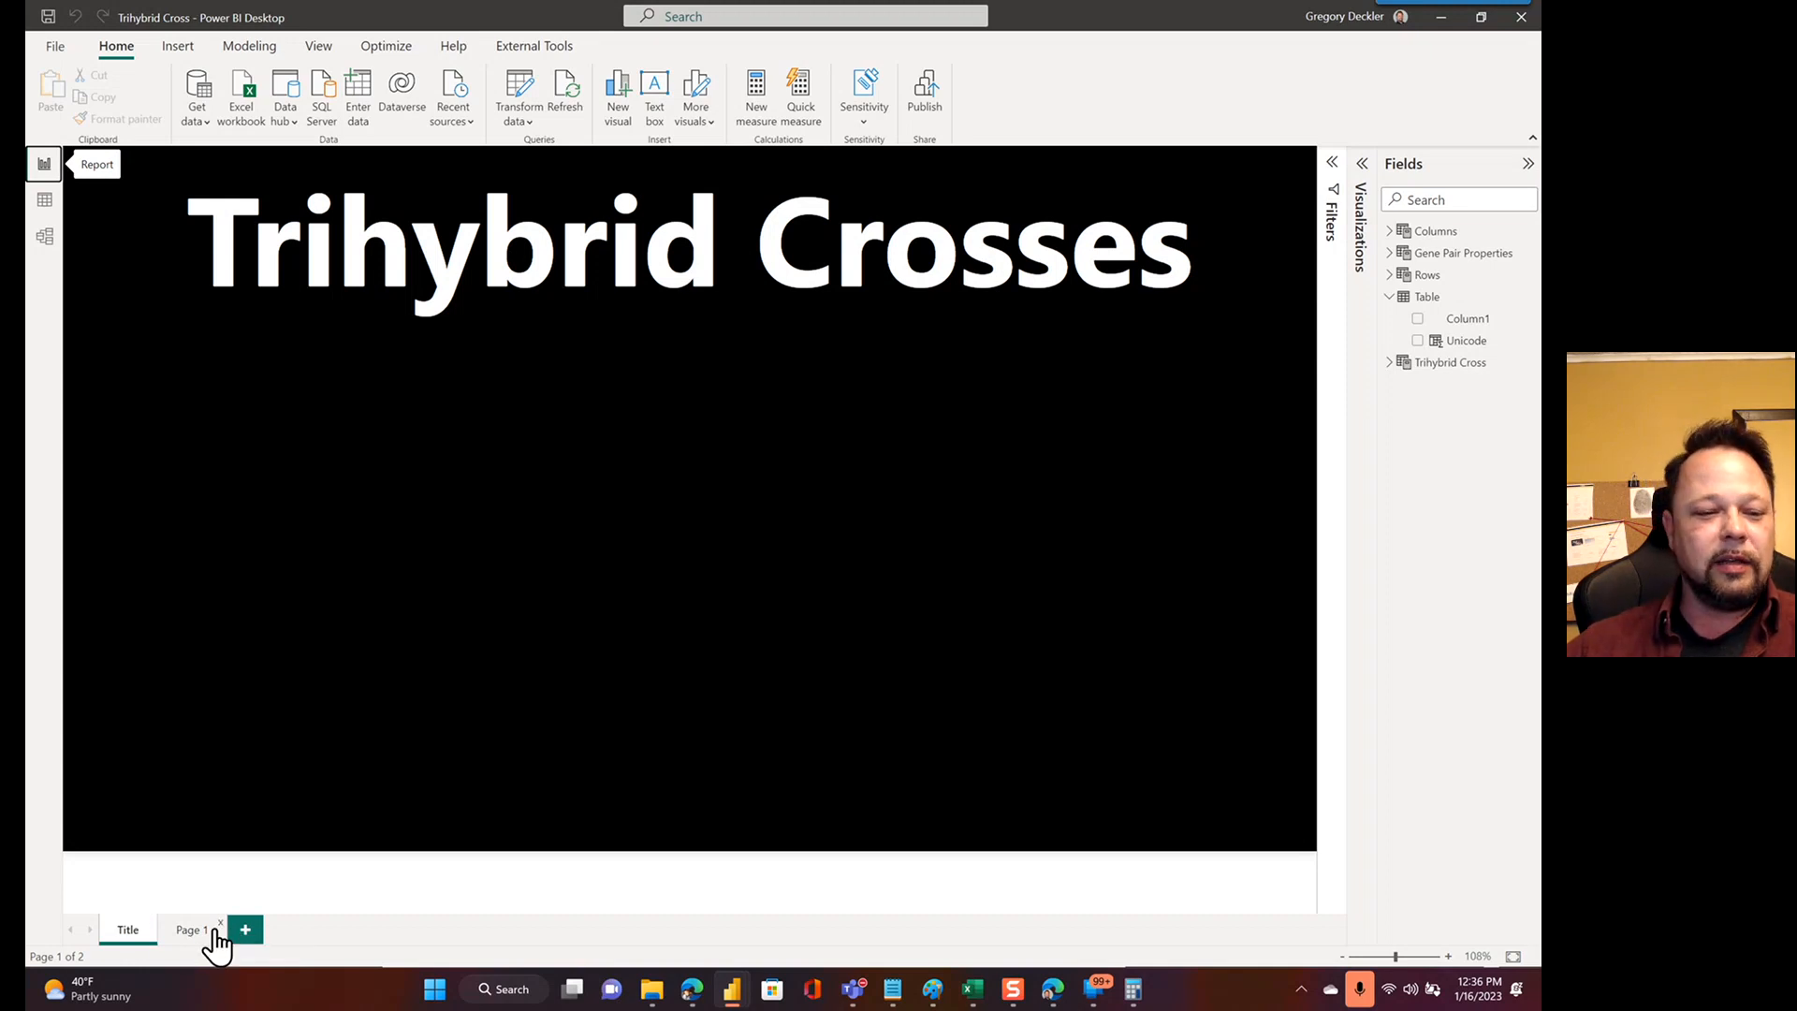
left_click(189, 930)
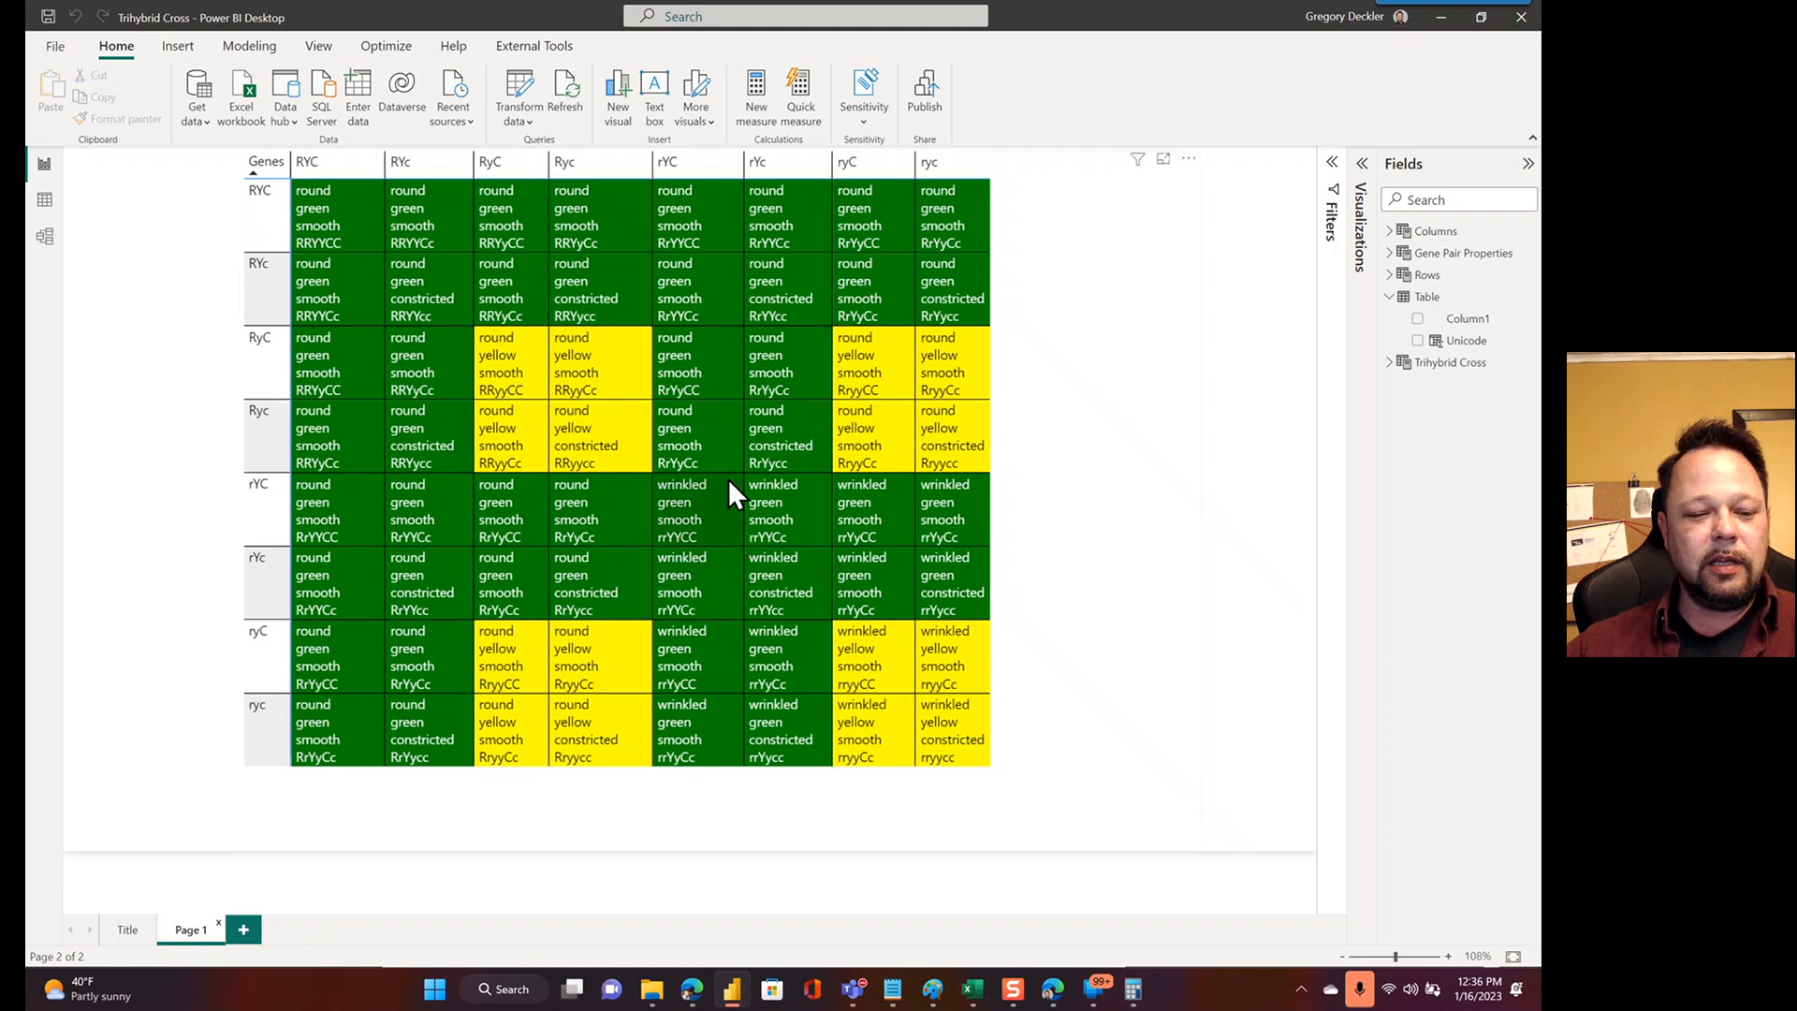
mouse_move(505, 378)
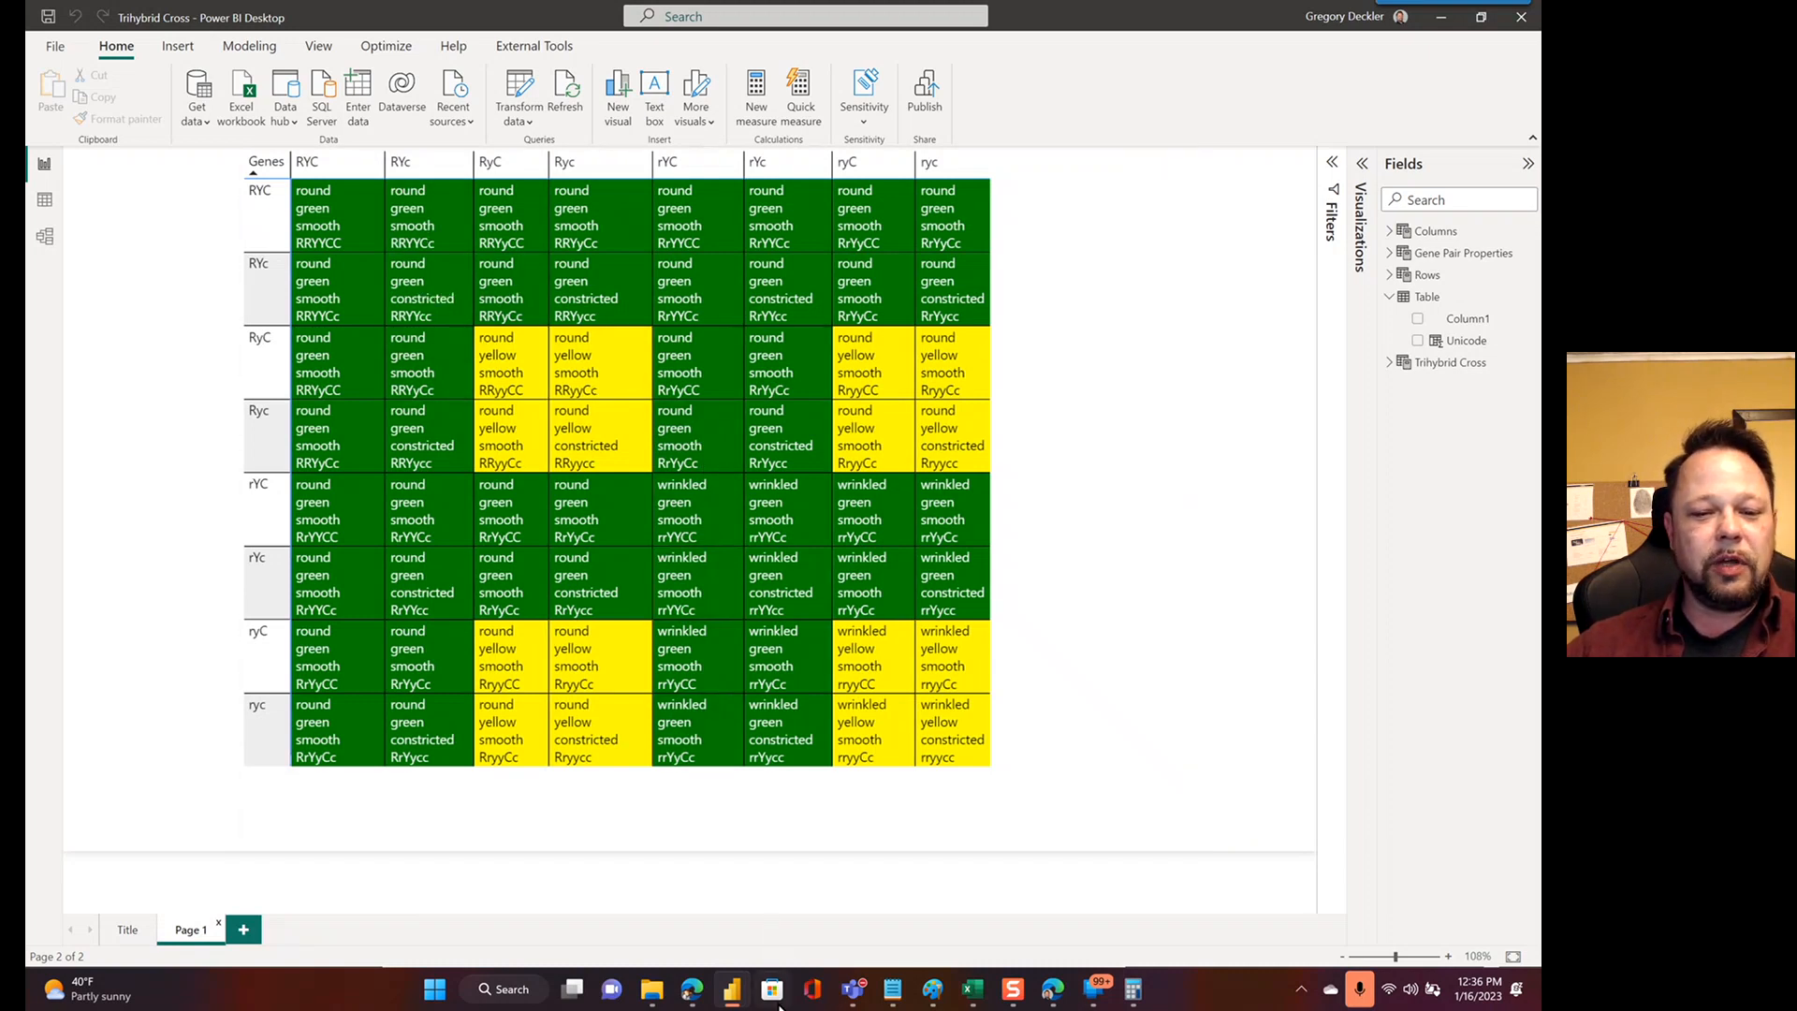
left_click(691, 989)
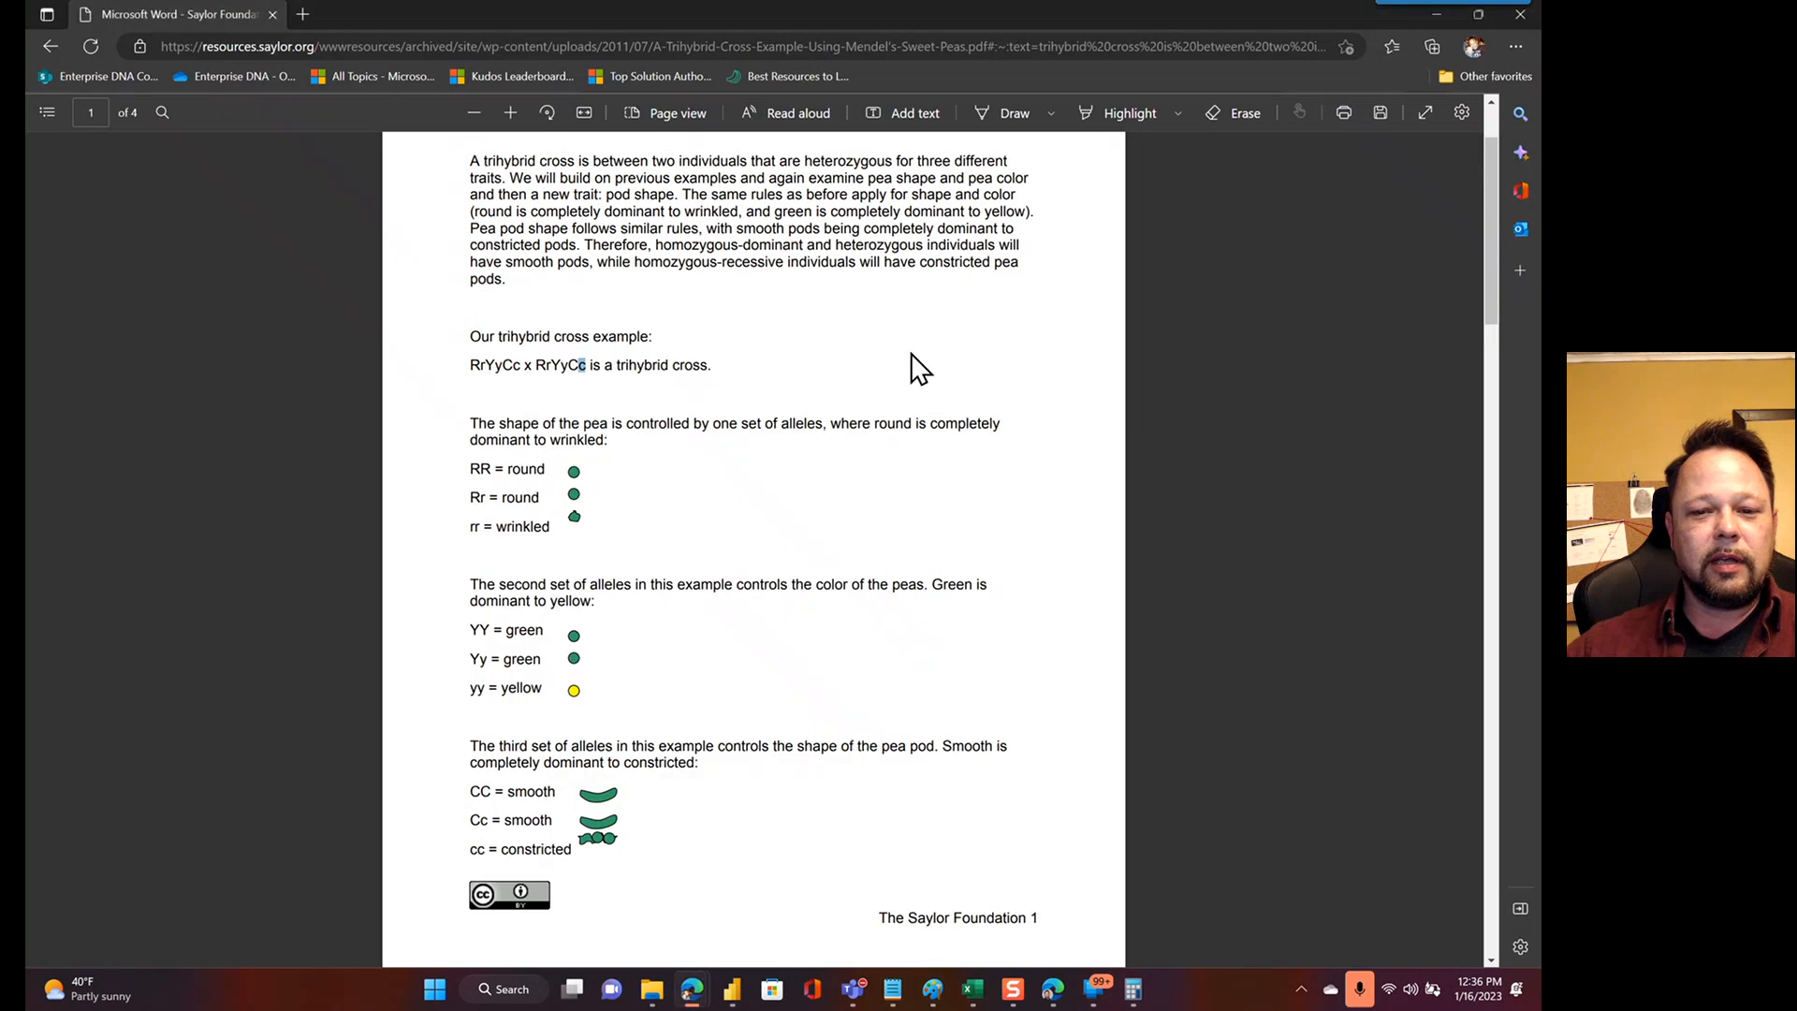
Scroll the PDF to page two with the full 8×8 trihybrid Punnett square
scroll("down", 3)
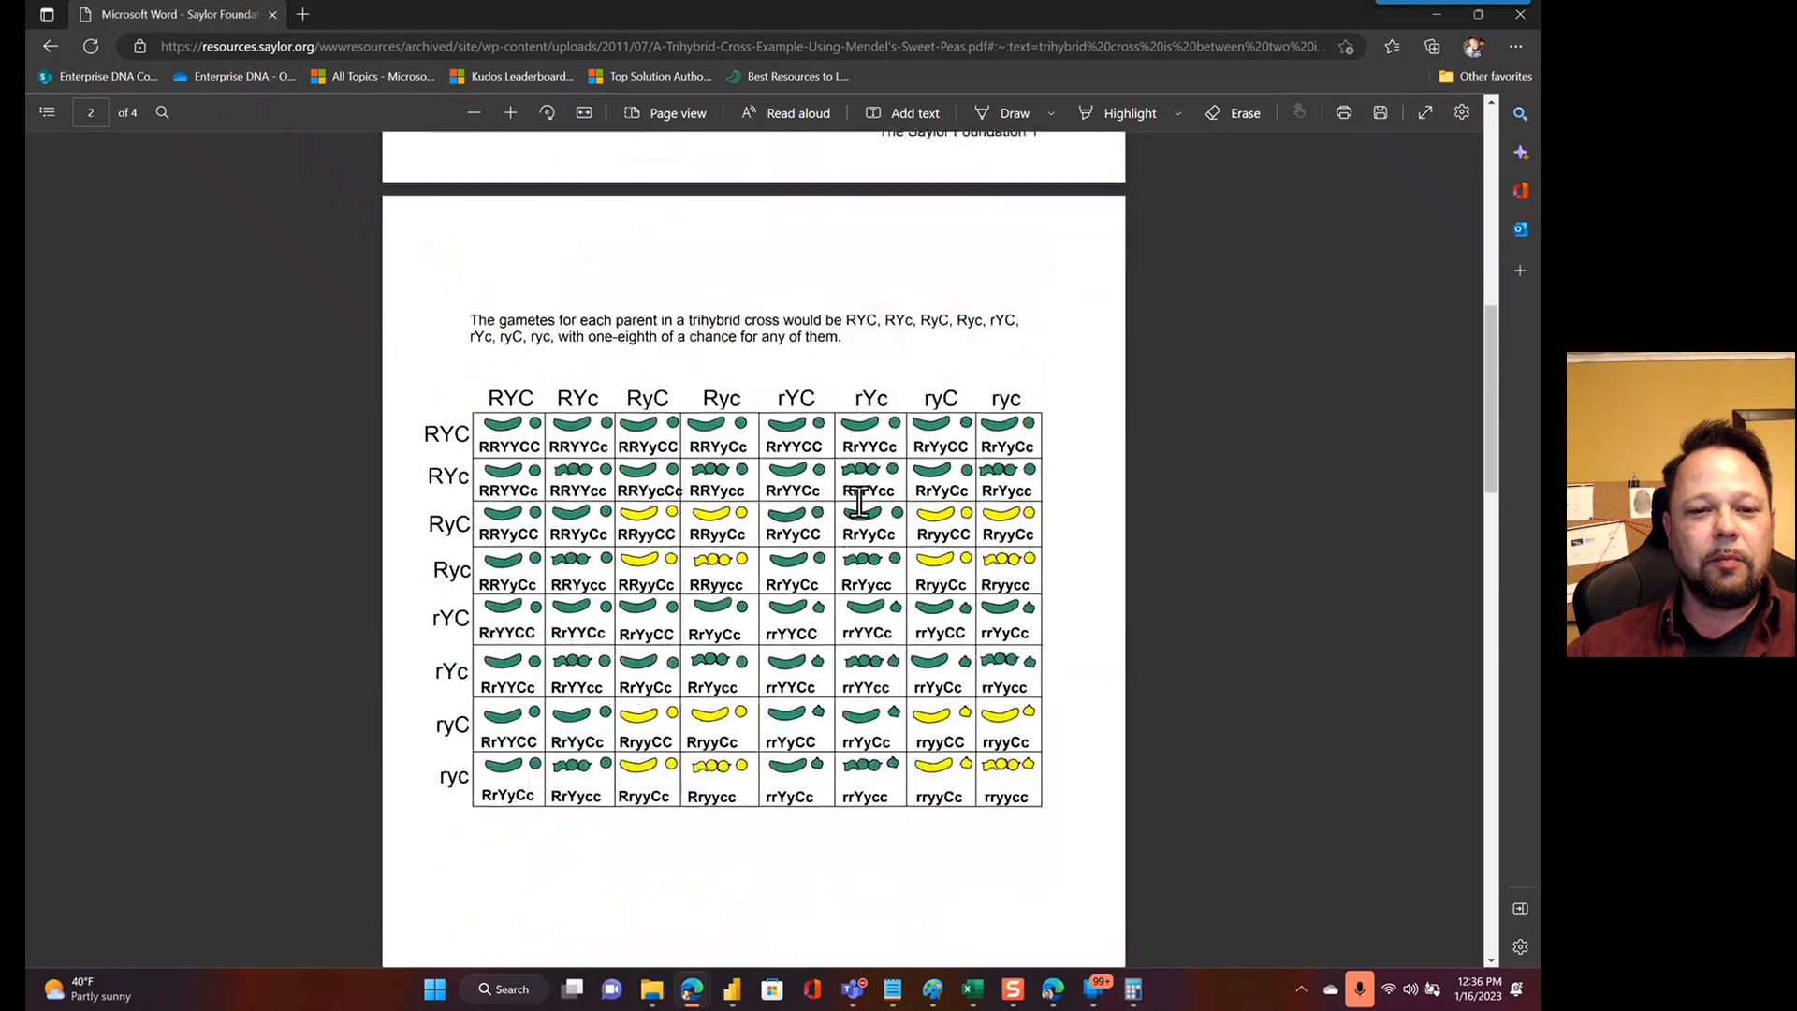
mouse_move(494, 395)
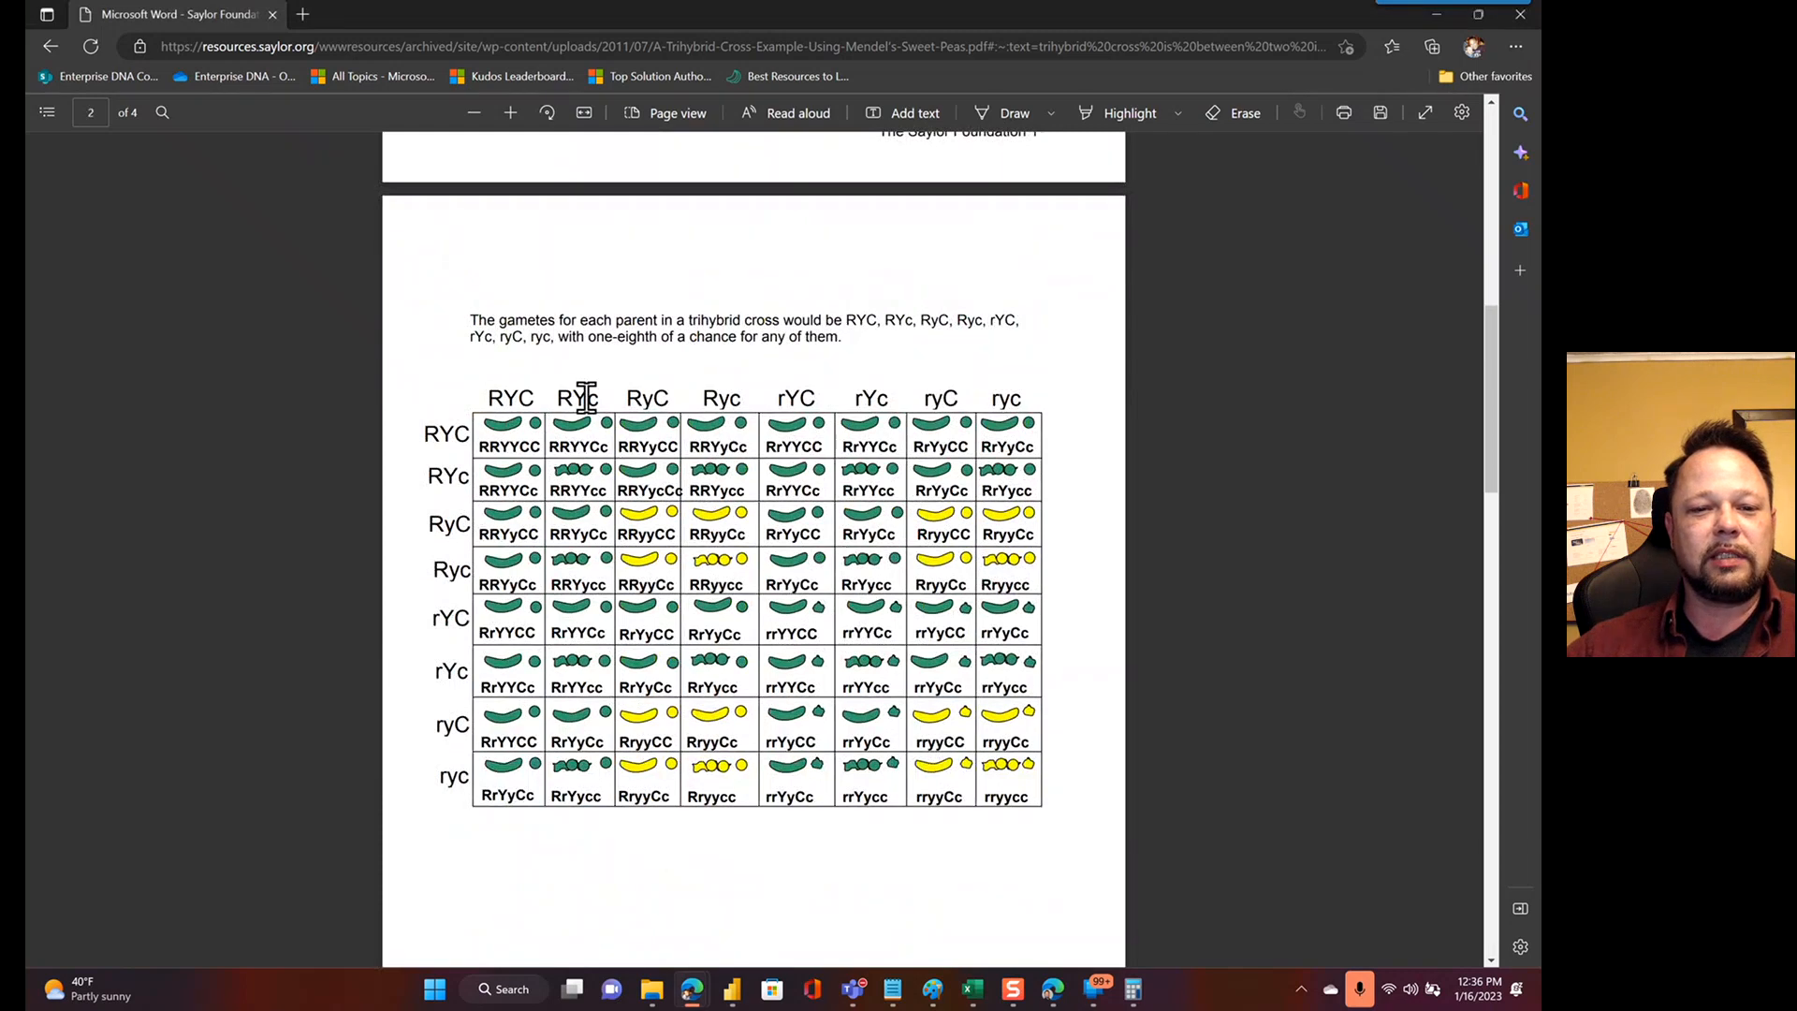
mouse_move(685, 413)
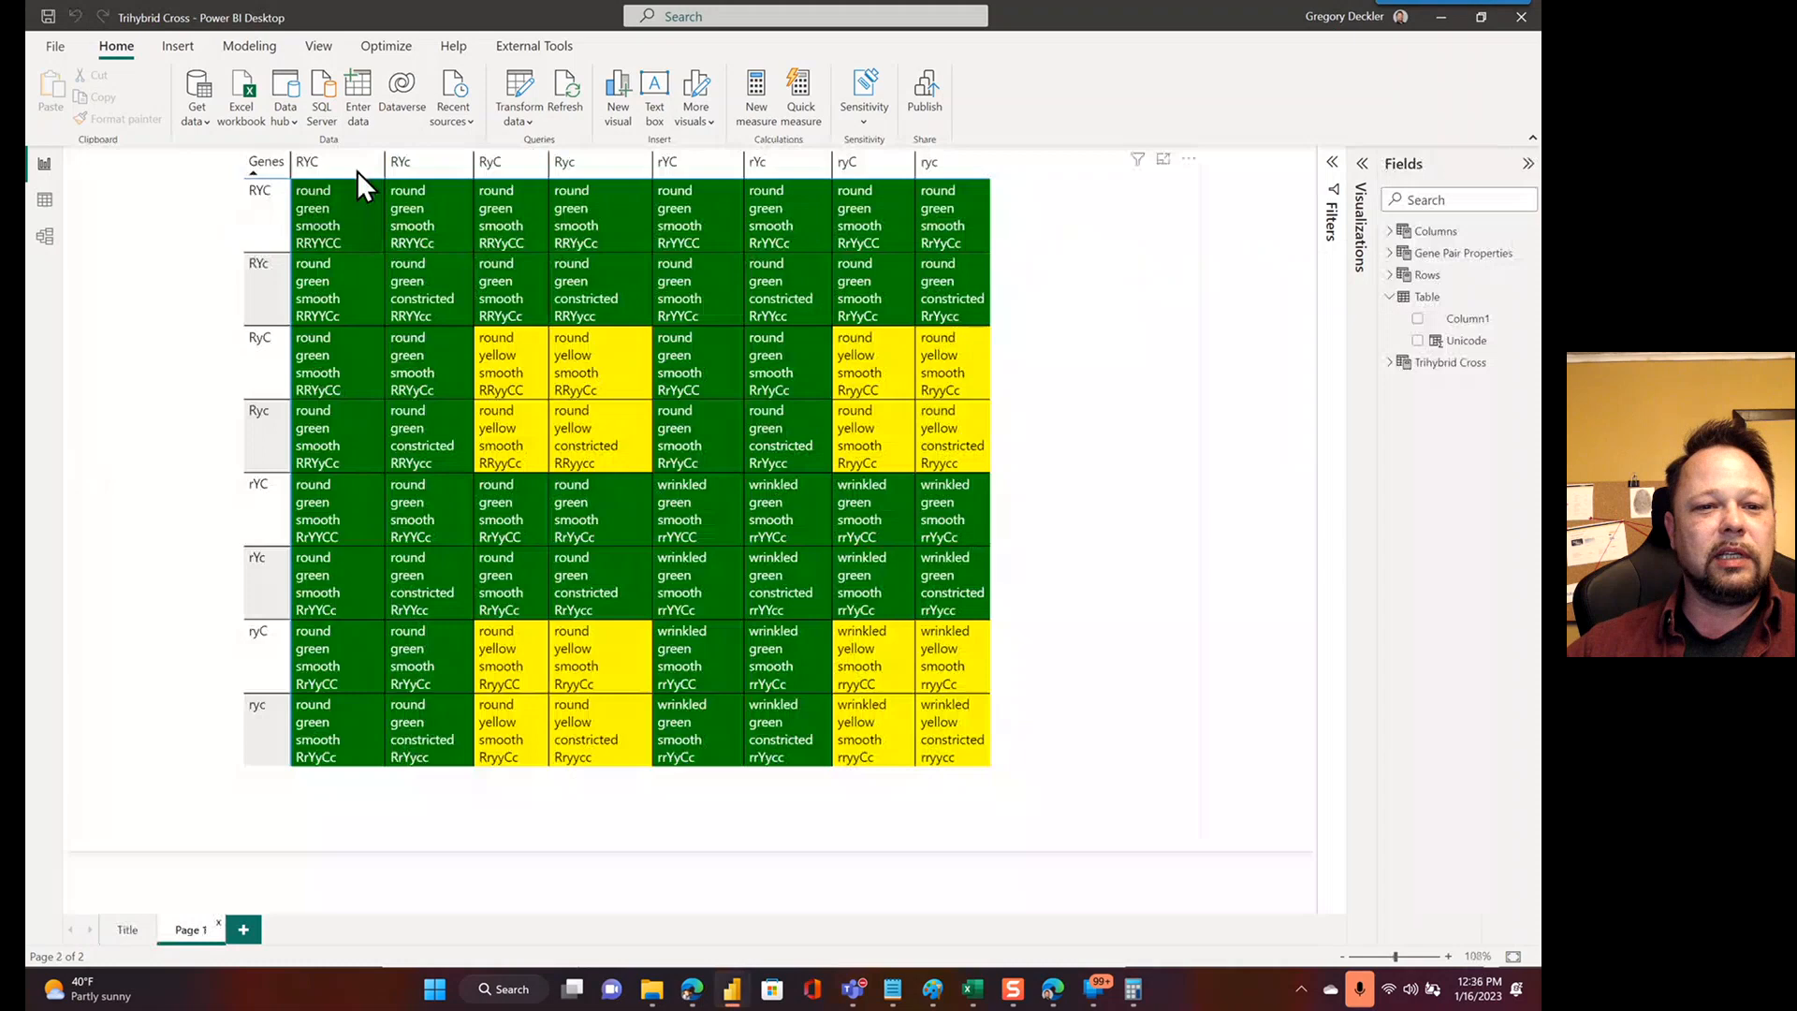
mouse_move(332, 177)
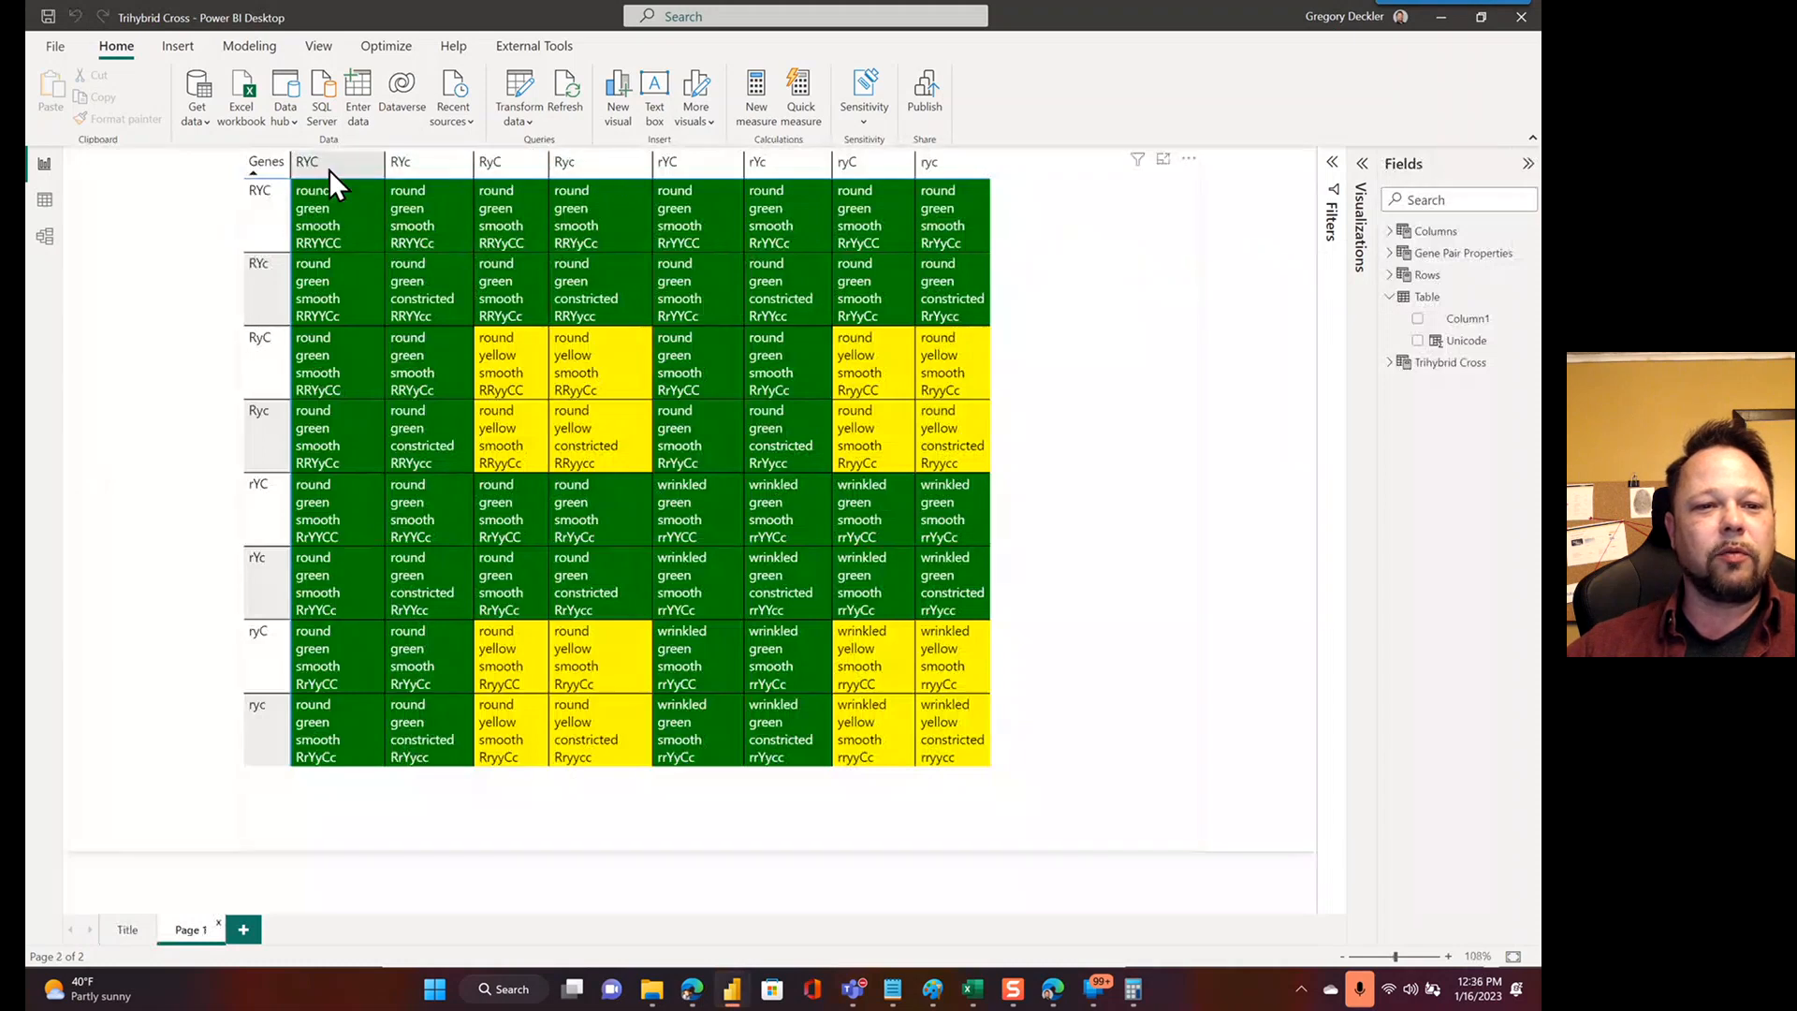
mouse_move(395, 189)
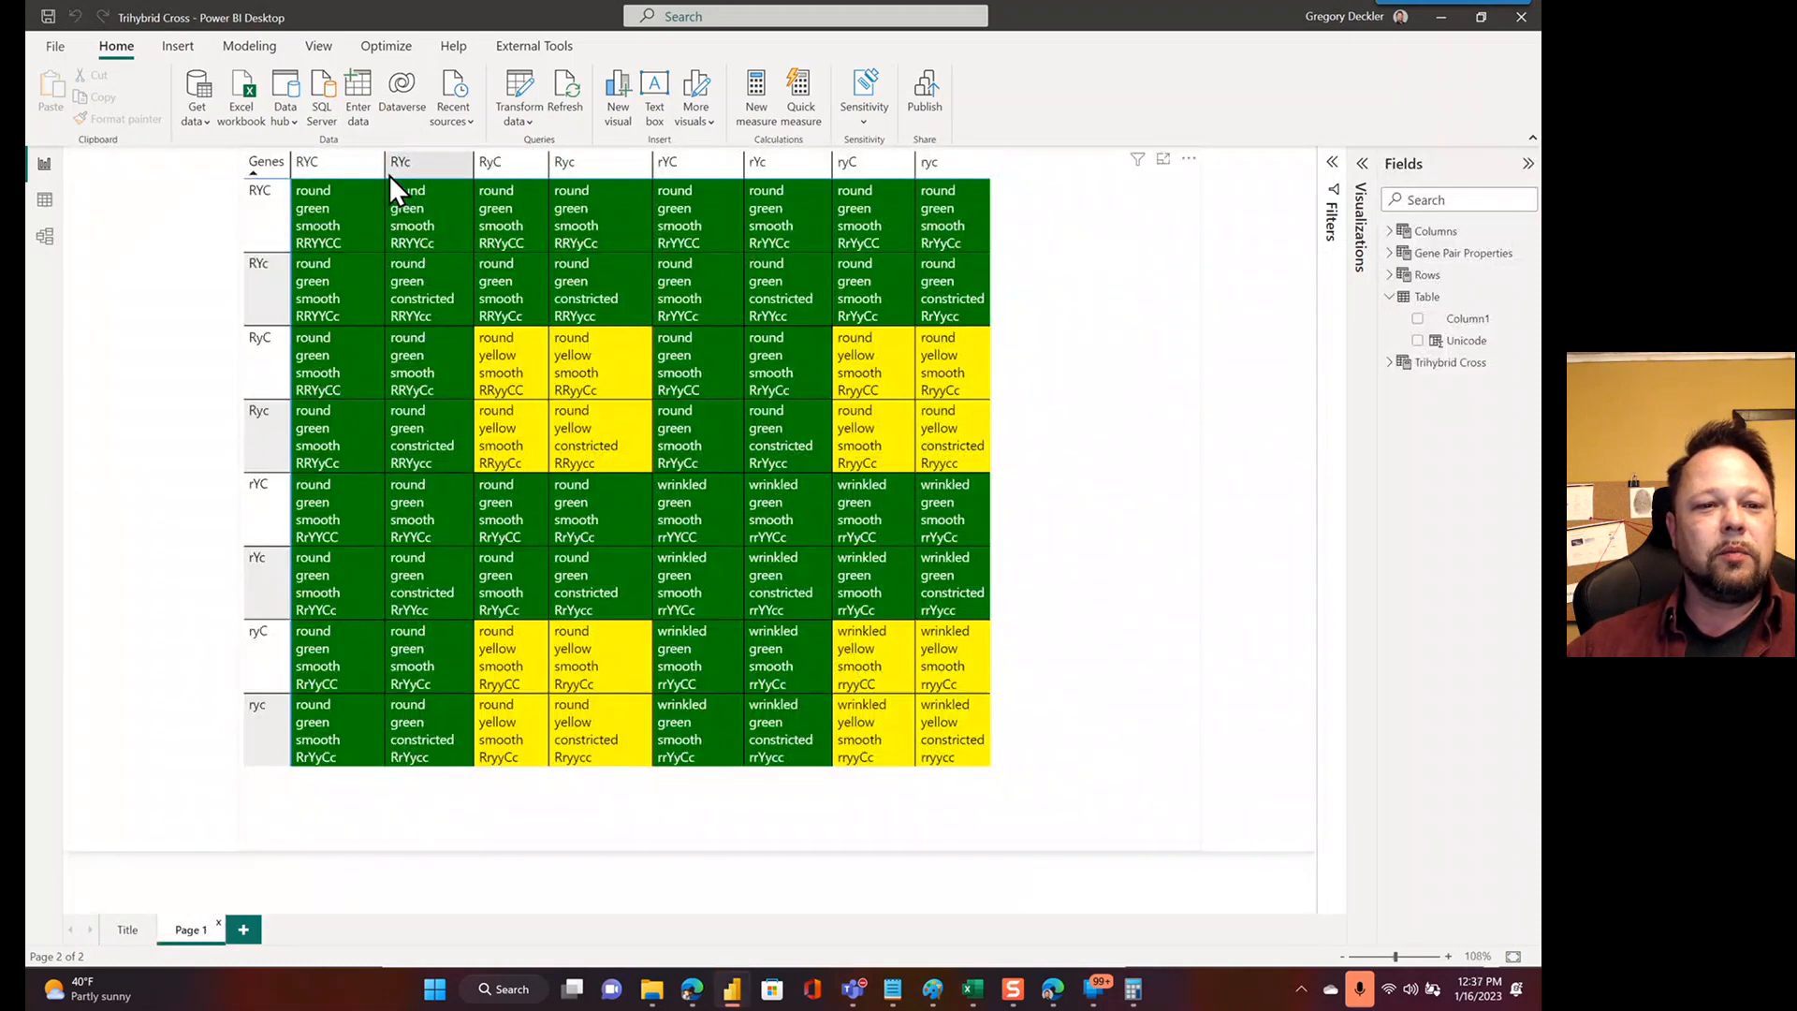
mouse_move(526, 183)
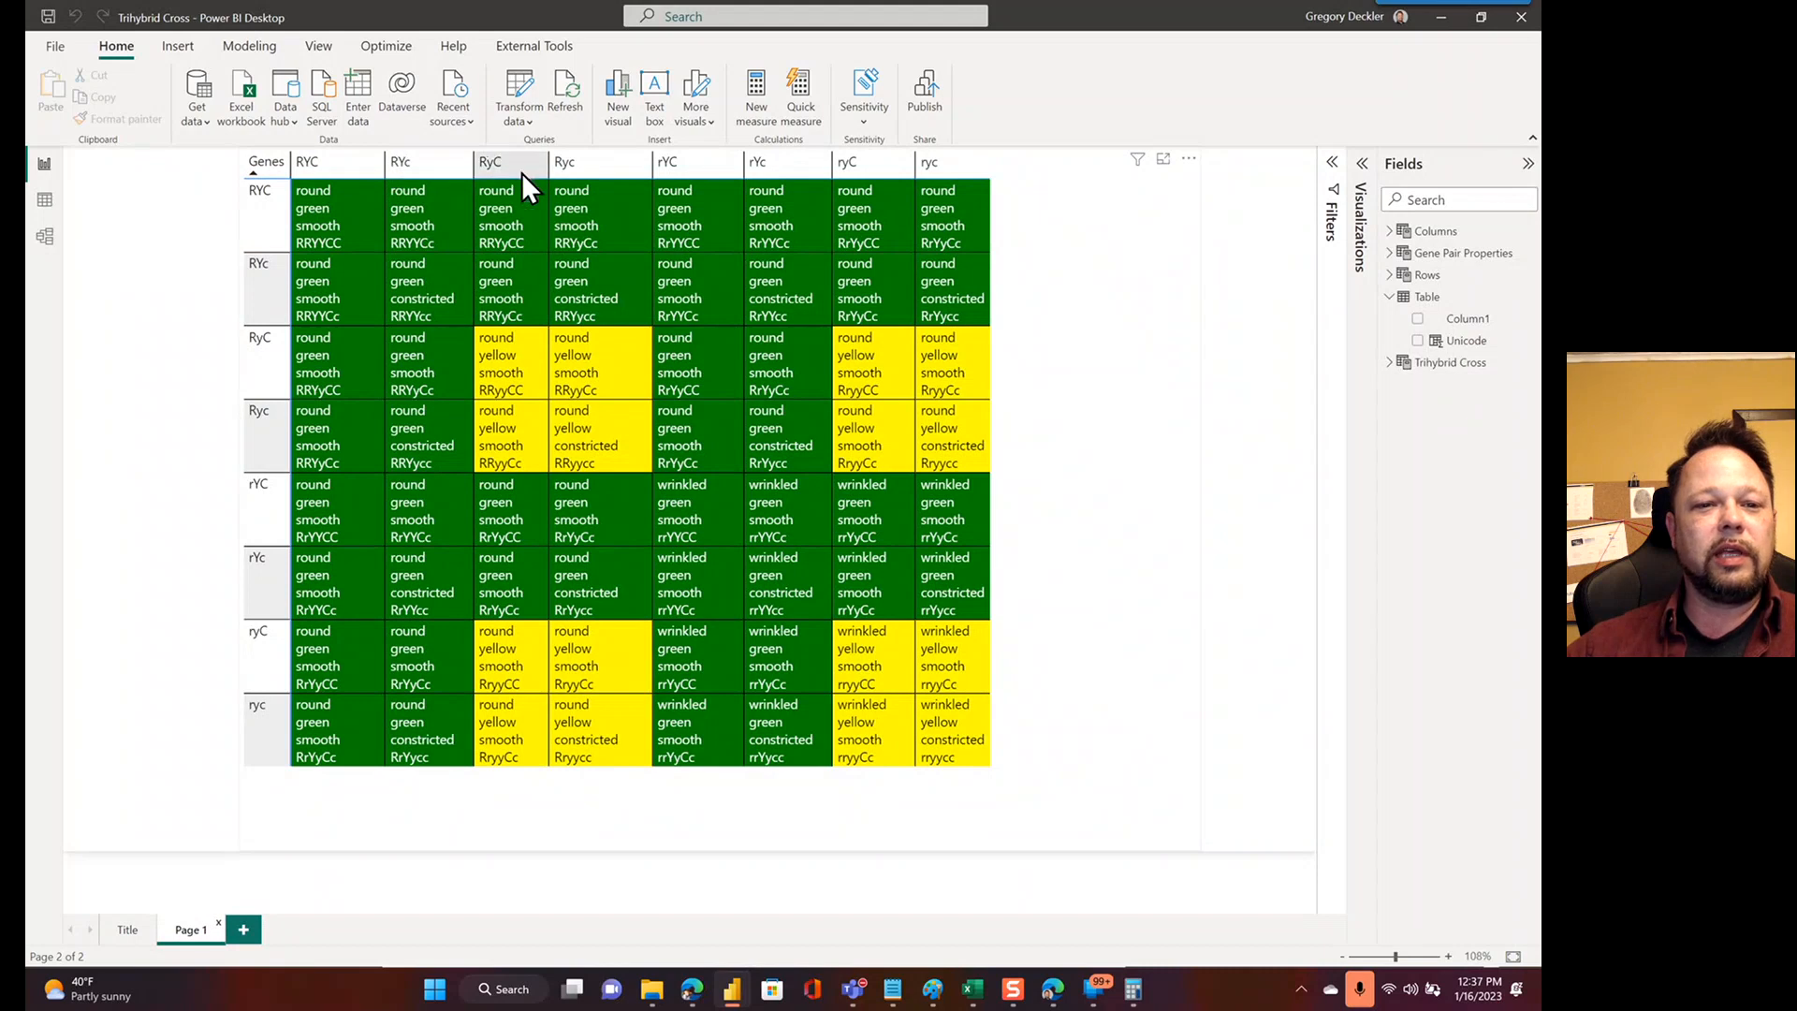
mouse_move(515, 189)
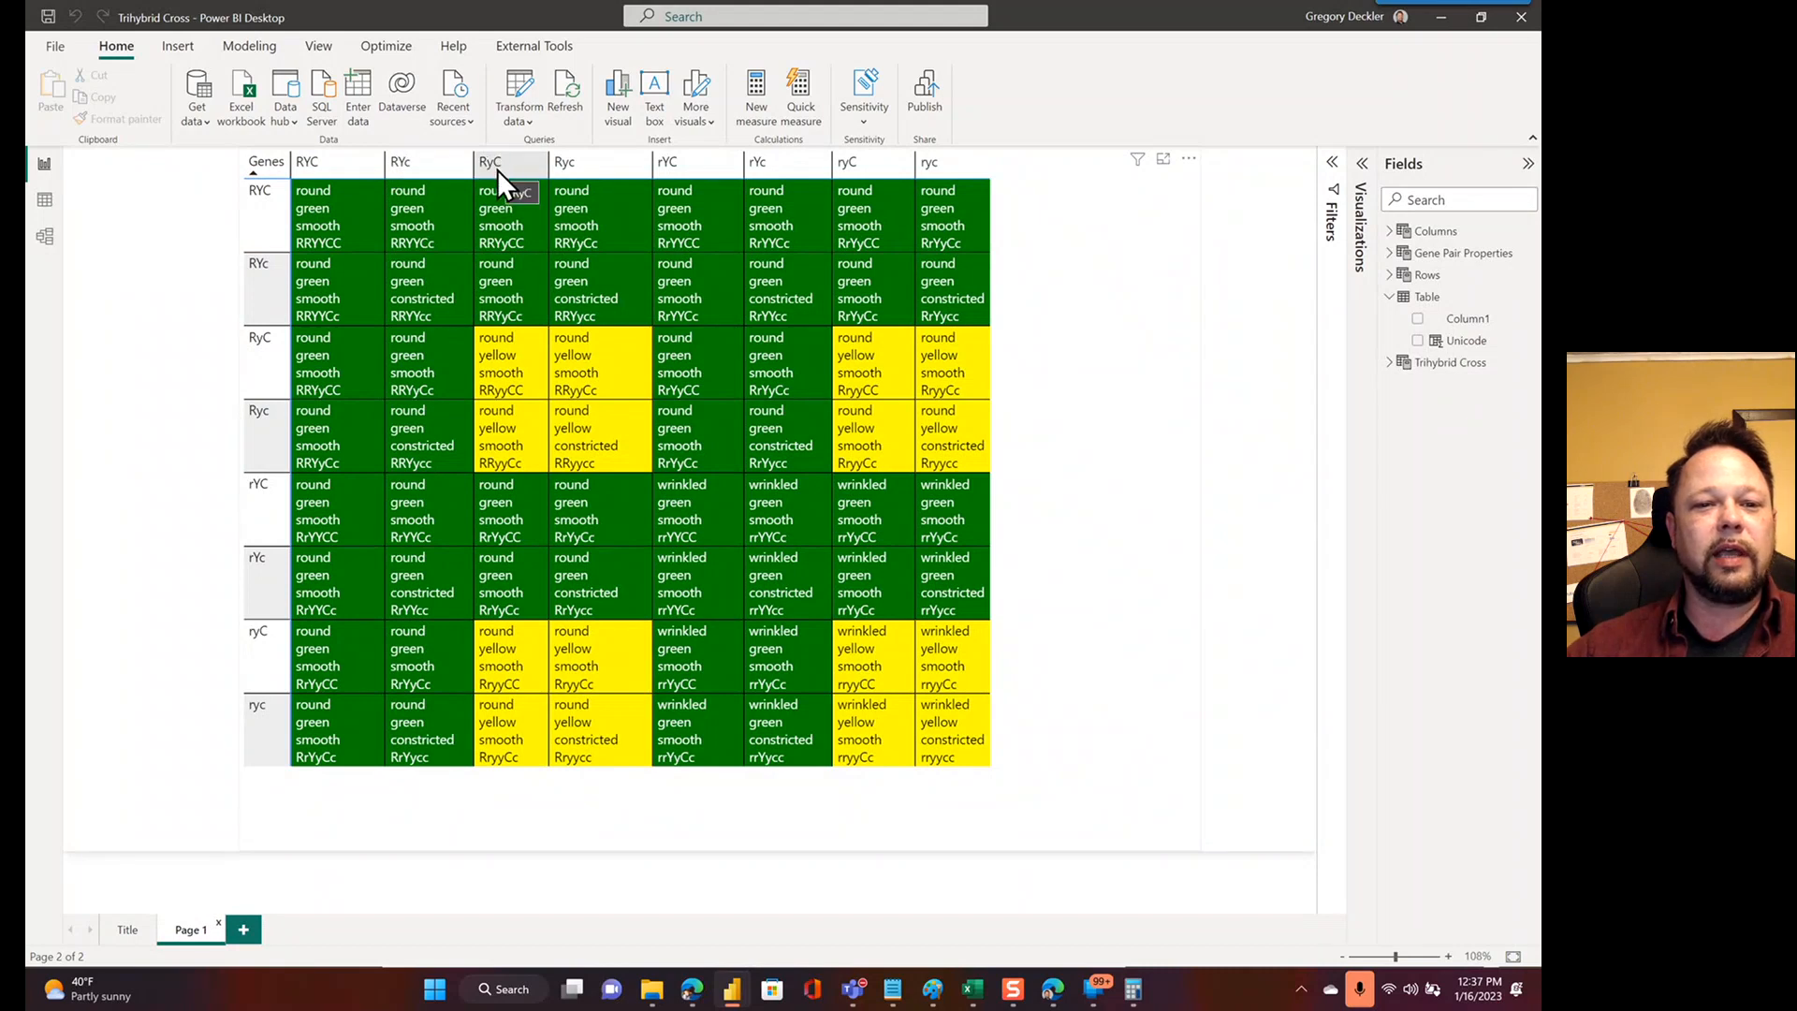
mouse_move(871, 183)
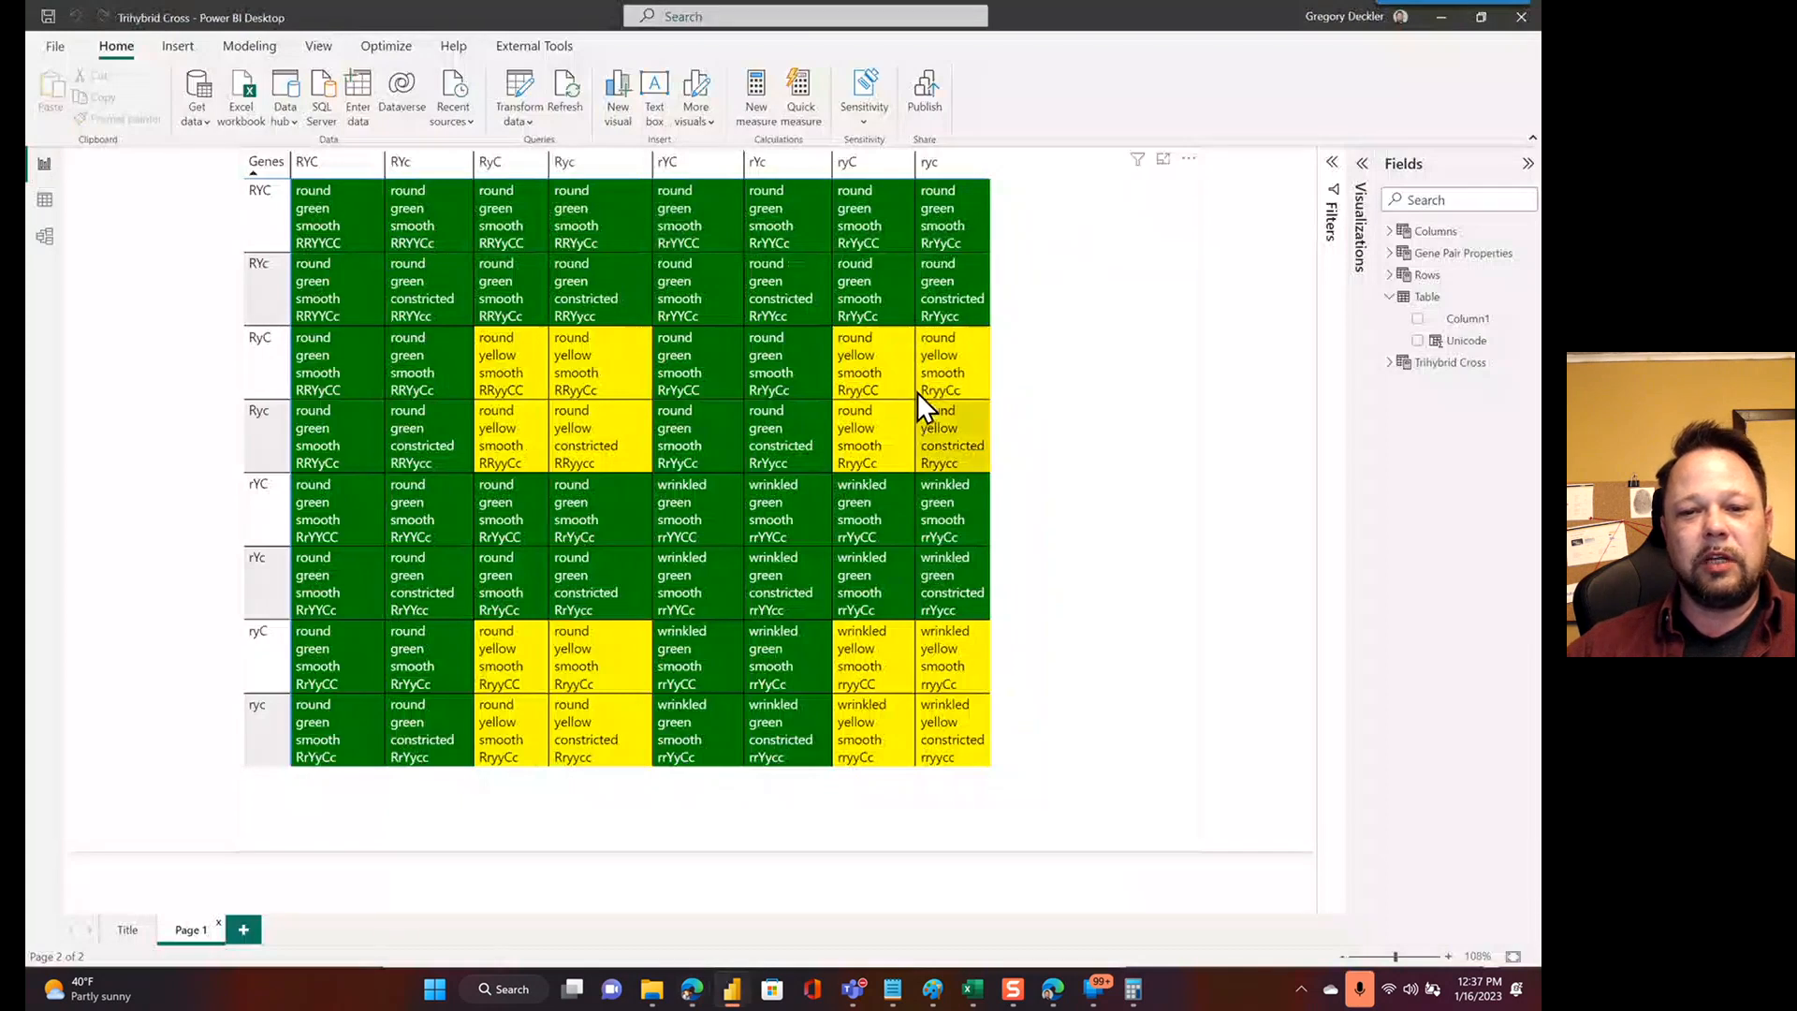
mouse_move(321, 213)
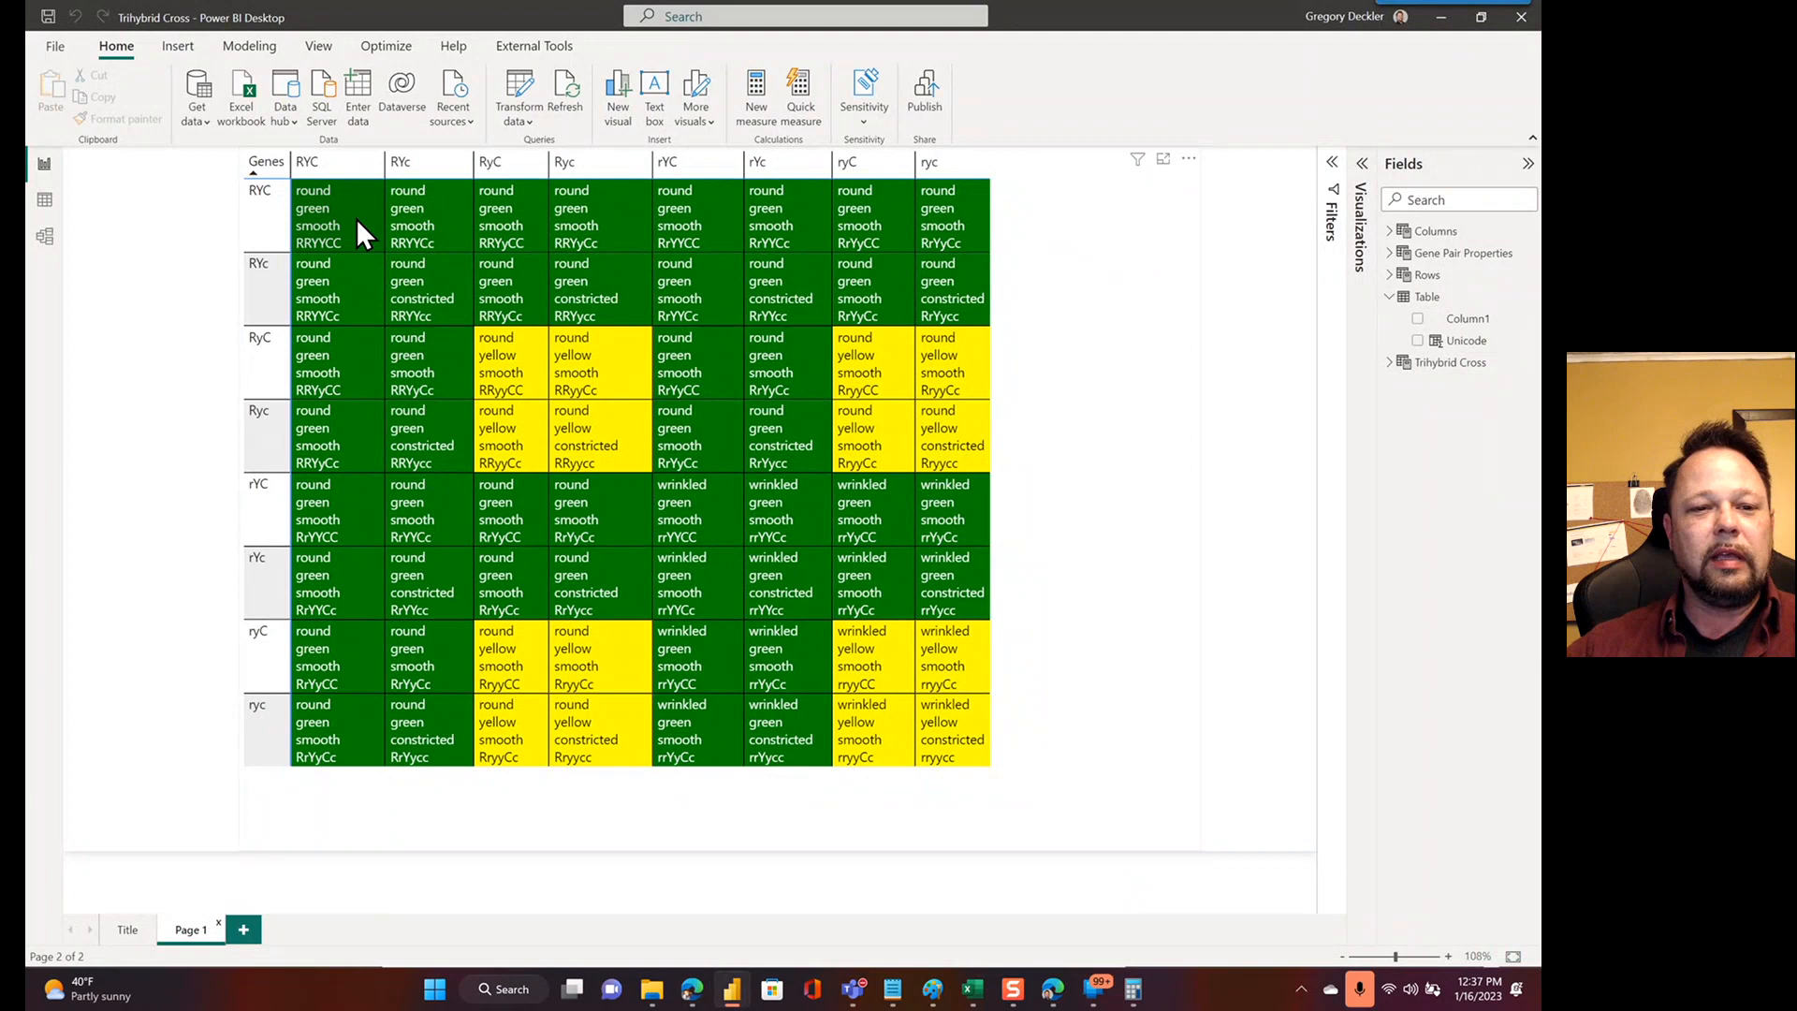
mouse_move(499, 413)
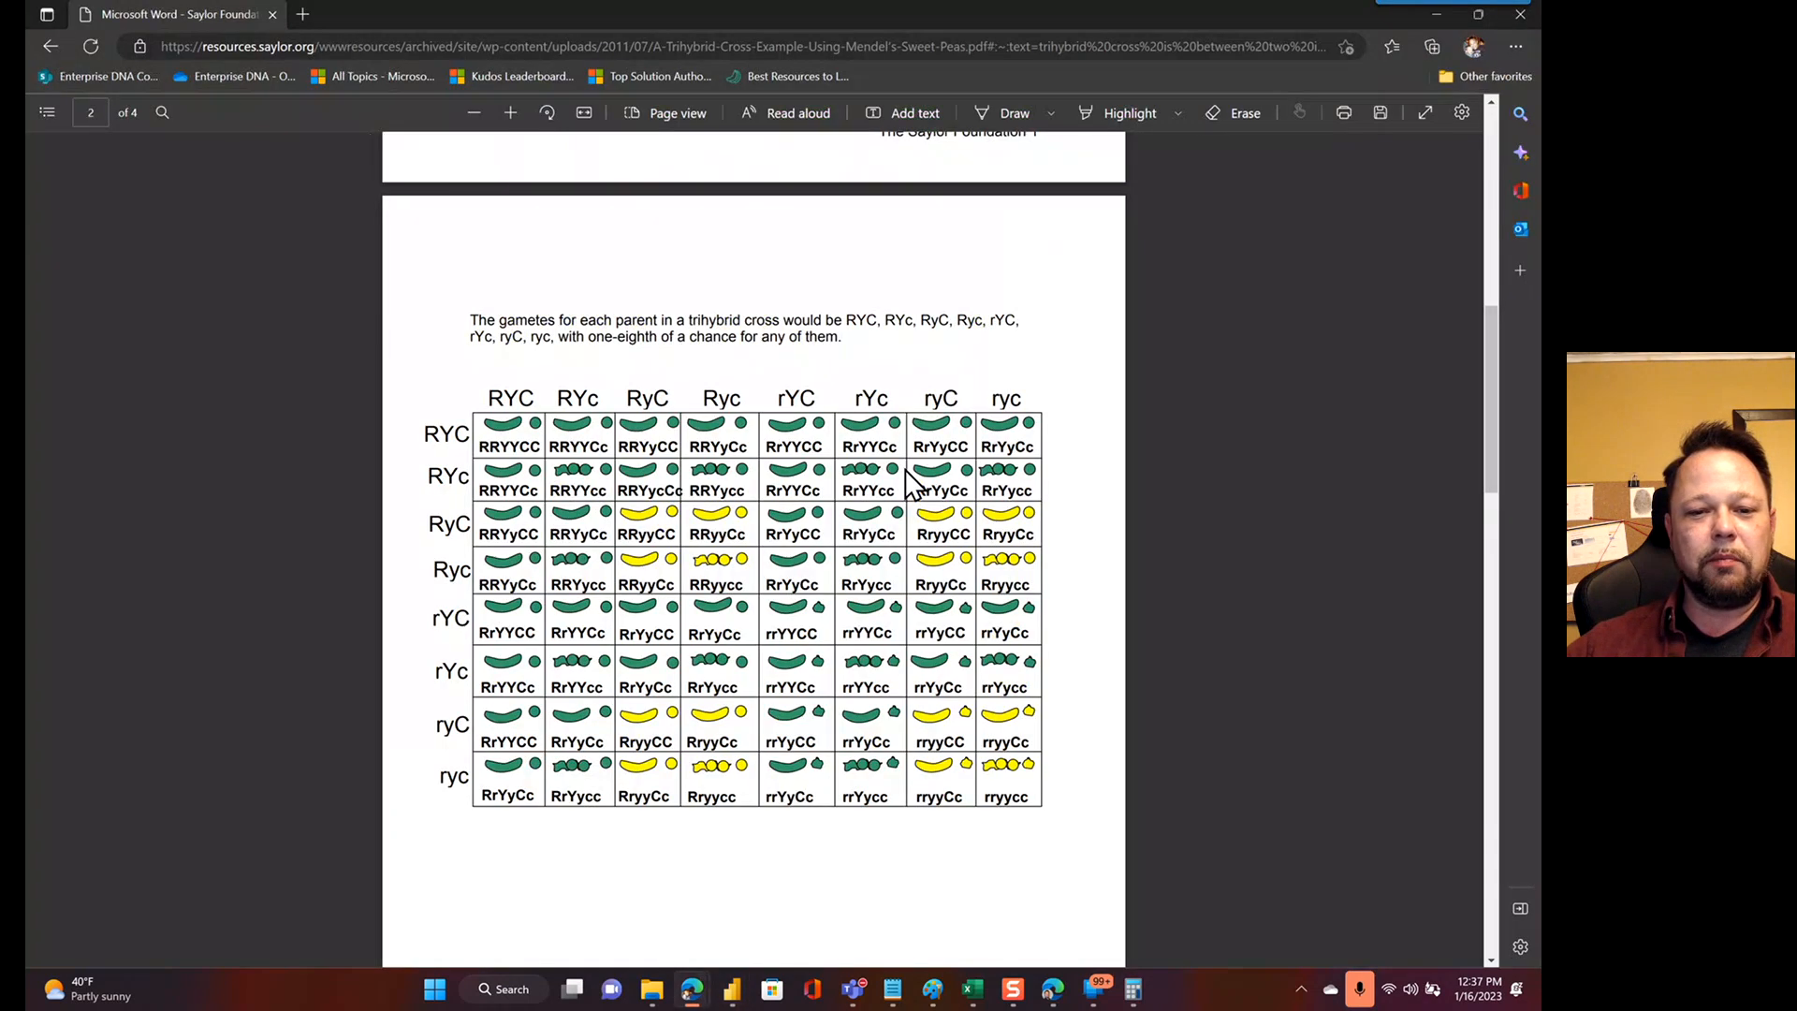
mouse_move(873, 733)
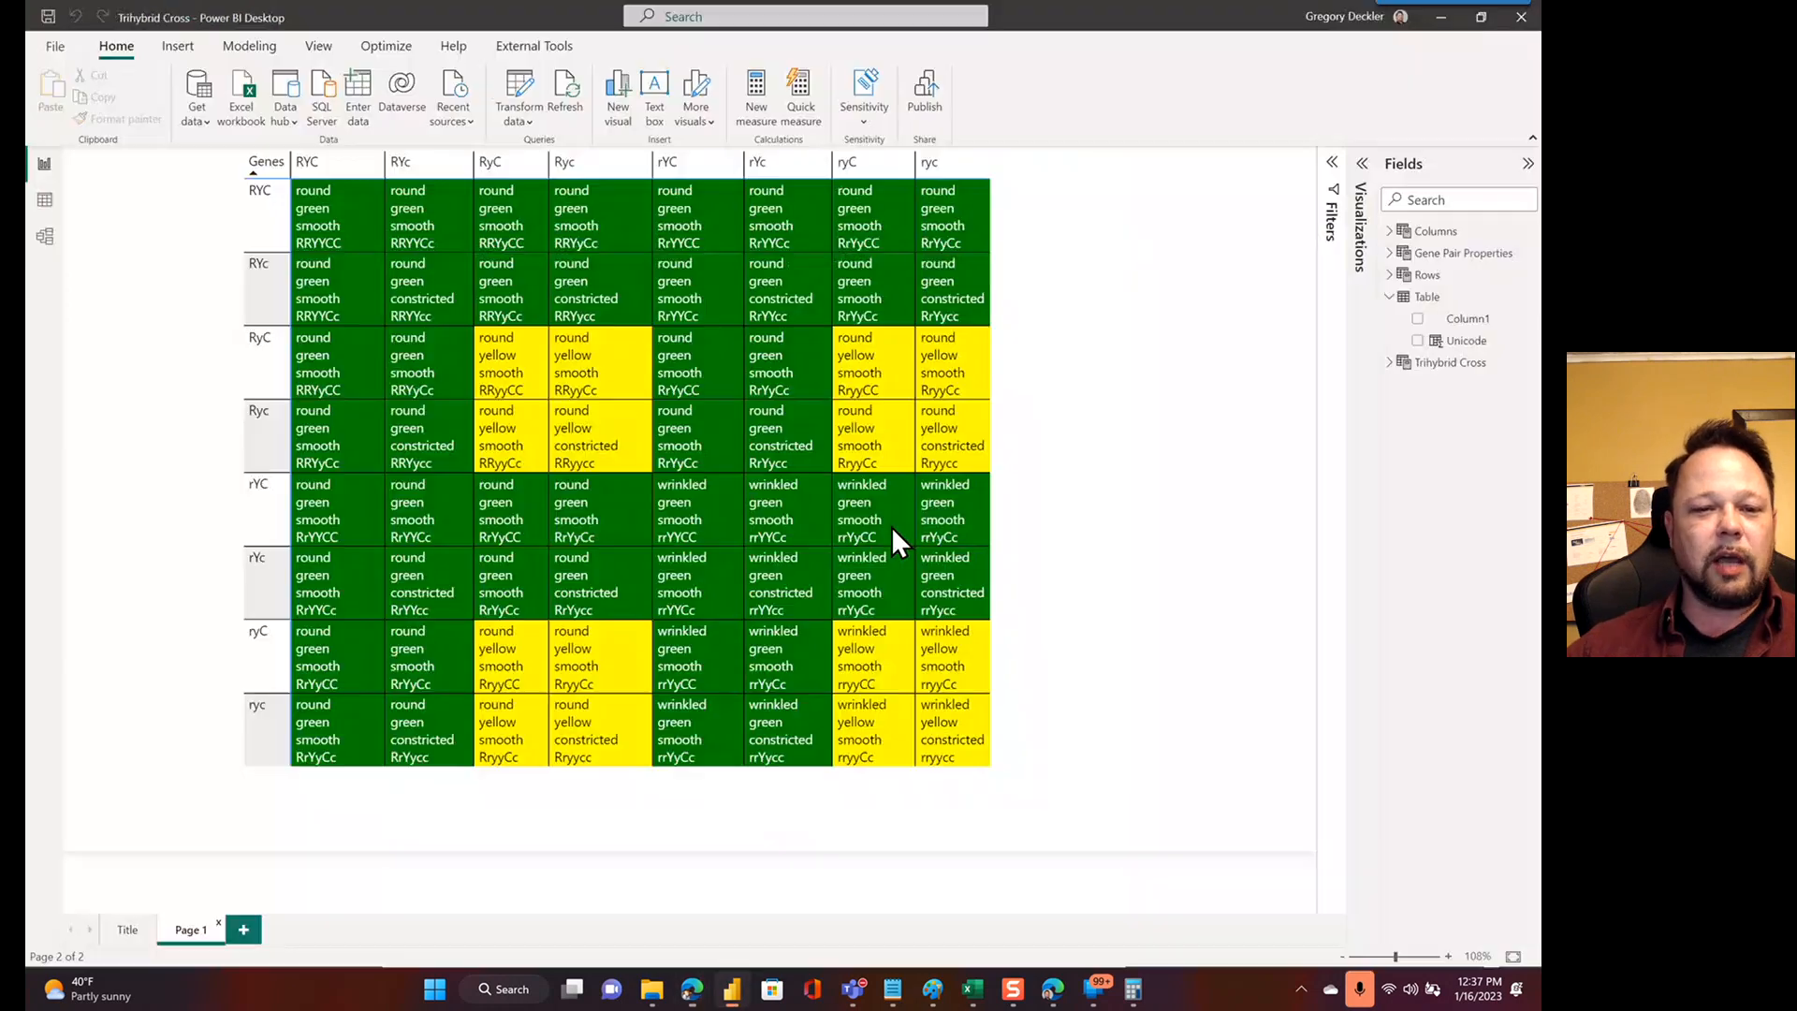
mouse_move(900, 539)
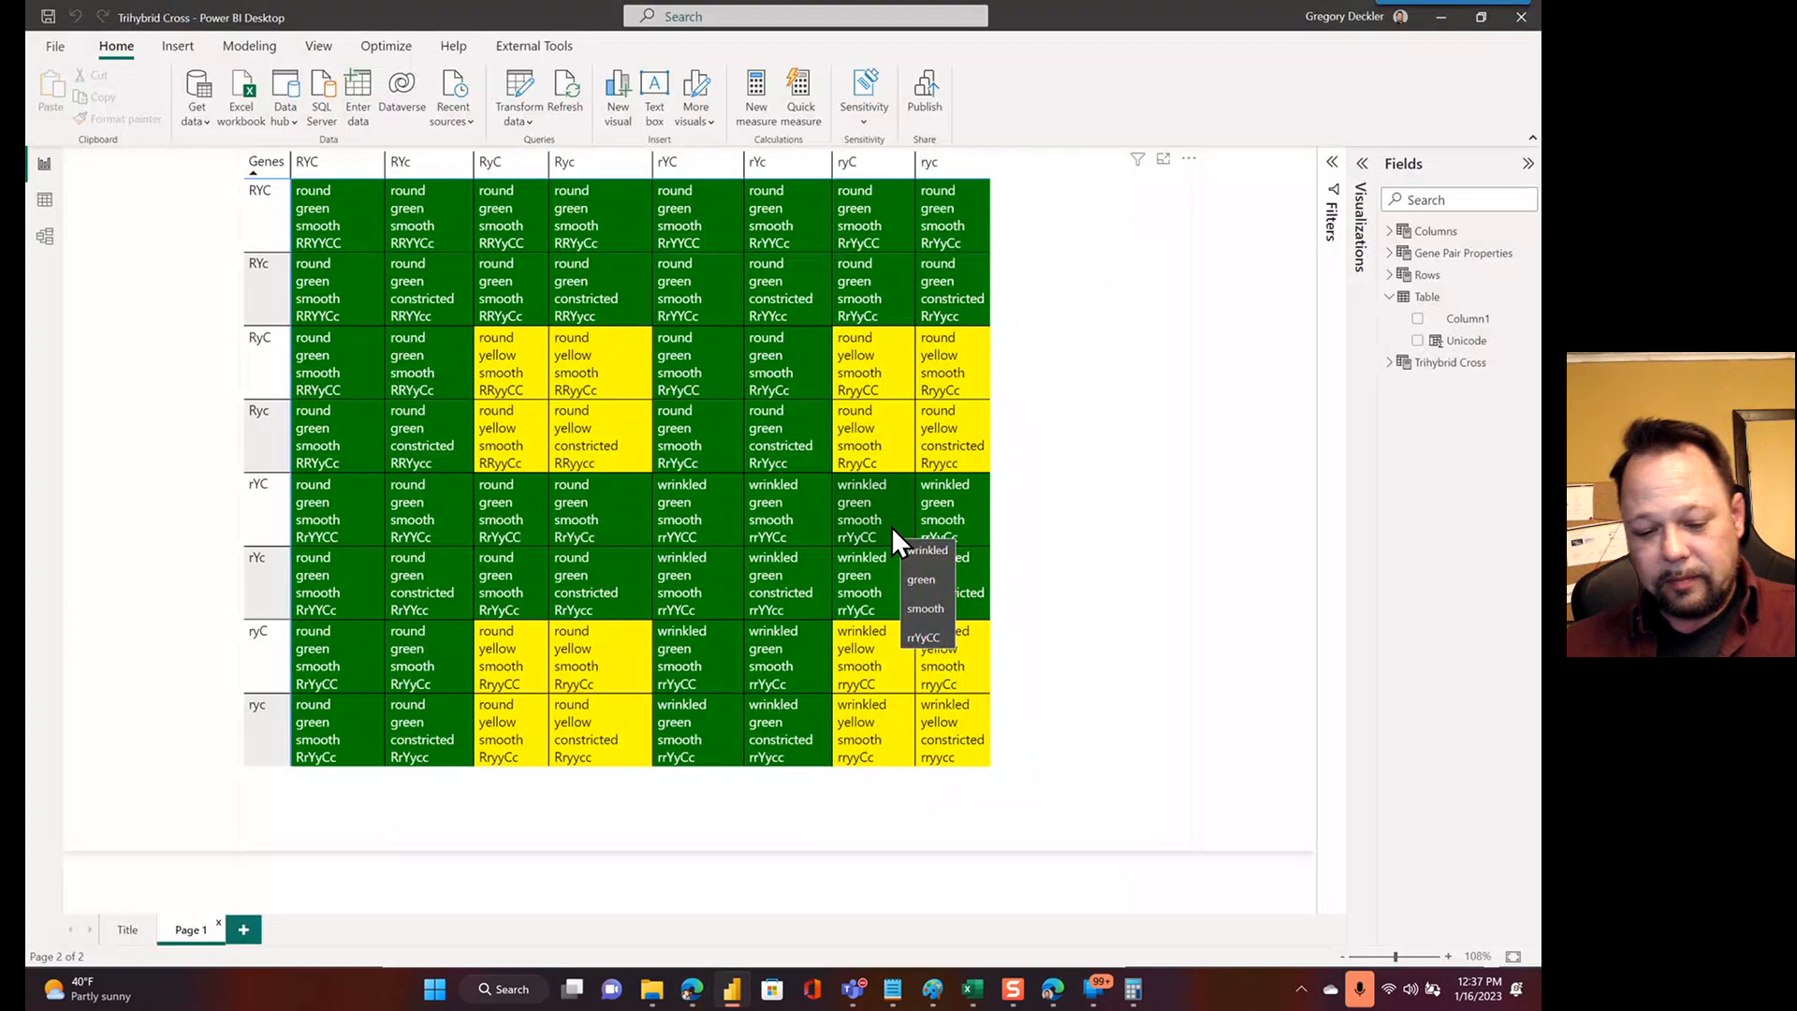
mouse_move(1432, 402)
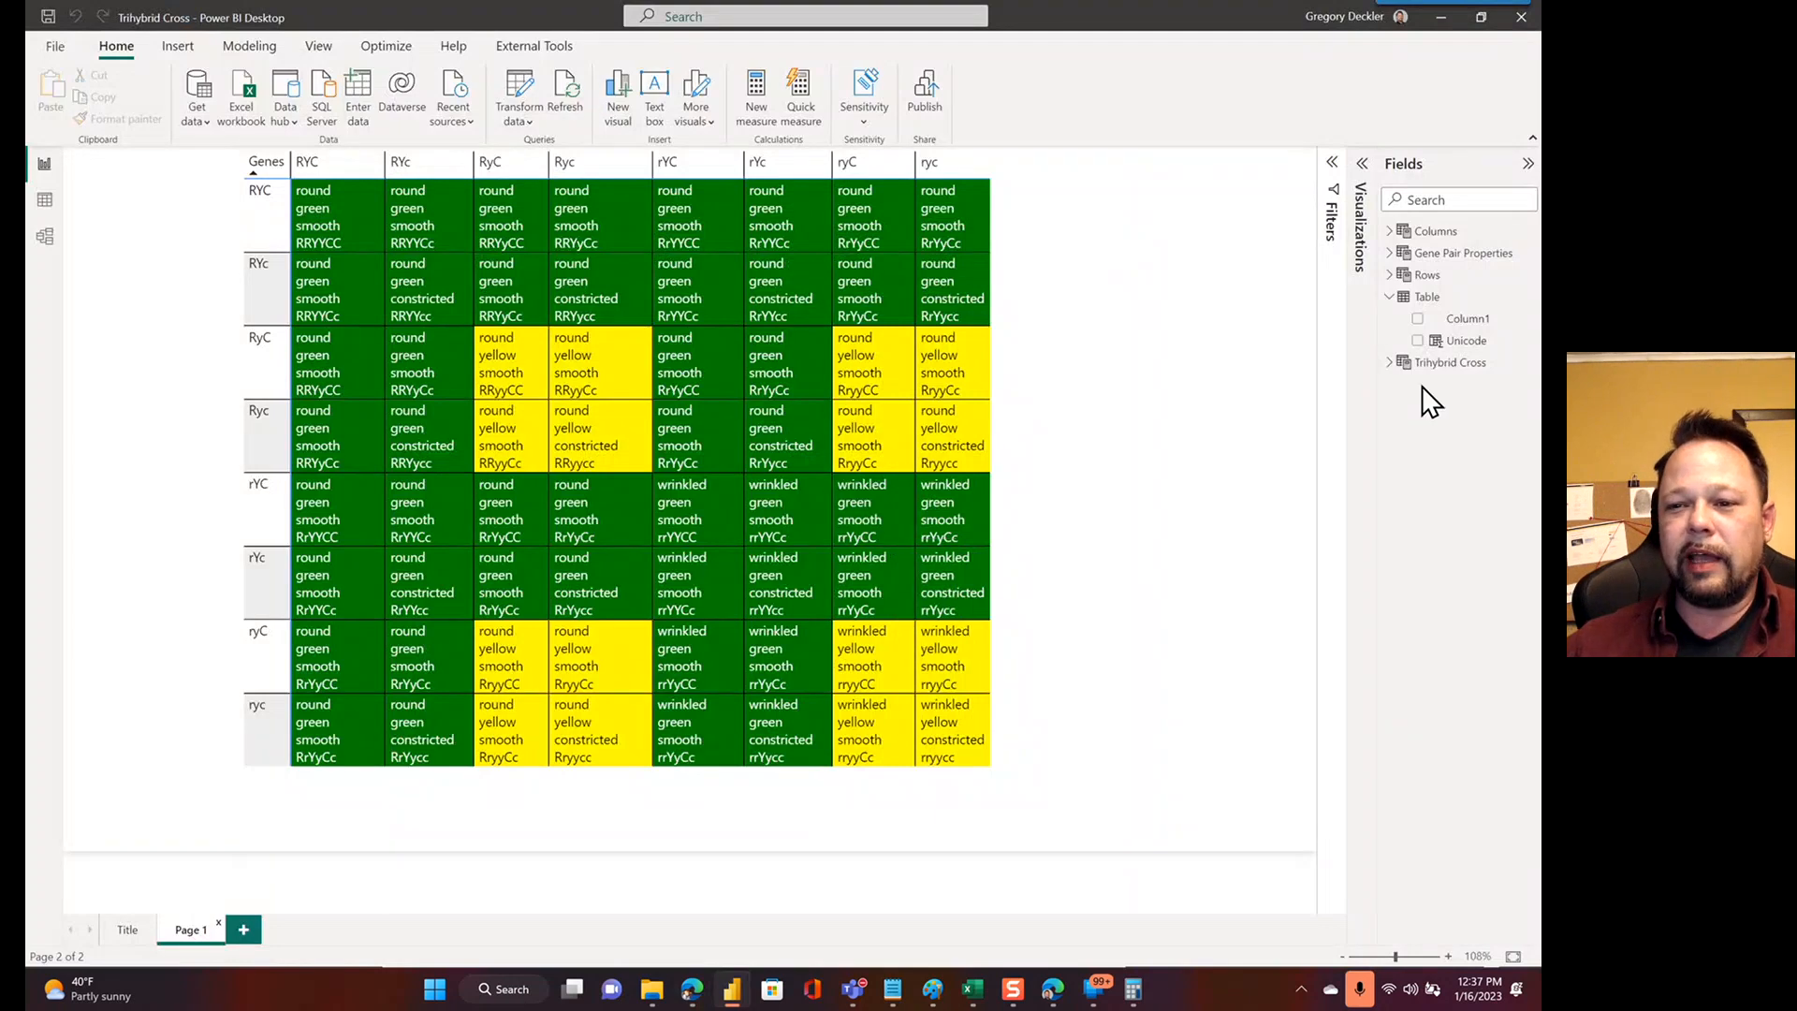
Select Gene Pair Properties in the Fields pane to display its allele-trait DAX formula
left_click(1462, 252)
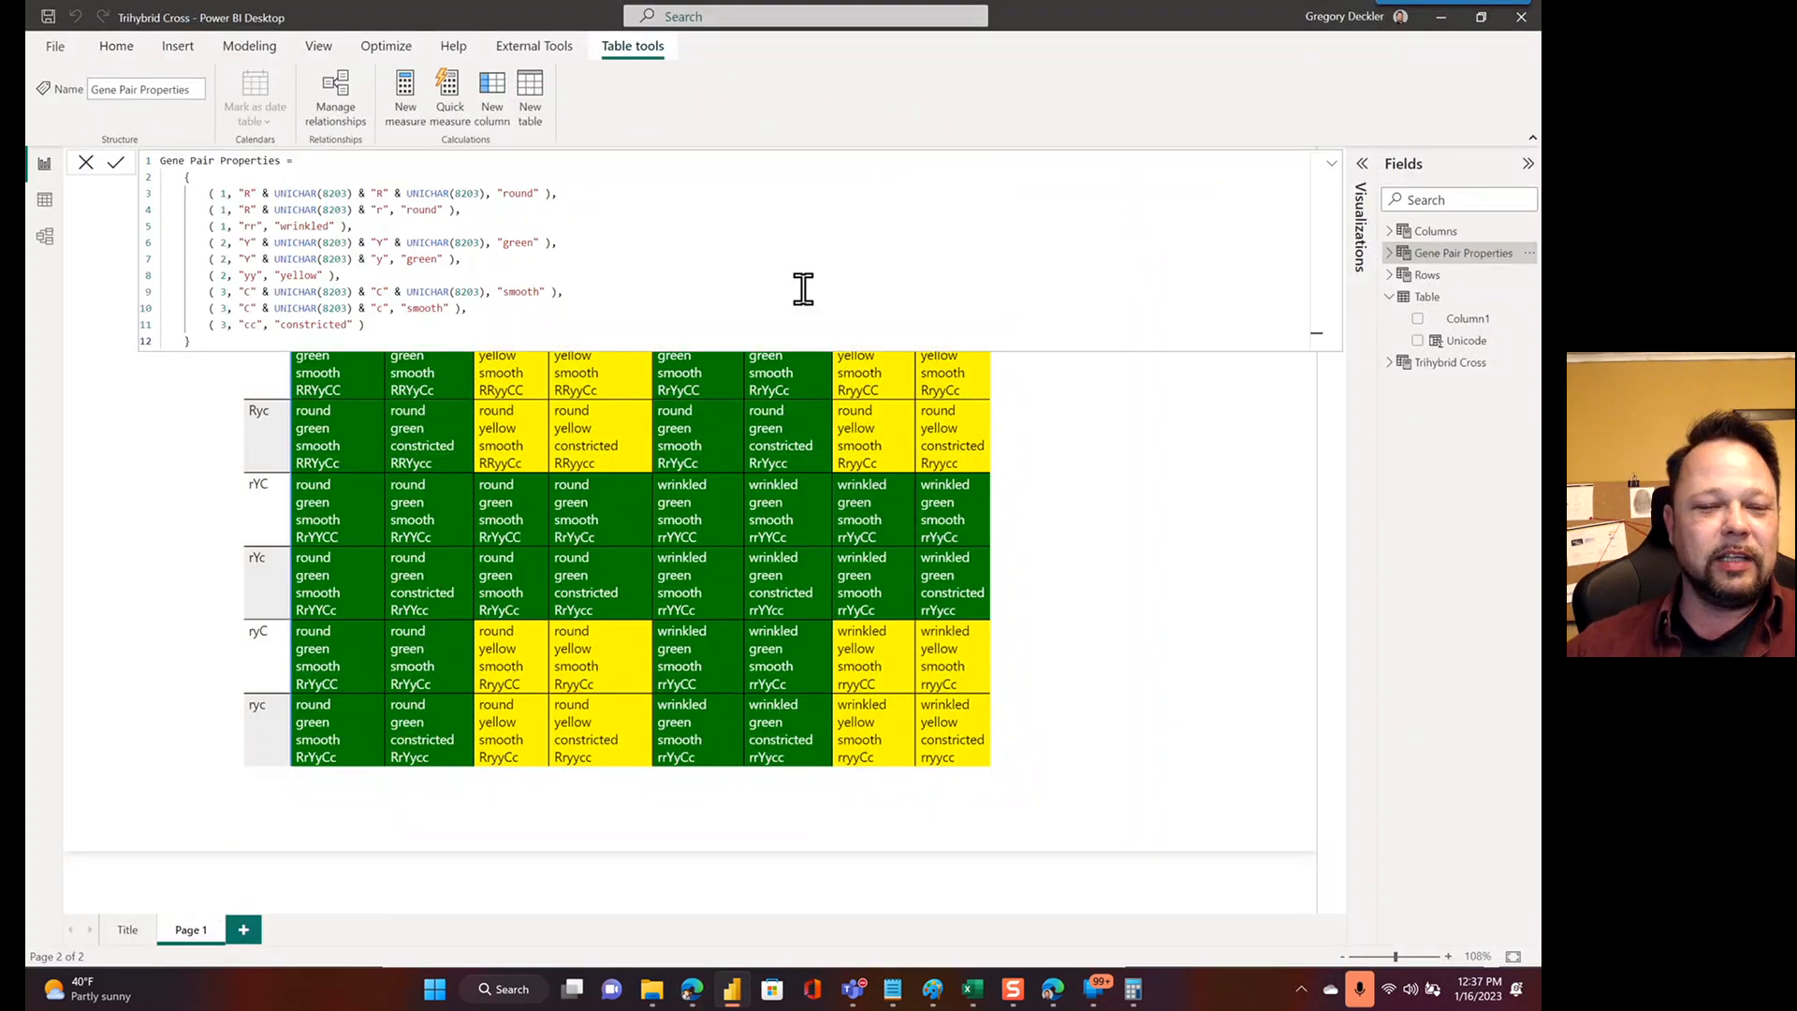
mouse_move(434, 244)
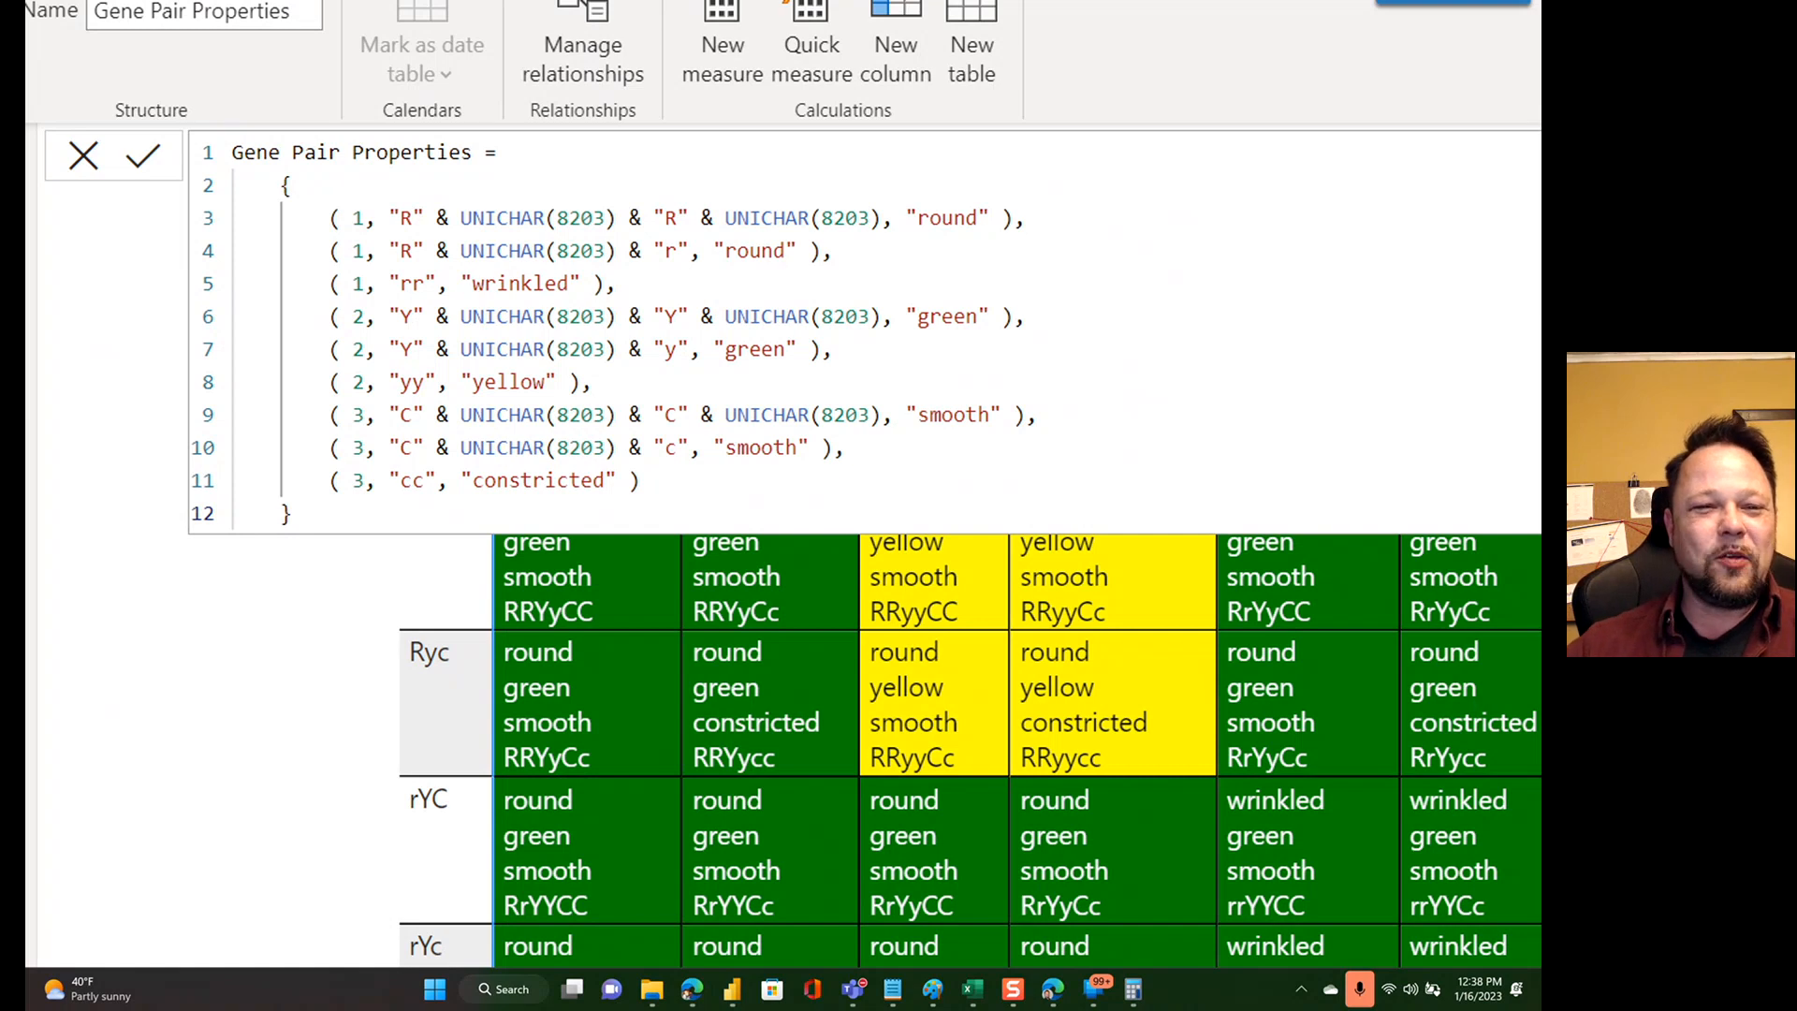
Open the Gene Pair Properties table in Data view, showing its nine Gene, Pair, Property rows
scroll("up", 3)
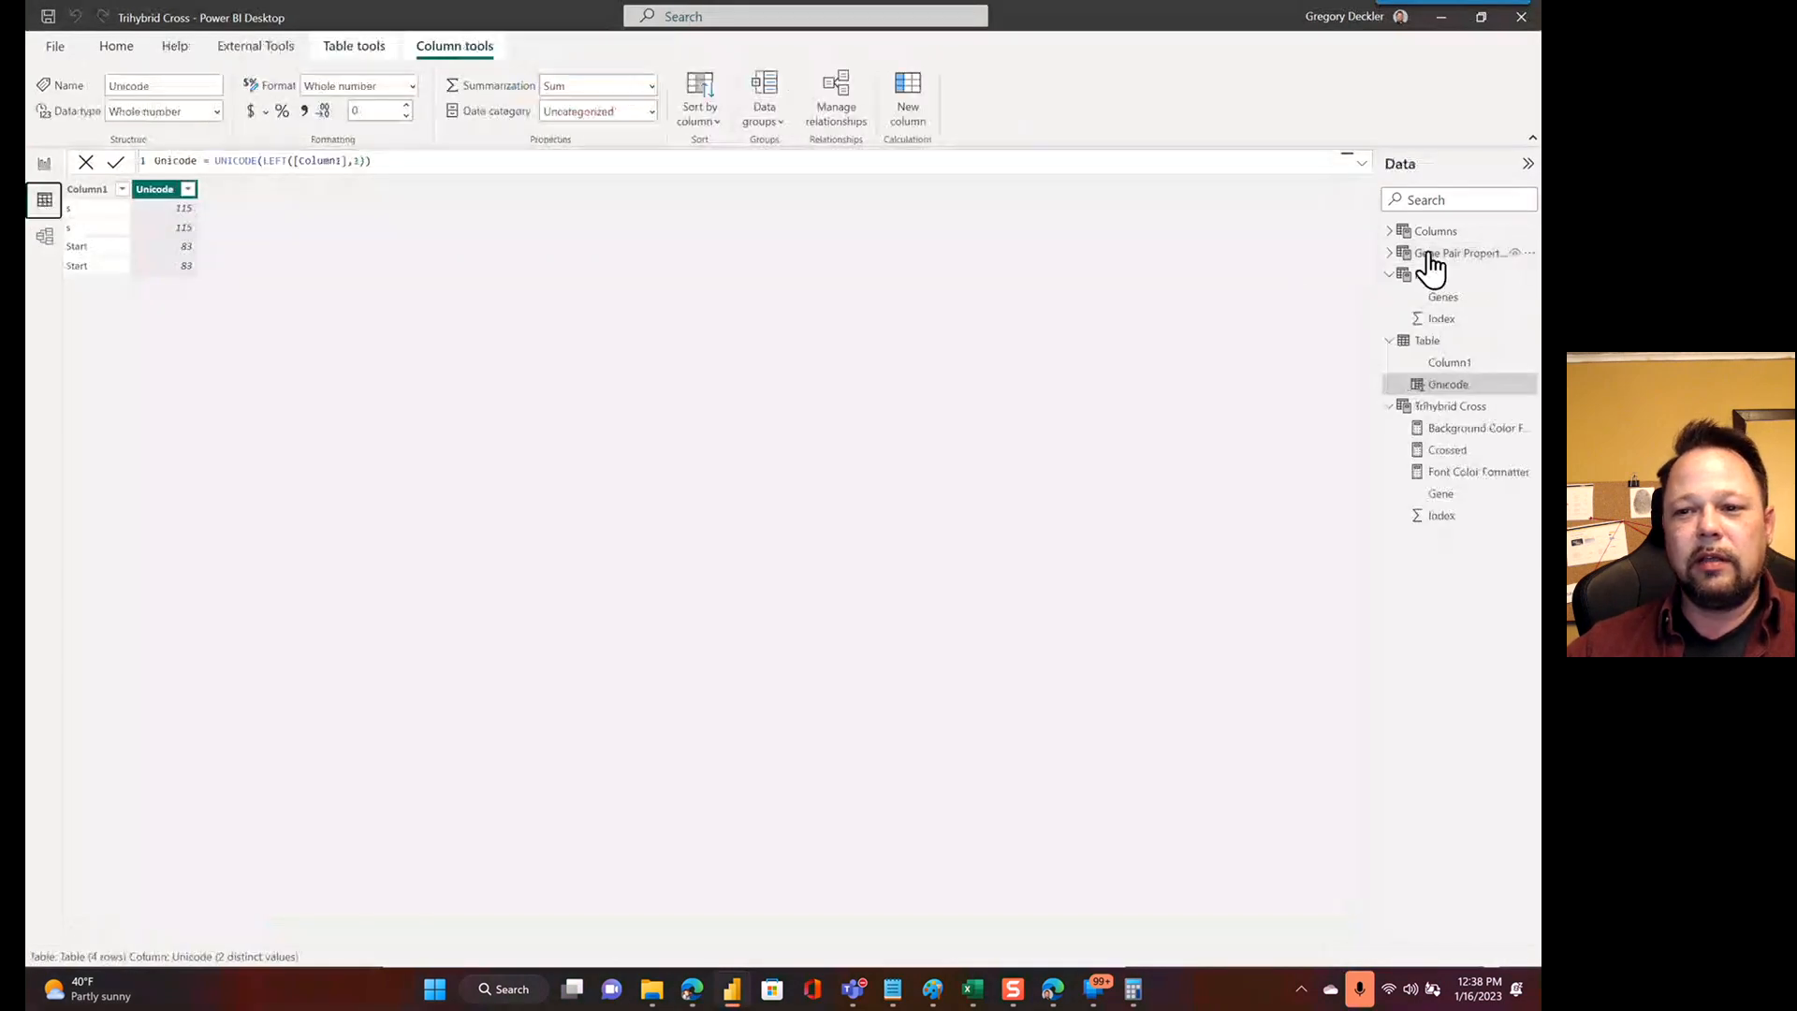
left_click(1466, 251)
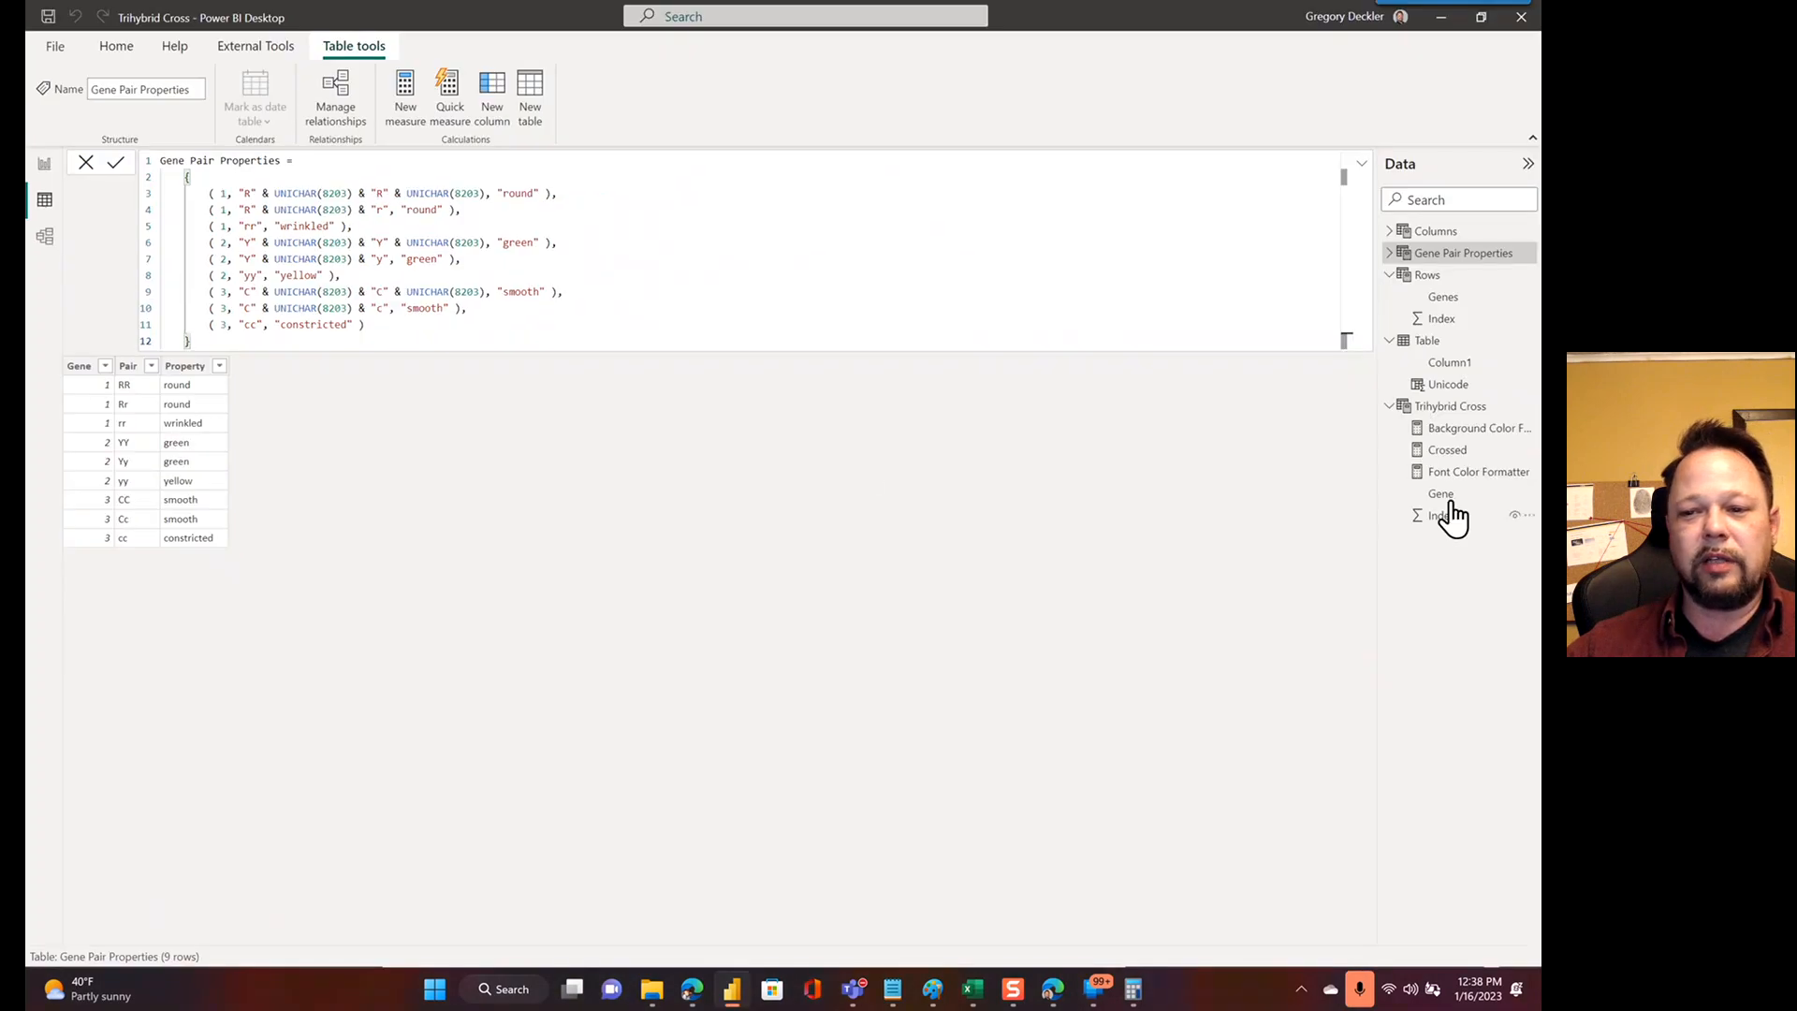
Select the Trihybrid Cross table in the Data pane to view its data
left_click(1449, 405)
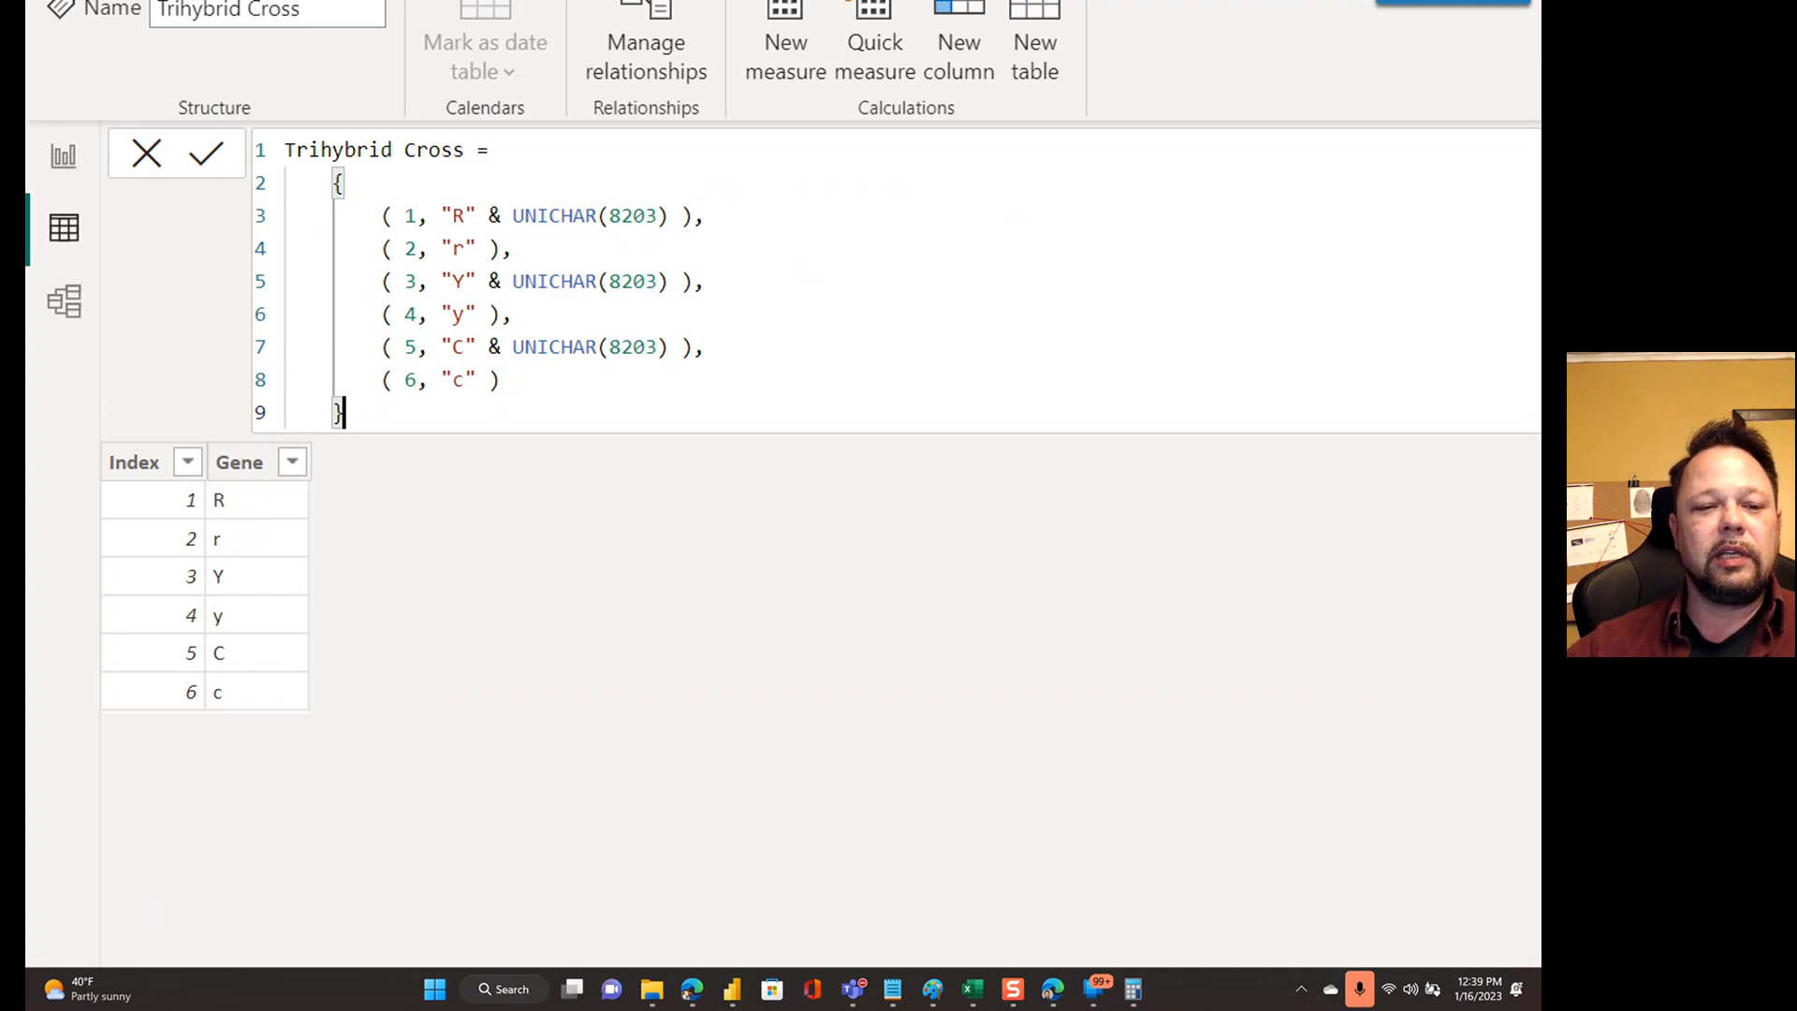
Scroll the Trihybrid Cross table, glance at the Punnett grid report, then return to Data view
scroll("up", 3)
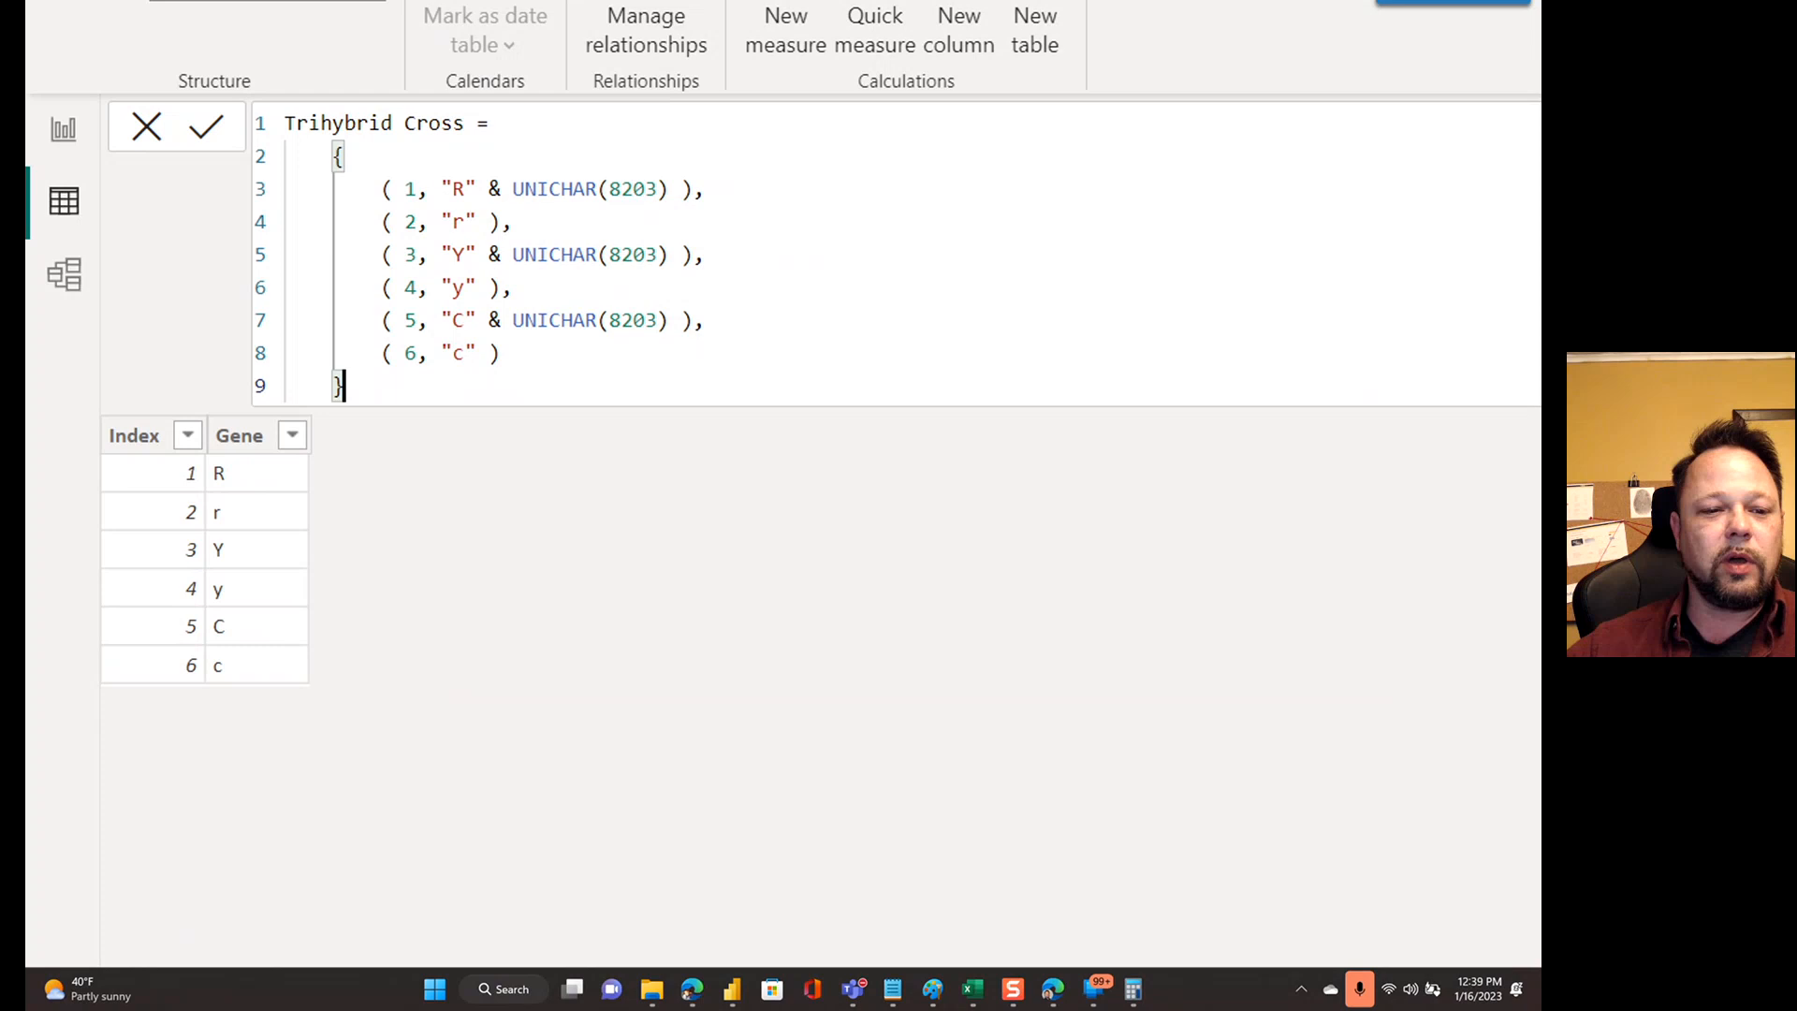
scroll("up", 3)
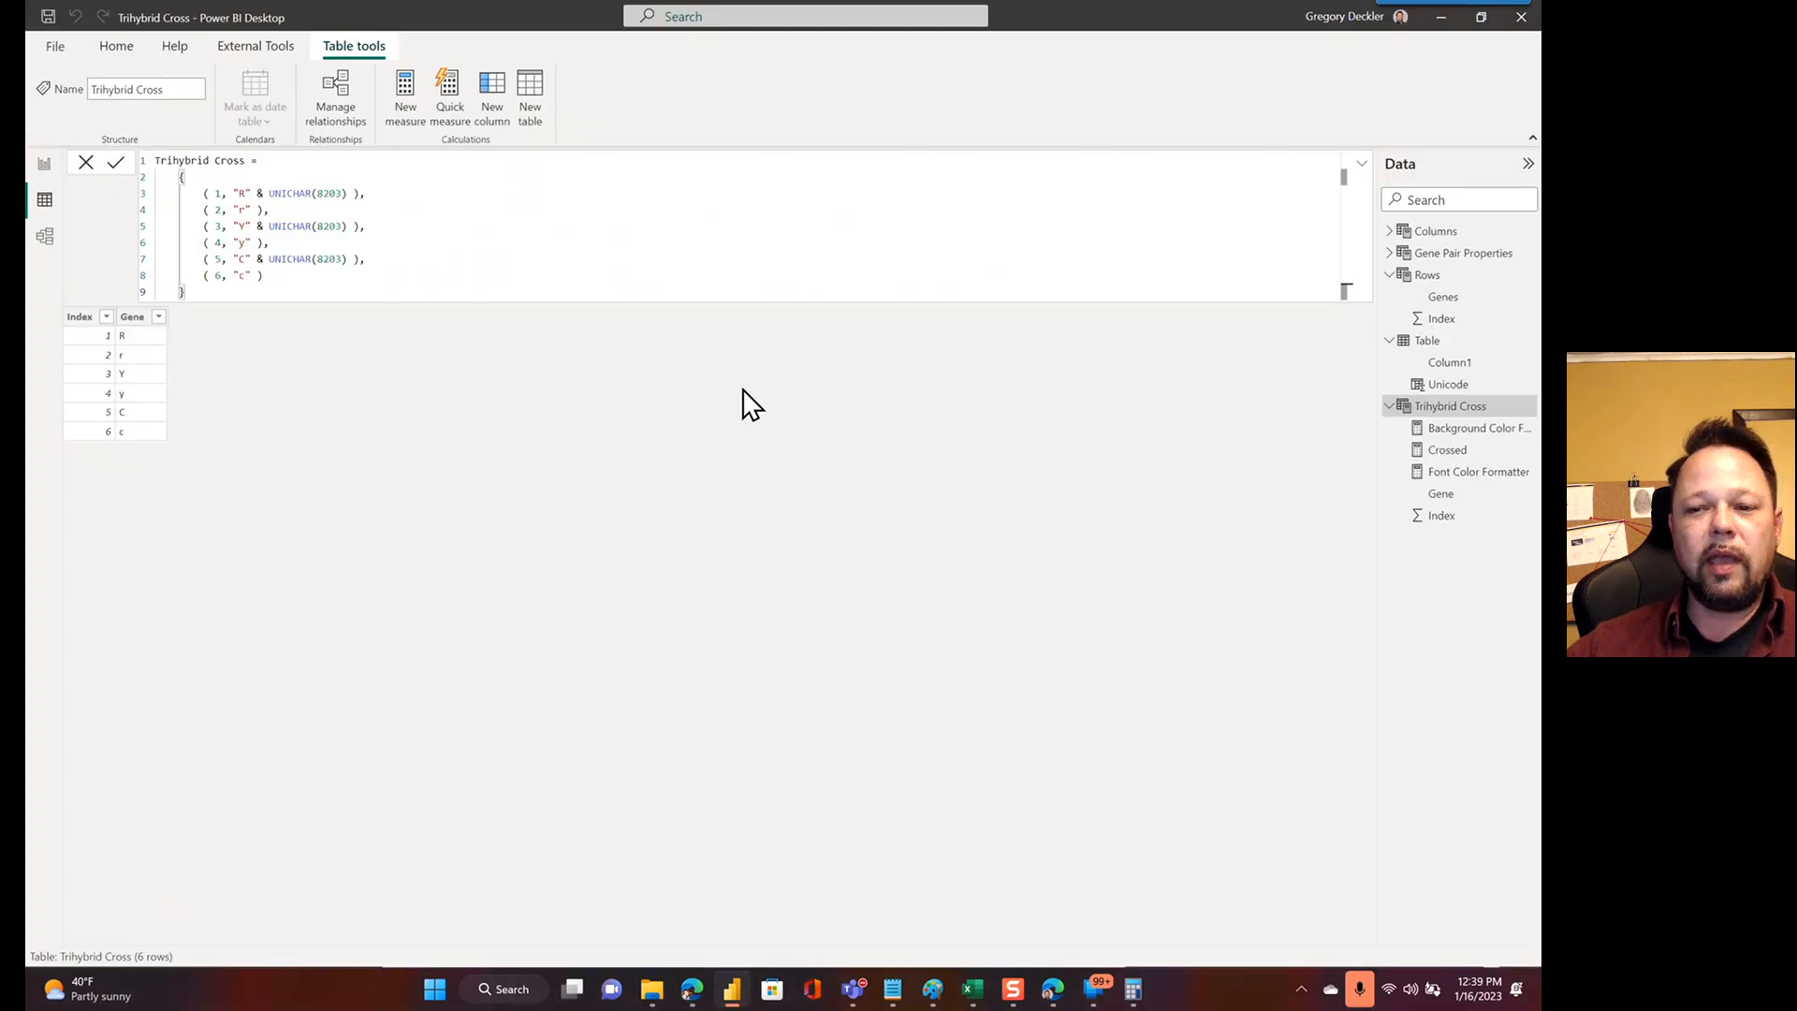
mouse_move(1009, 436)
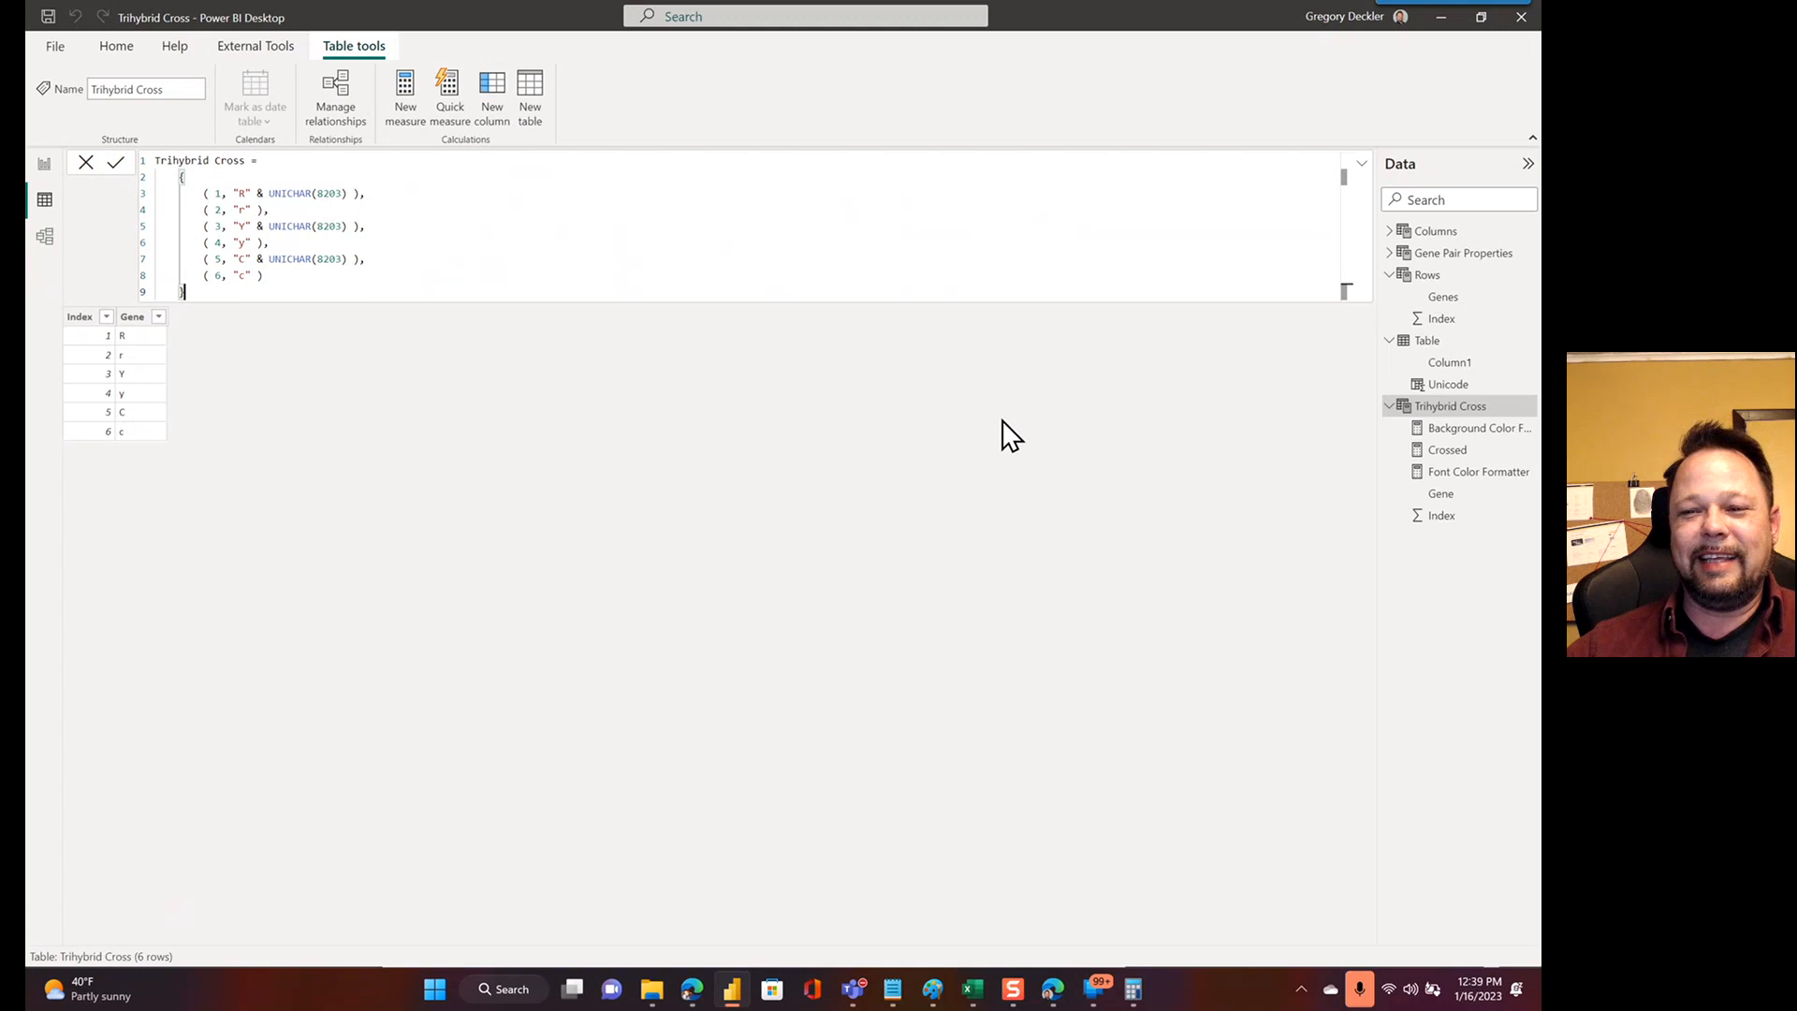
mouse_move(1394, 387)
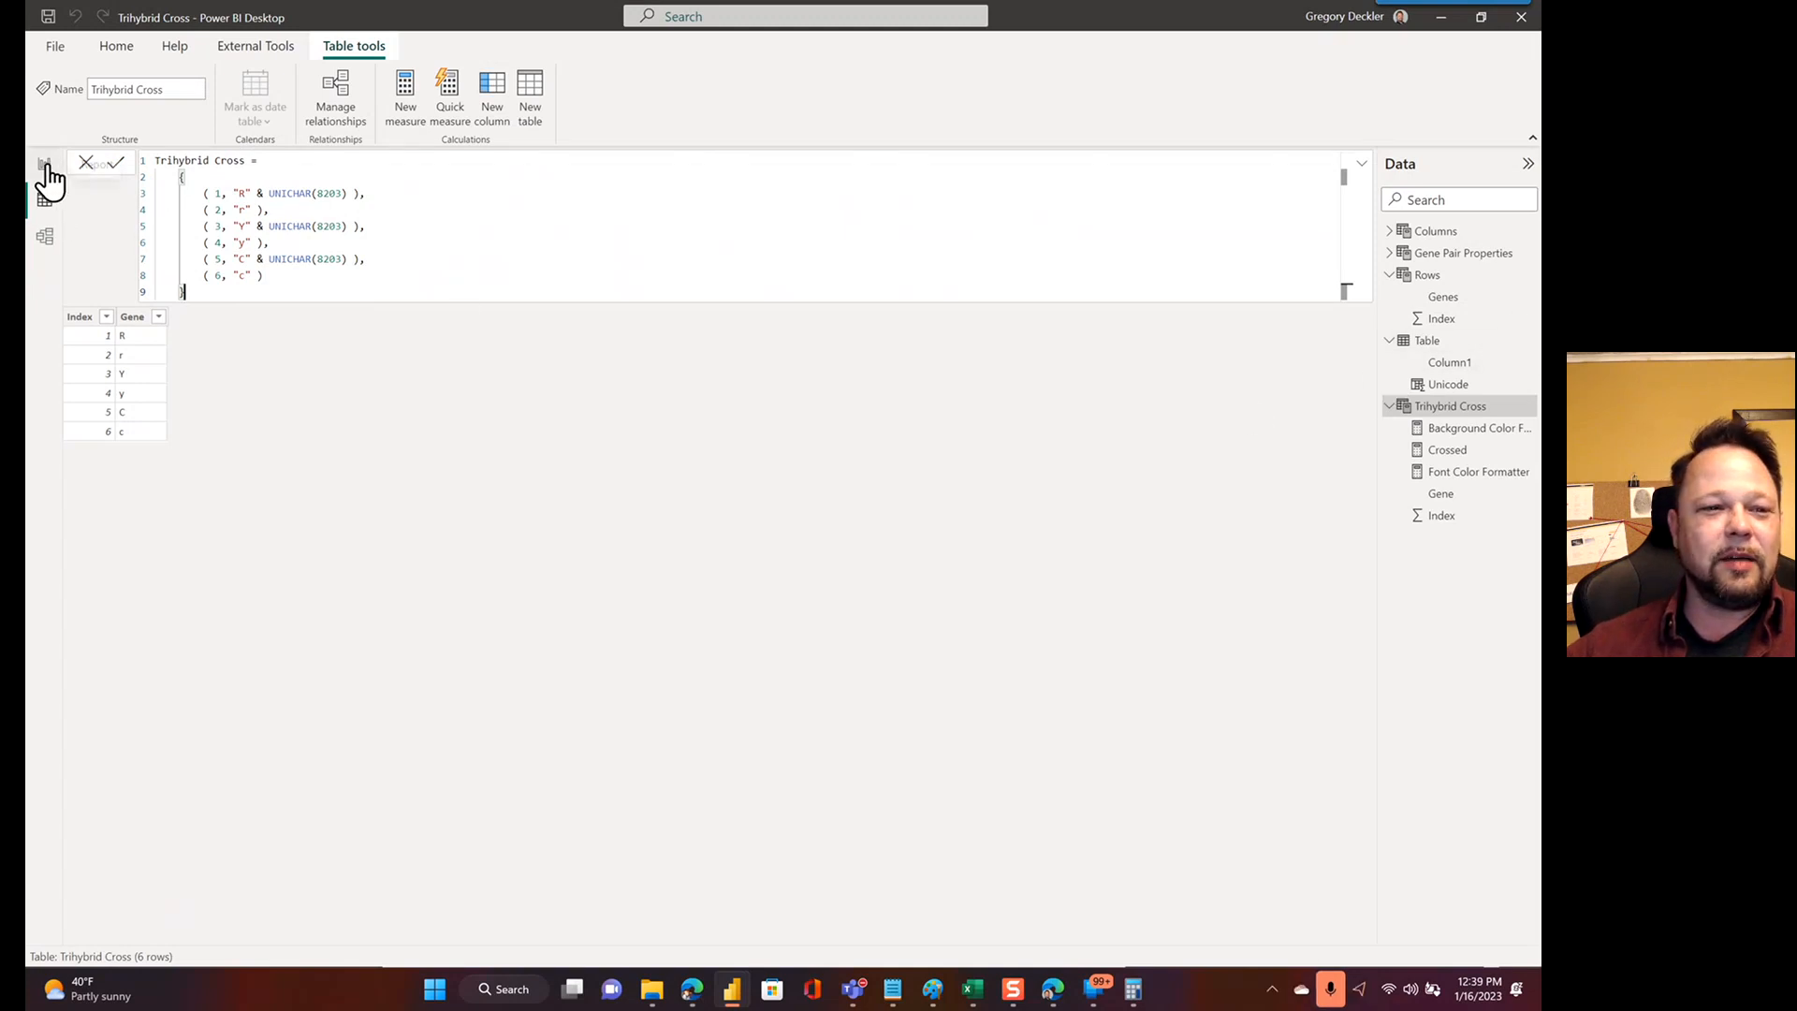
left_click(45, 163)
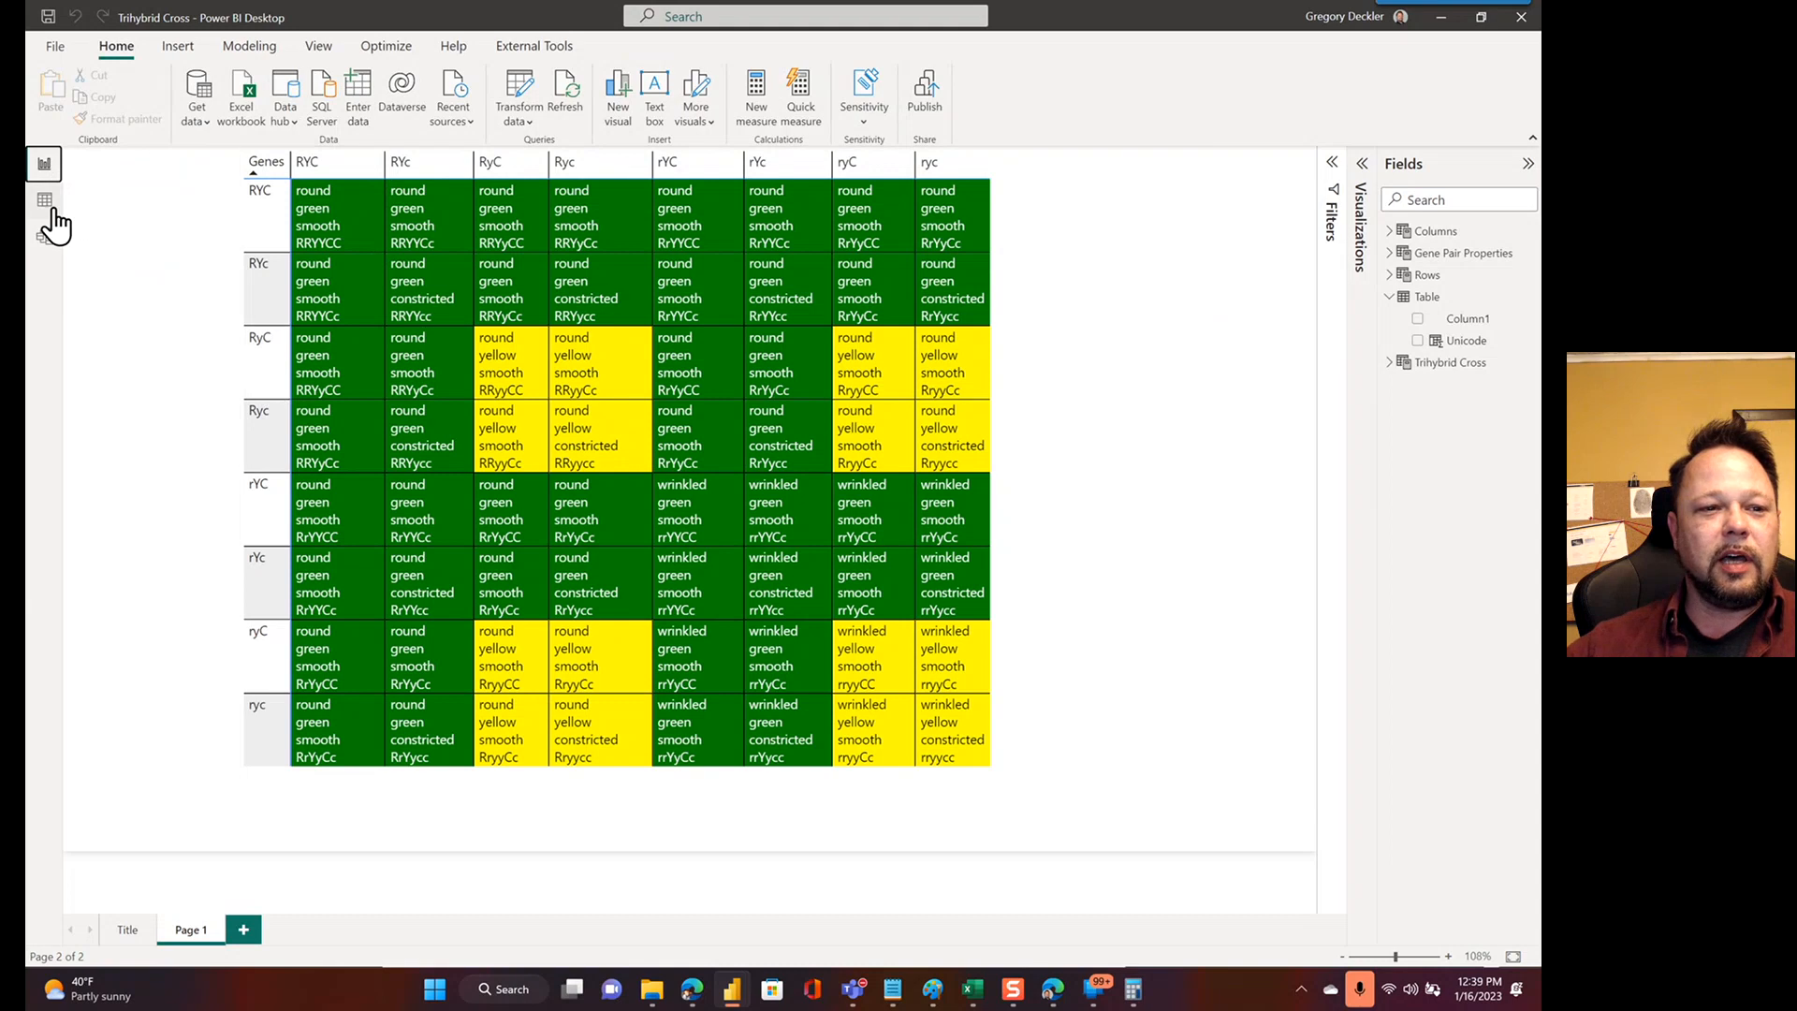
left_click(45, 200)
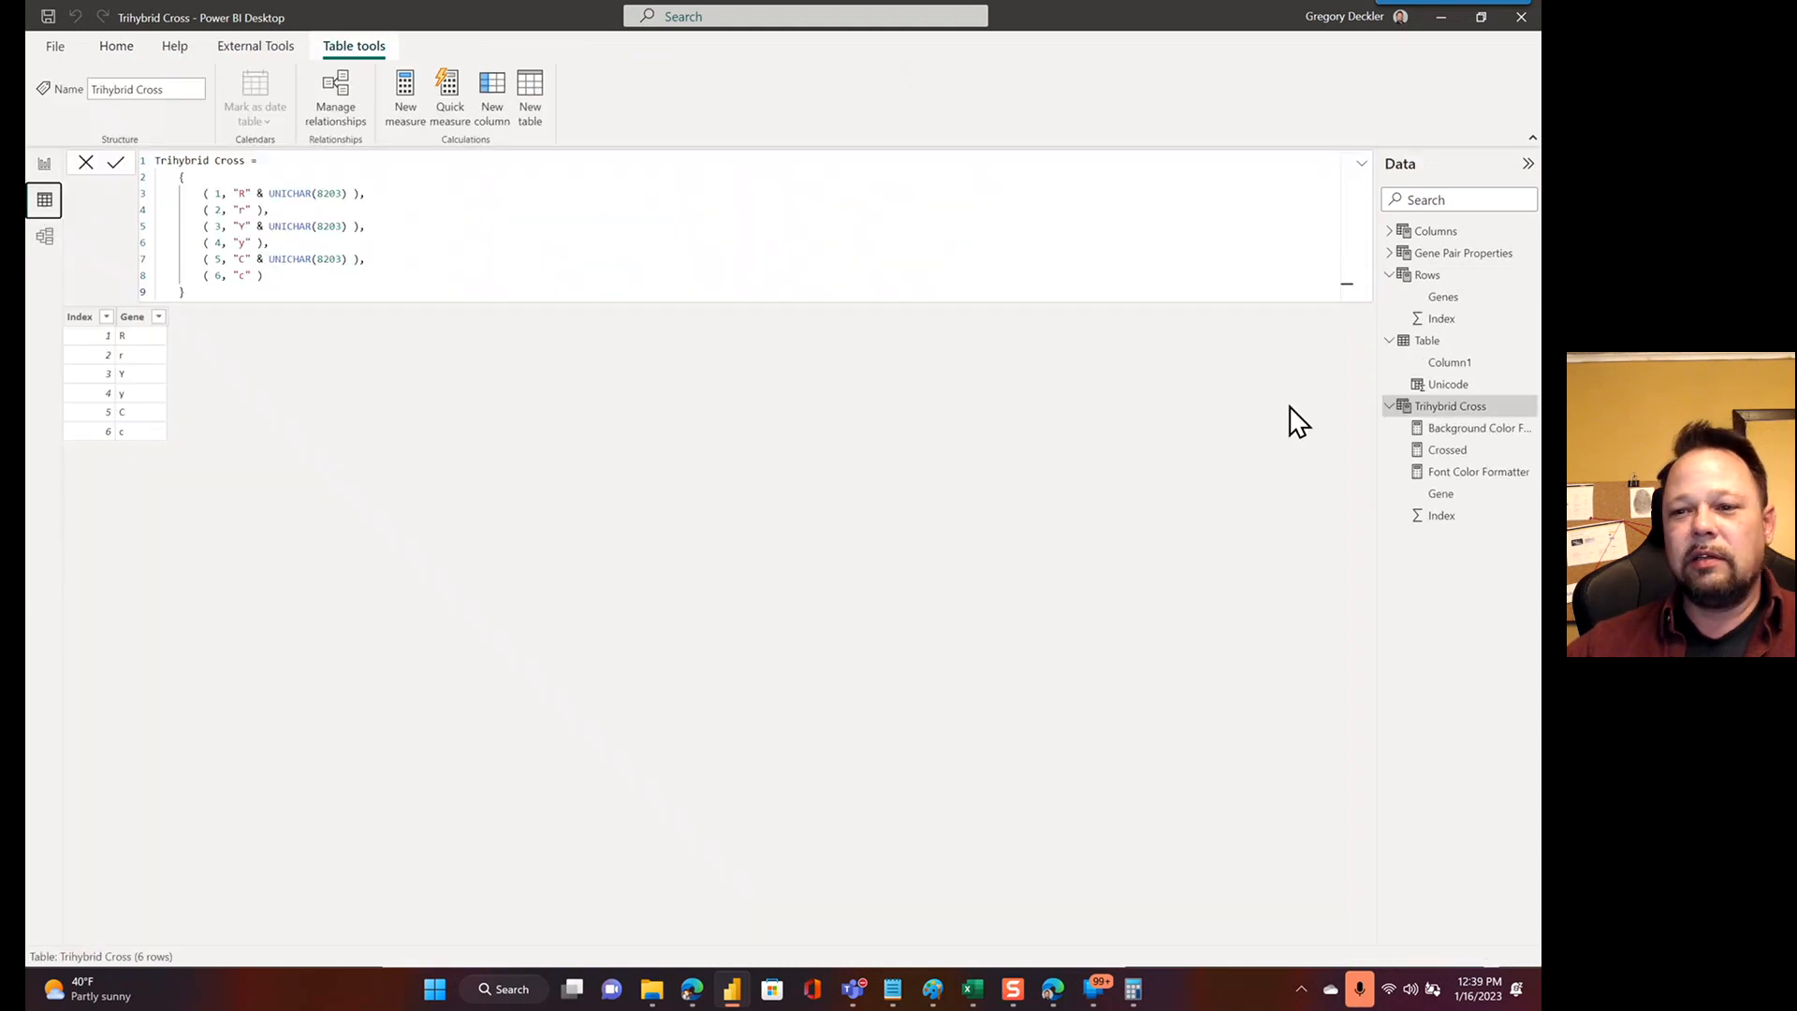
Select the Rows table to read its GENERATE-based DAX with the Sort column
left_click(1428, 274)
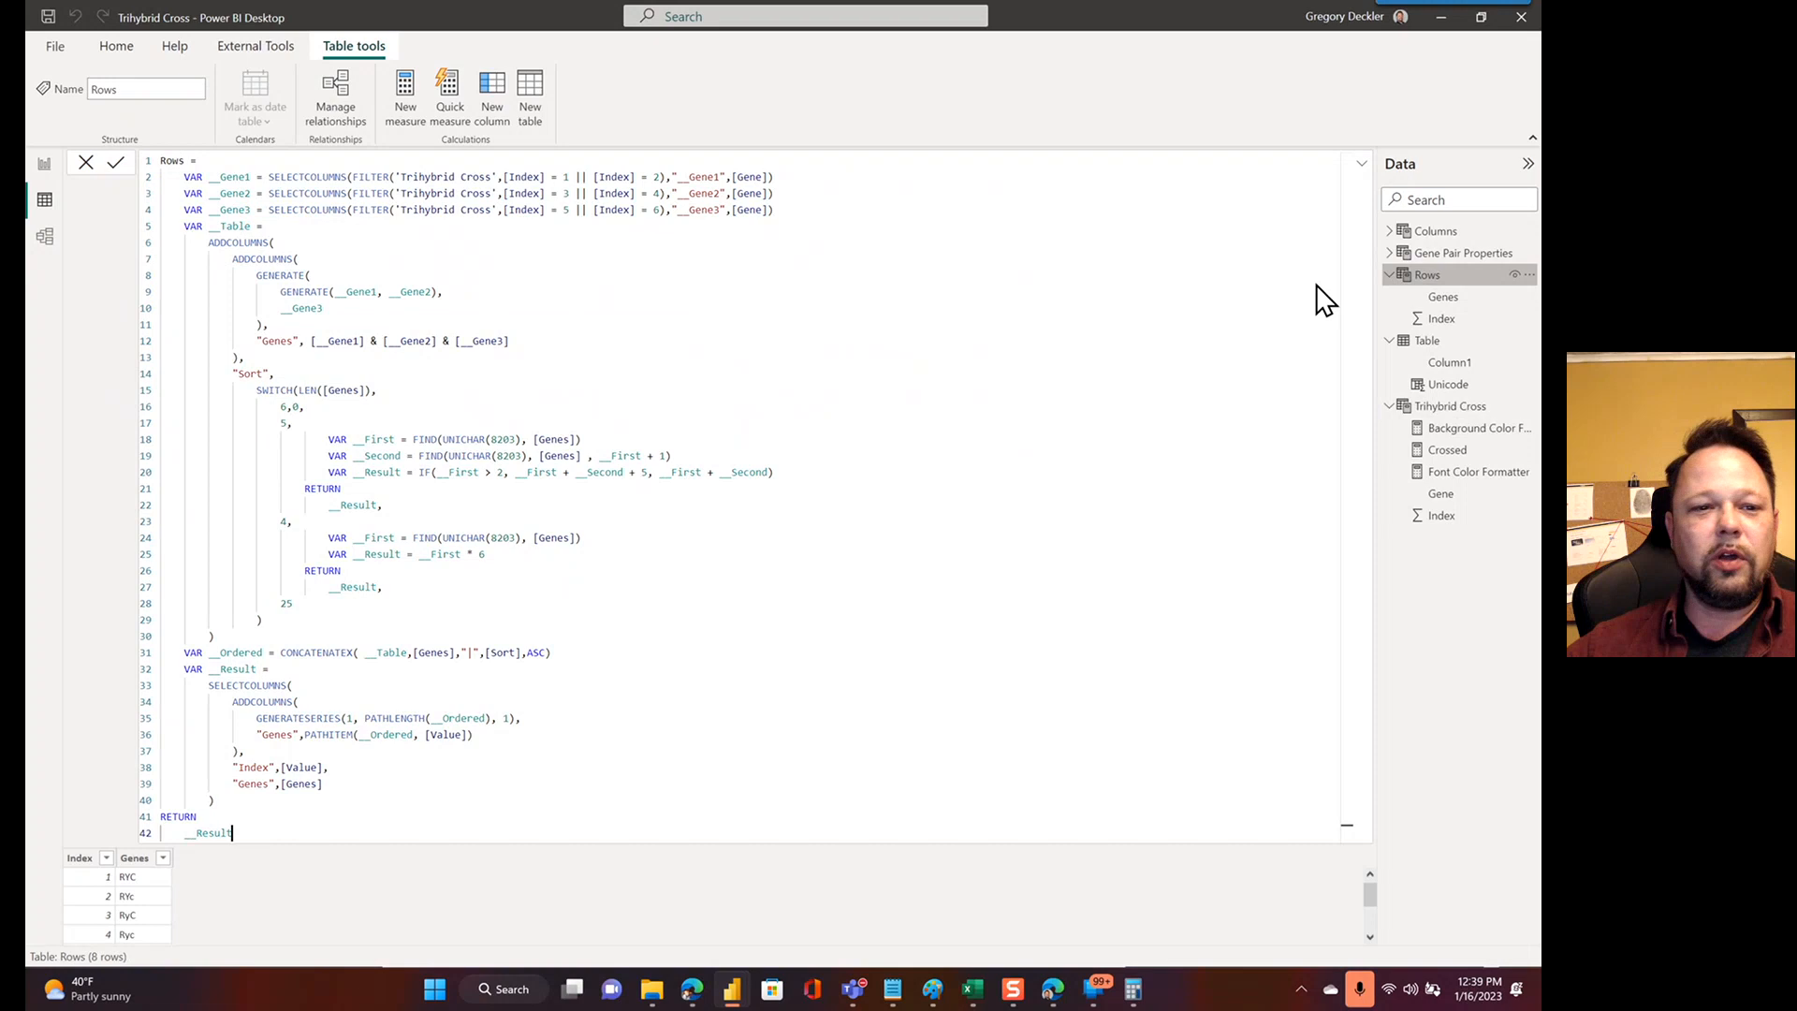
mouse_move(395, 341)
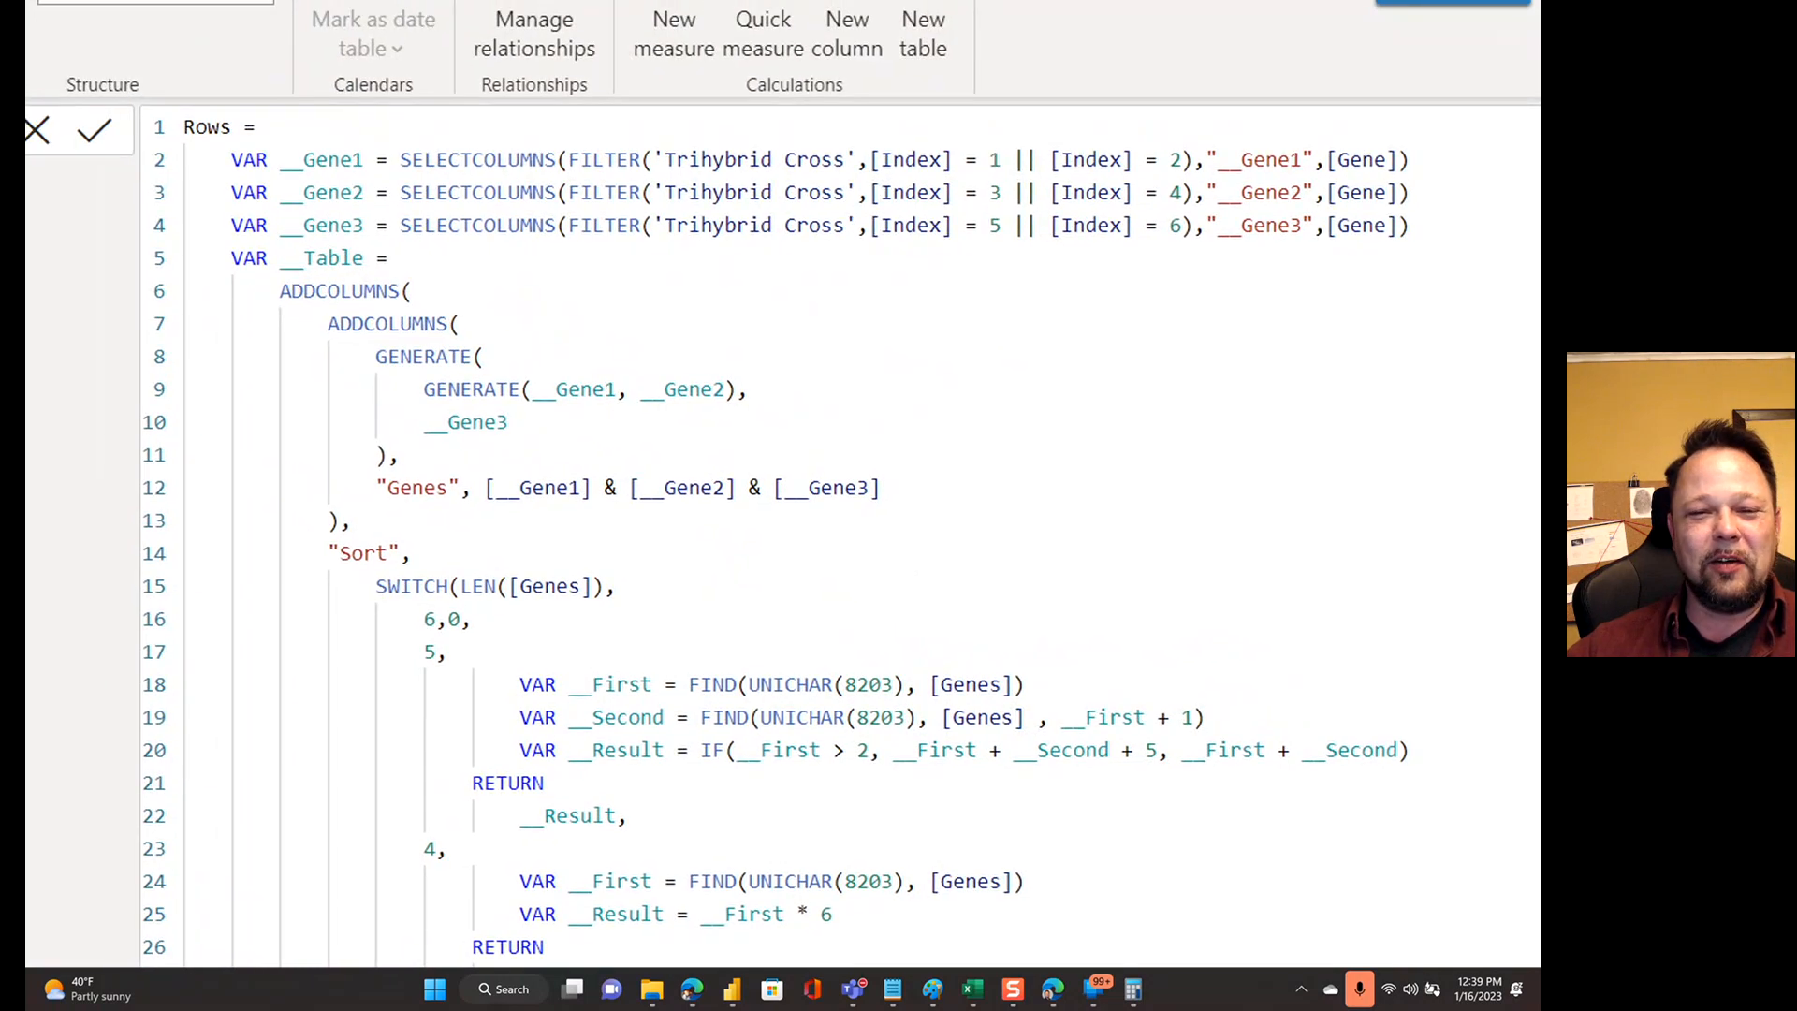
scroll("up", 3)
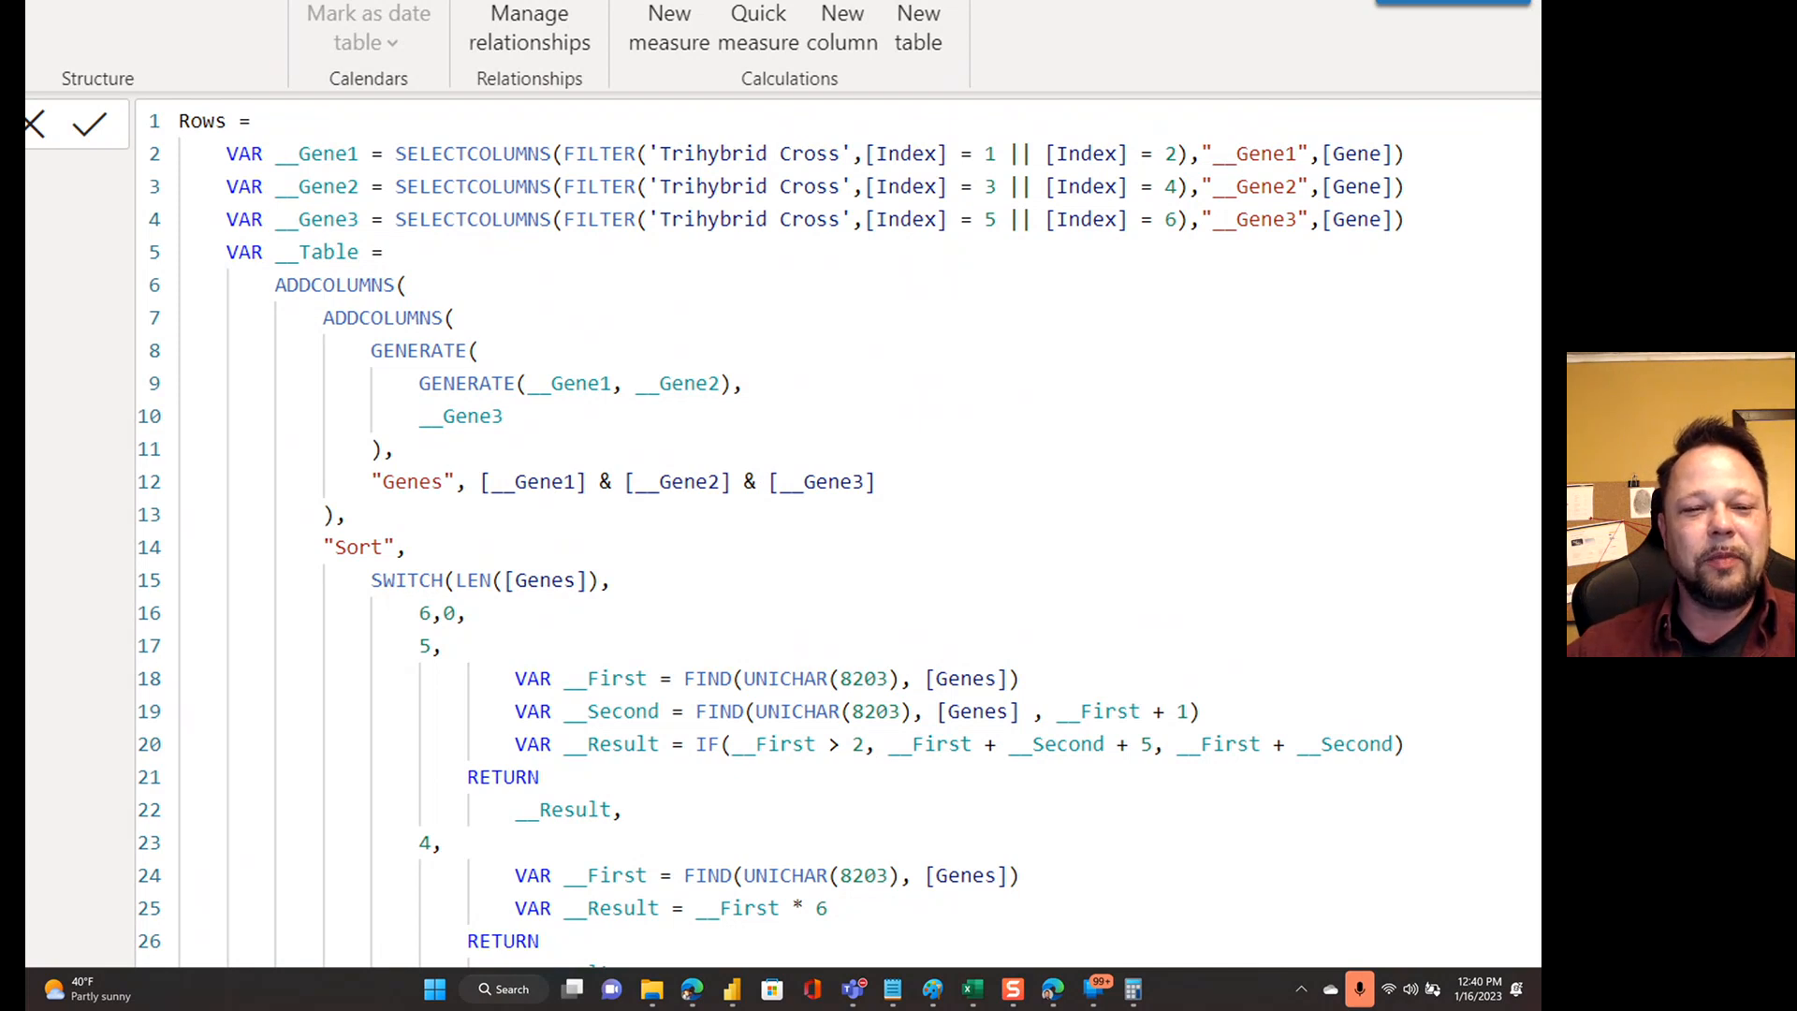
Scroll through the Rows table's formula and data to review it
scroll("down", 3)
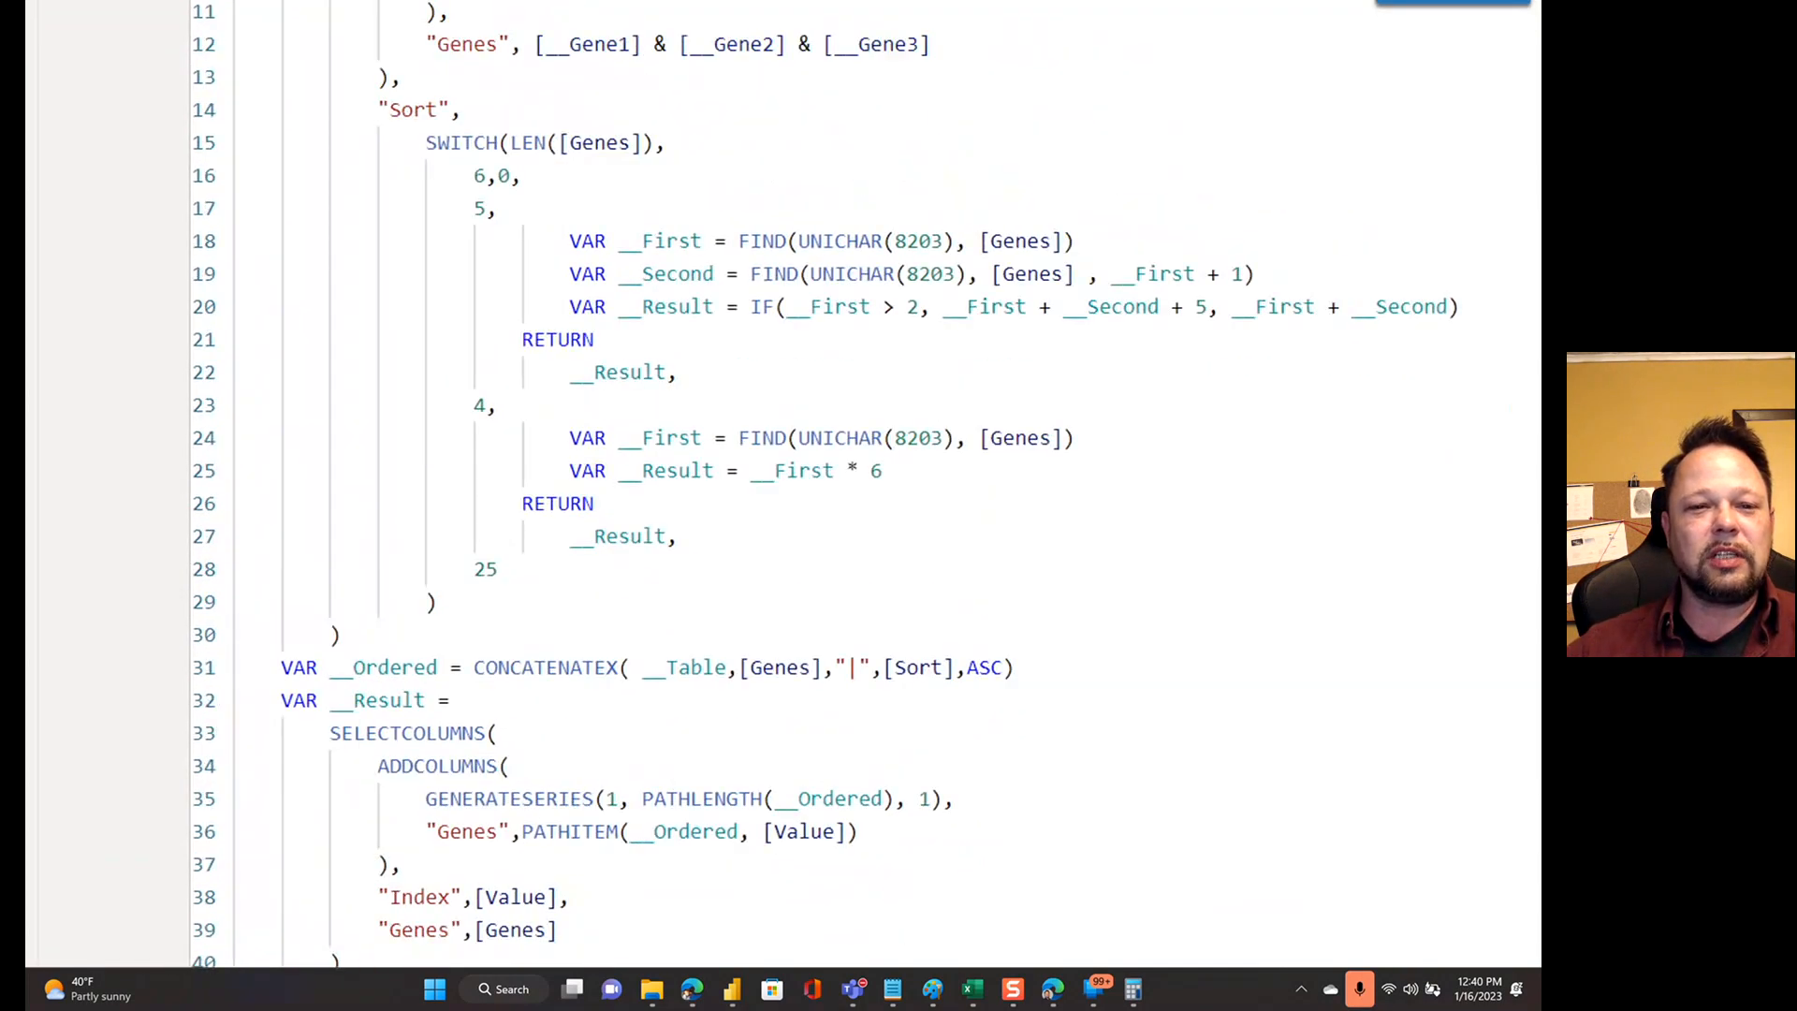
scroll("down", 3)
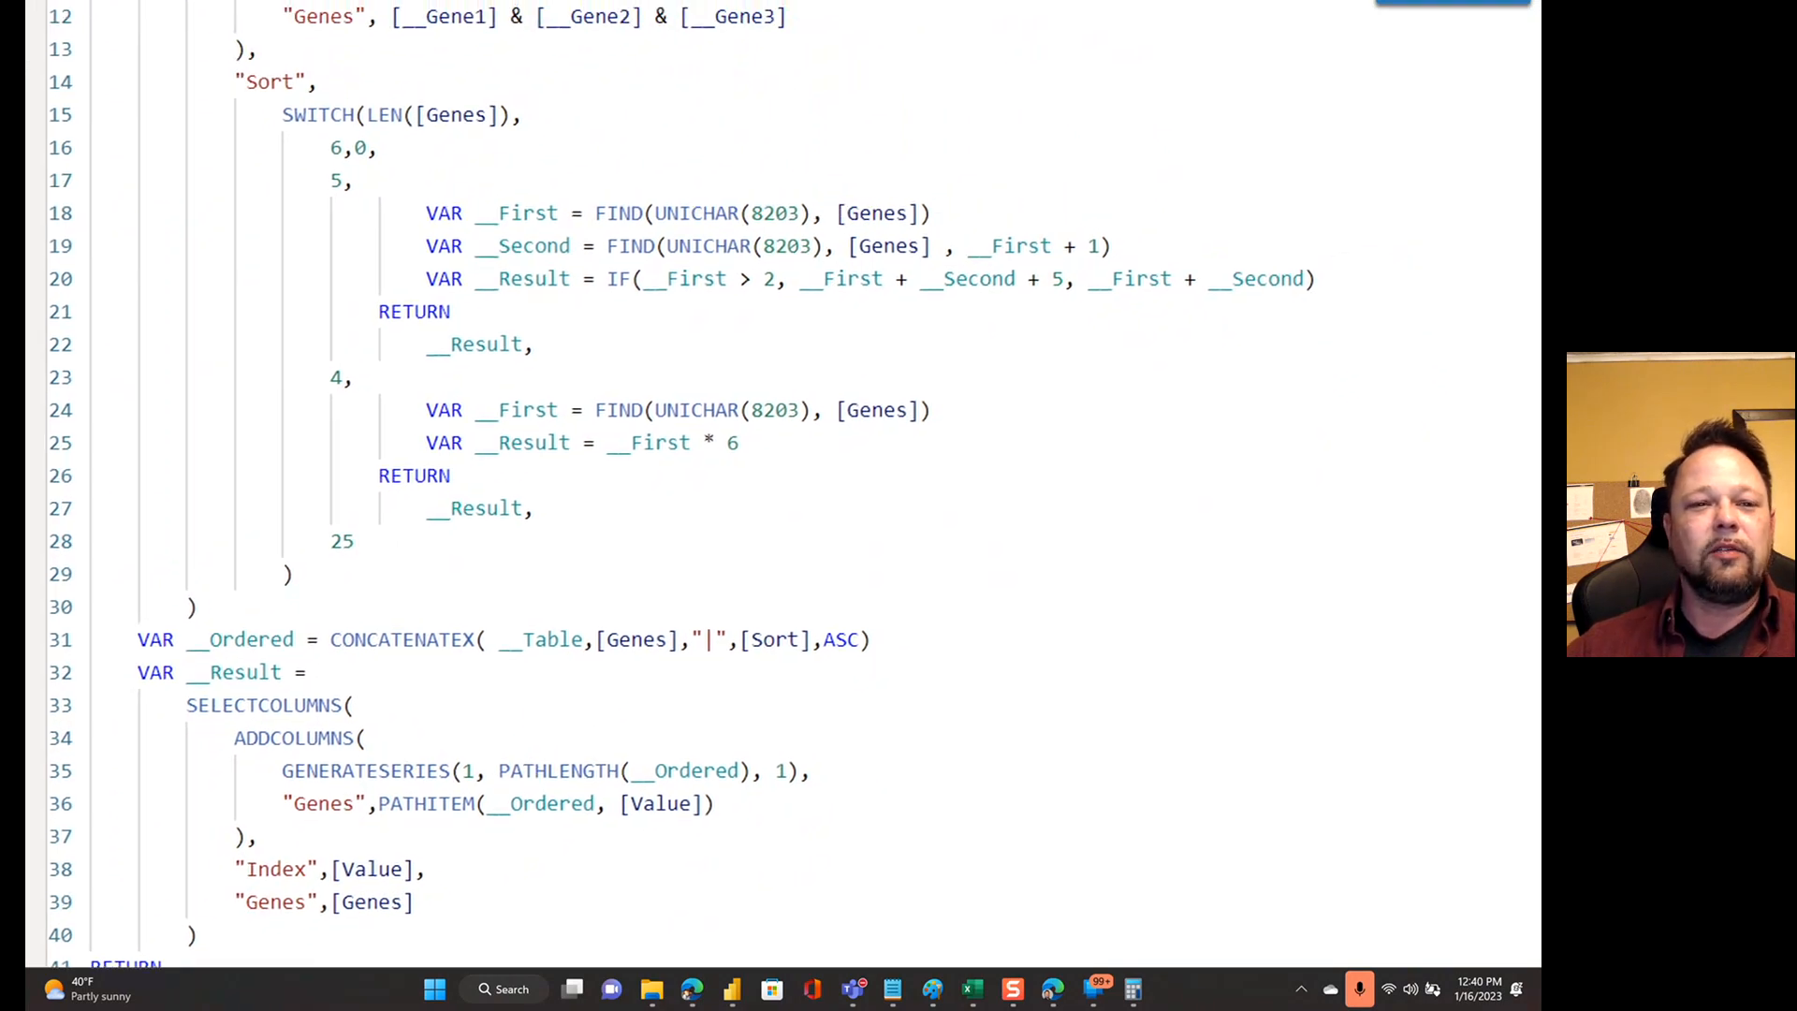
scroll("down", 3)
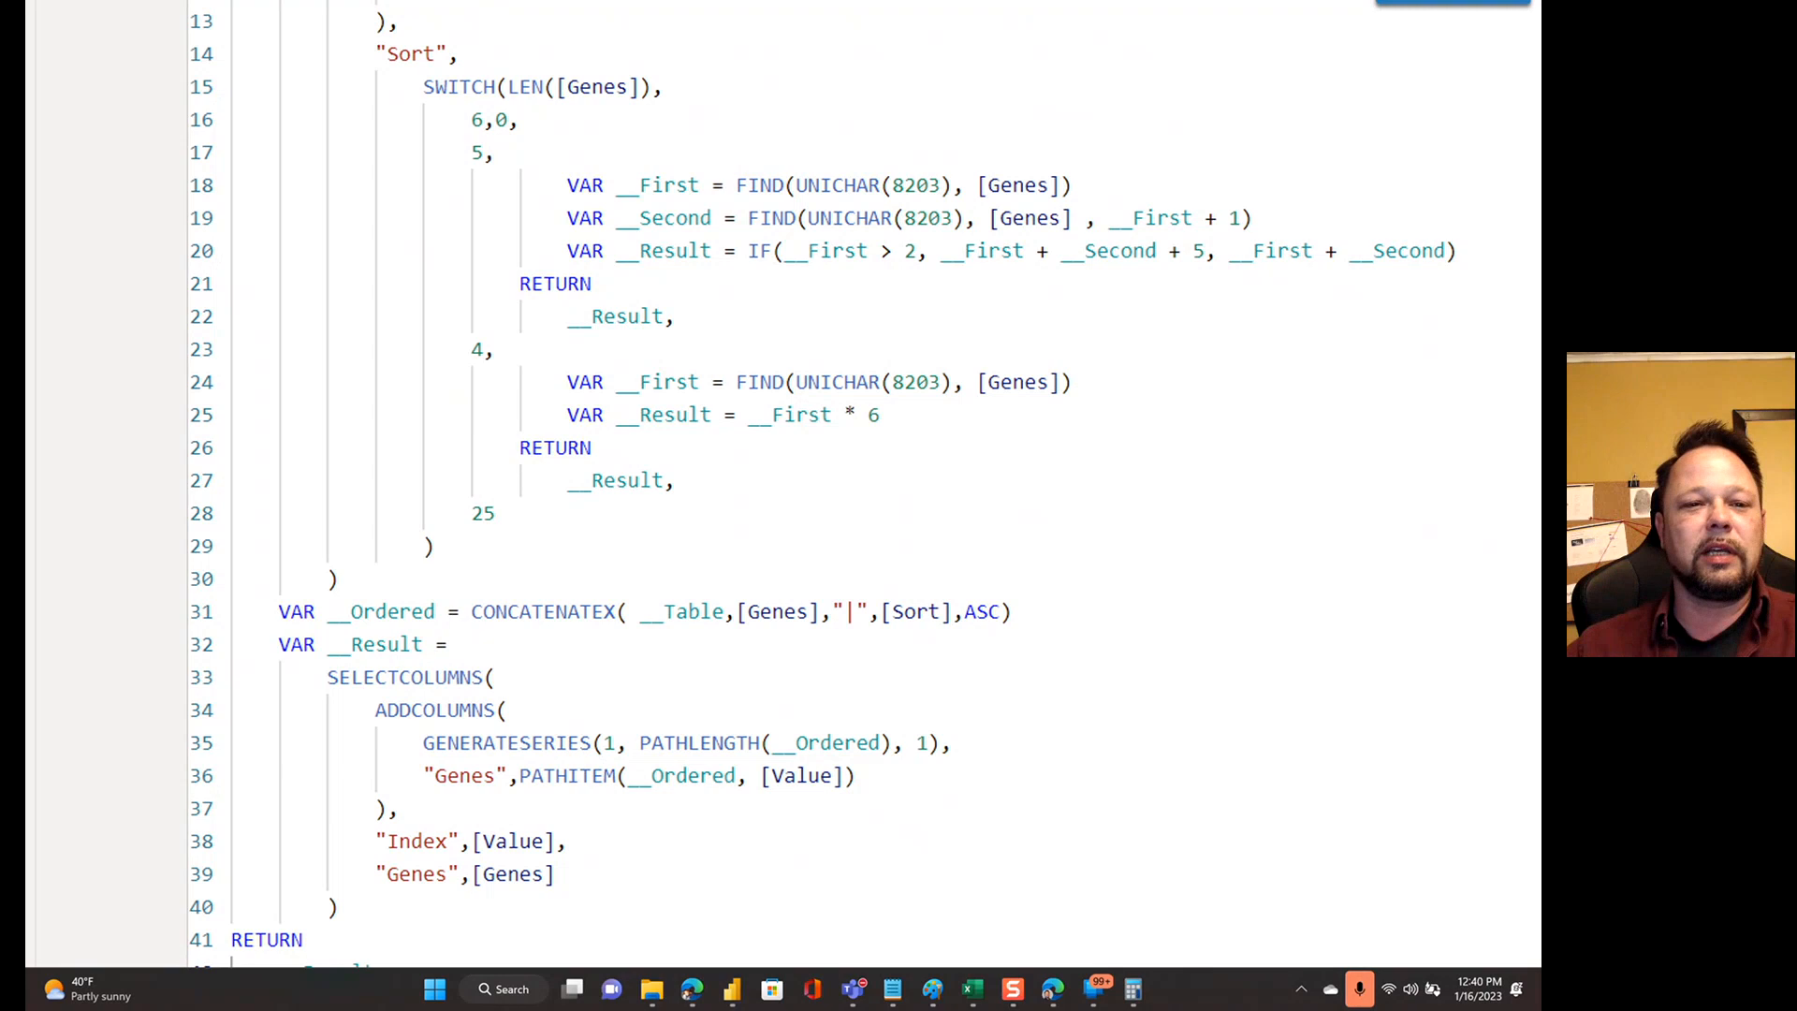
scroll("up", 3)
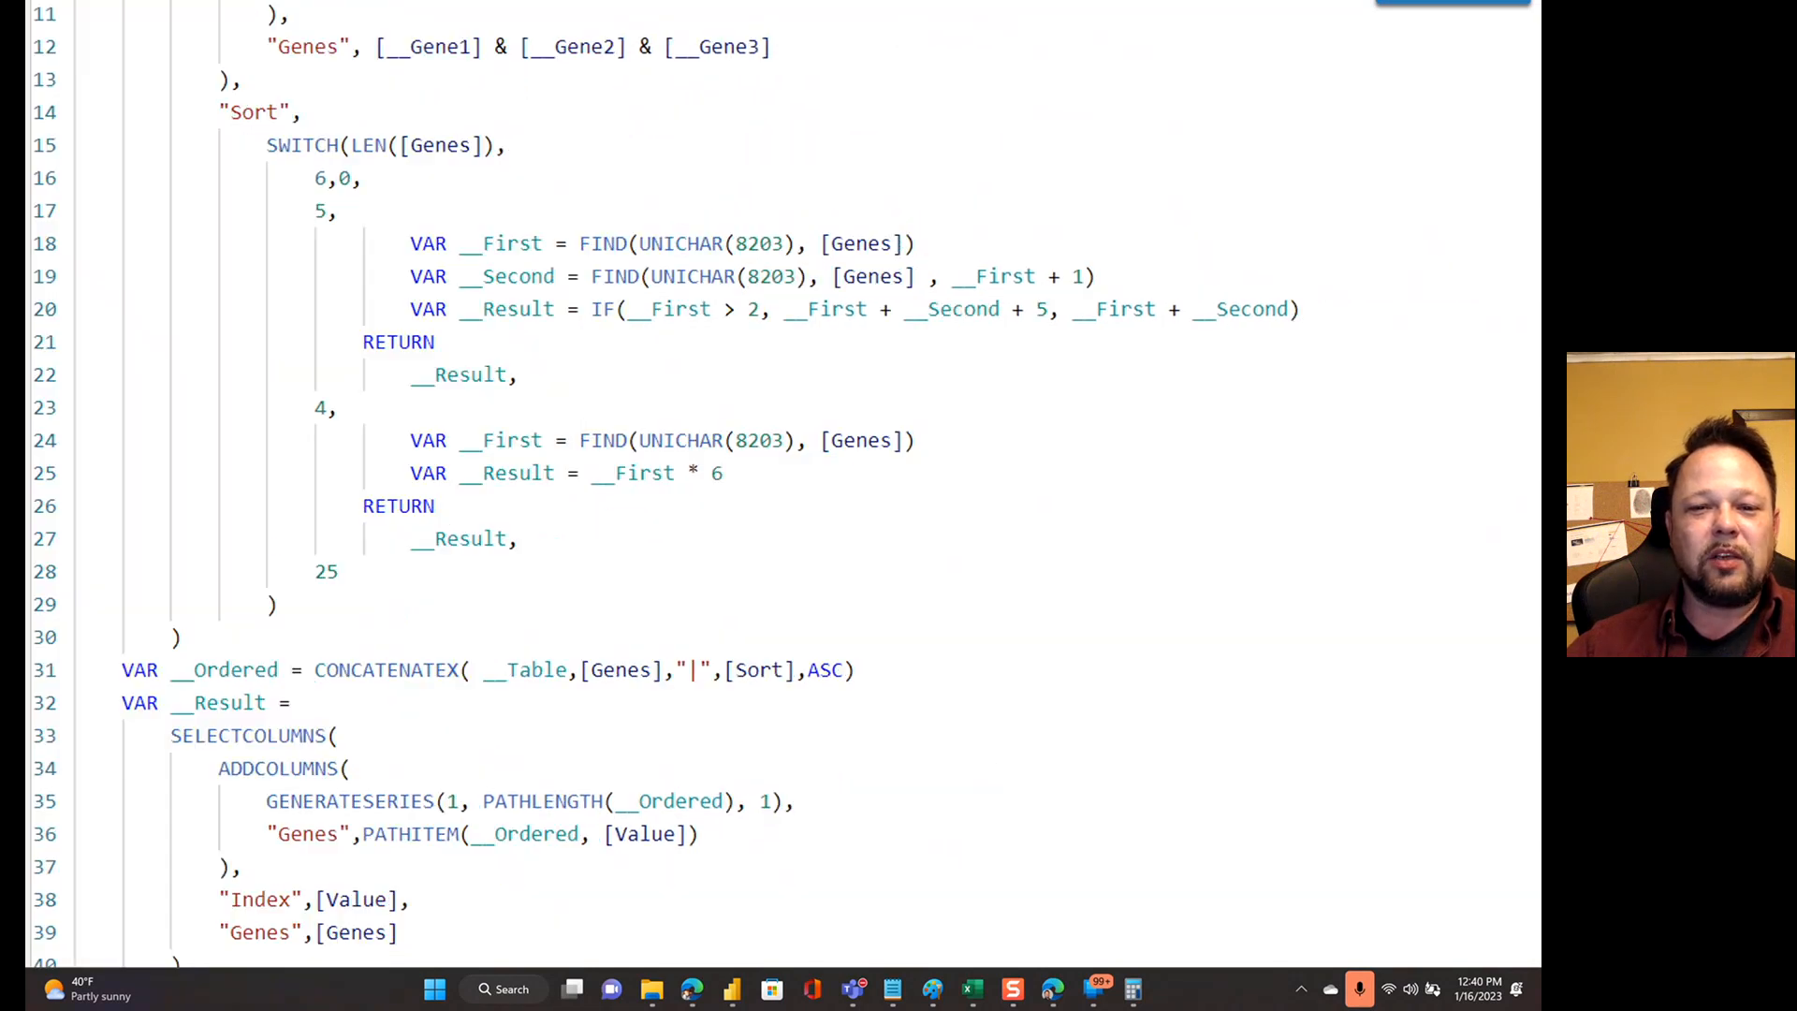
scroll("up", 3)
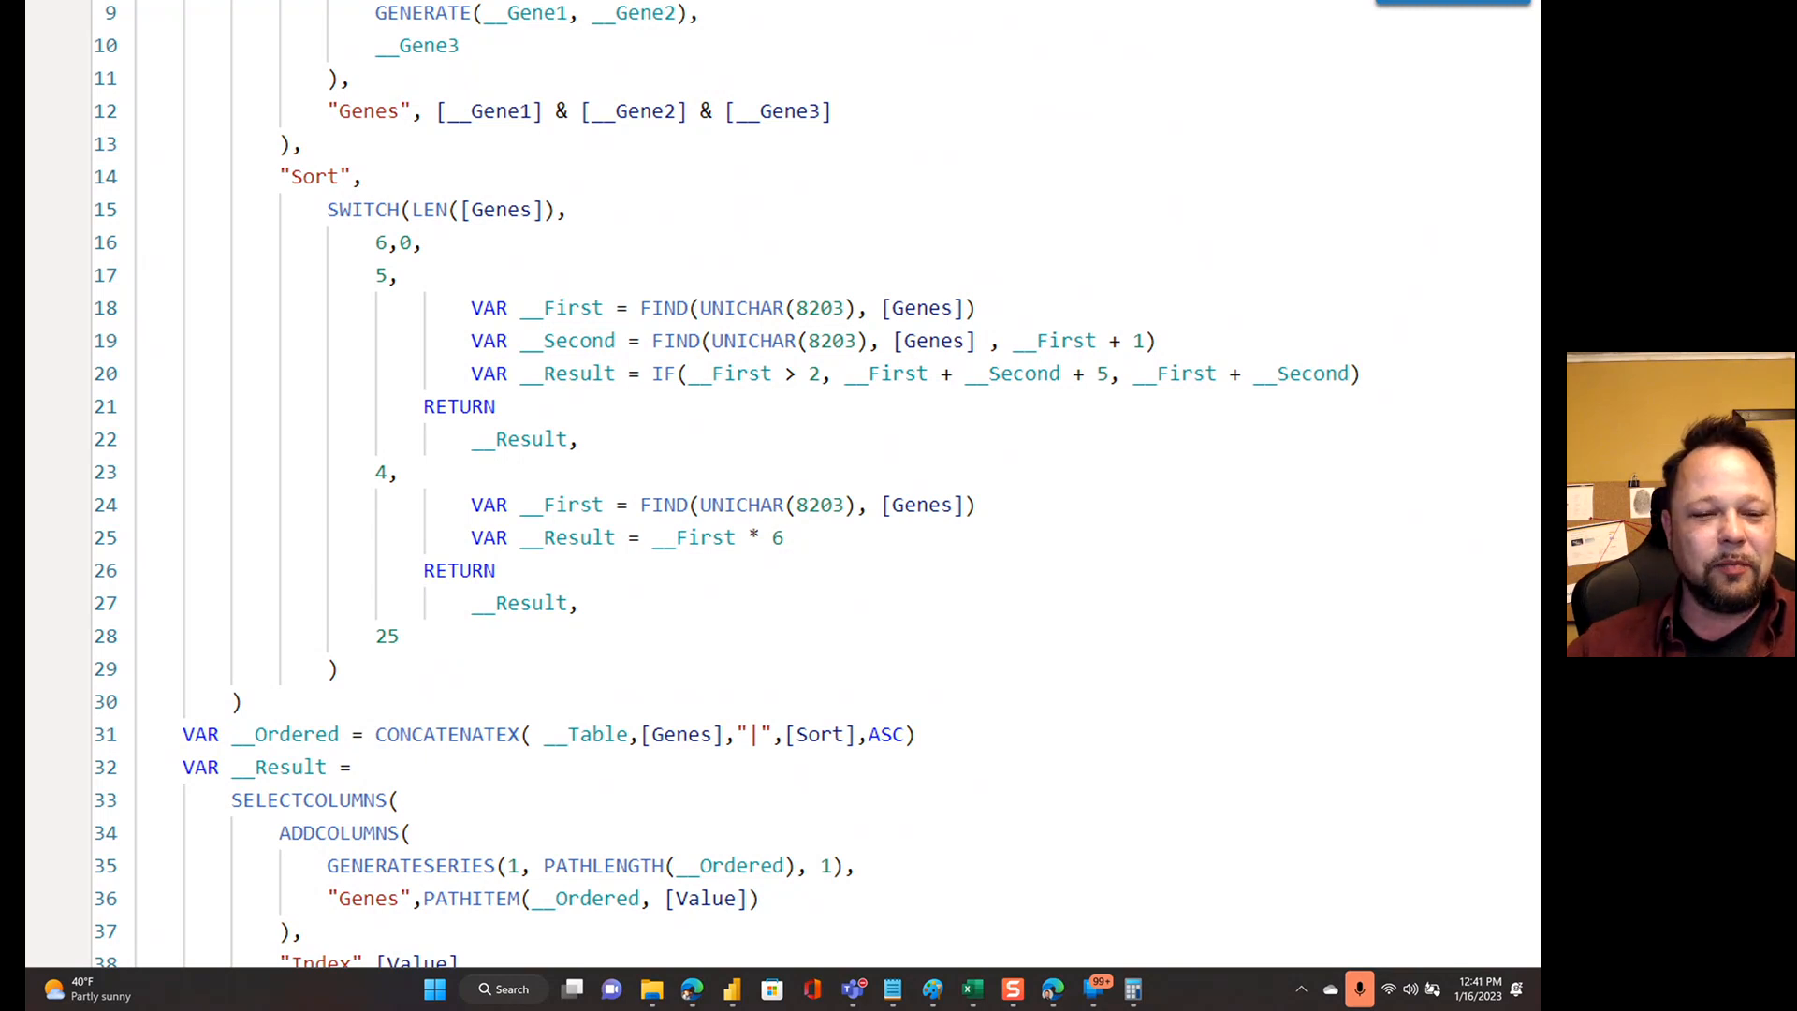
scroll("down", 3)
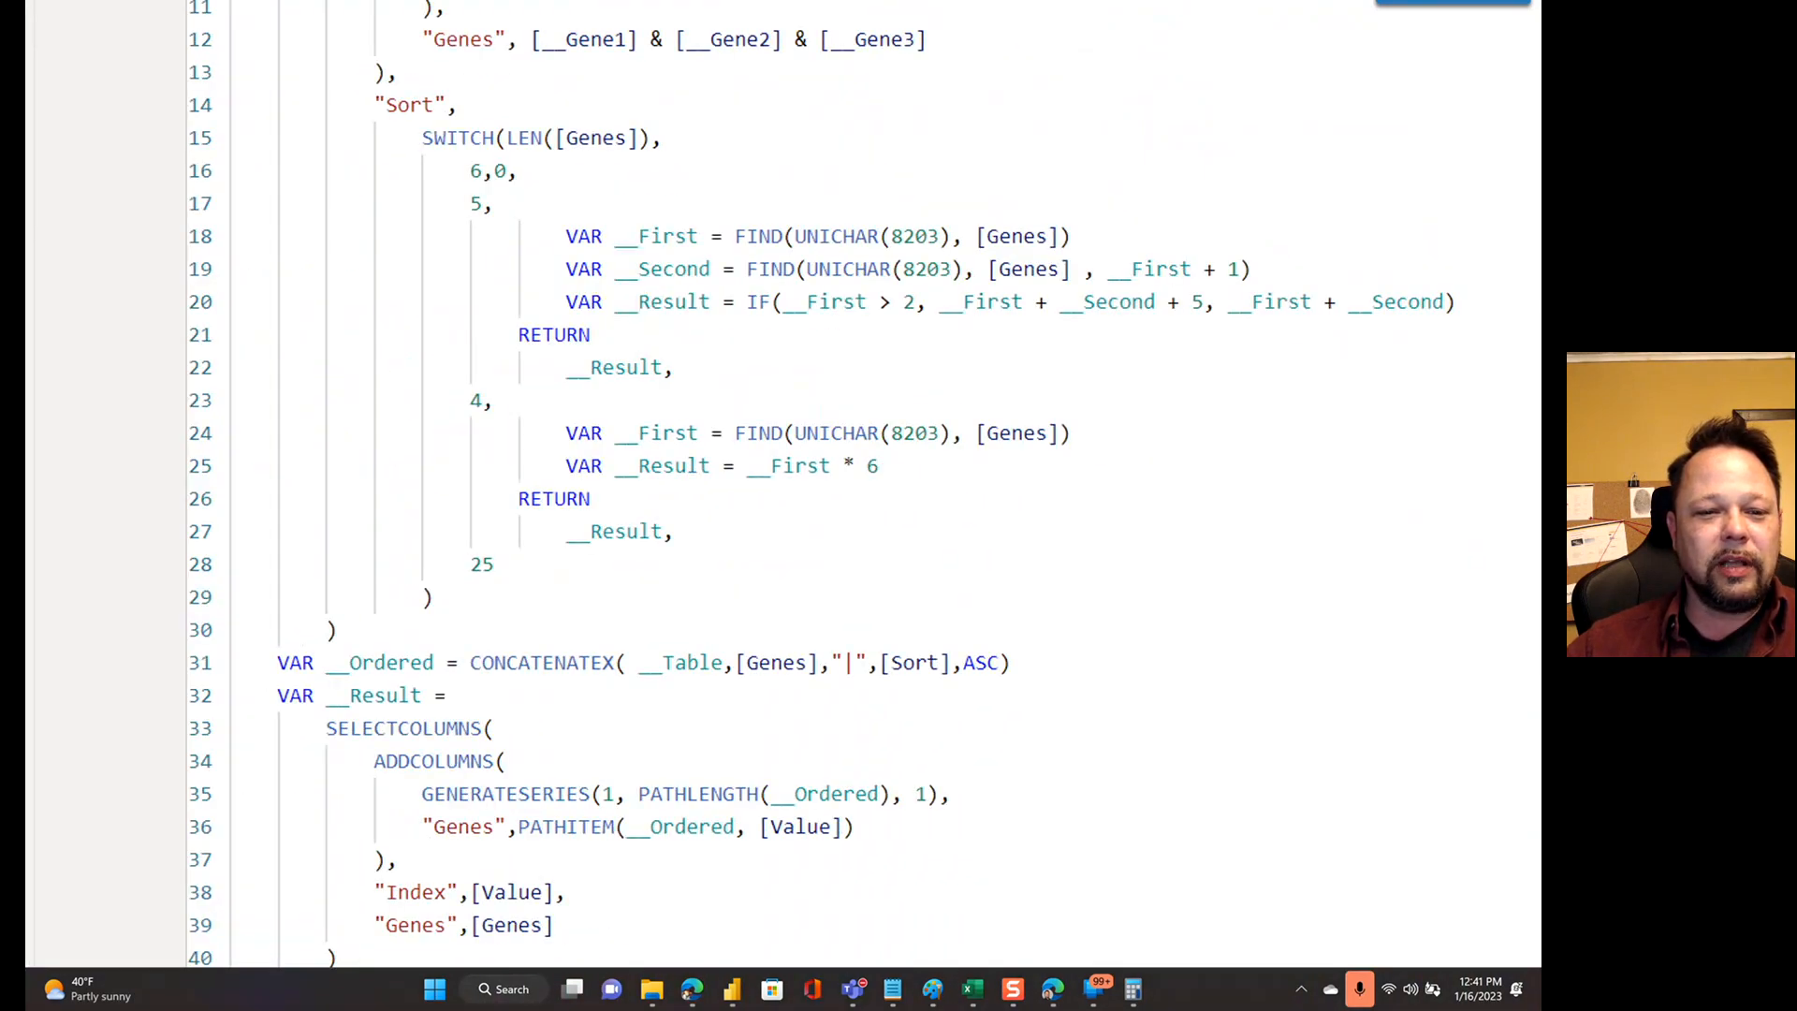
scroll("down", 3)
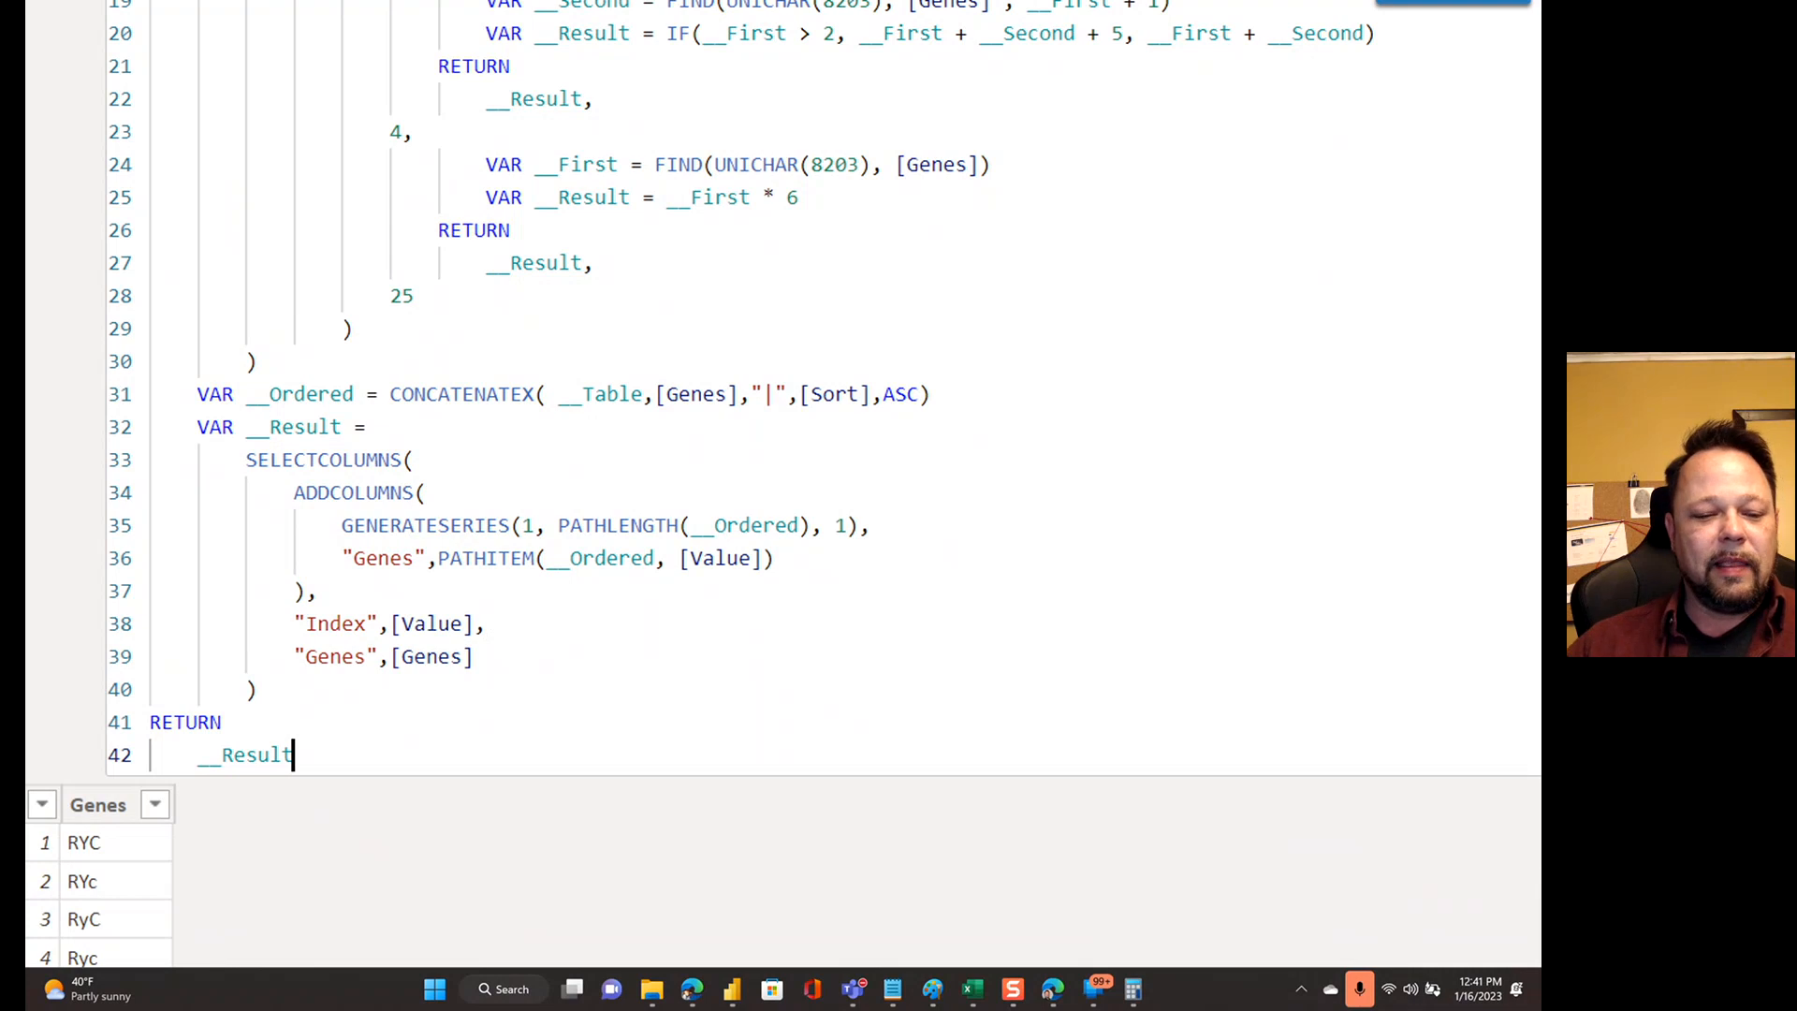
scroll("down", 3)
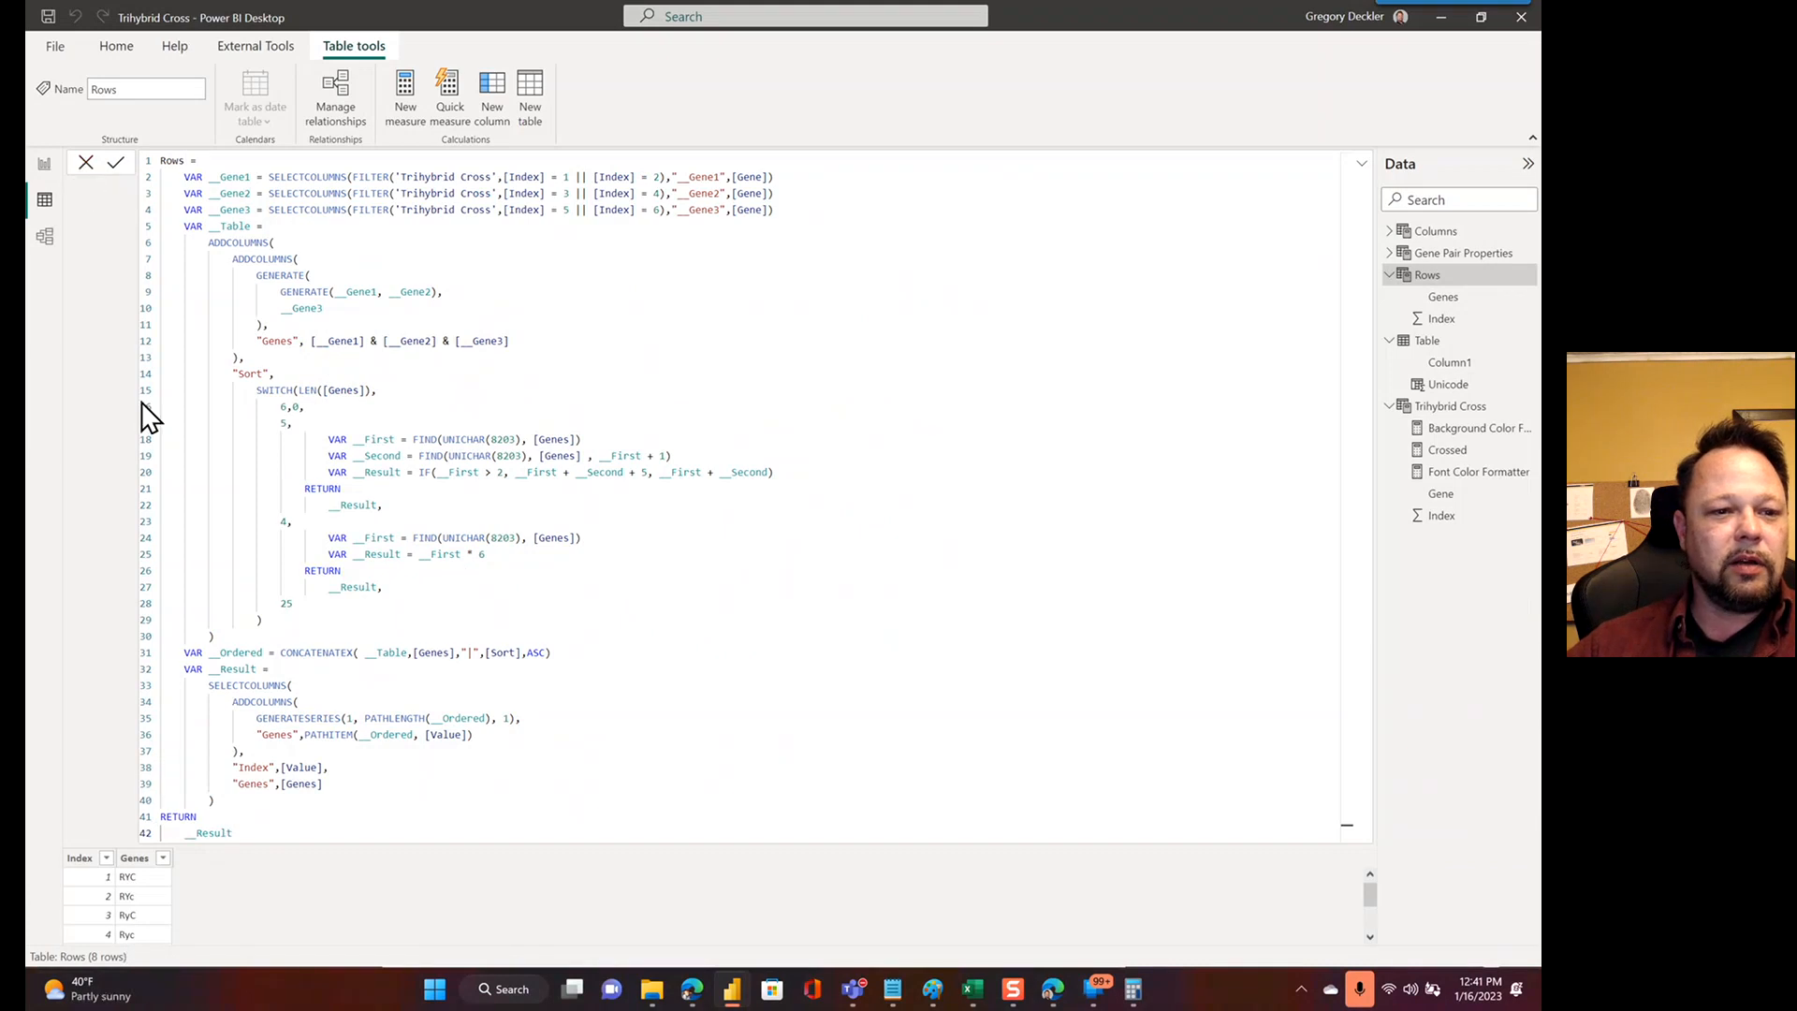
mouse_move(103, 212)
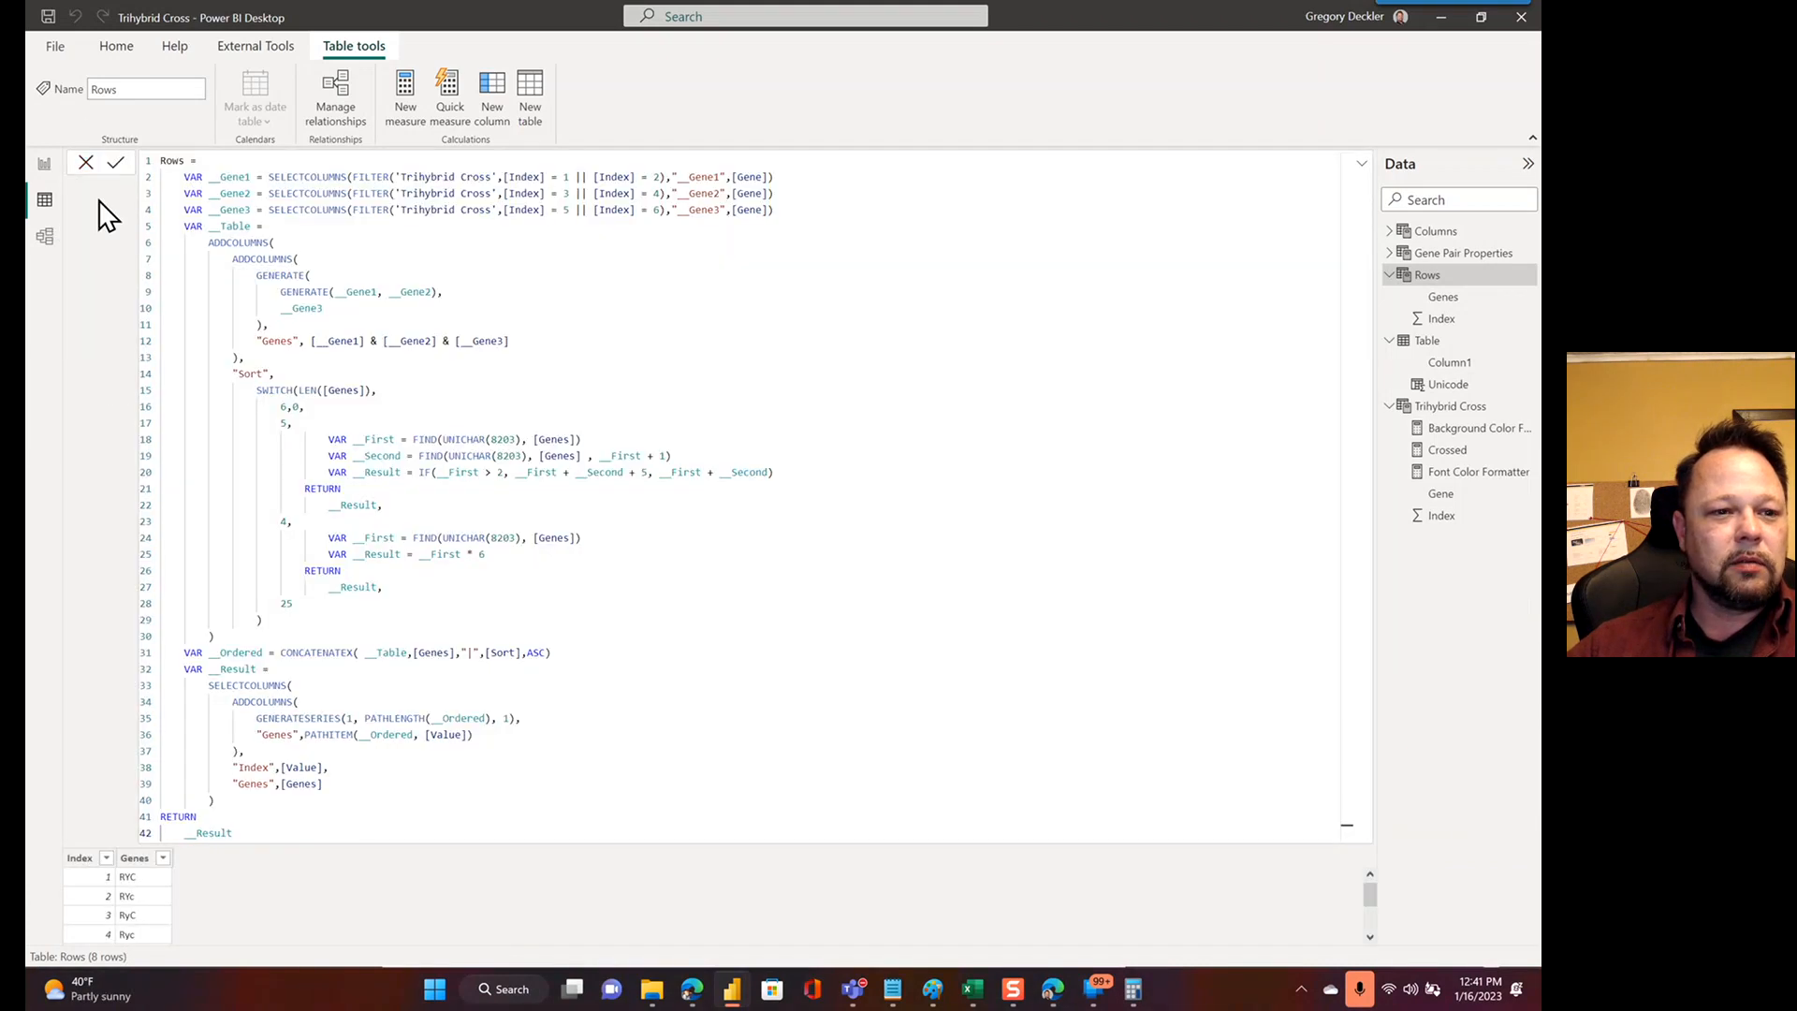
mouse_move(267, 903)
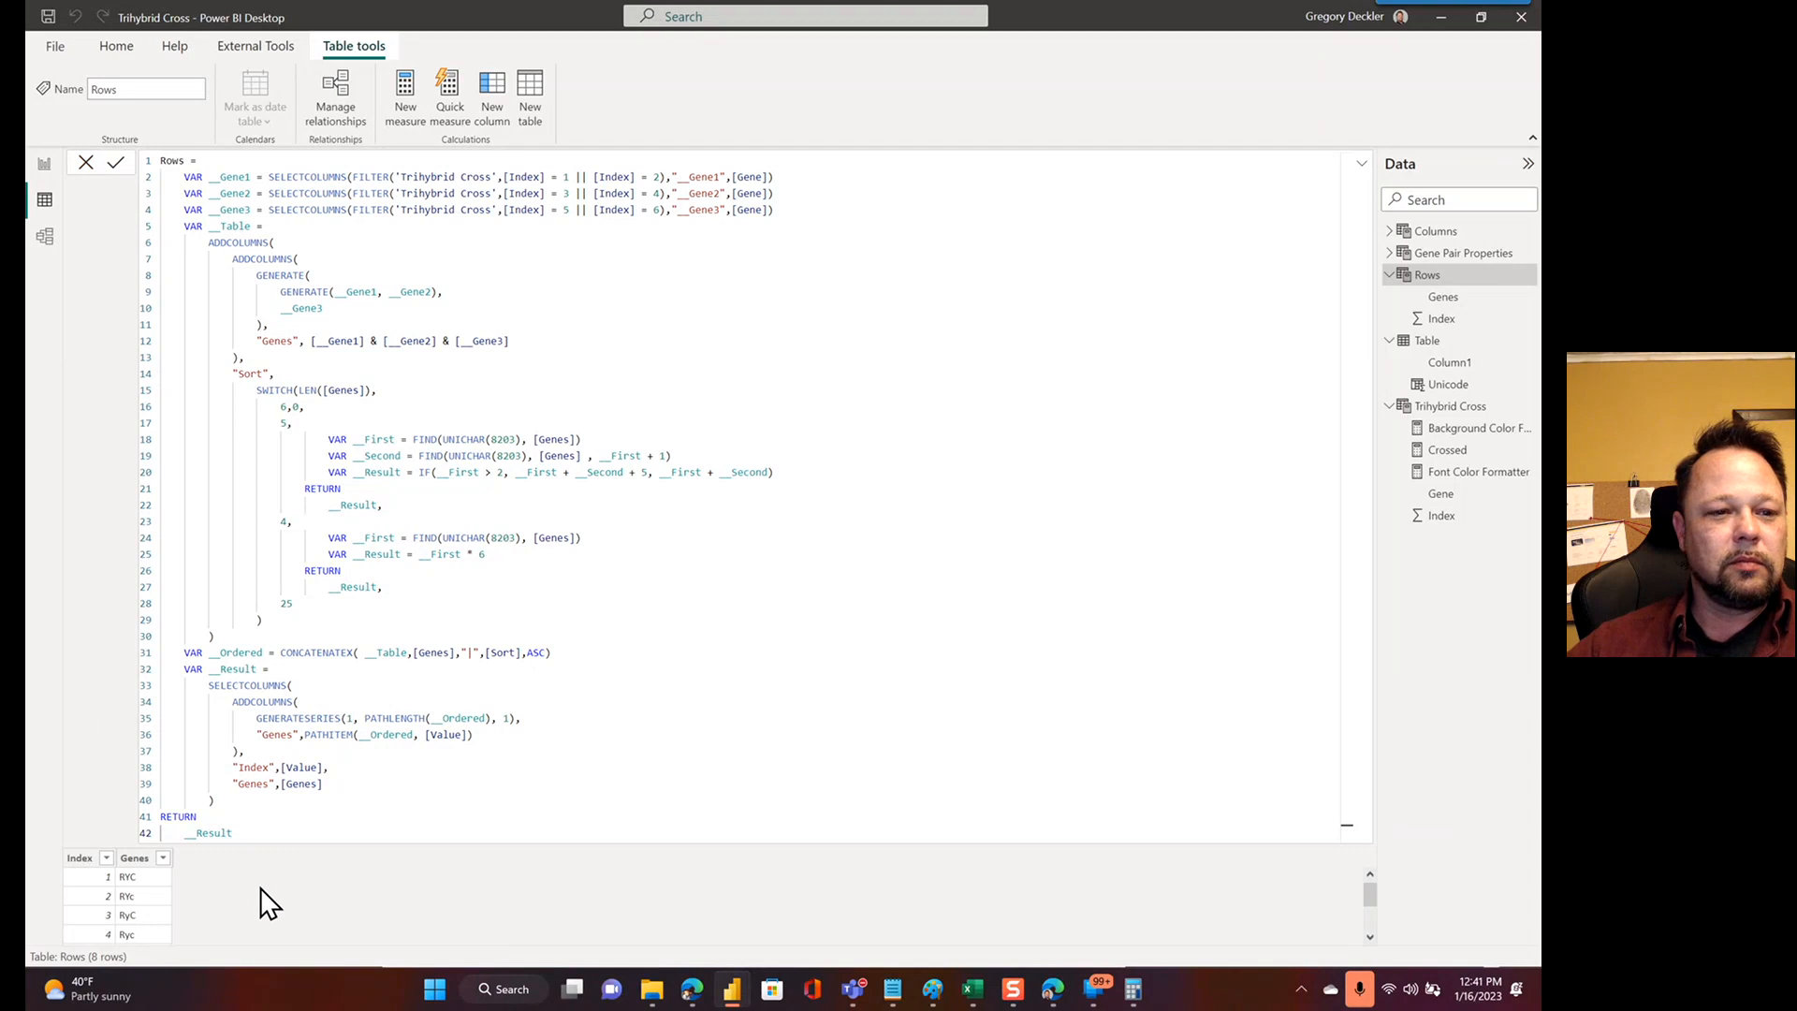
mouse_move(1443, 296)
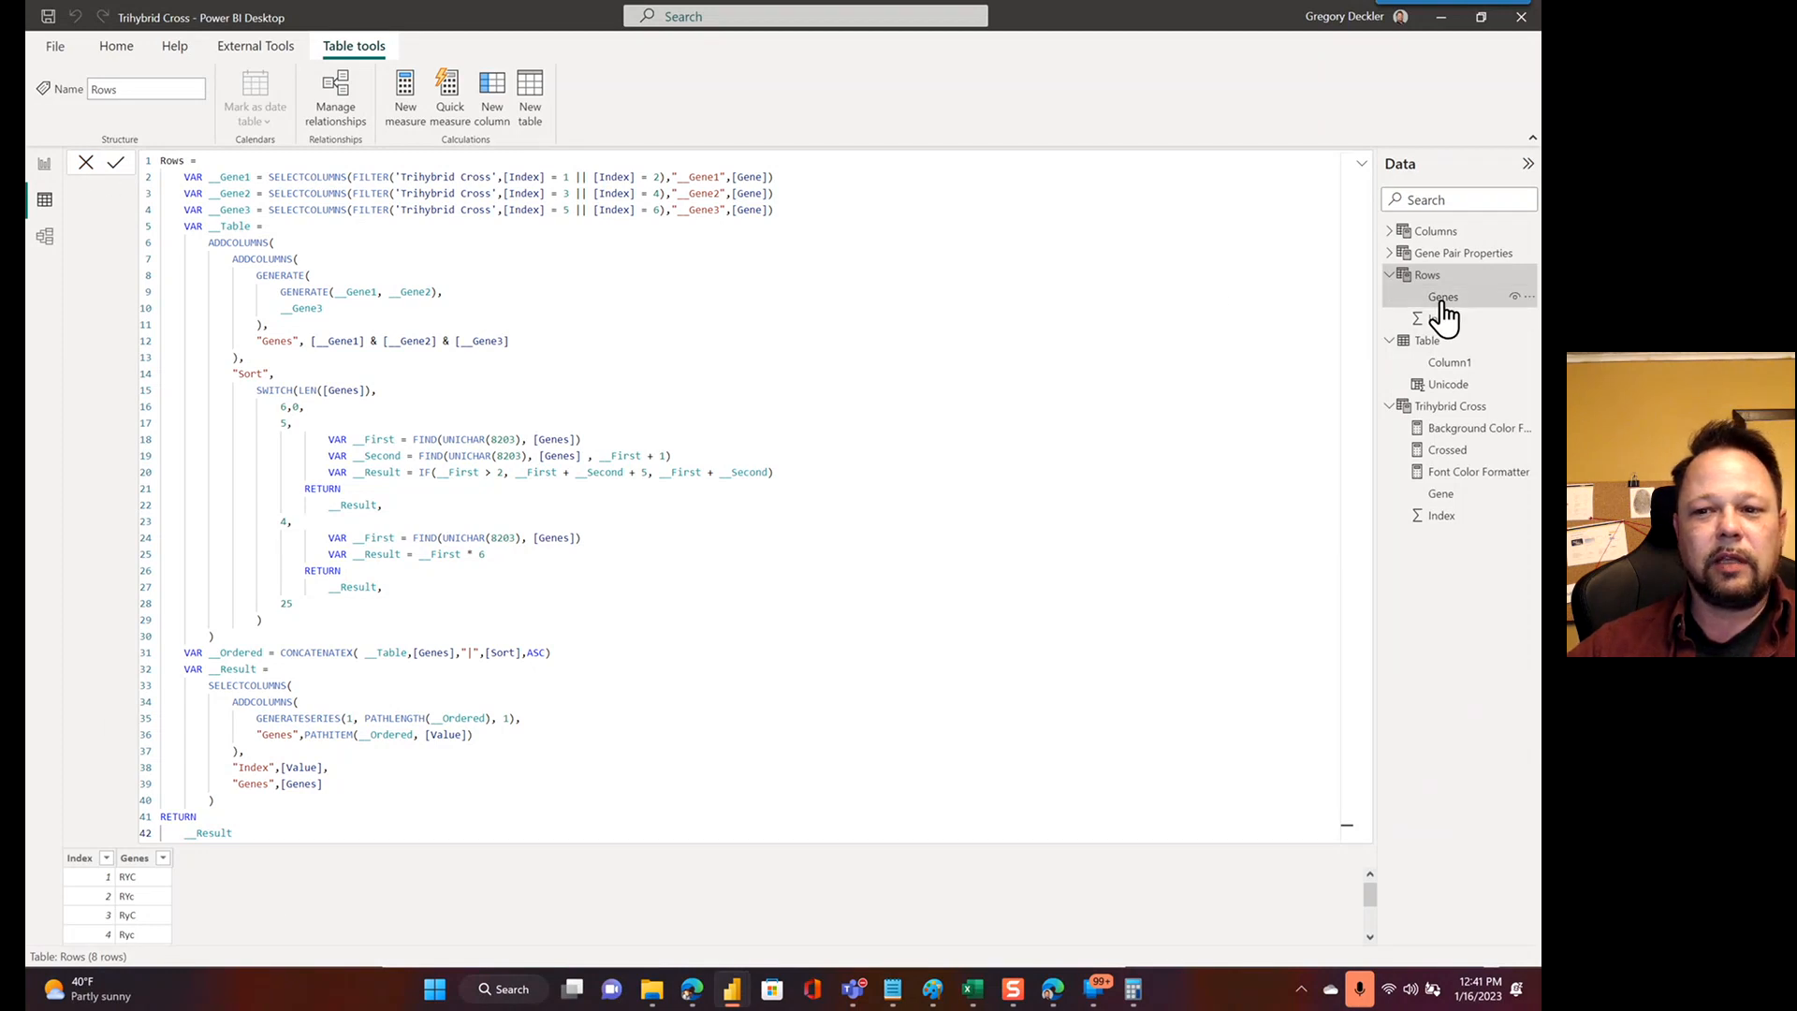
Sort the Rows table's Genes column by its Index column
left_click(1441, 295)
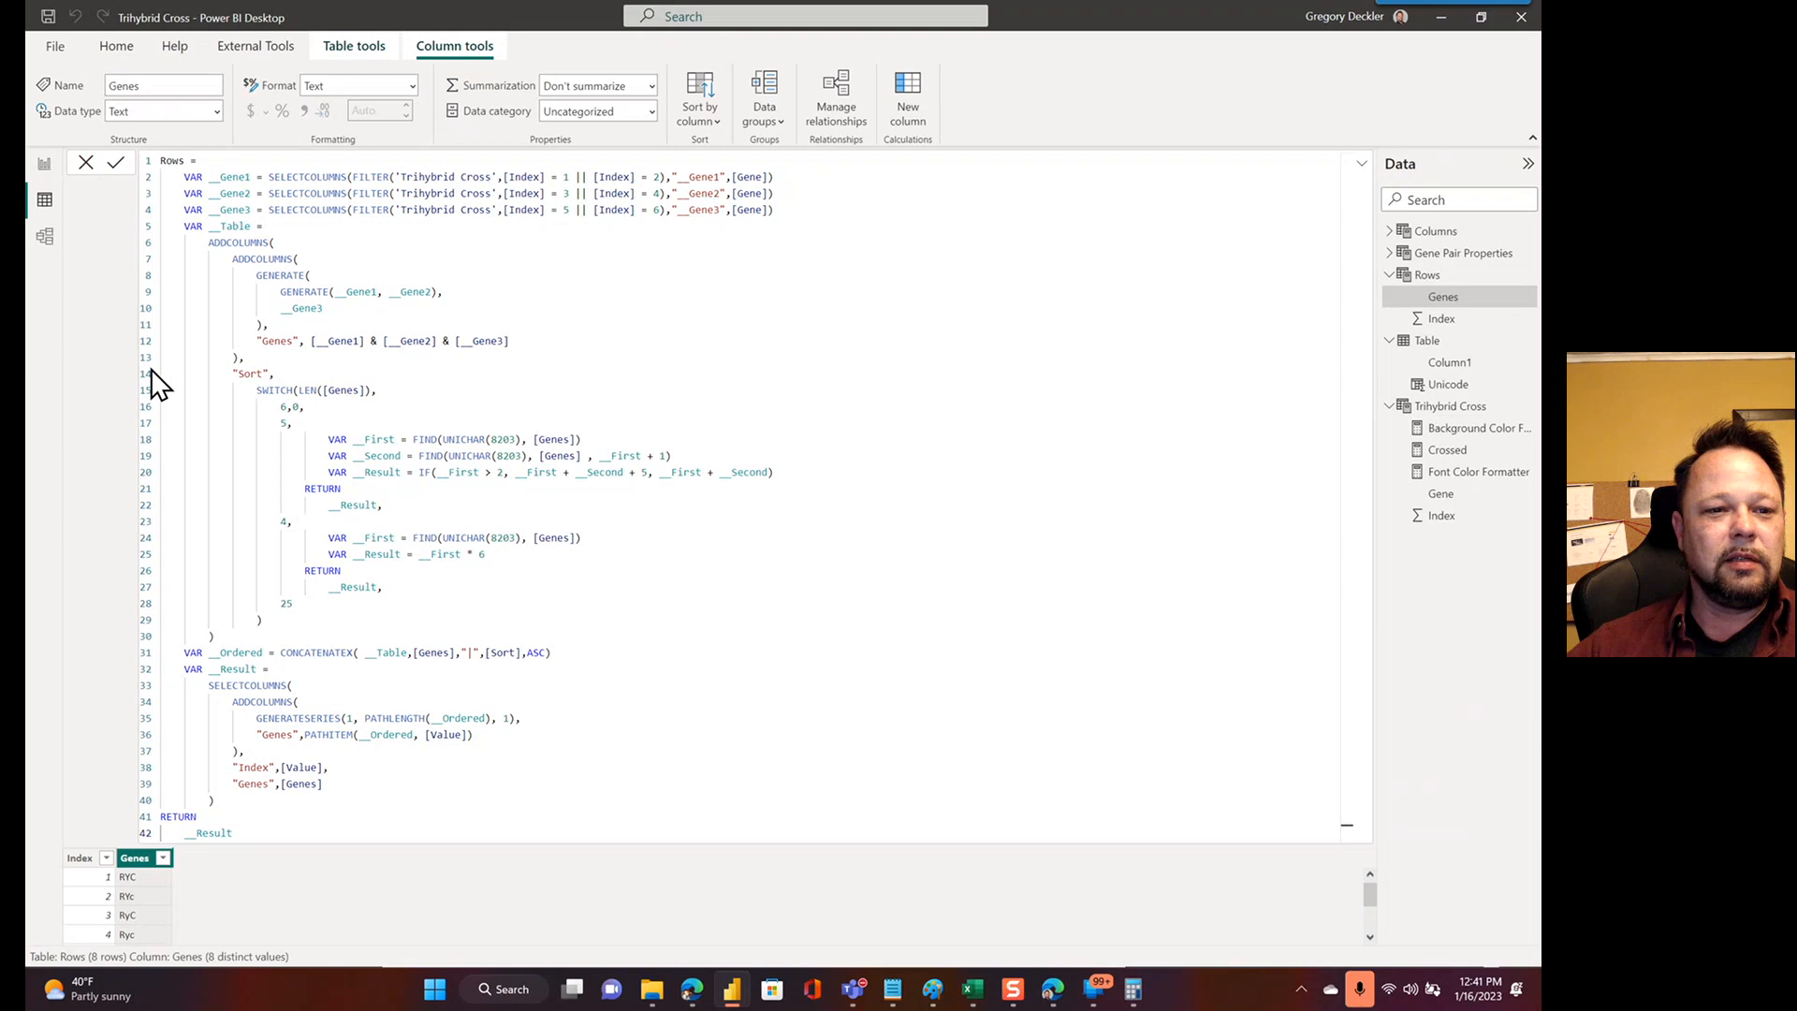
mouse_move(98, 859)
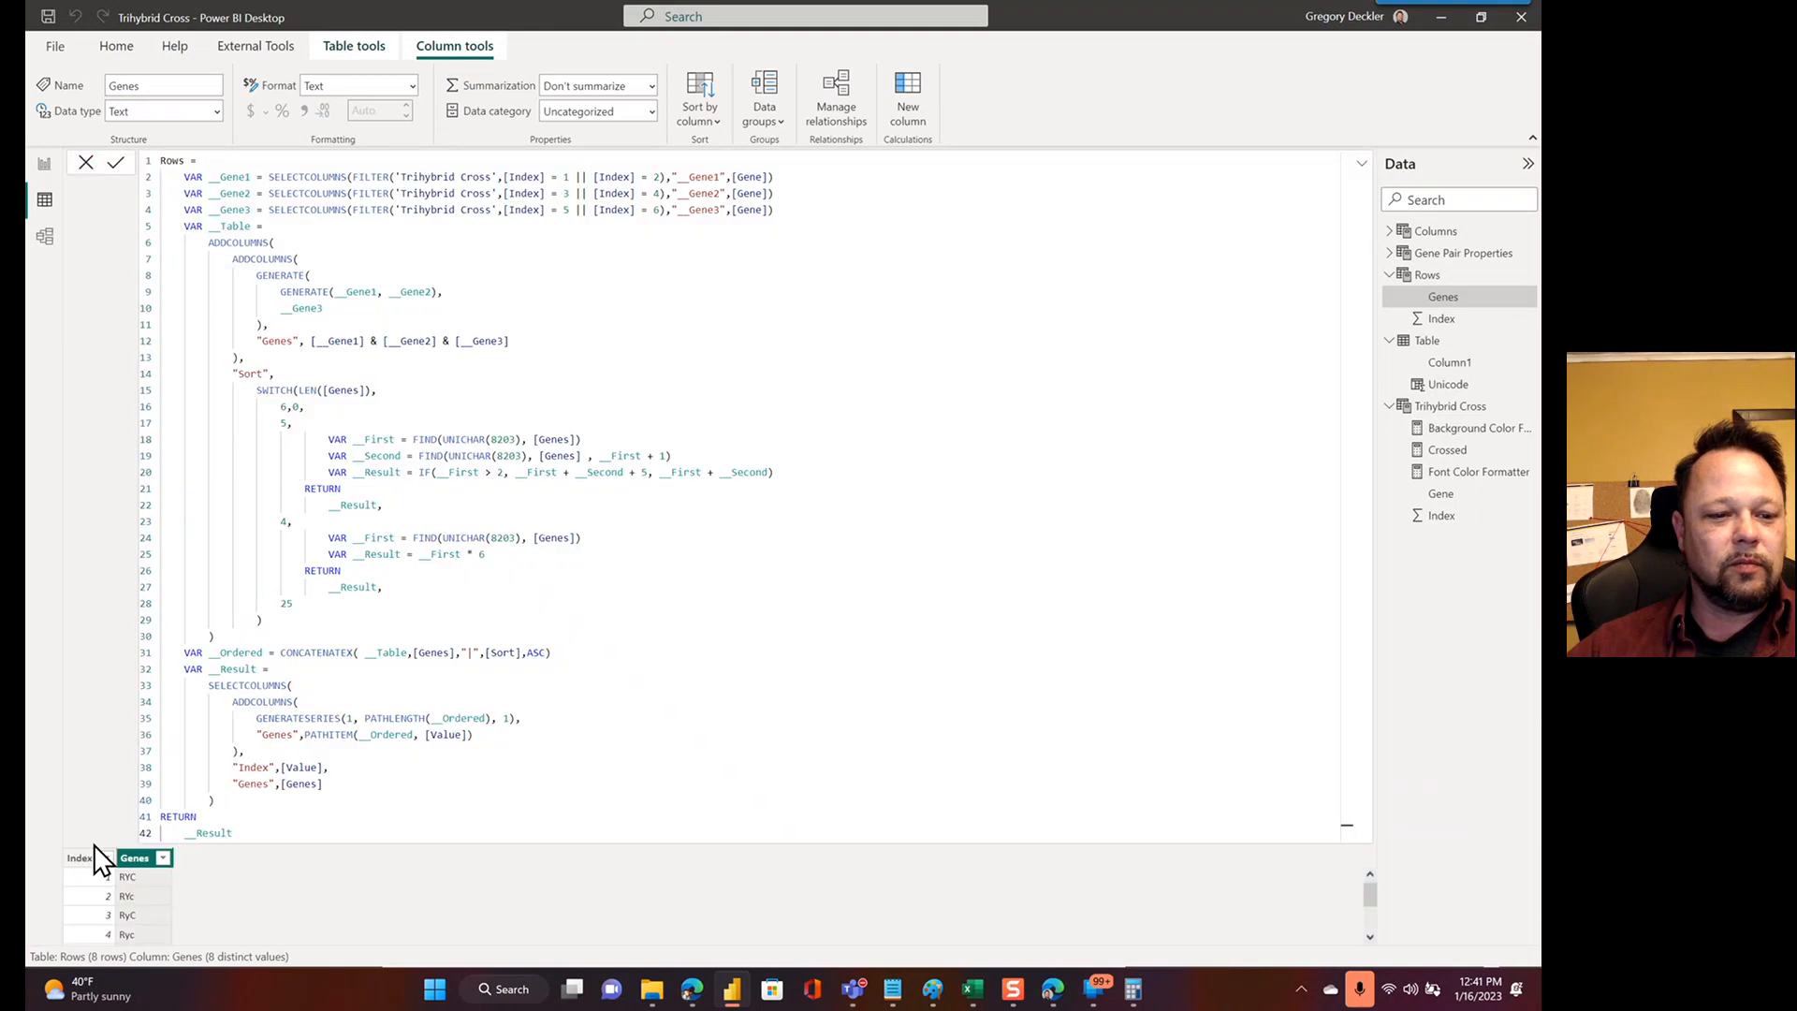
left_click(79, 857)
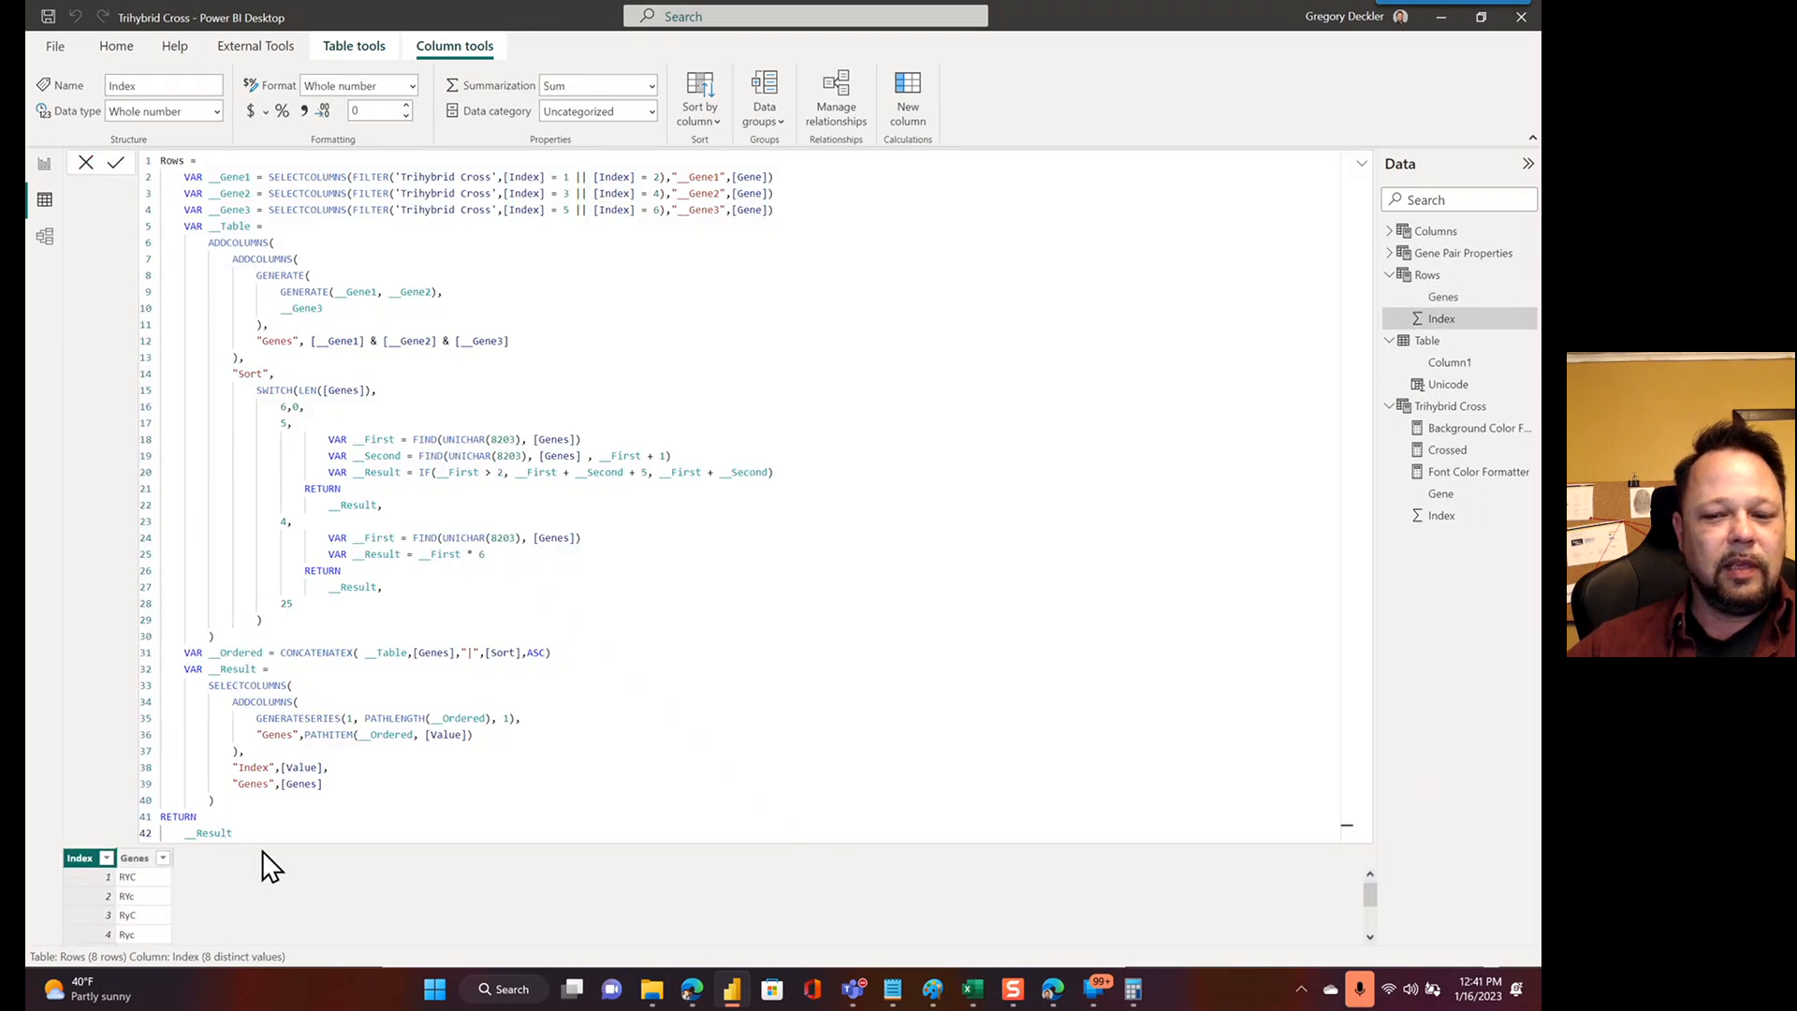
scroll("down", 3)
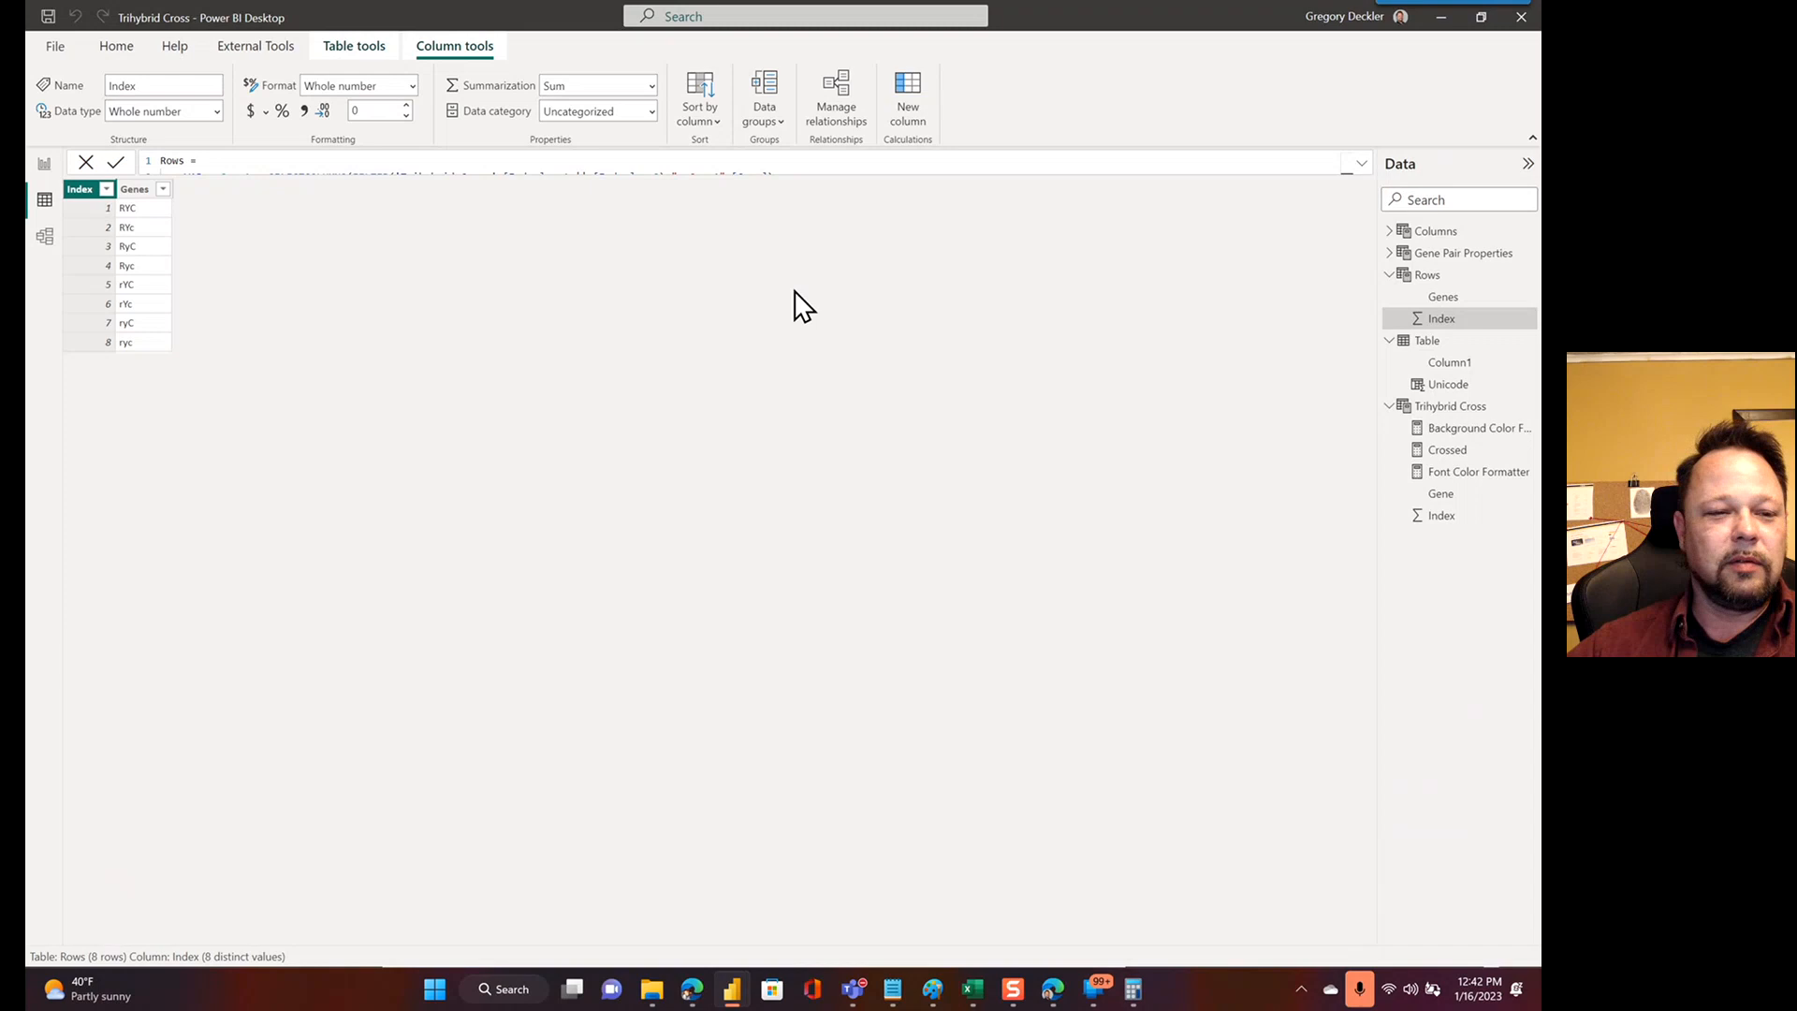
mouse_move(222, 285)
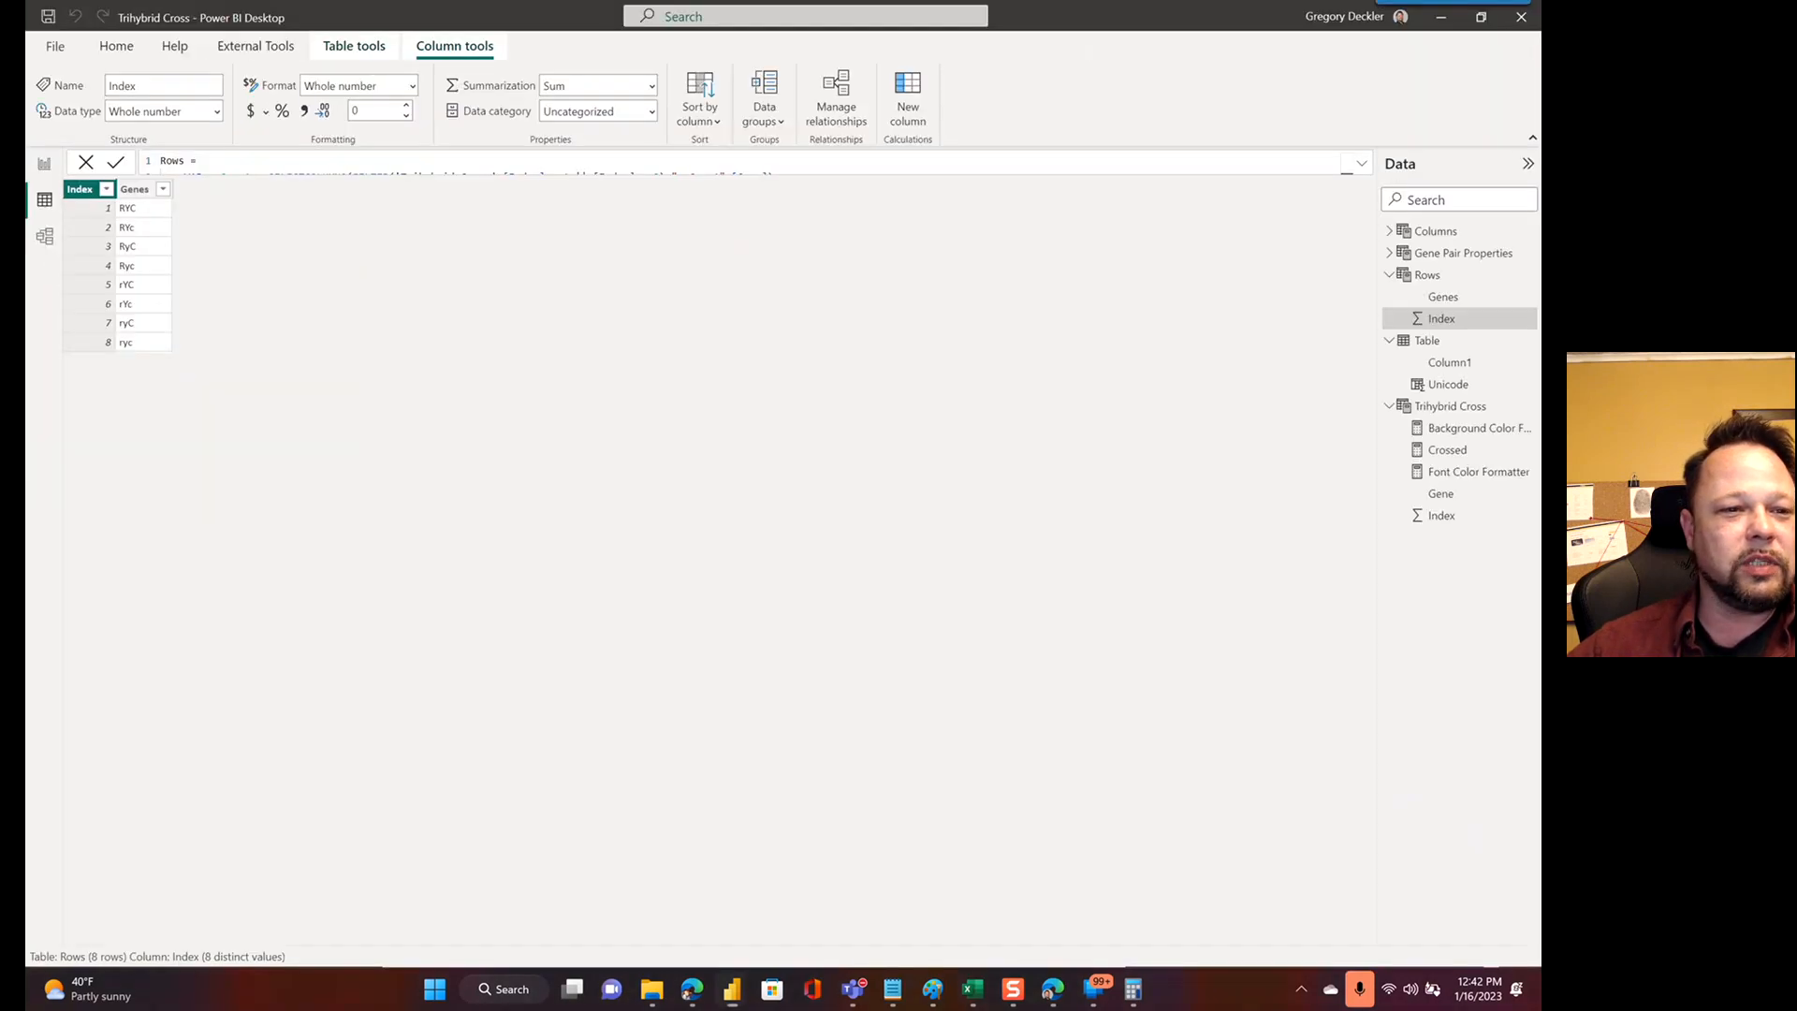
left_click(132, 188)
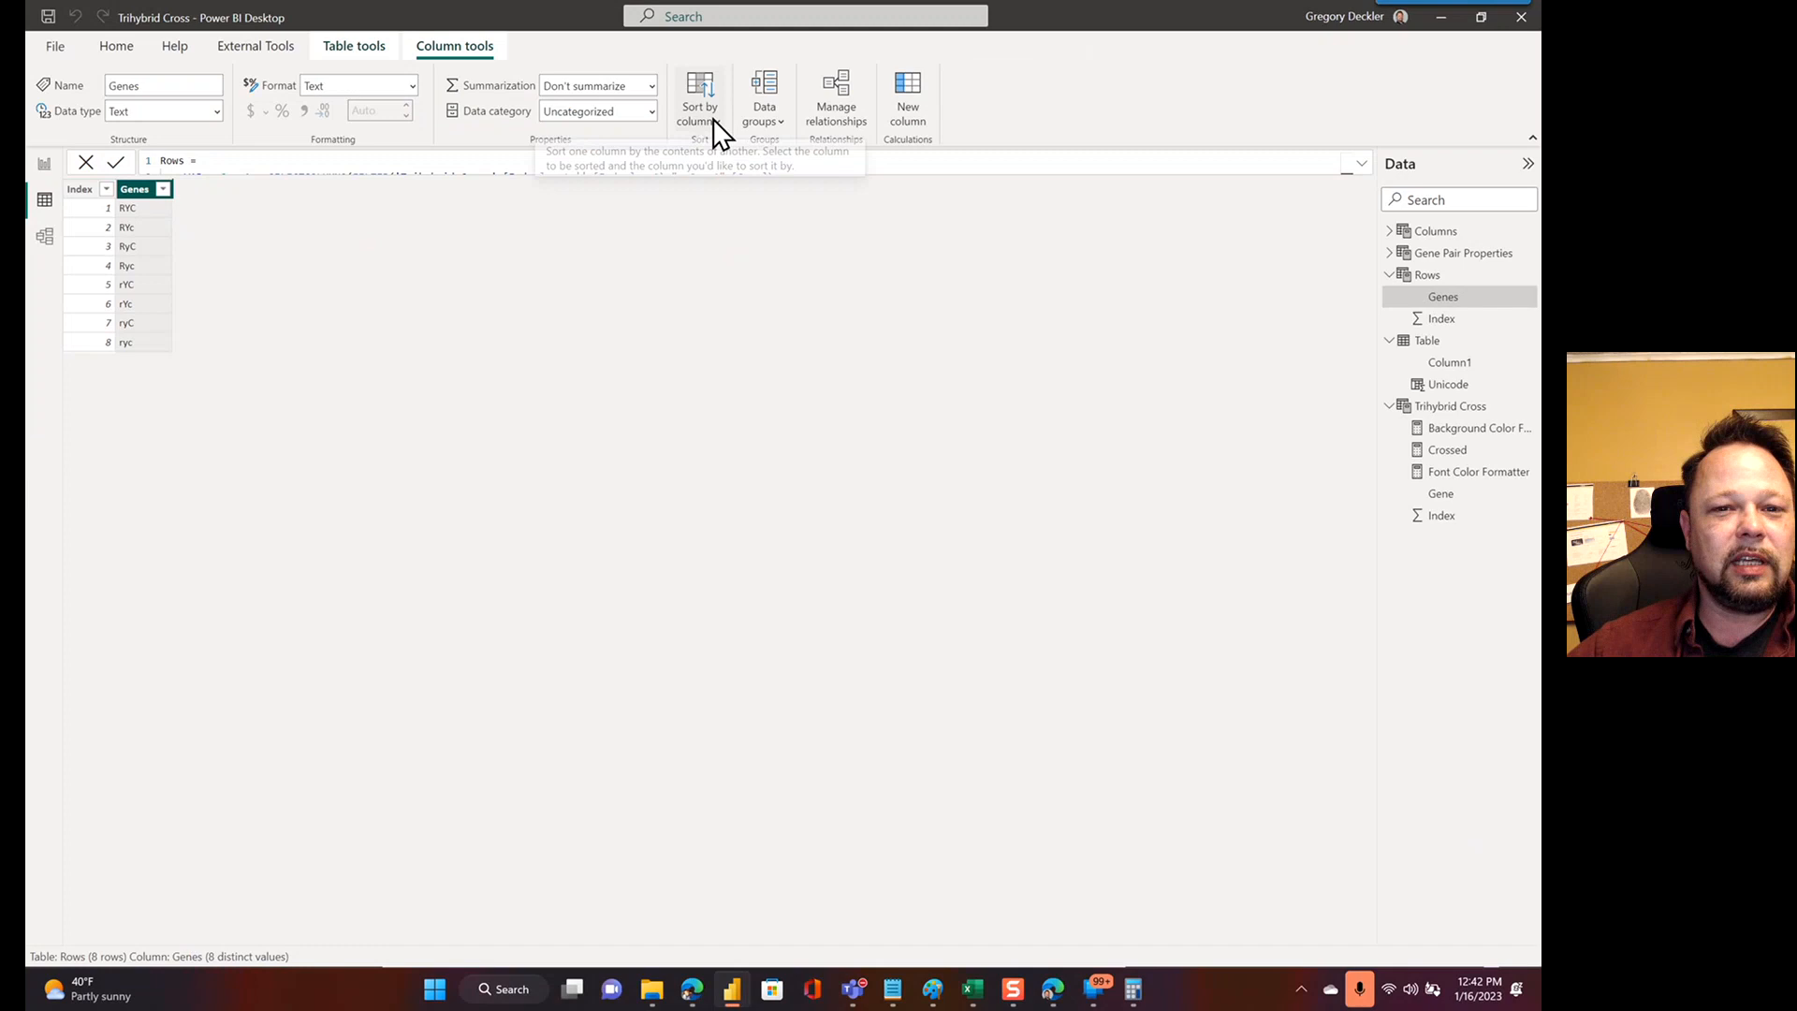
mouse_move(168, 265)
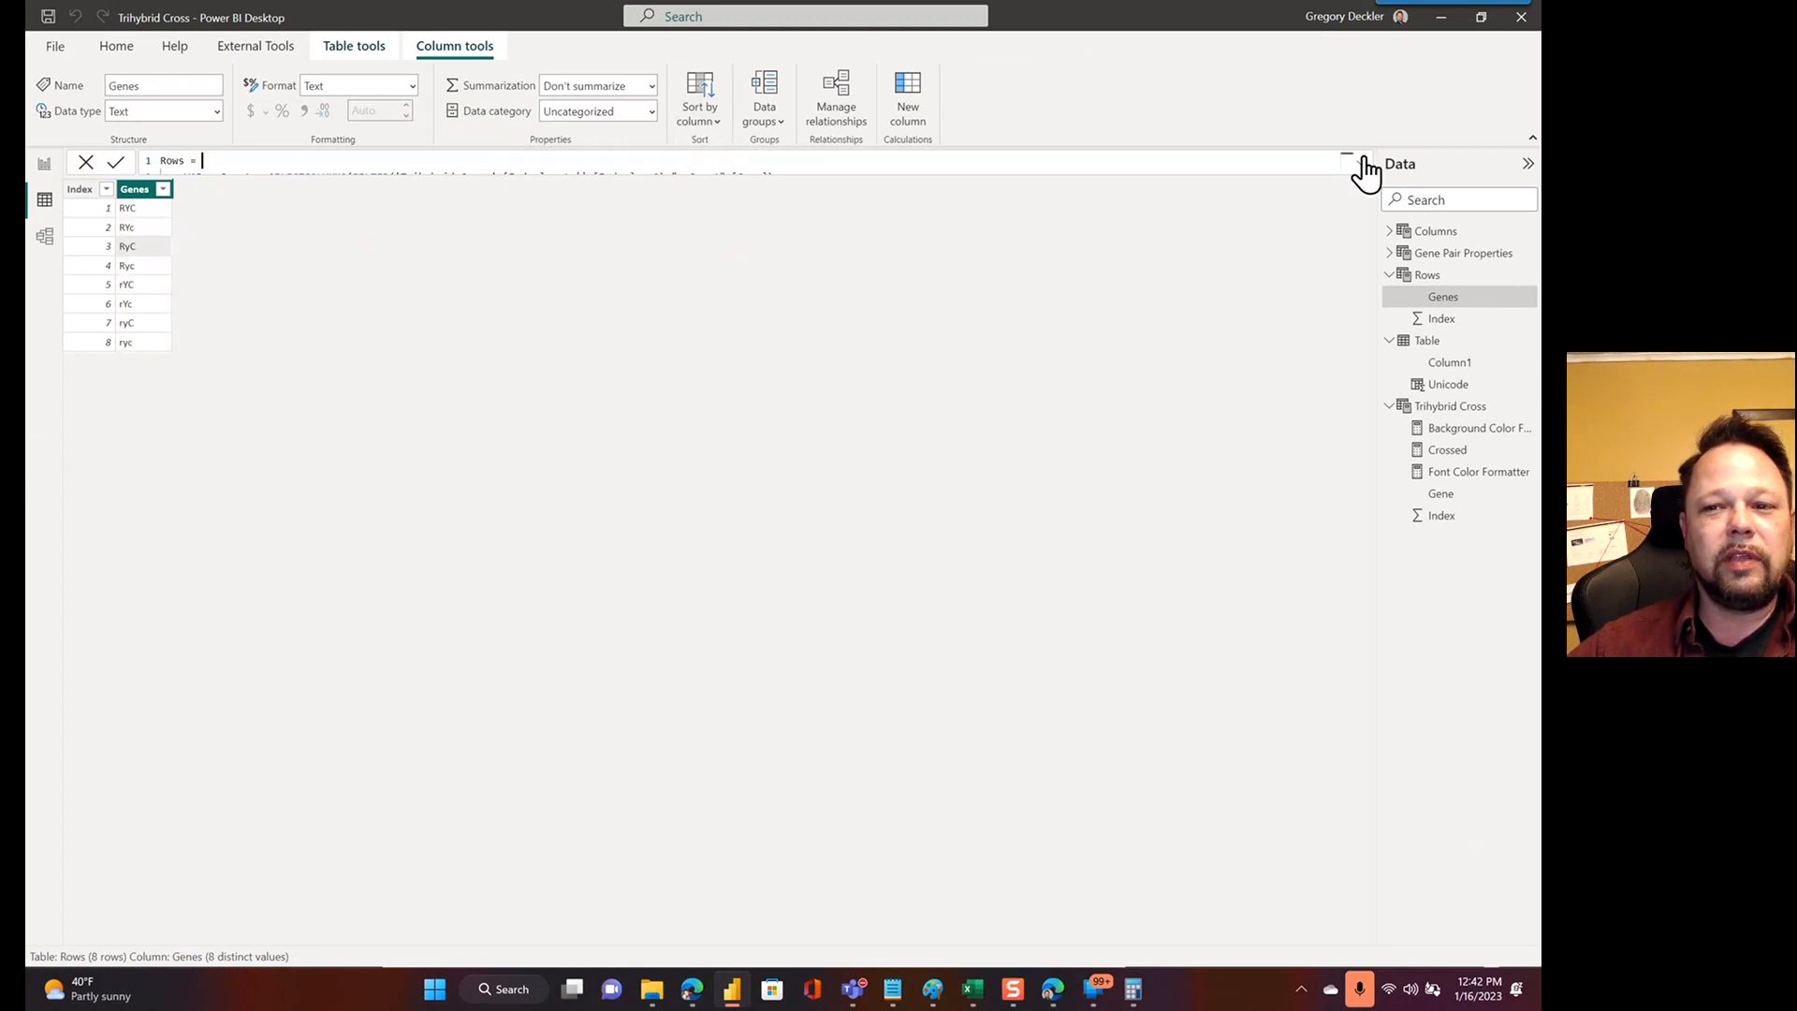
left_click(1363, 160)
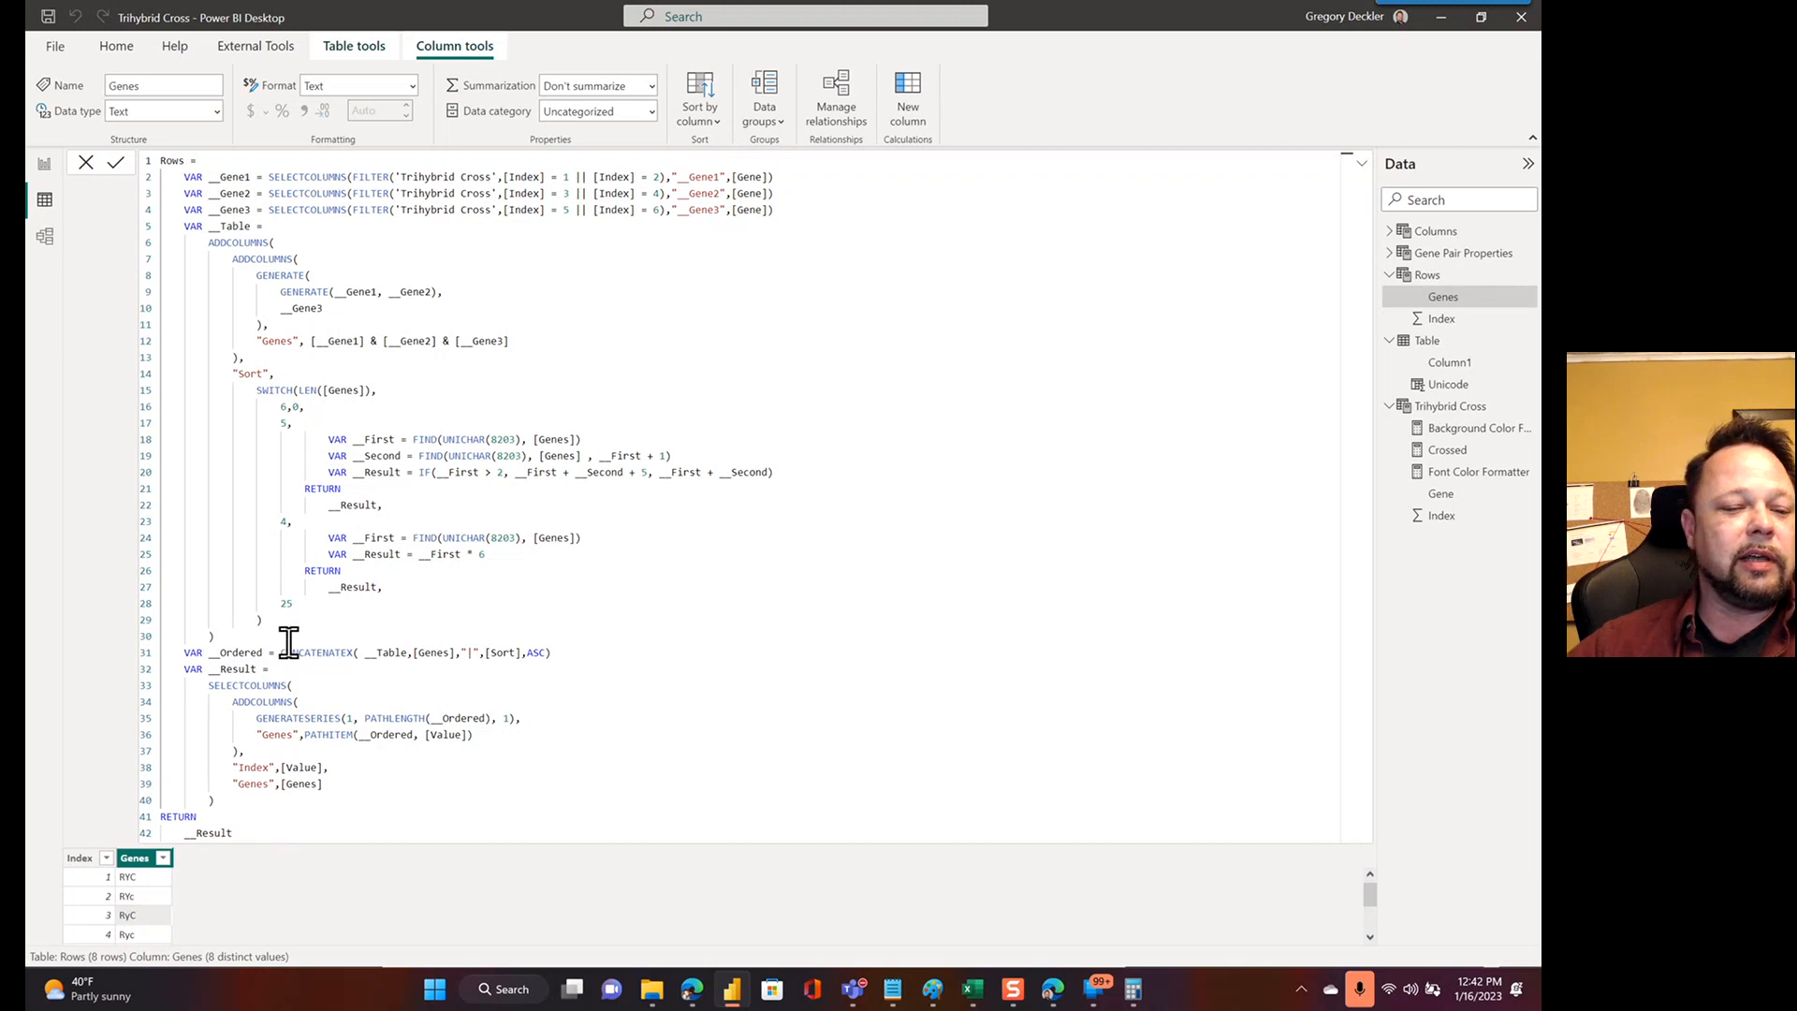
mouse_move(316, 637)
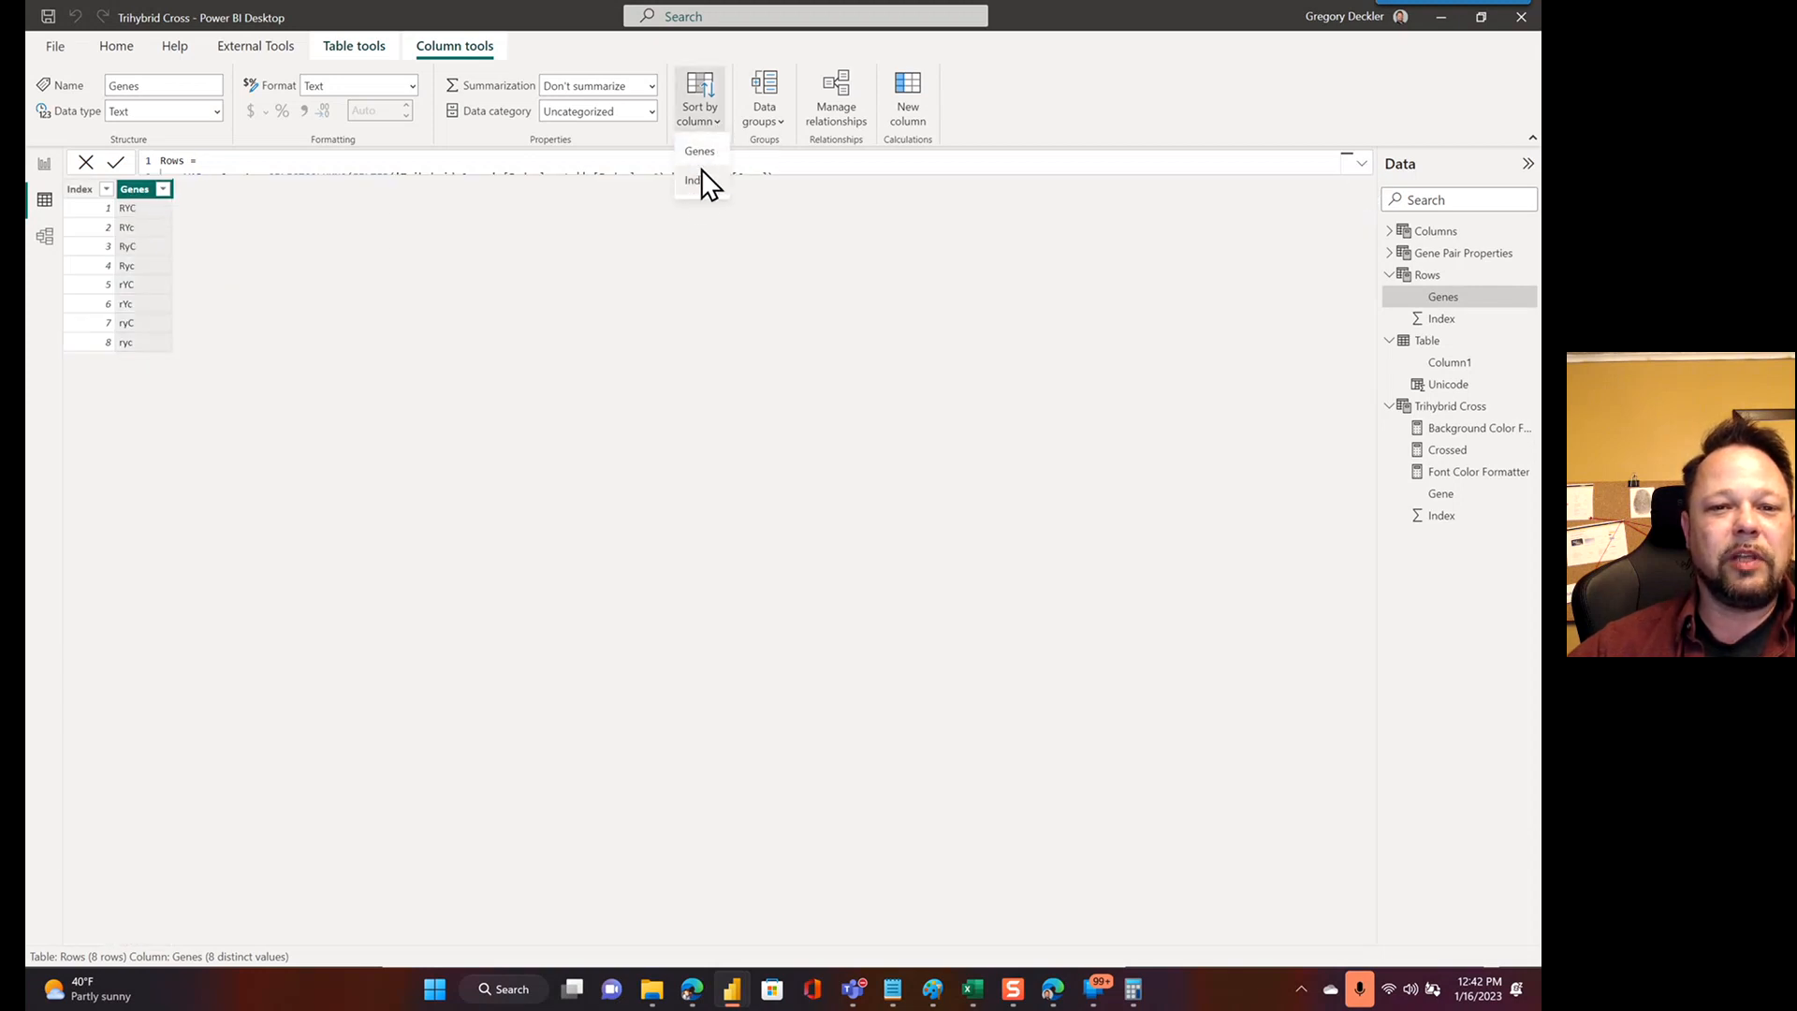
mouse_move(108, 307)
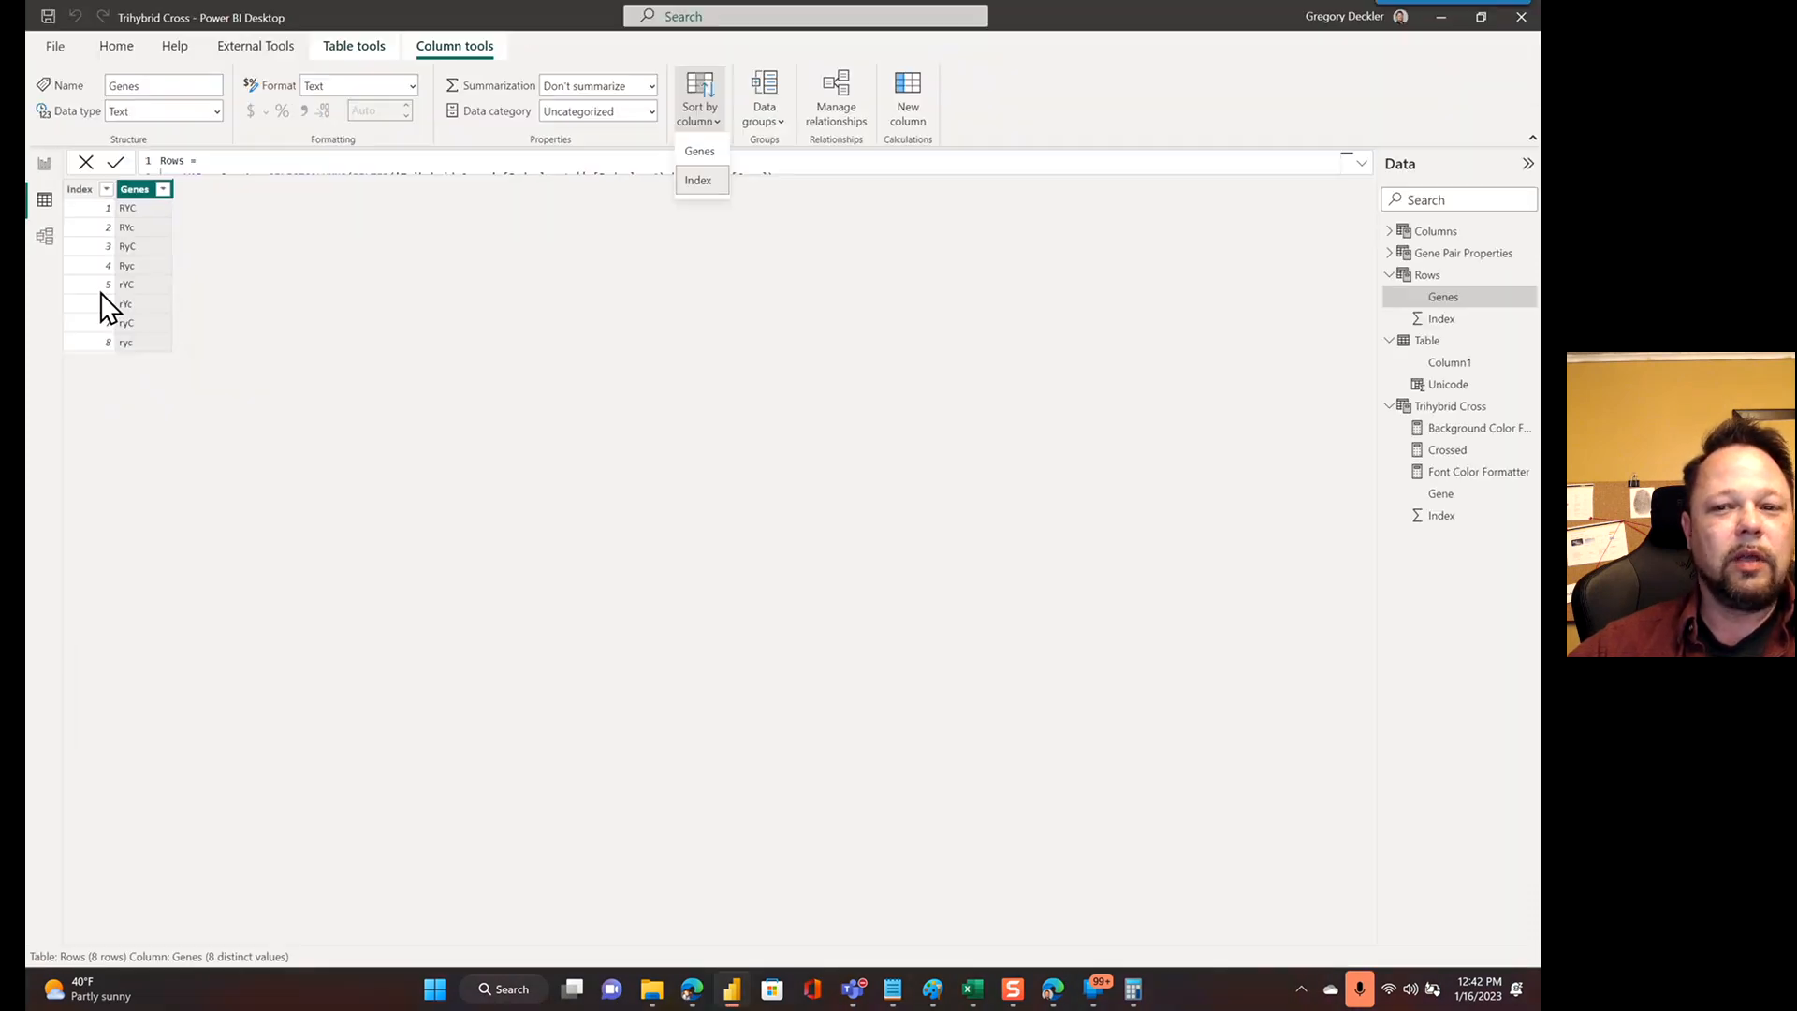
left_click(1435, 230)
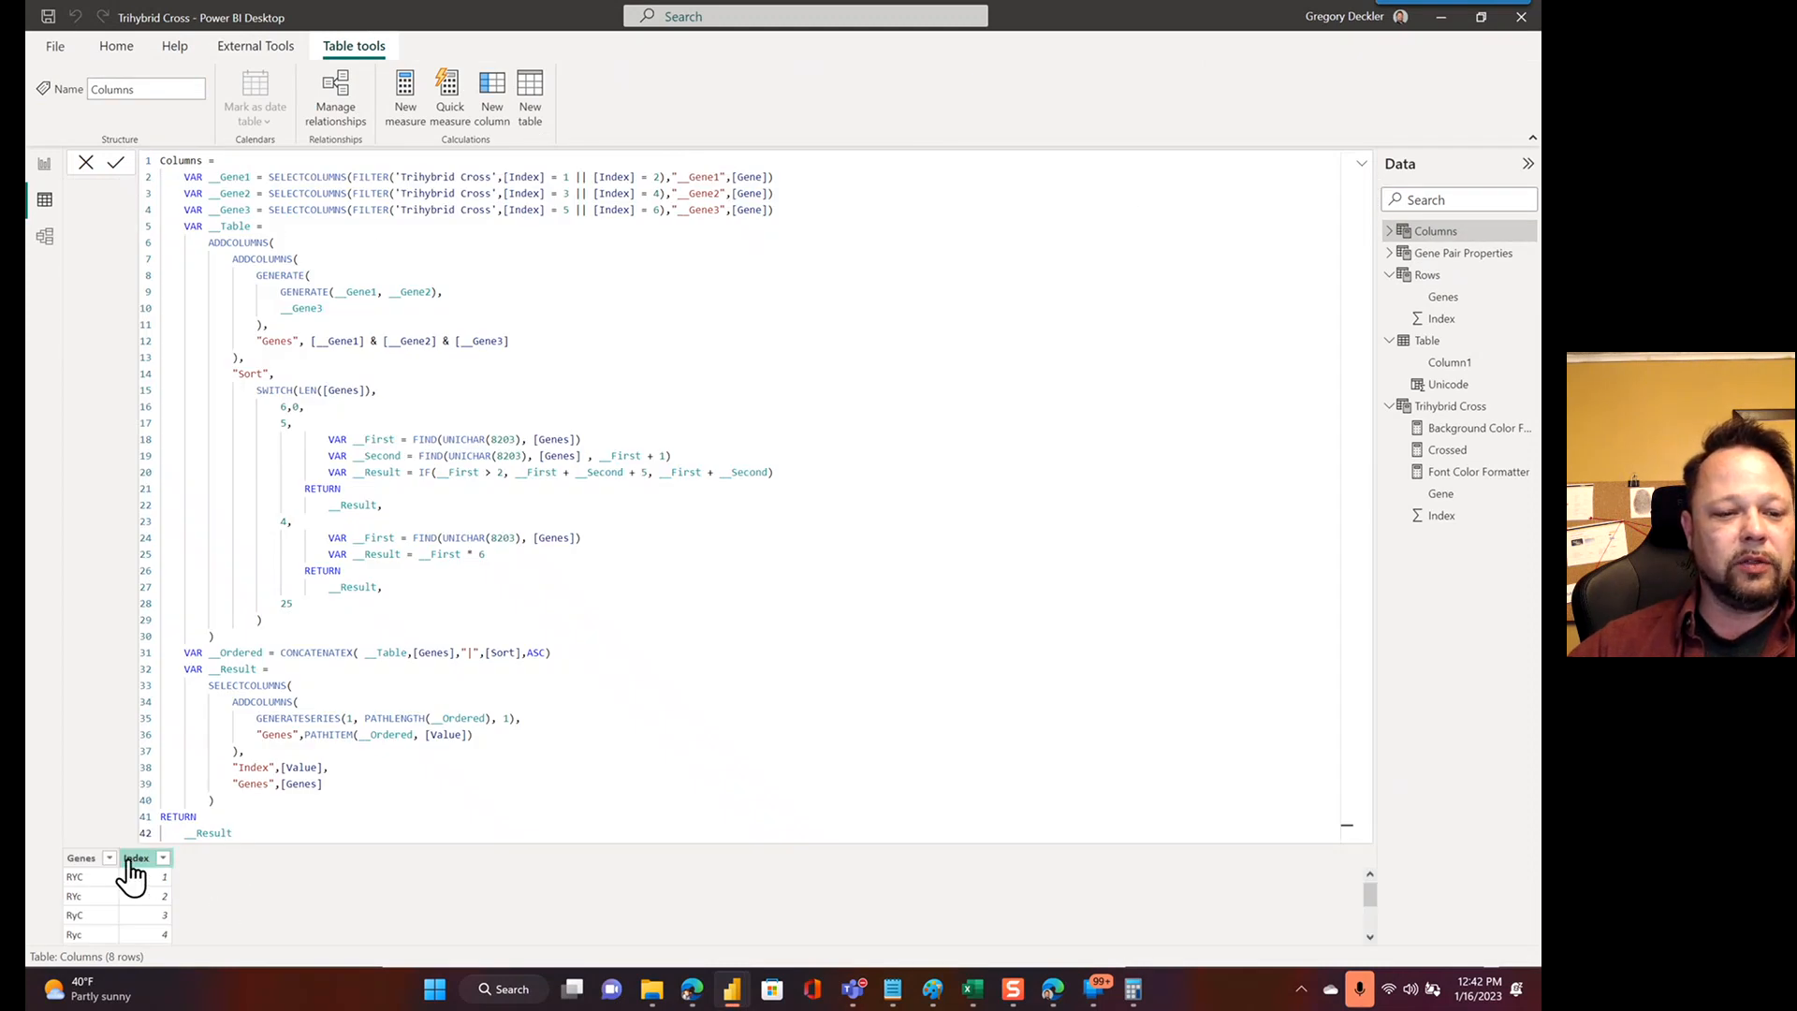
mouse_move(1395, 258)
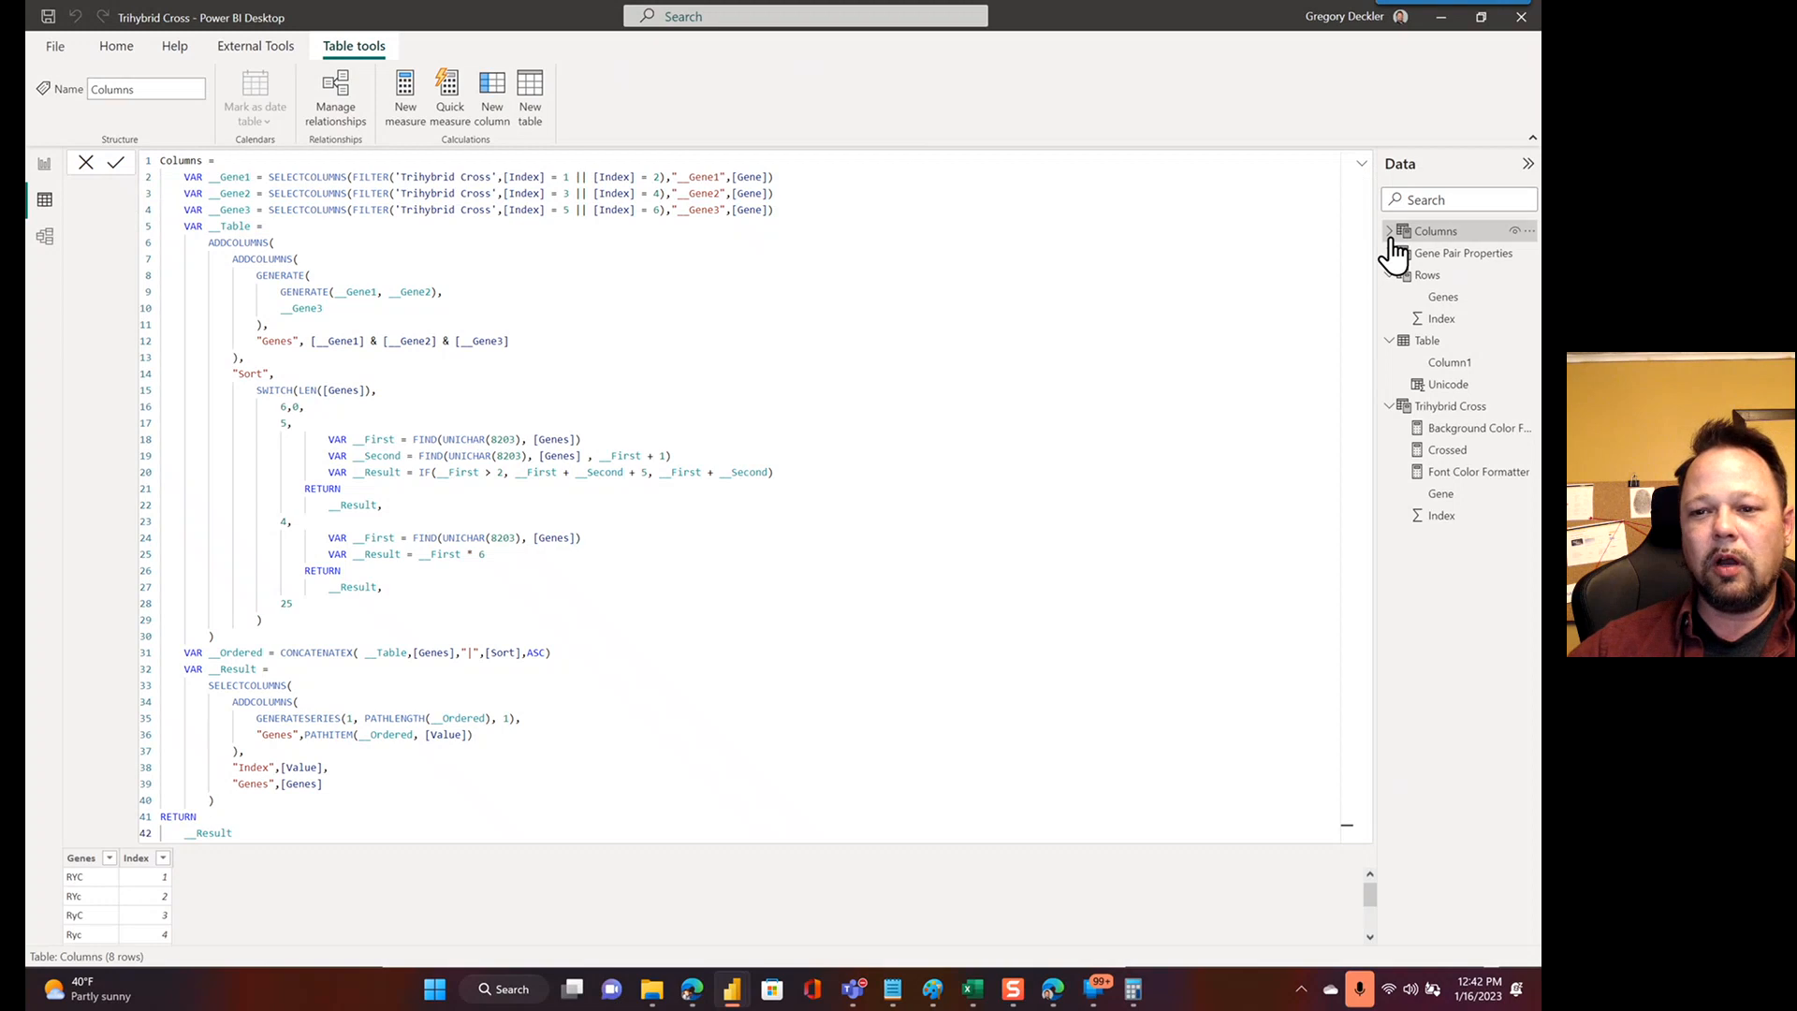
mouse_move(1382, 178)
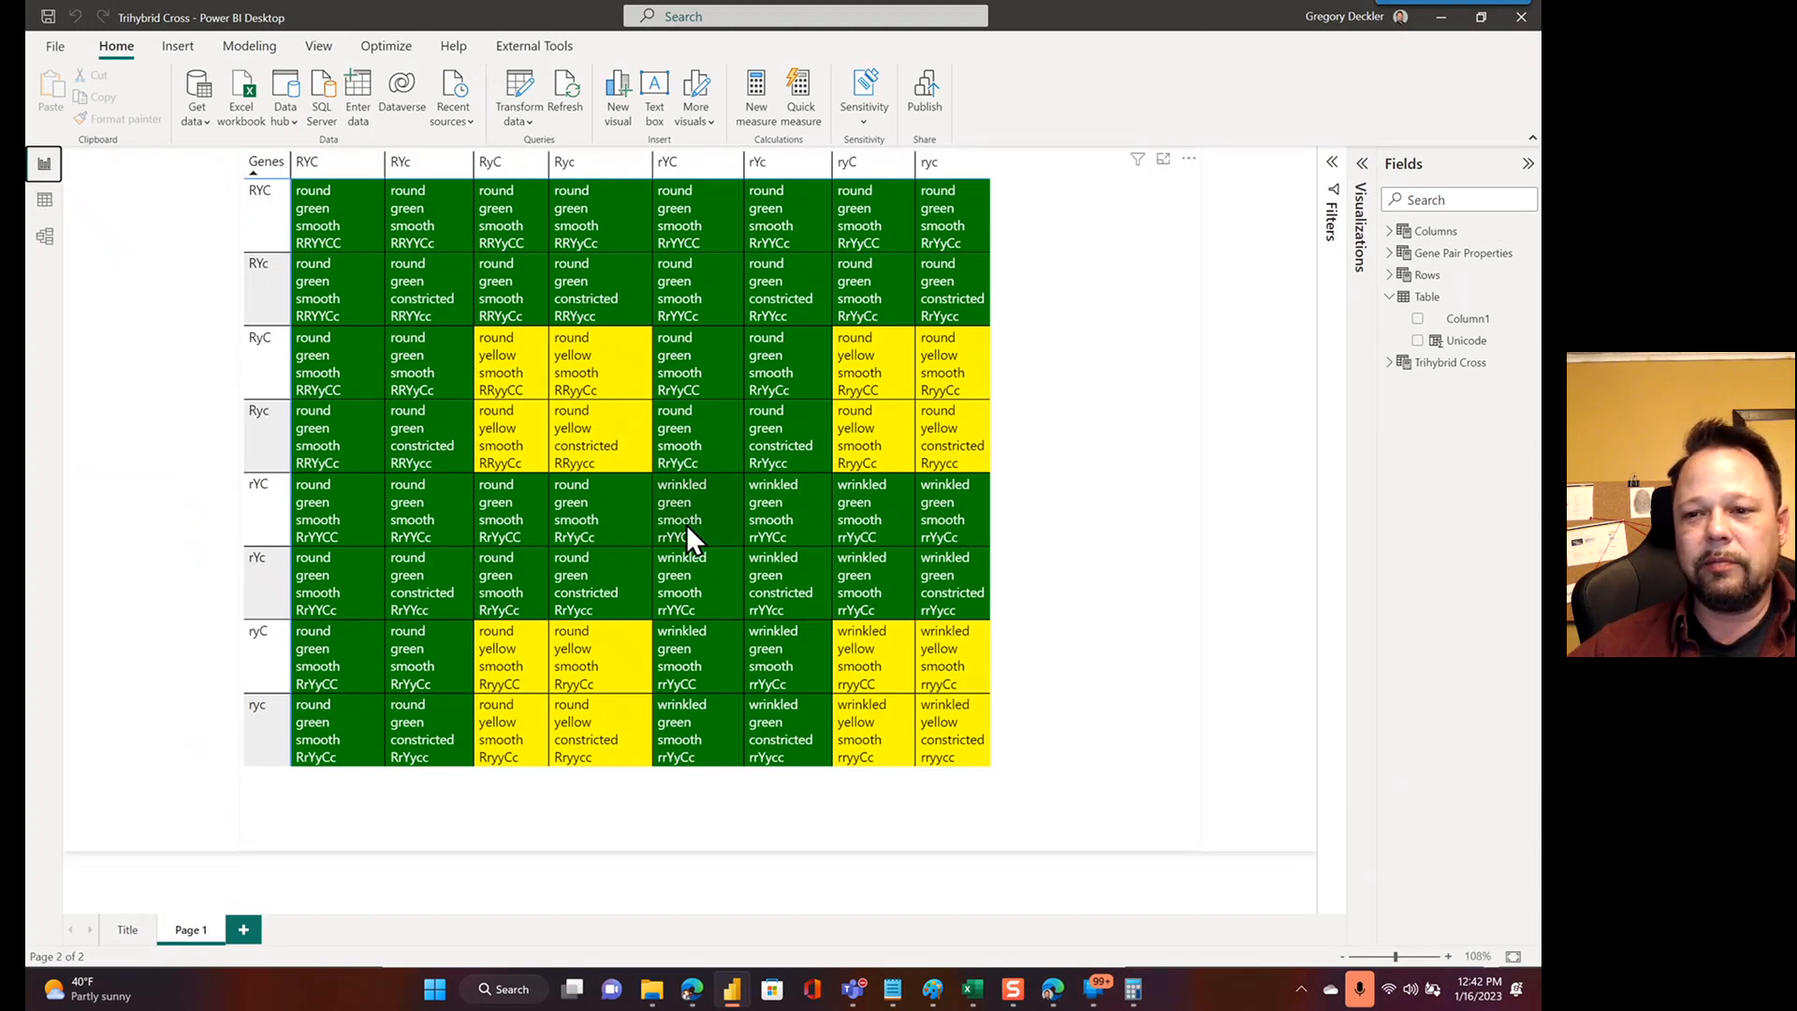
mouse_move(877, 310)
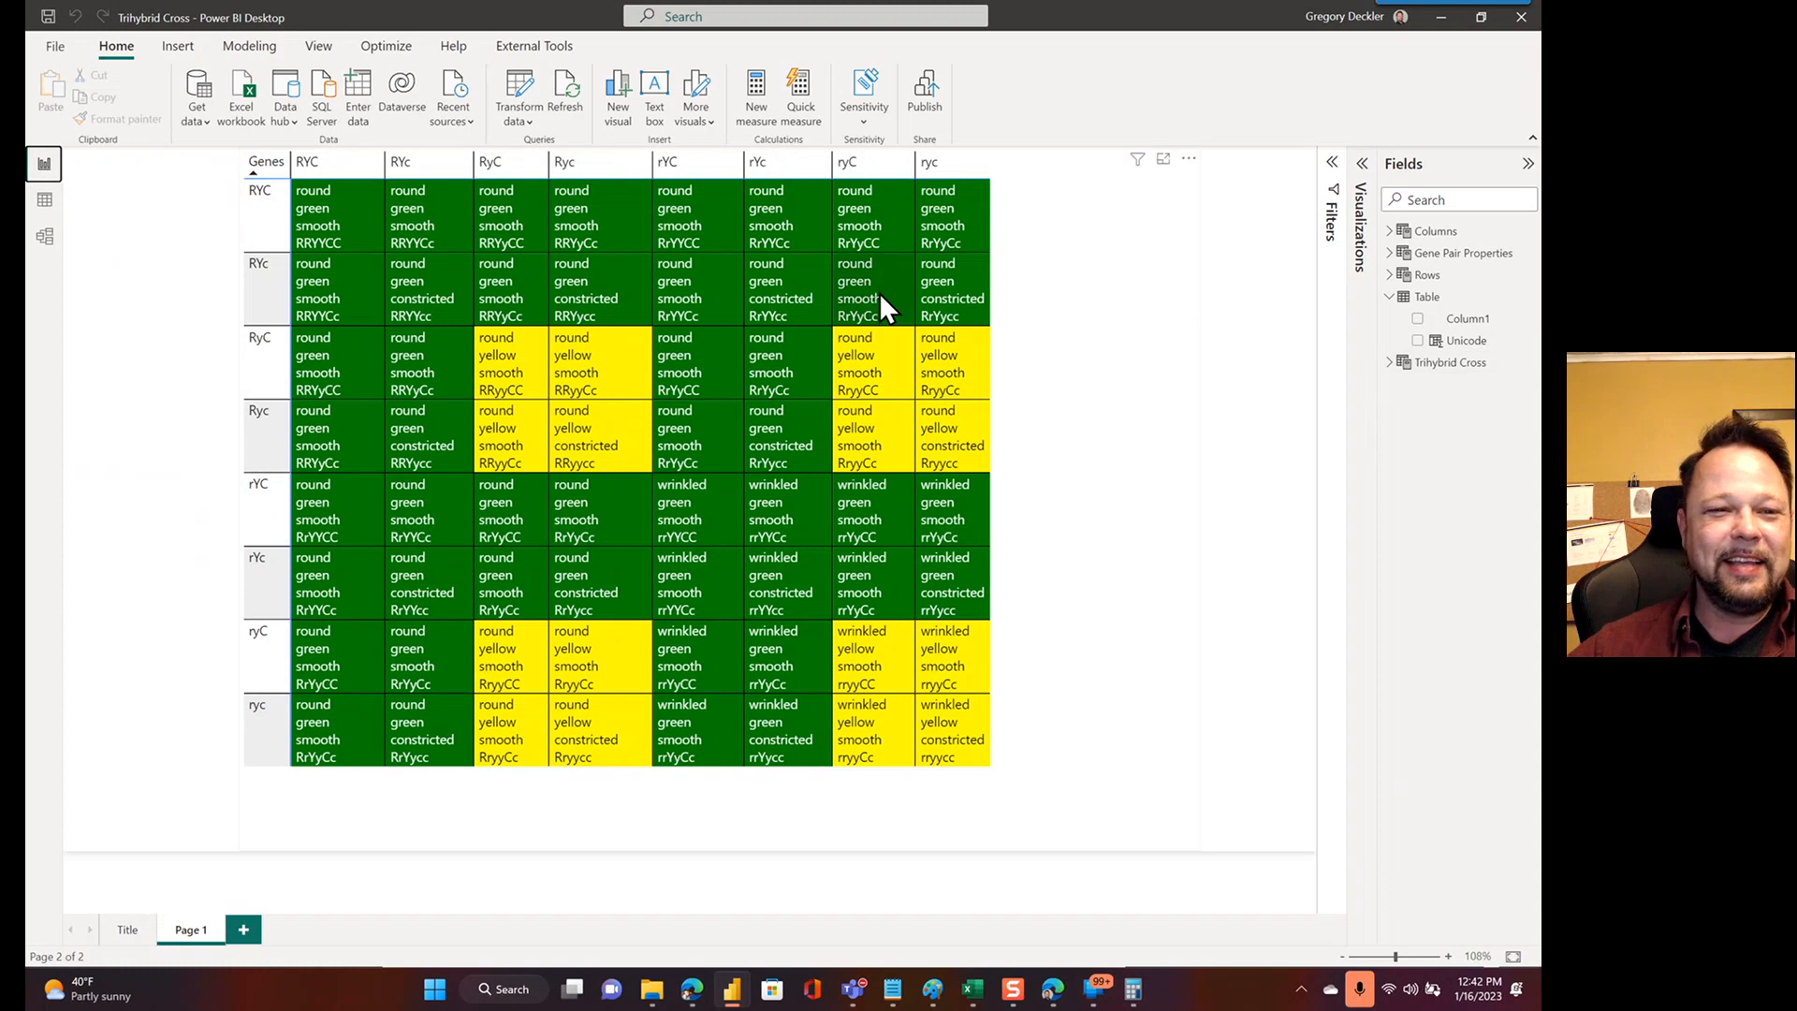
mouse_move(949, 493)
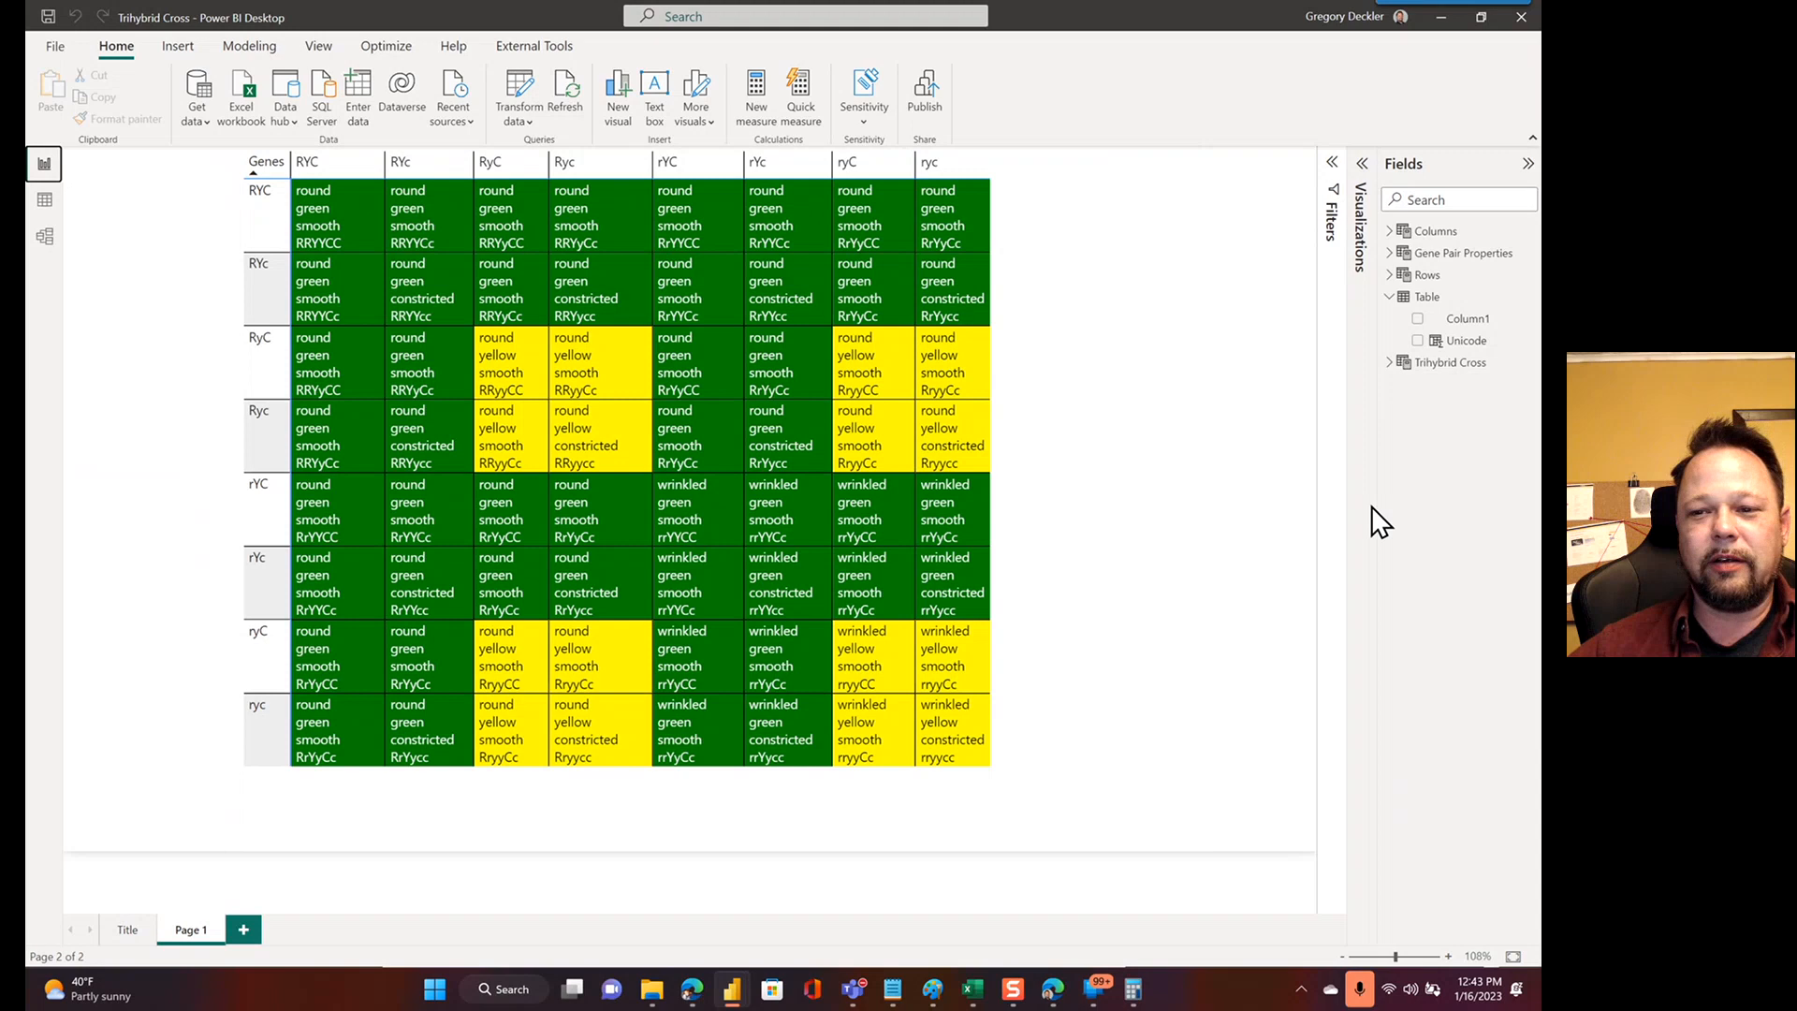
Expand the Trihybrid Cross table in the Fields pane to list its fields
left_click(1388, 362)
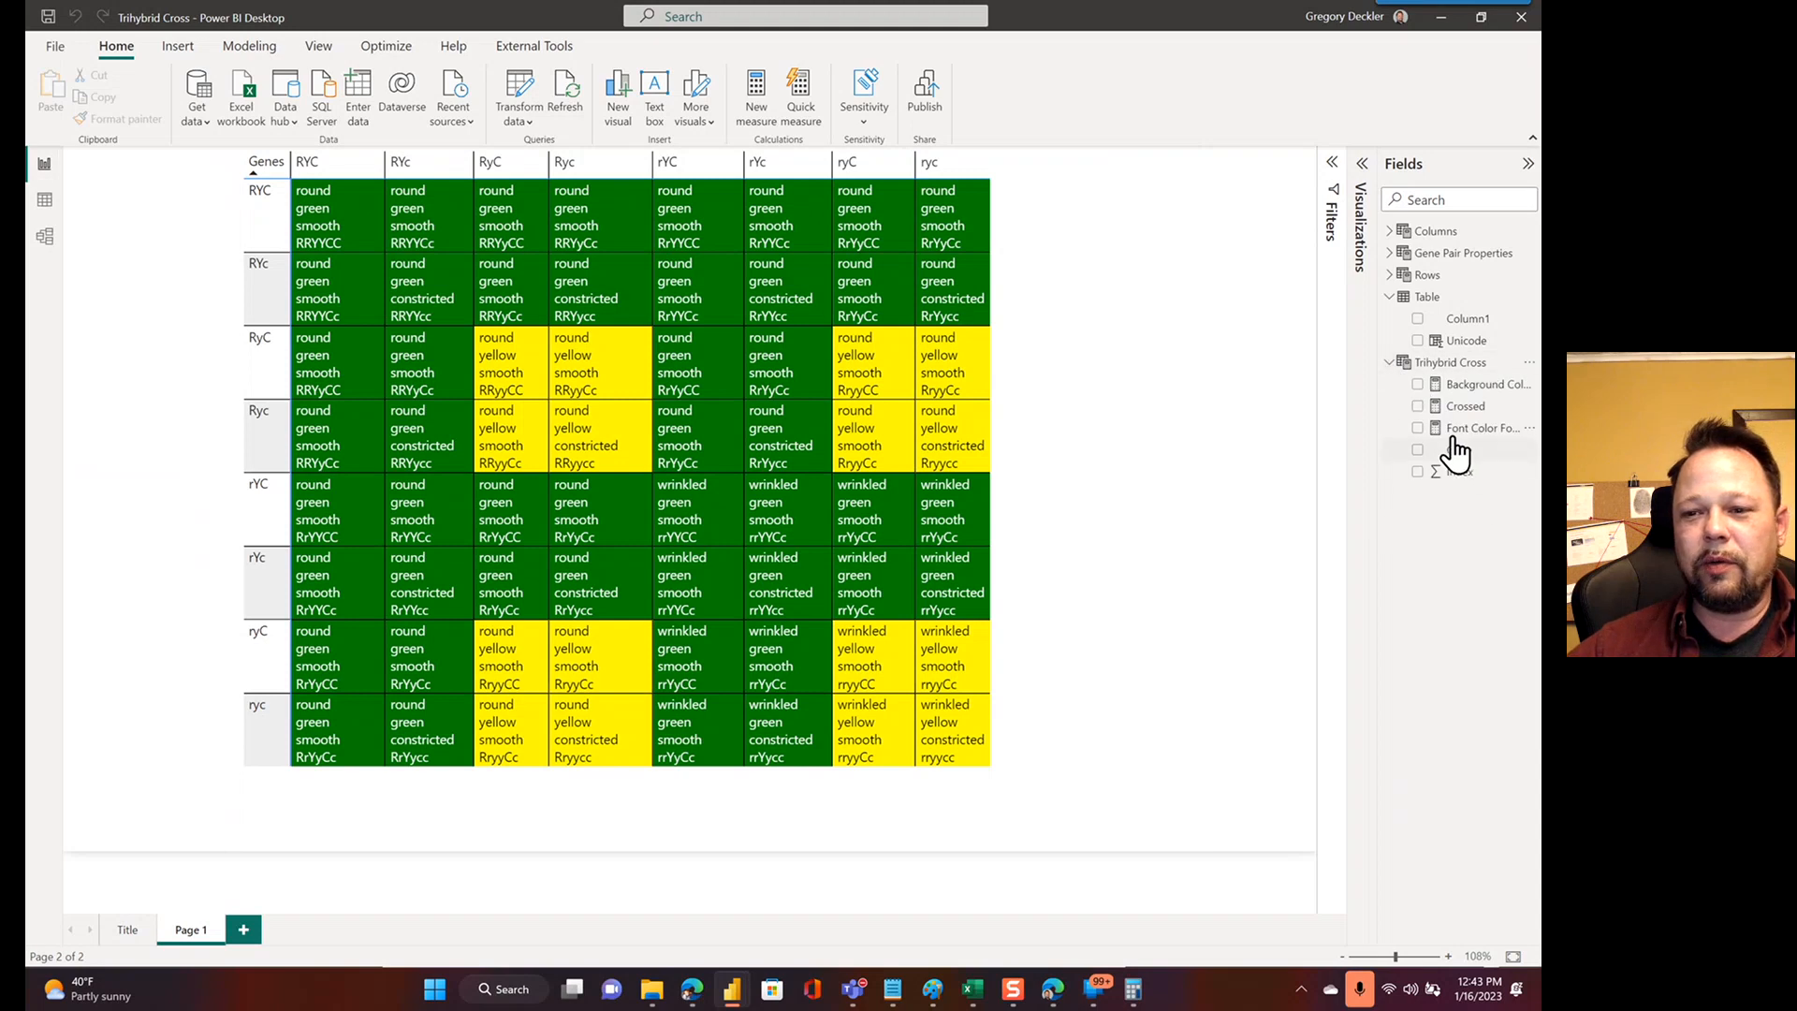
mouse_move(1387, 464)
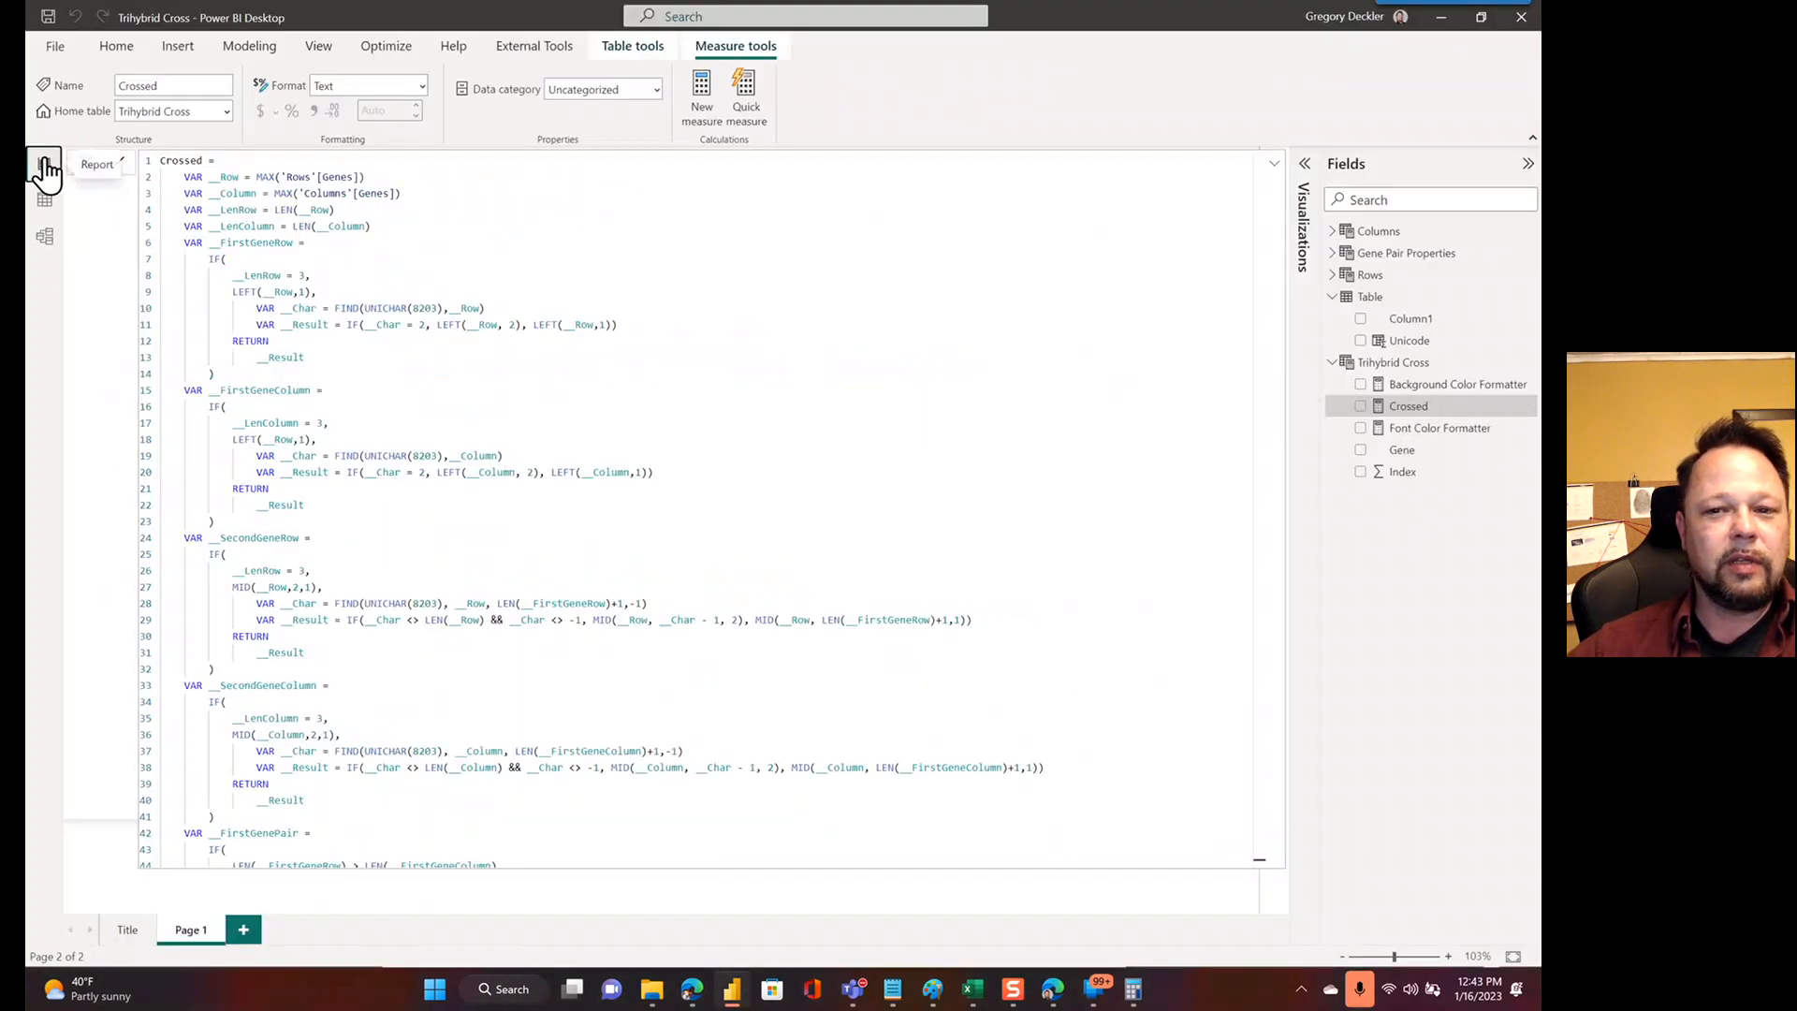
Open the Crossed measure's DAX and scroll through its gene row, column and pair variables
left_click(45, 198)
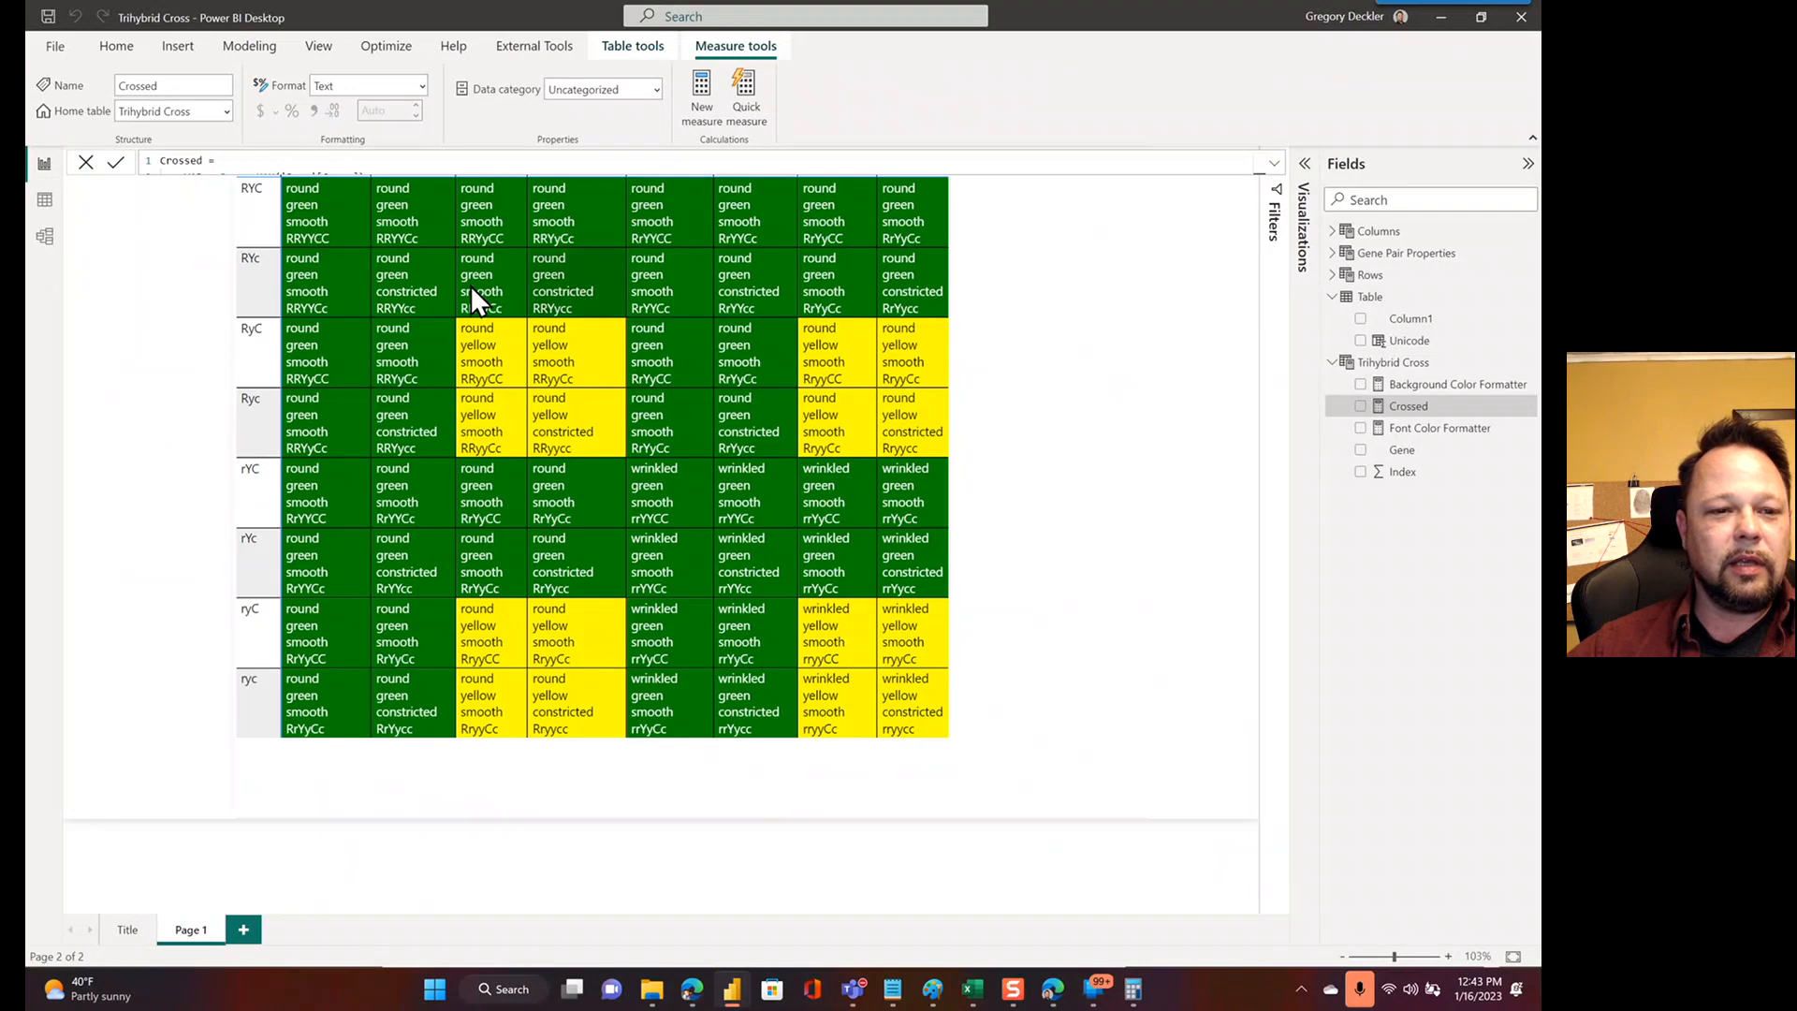
mouse_move(386, 264)
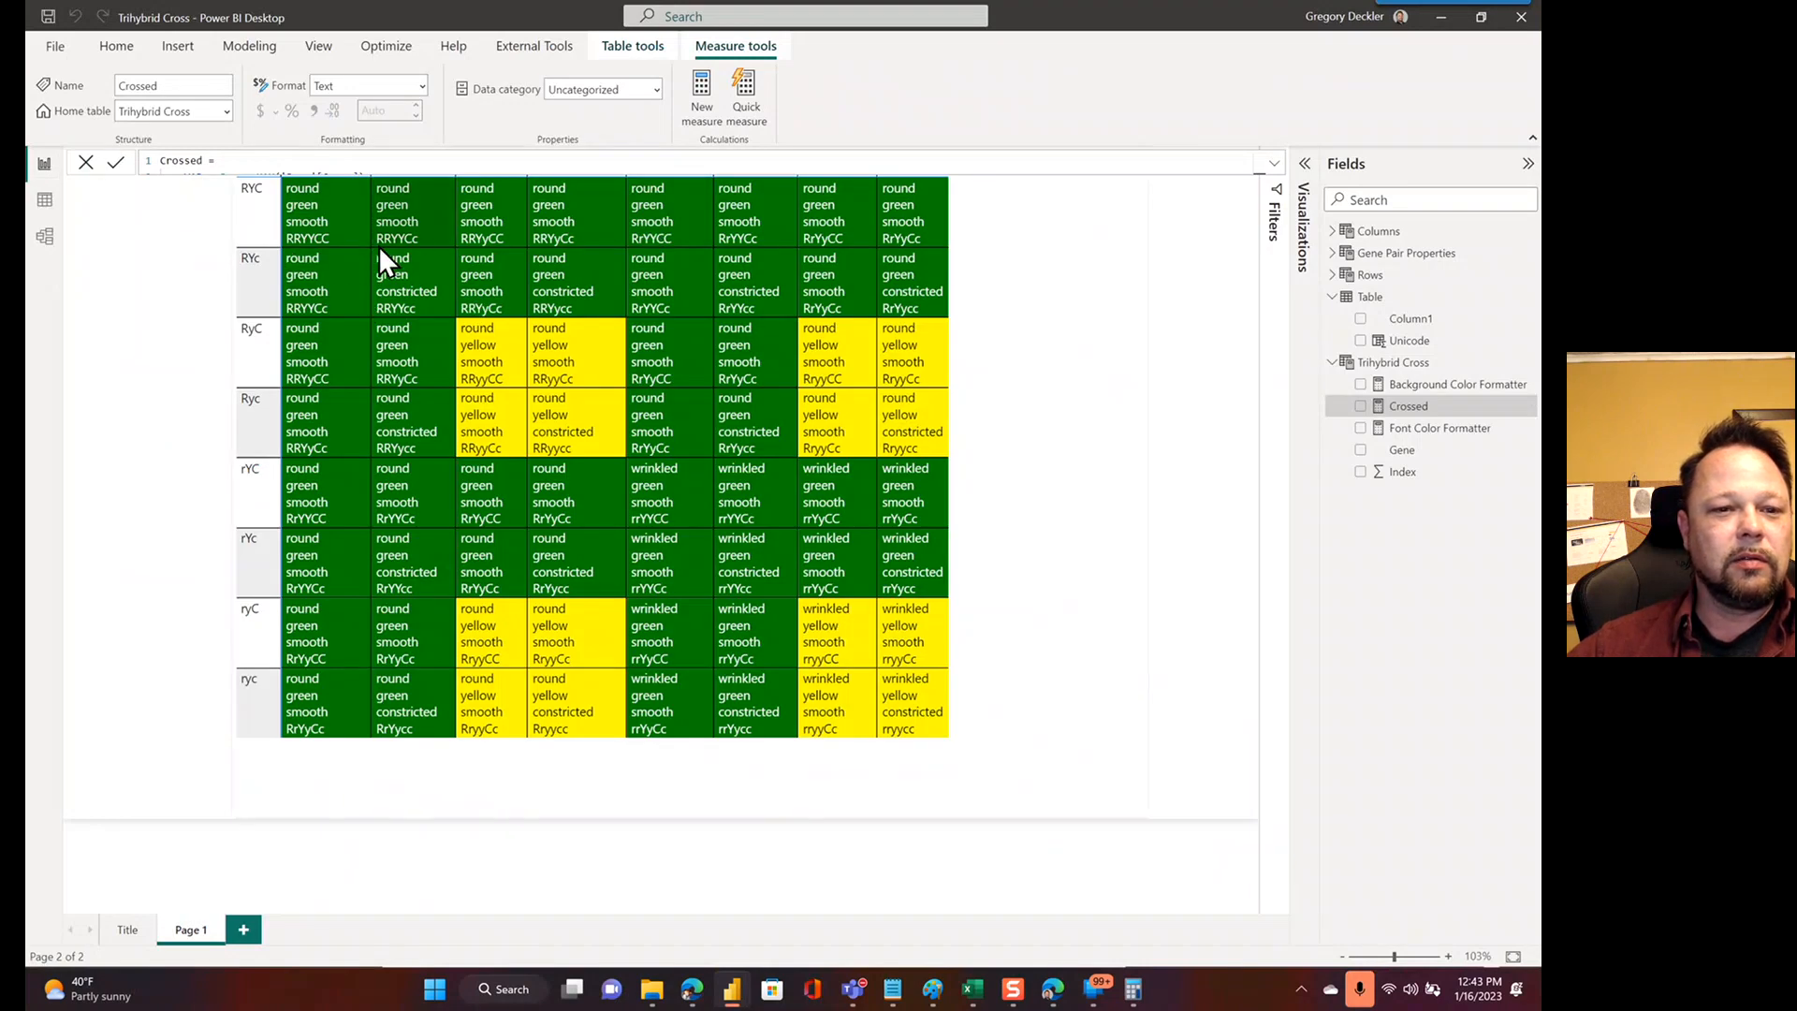
mouse_move(551, 258)
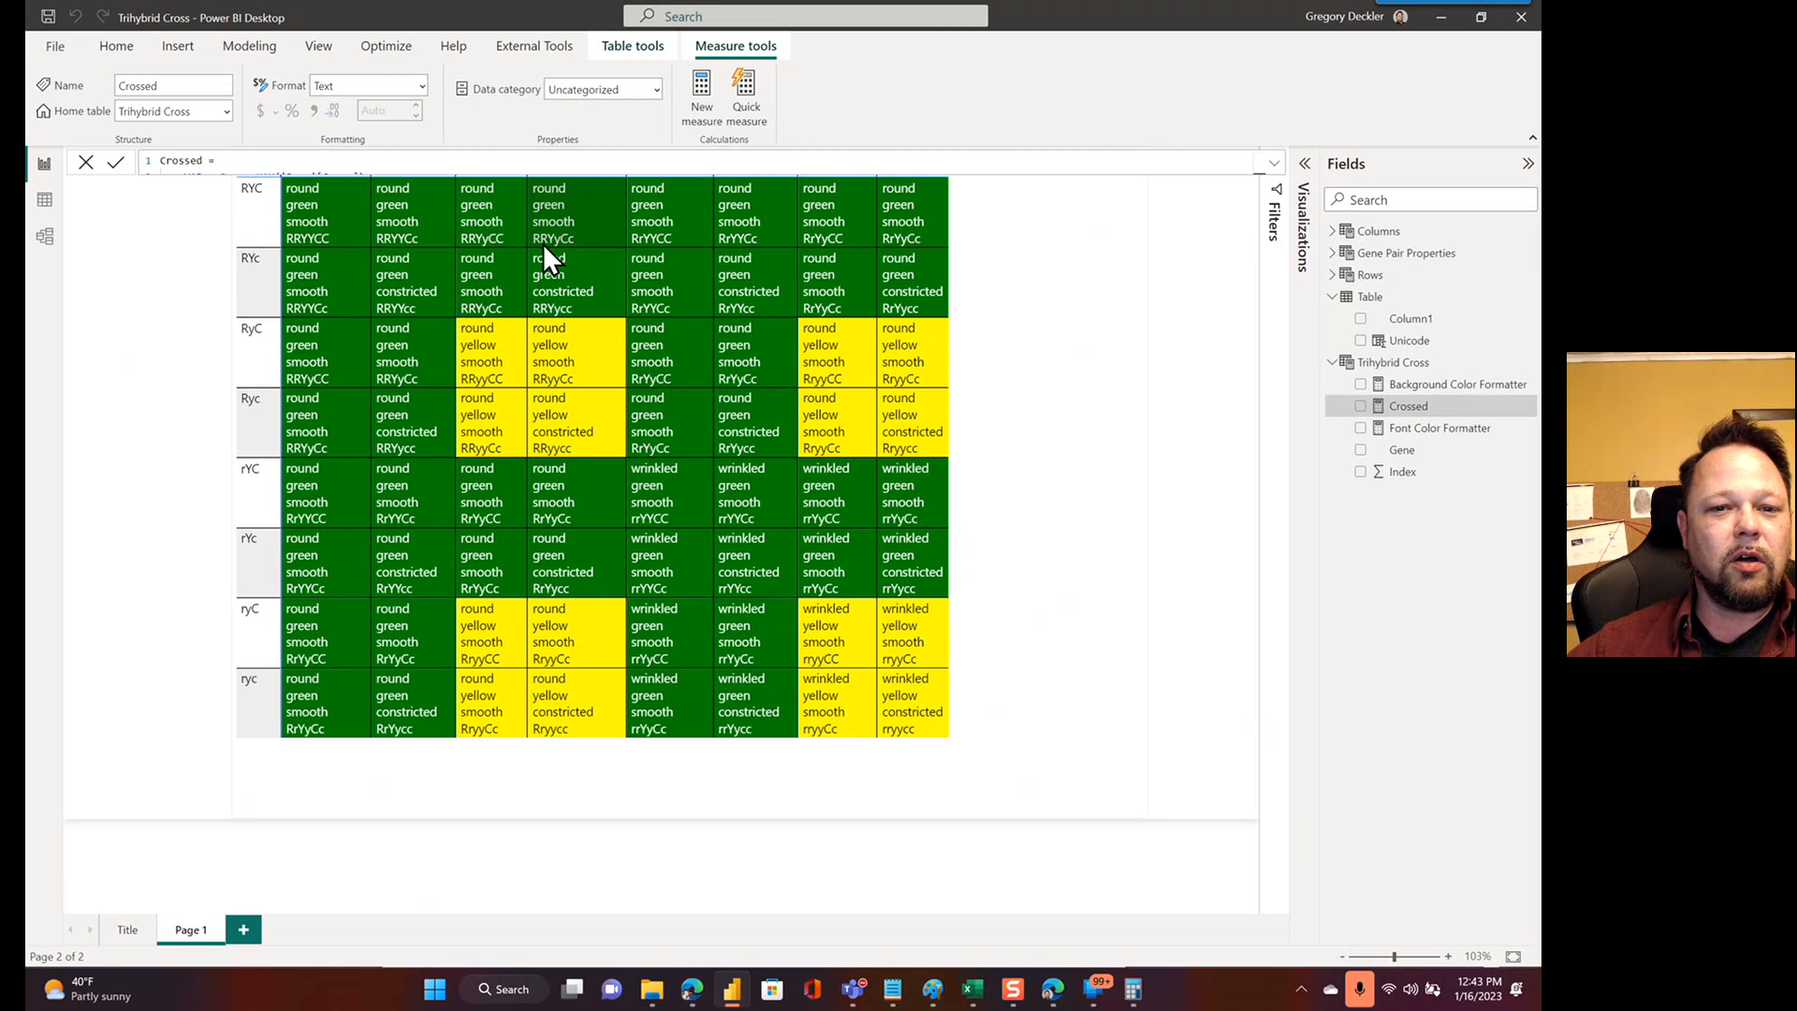
mouse_move(648, 264)
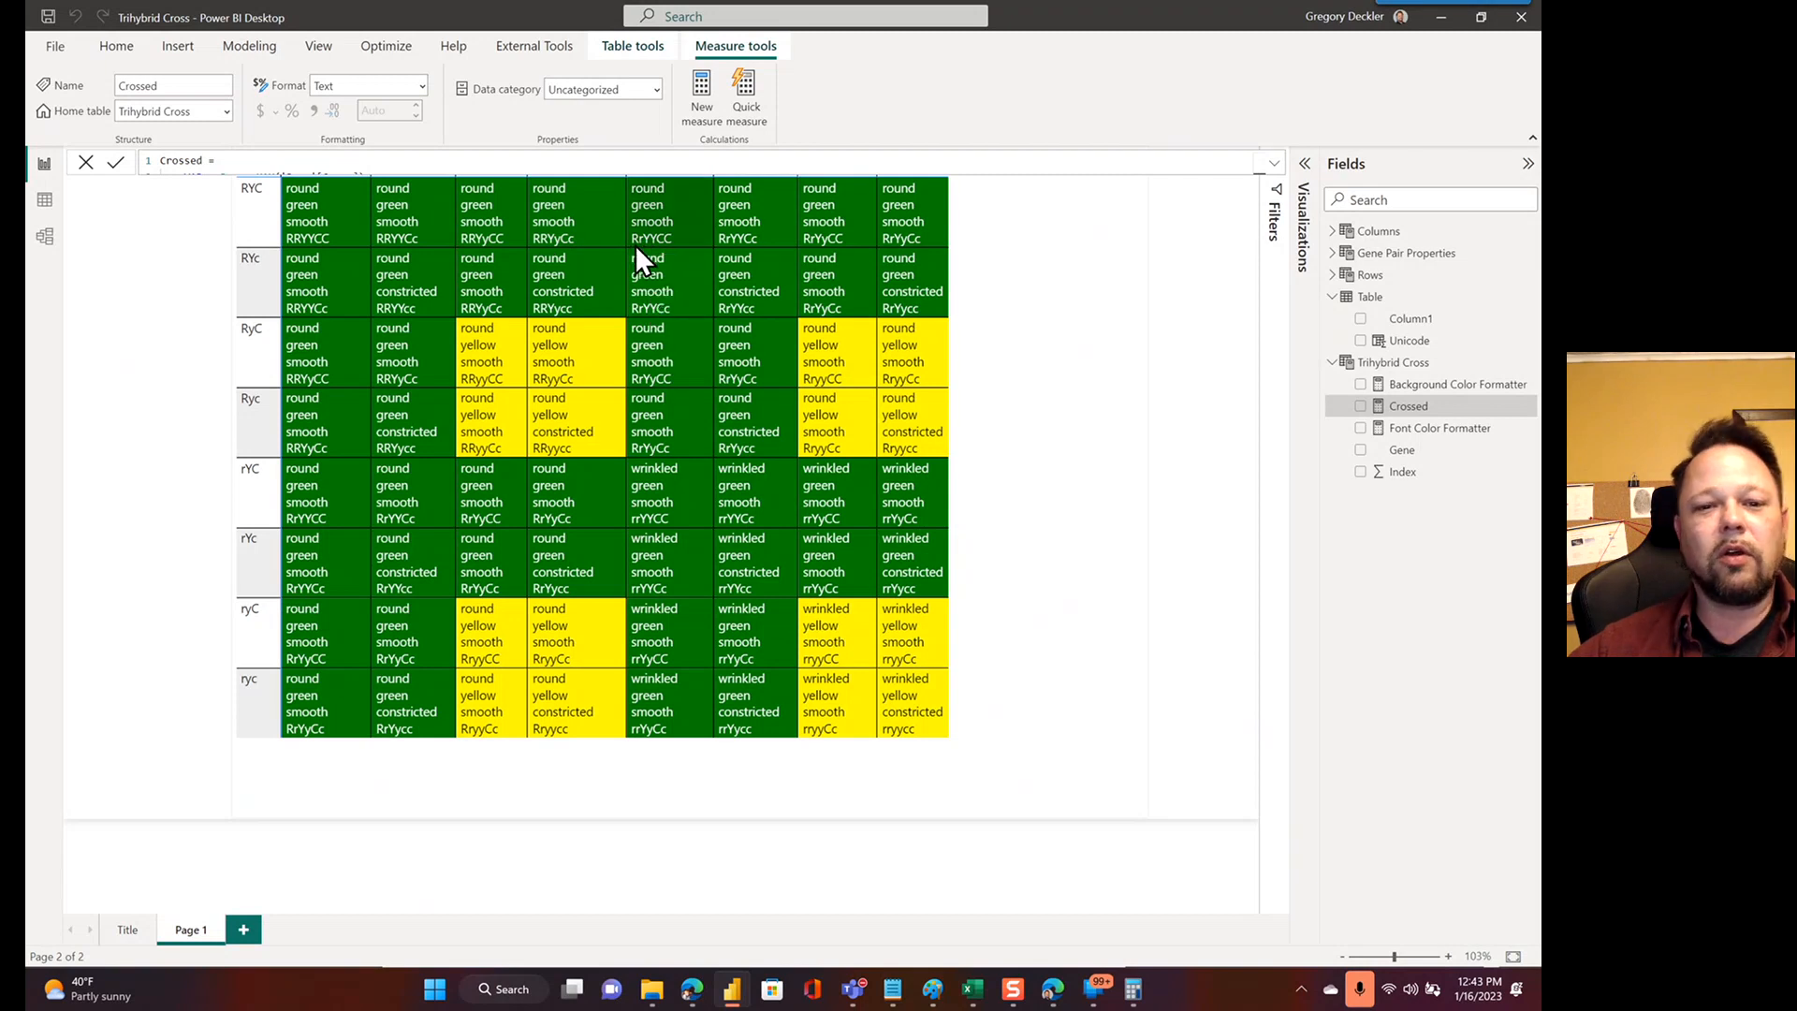
mouse_move(694, 333)
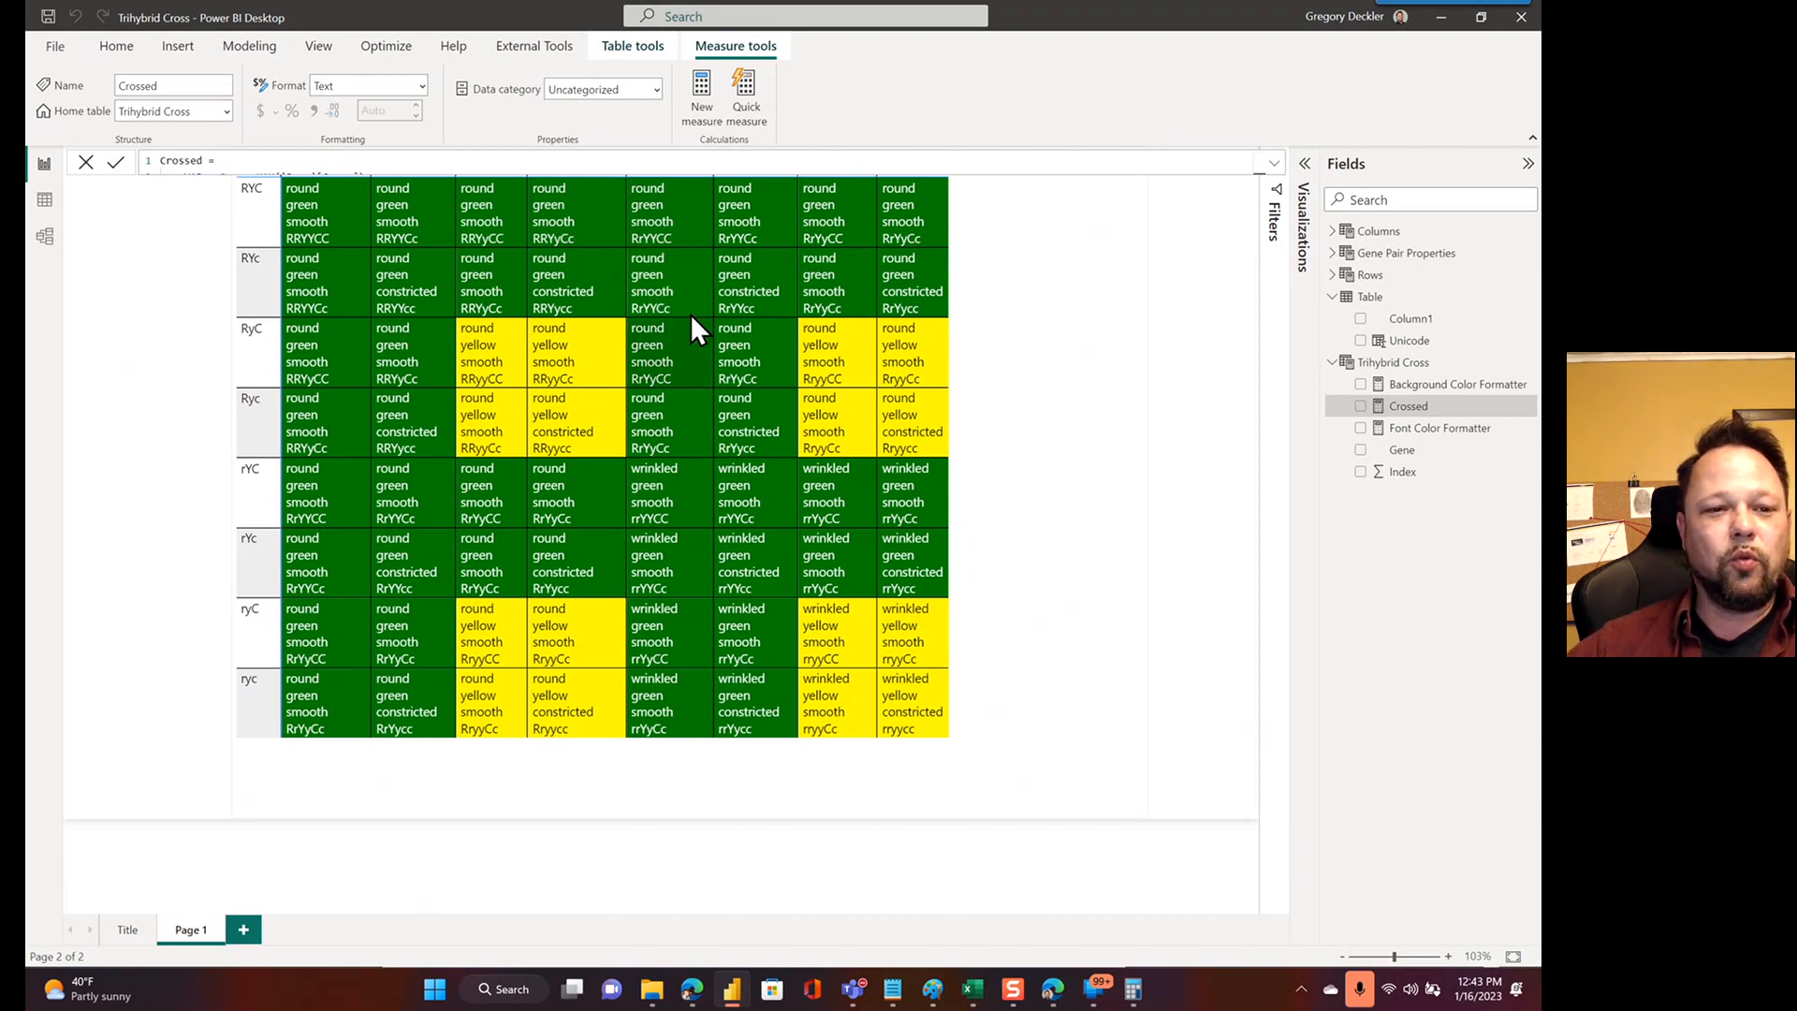
mouse_move(1390, 384)
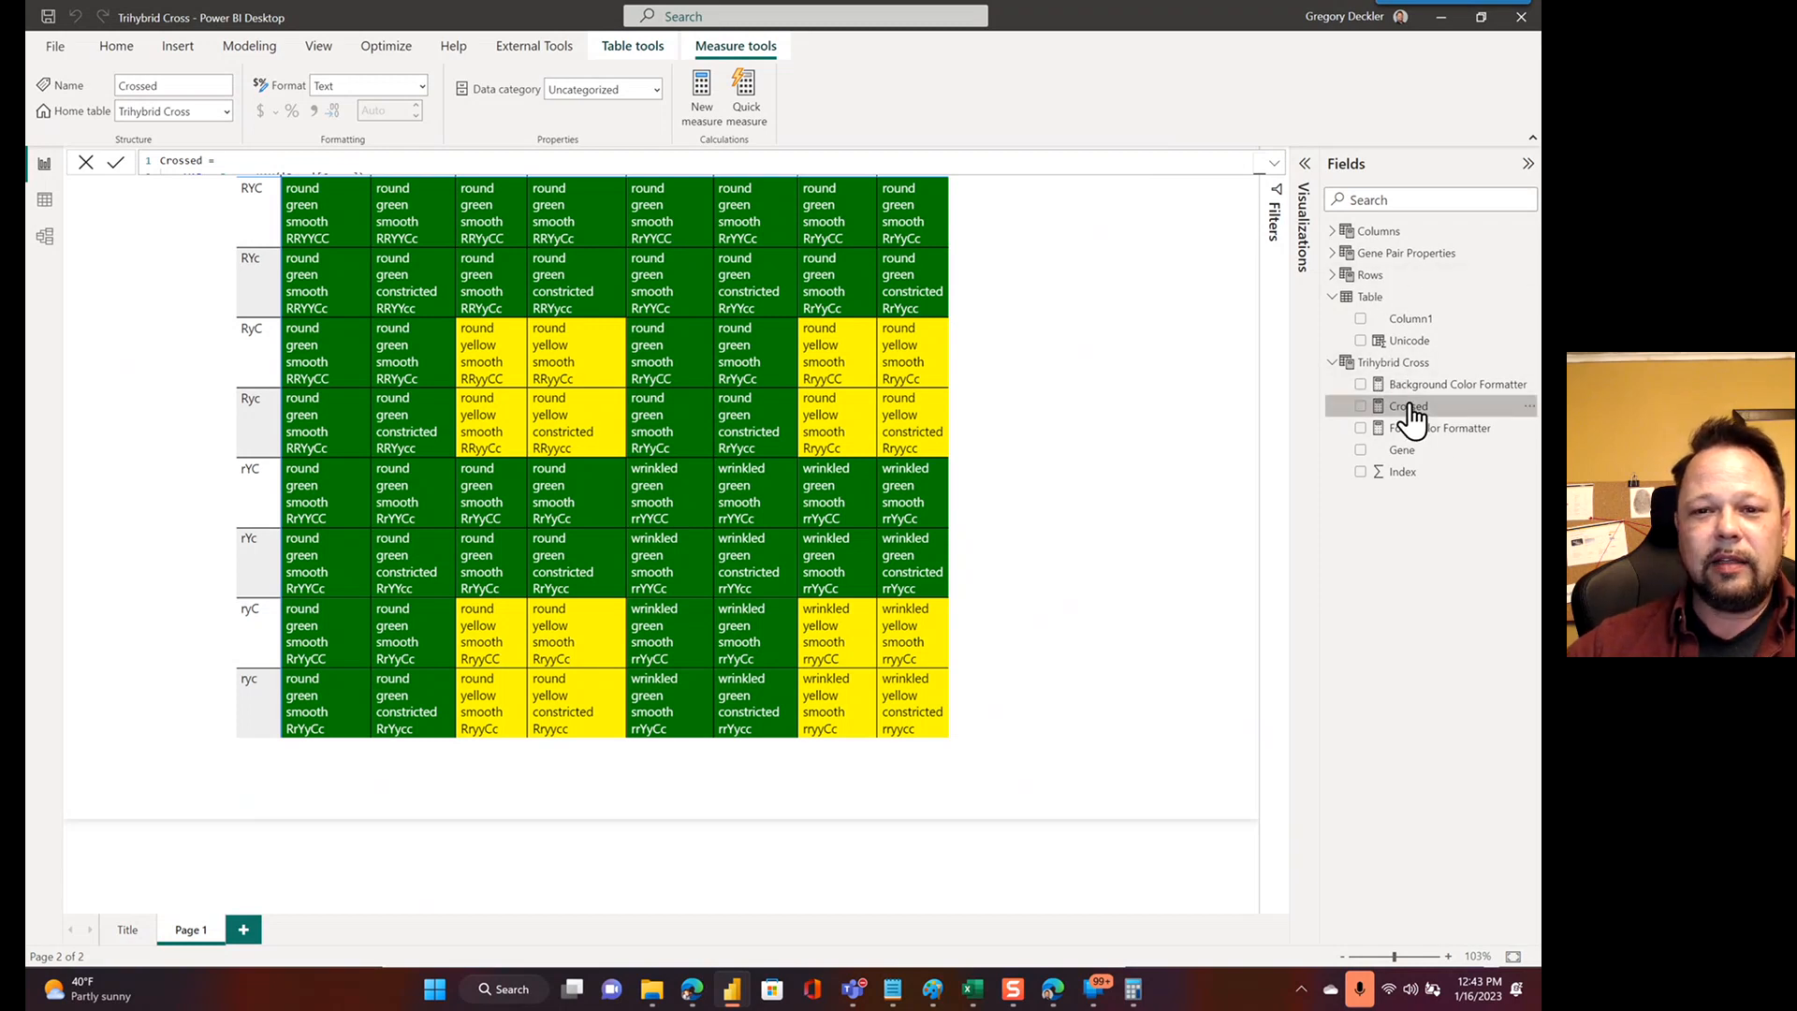
left_click(1408, 405)
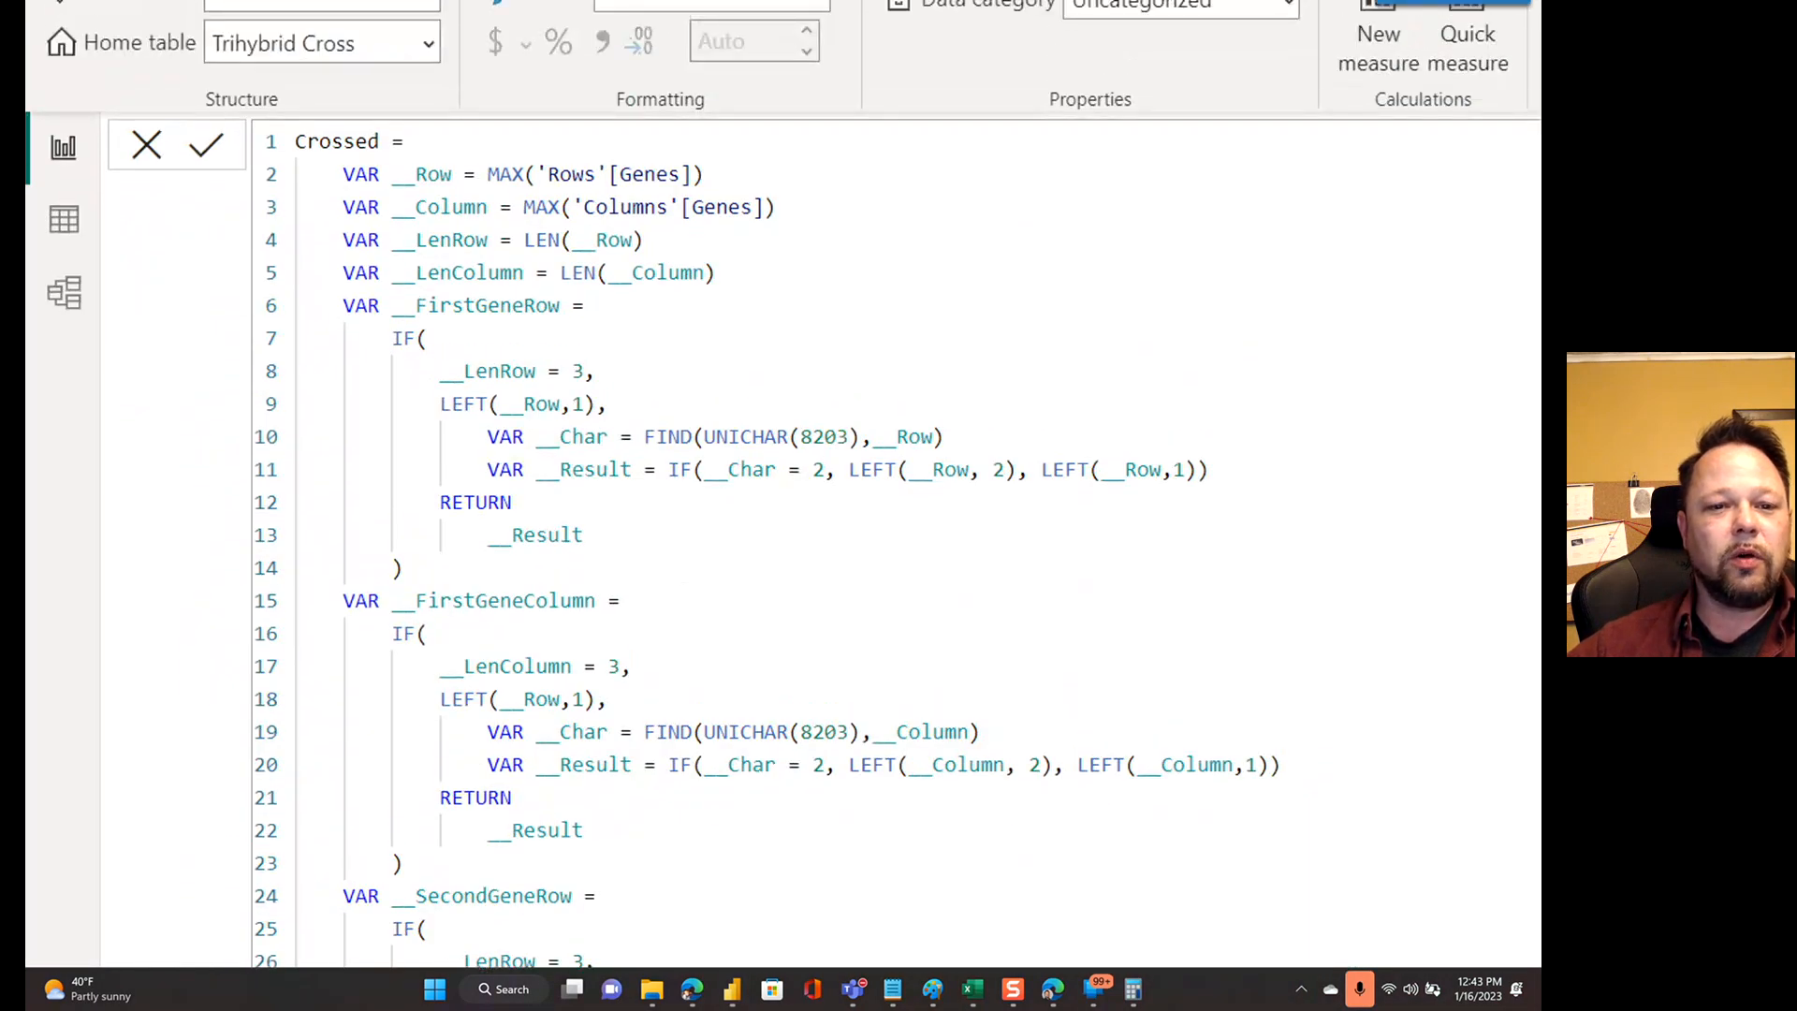
scroll("down", 3)
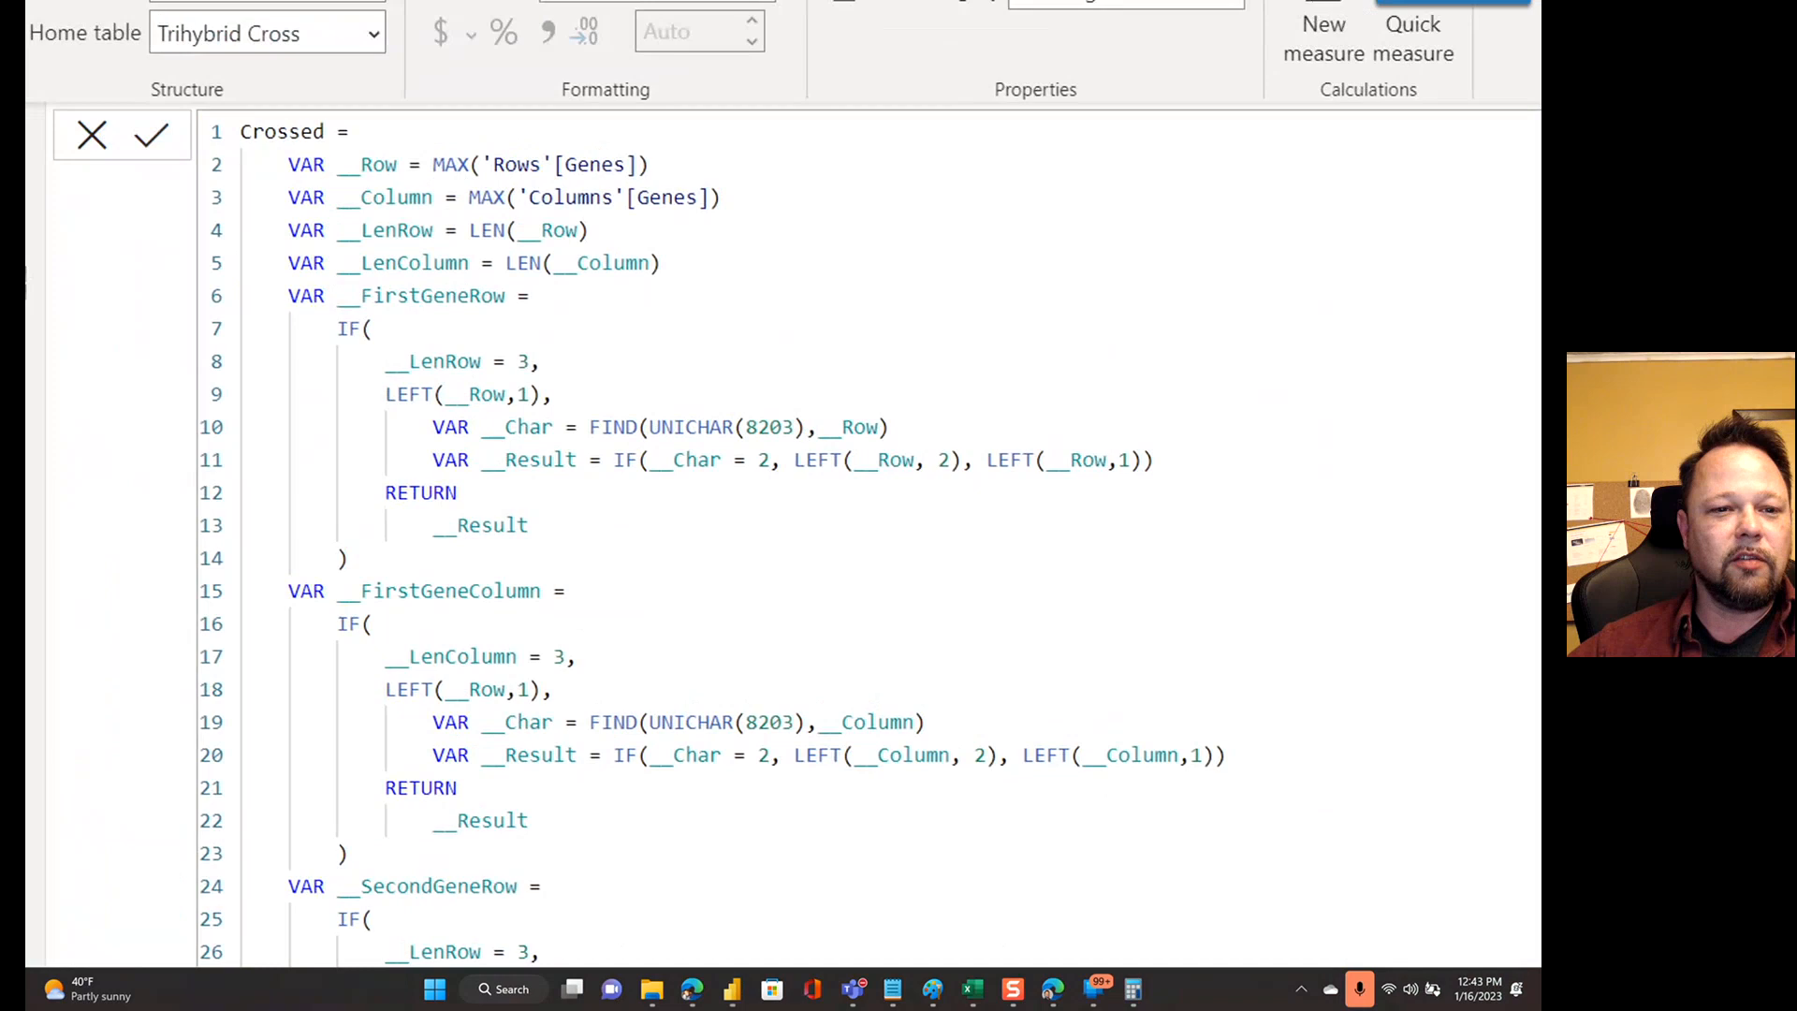
scroll("down", 3)
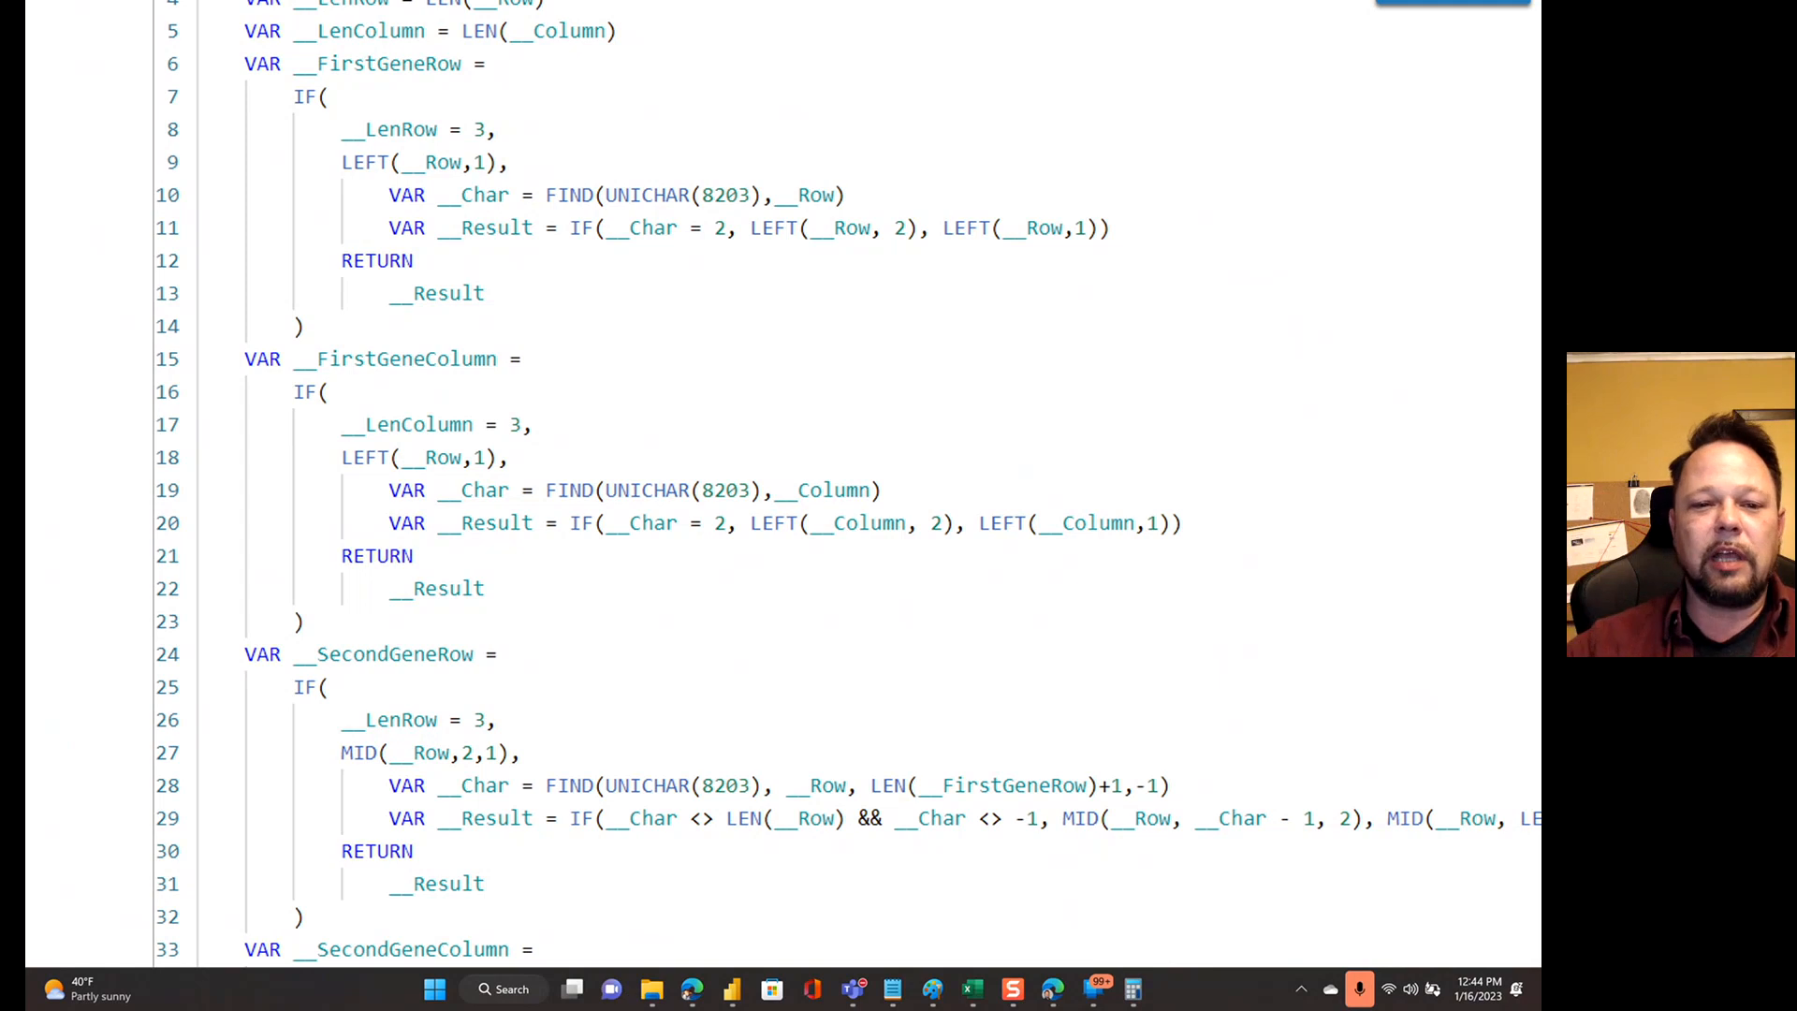
scroll("down", 3)
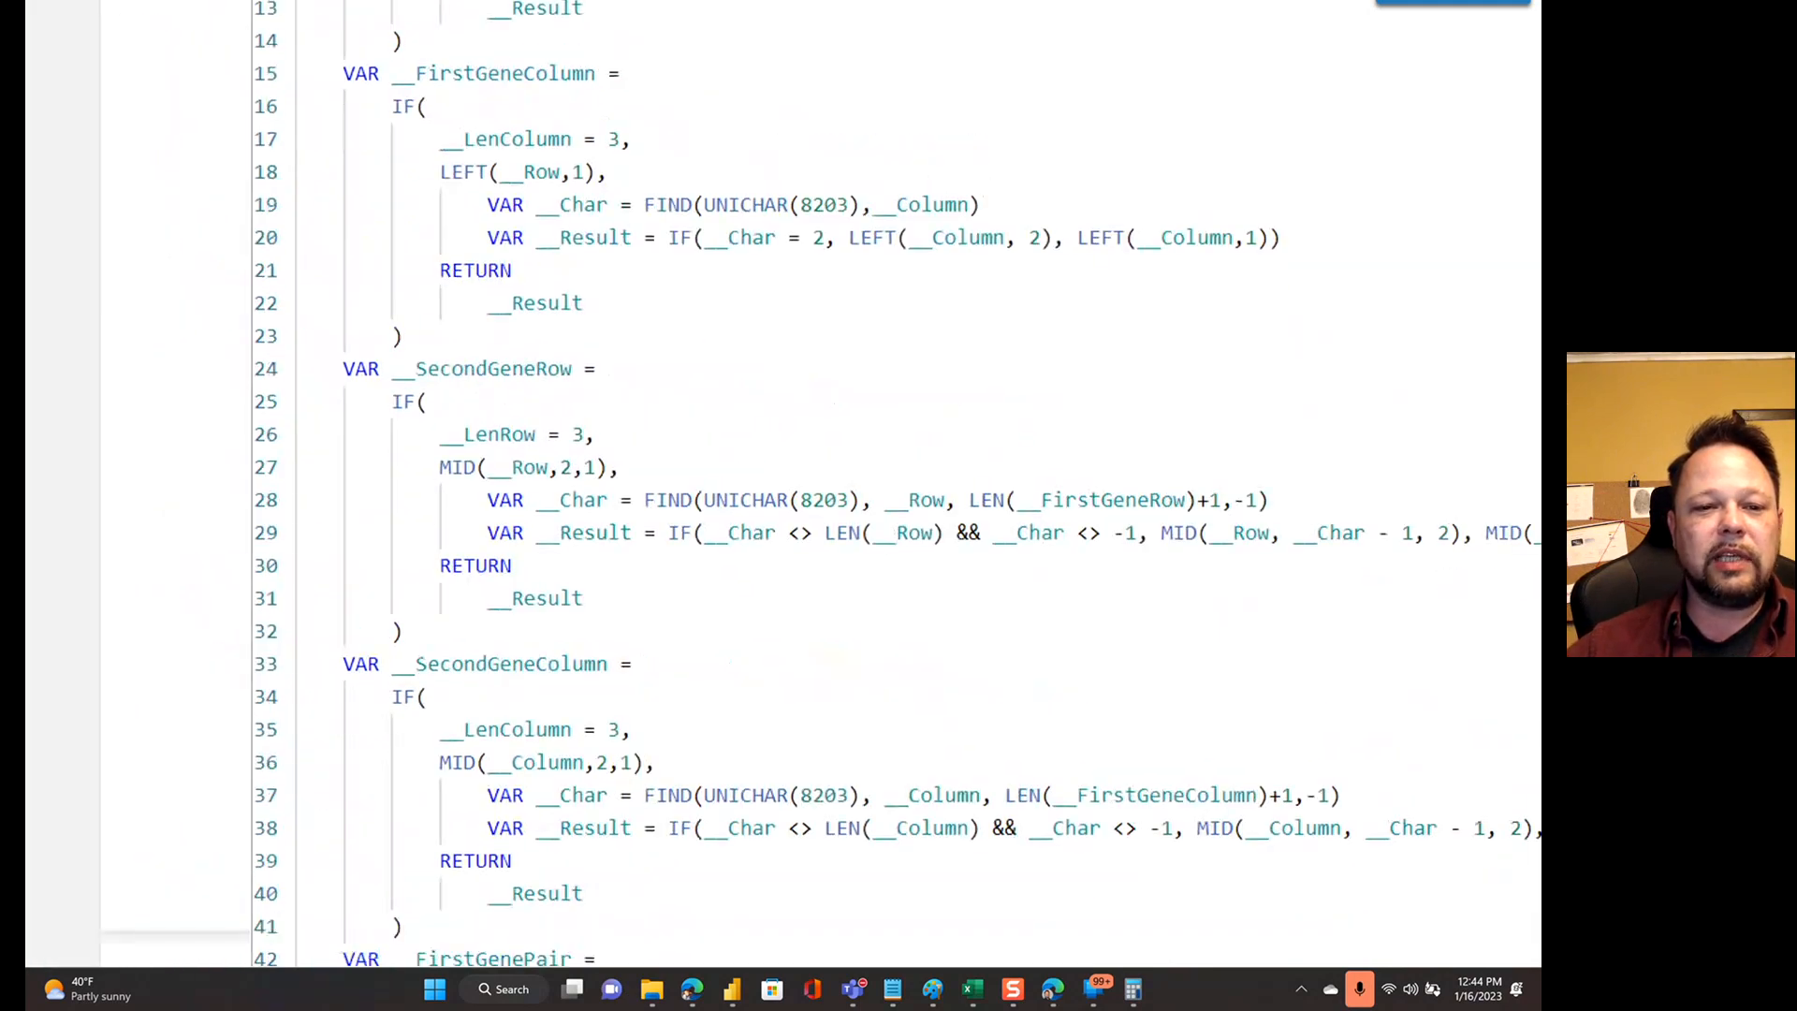
scroll("down", 3)
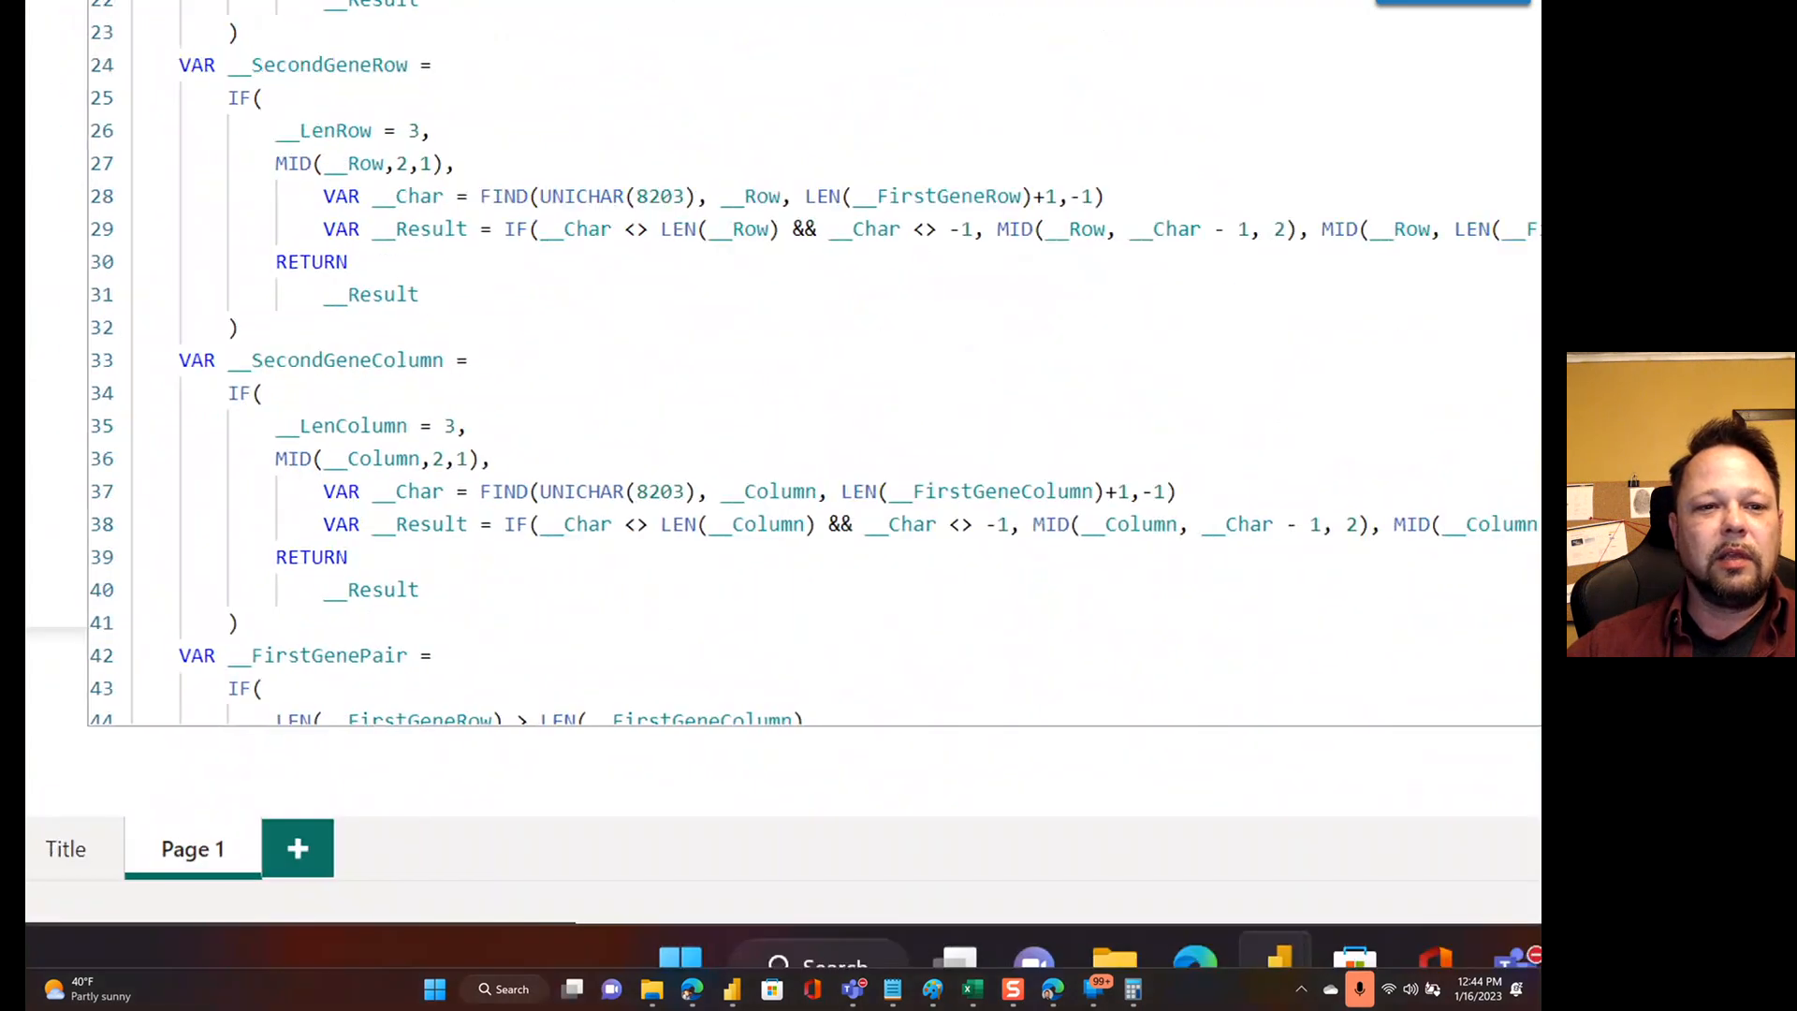
scroll("up", 3)
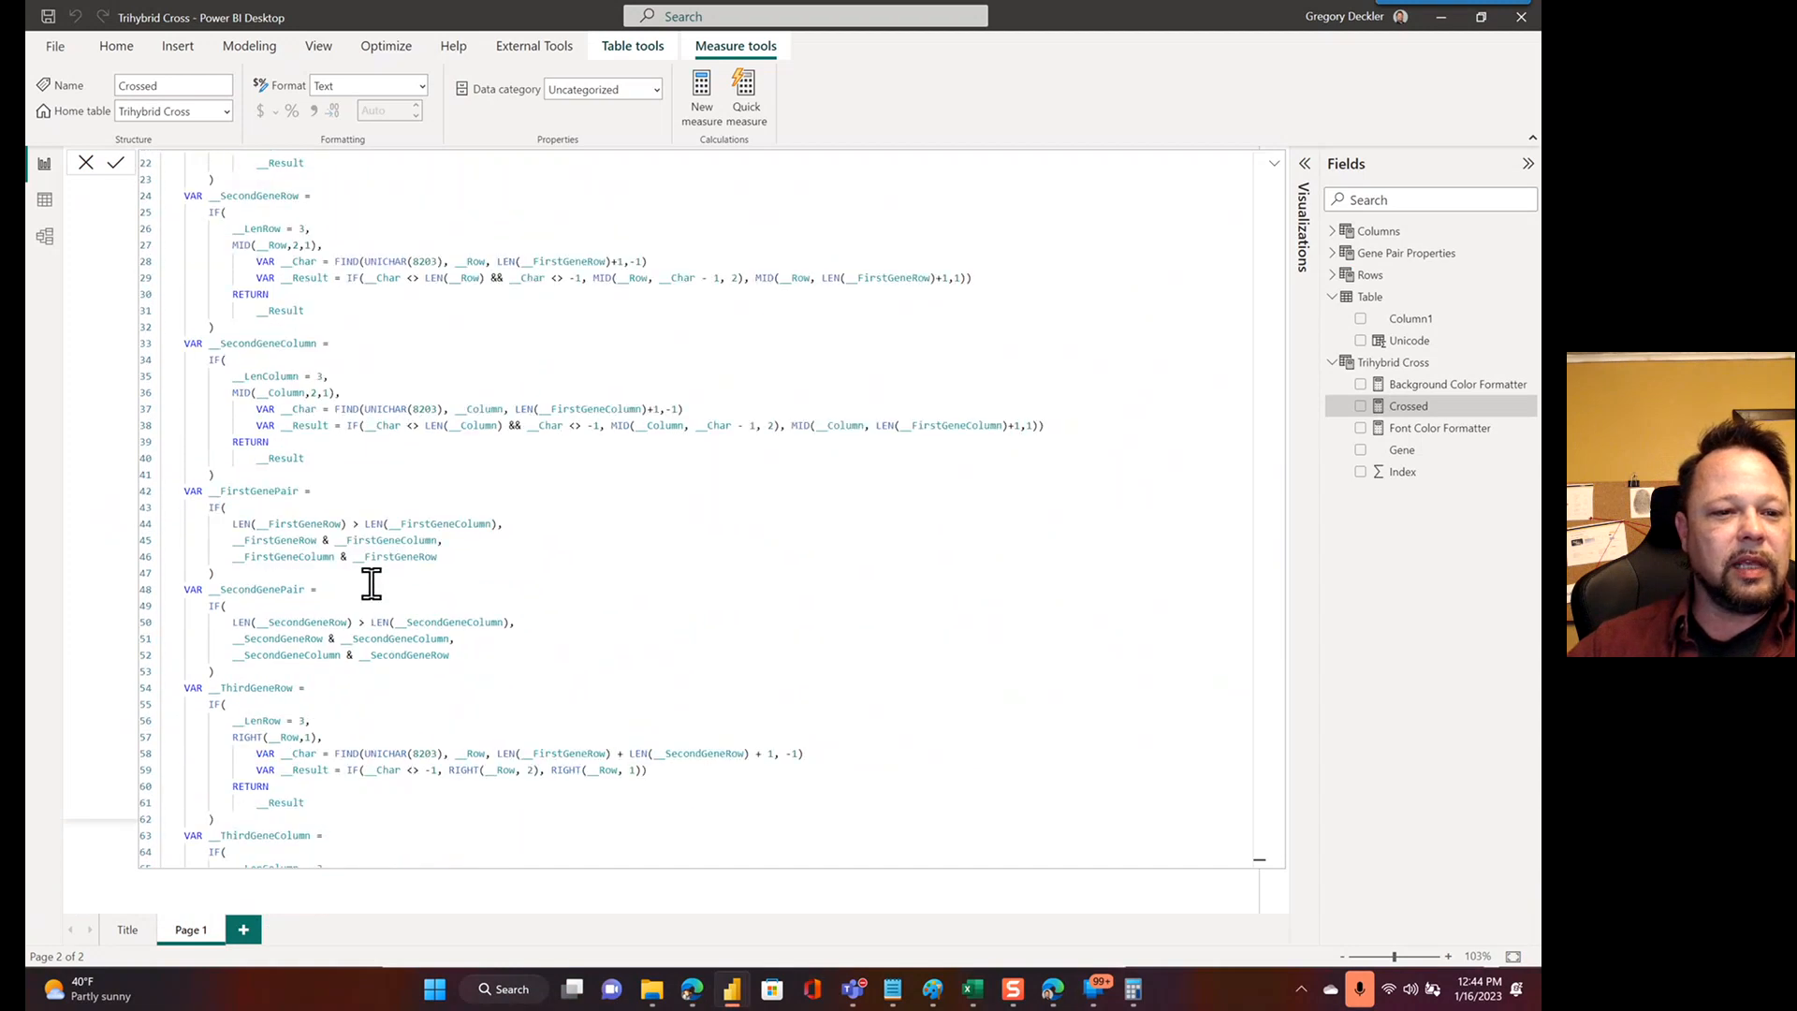
mouse_move(324, 515)
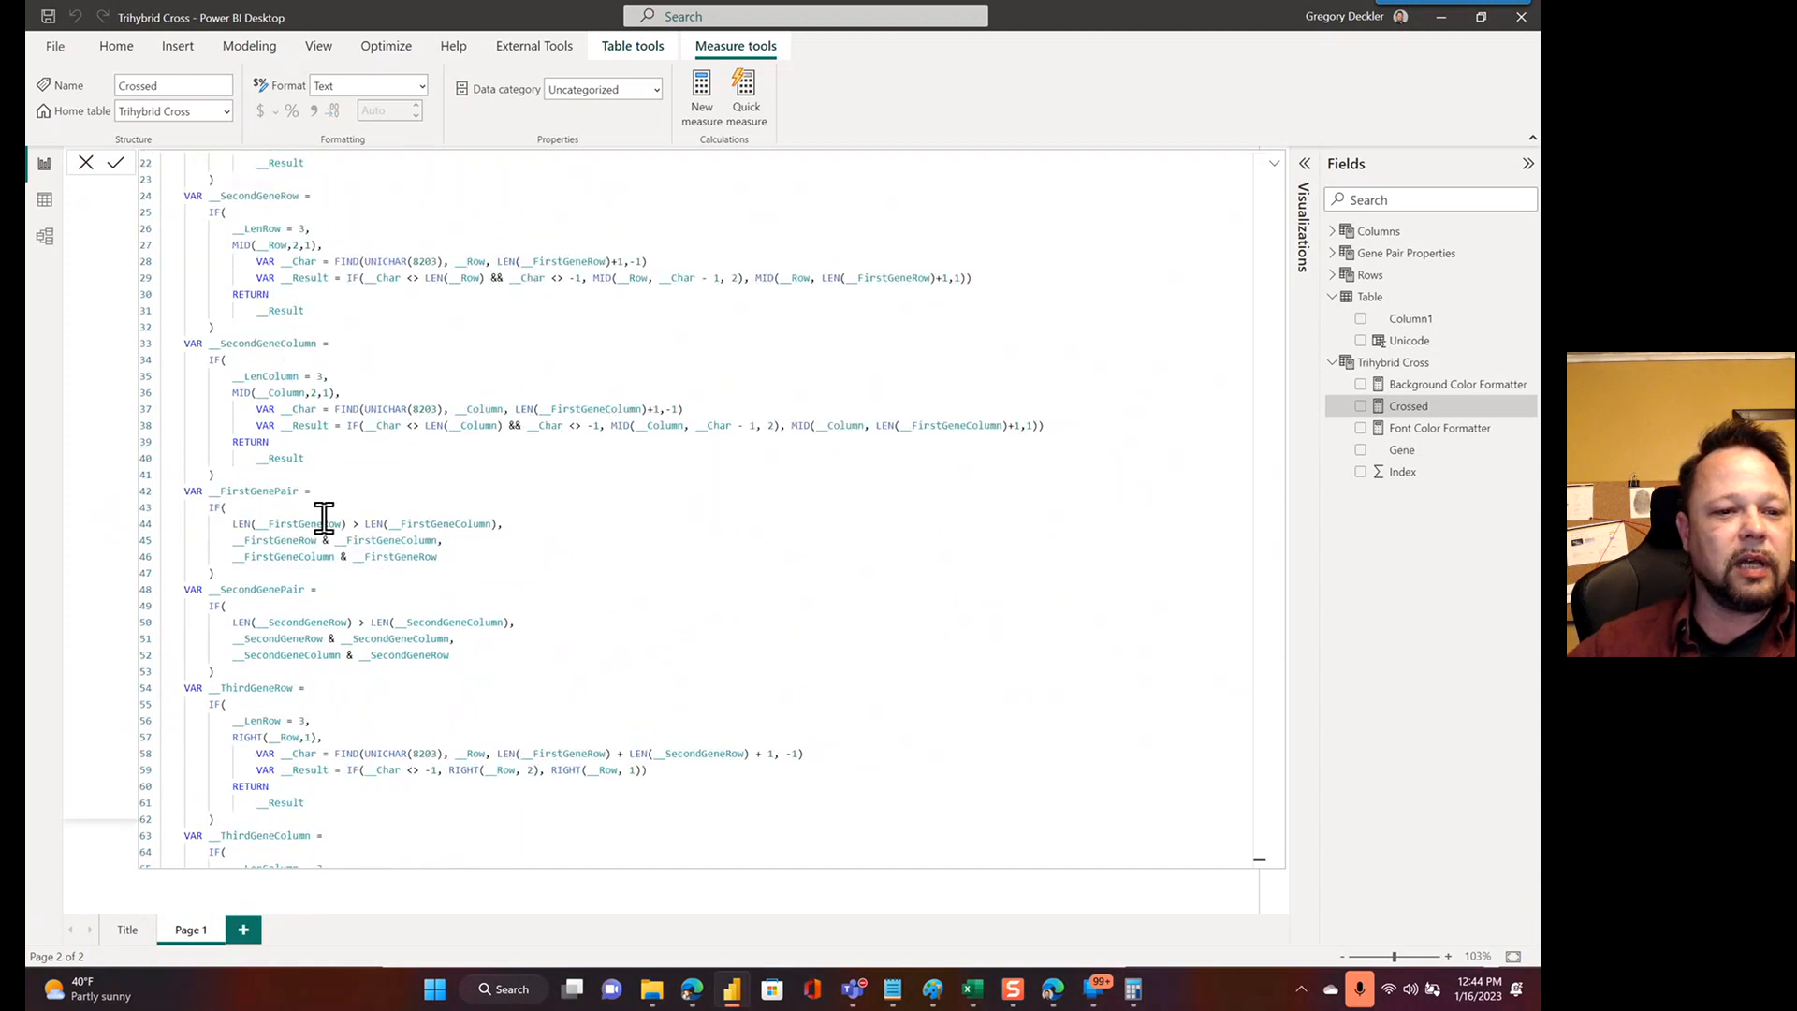
scroll("down", 3)
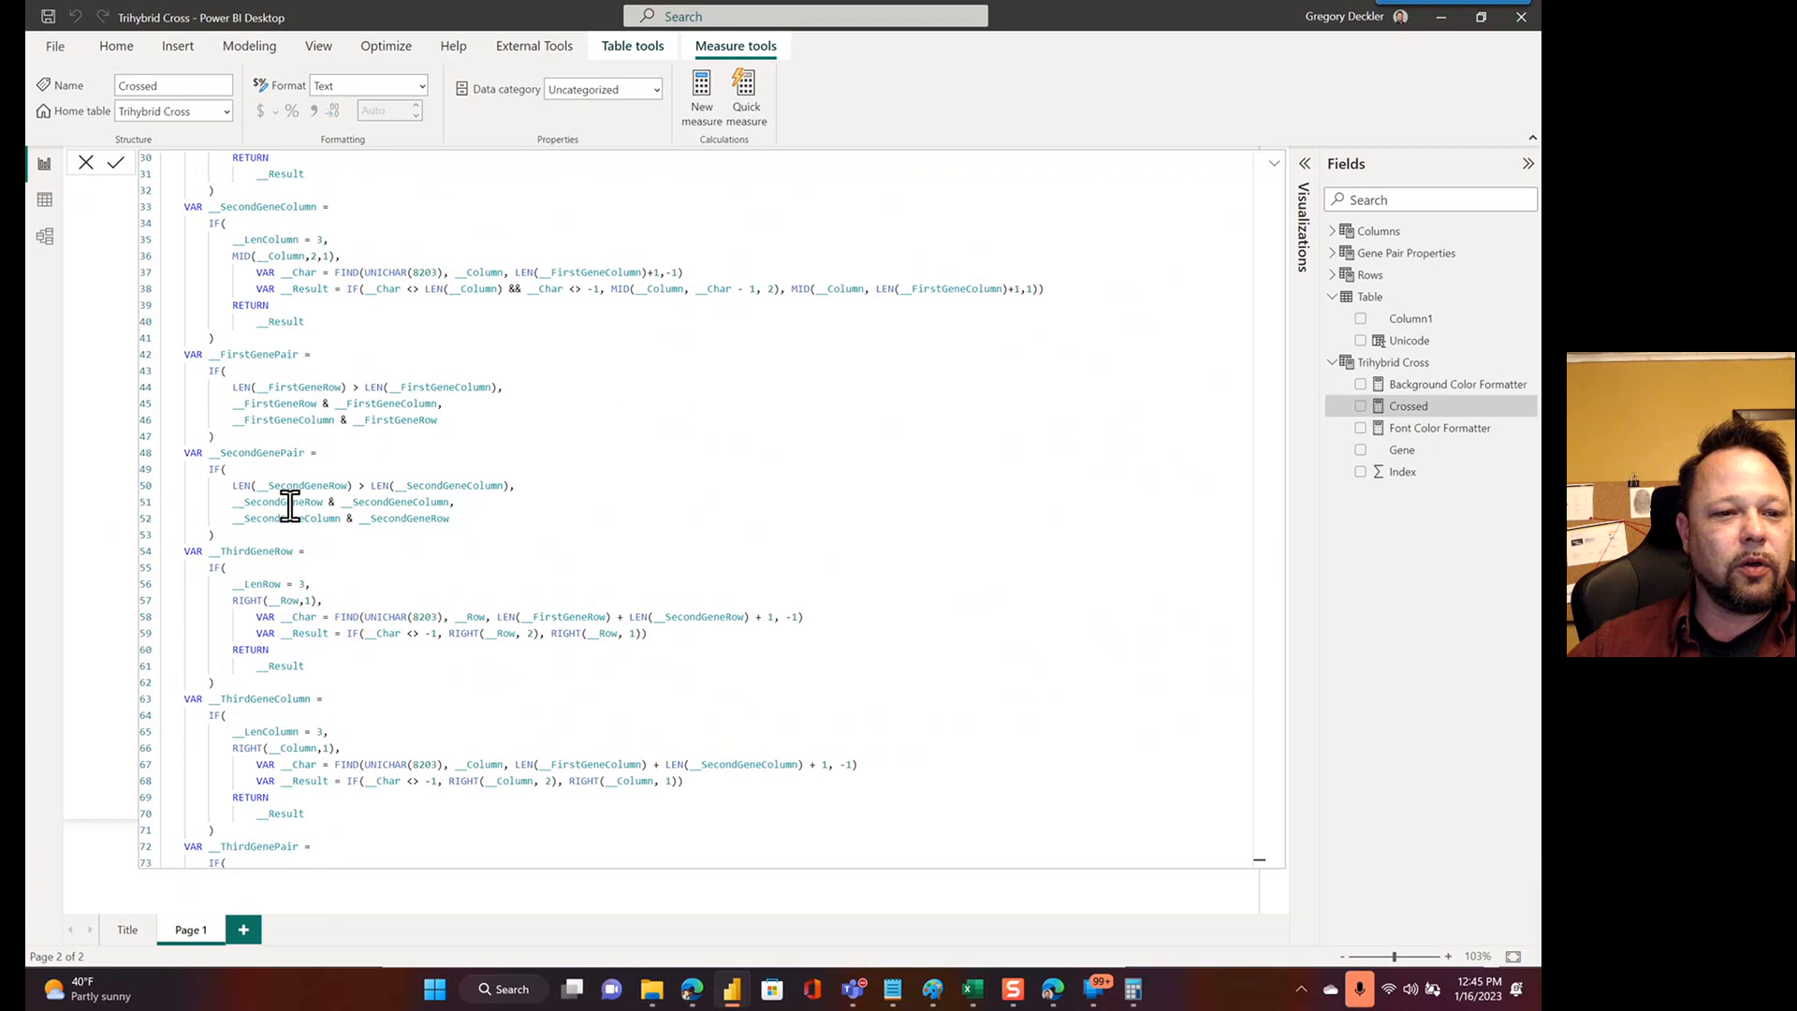
scroll("up", 3)
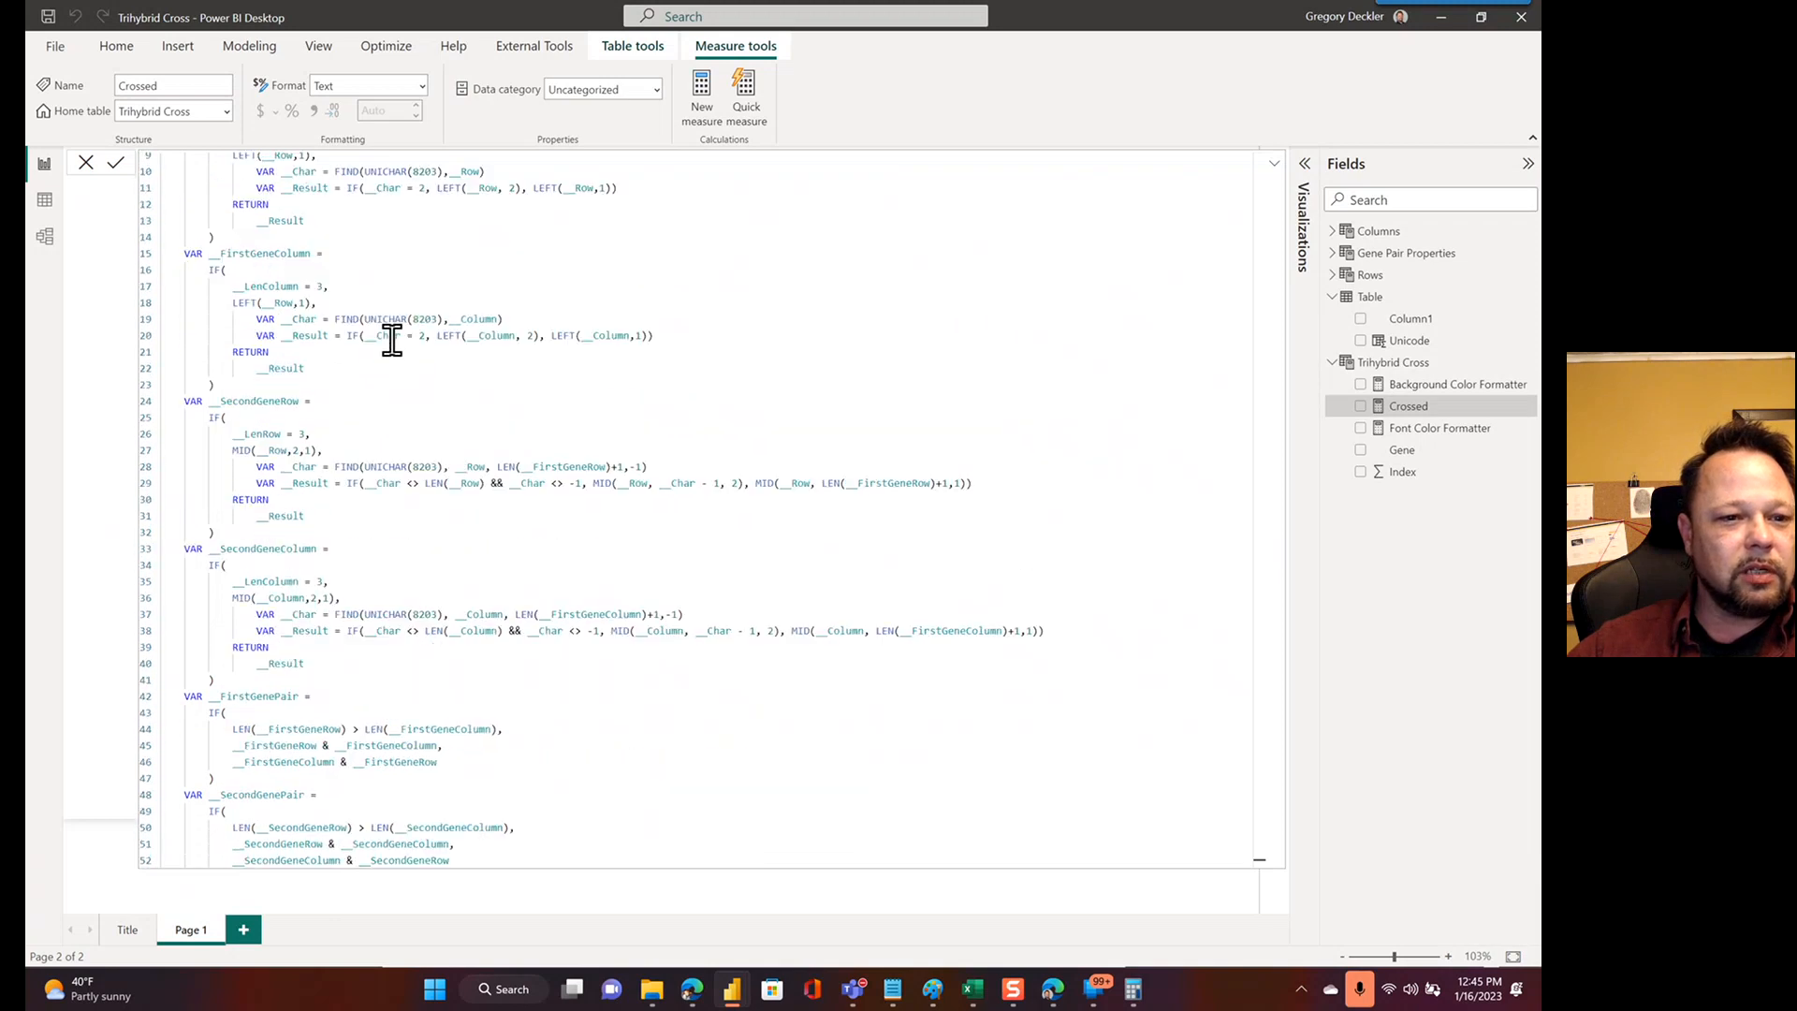
scroll("down", 3)
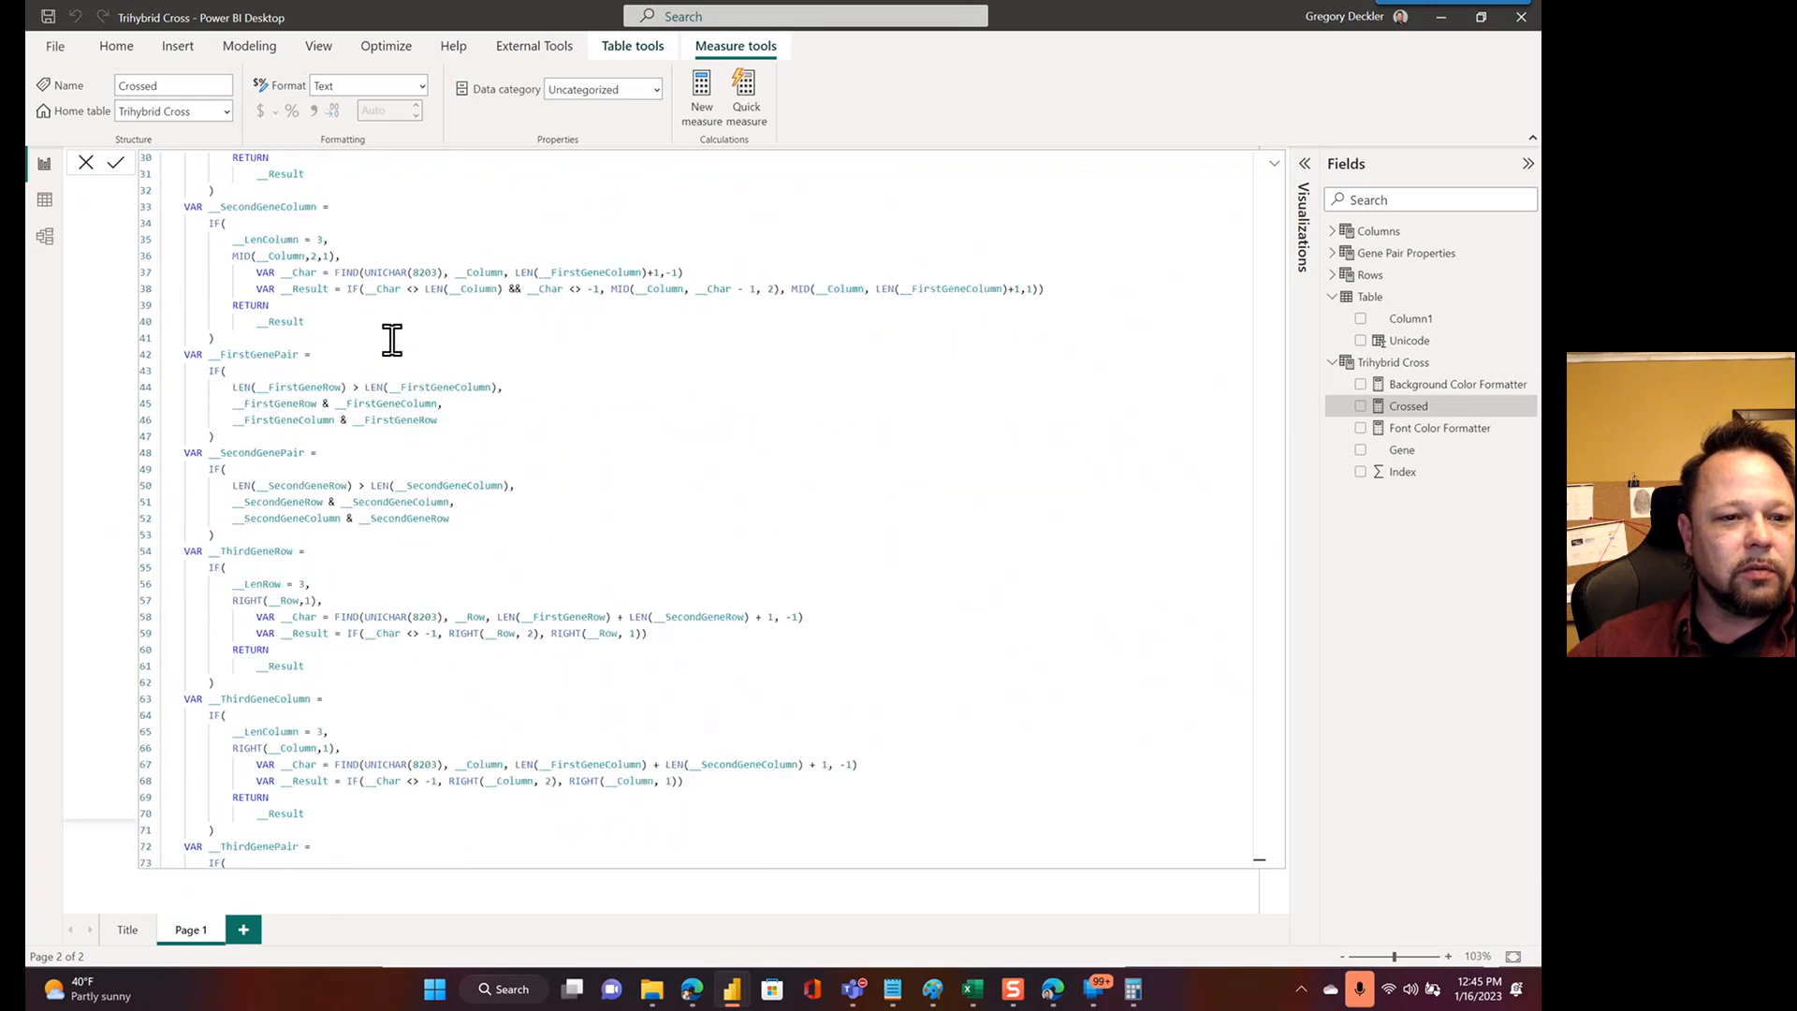
mouse_move(329, 501)
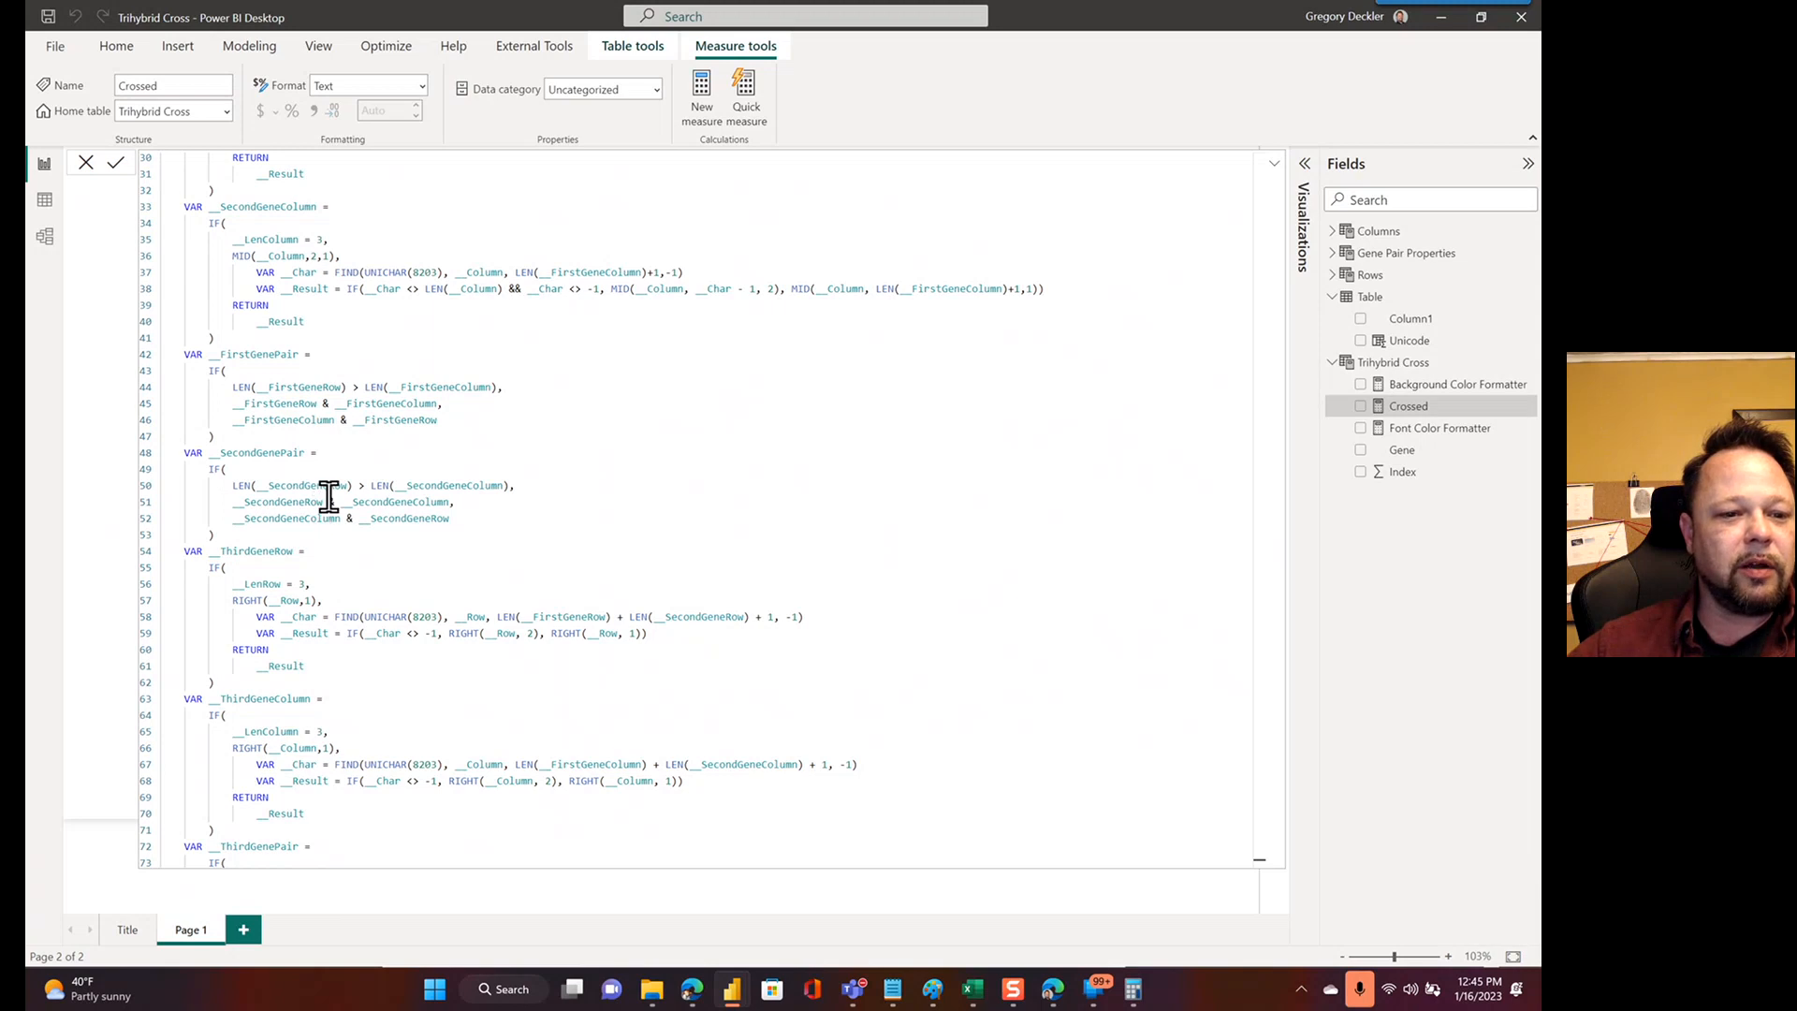
scroll("down", 3)
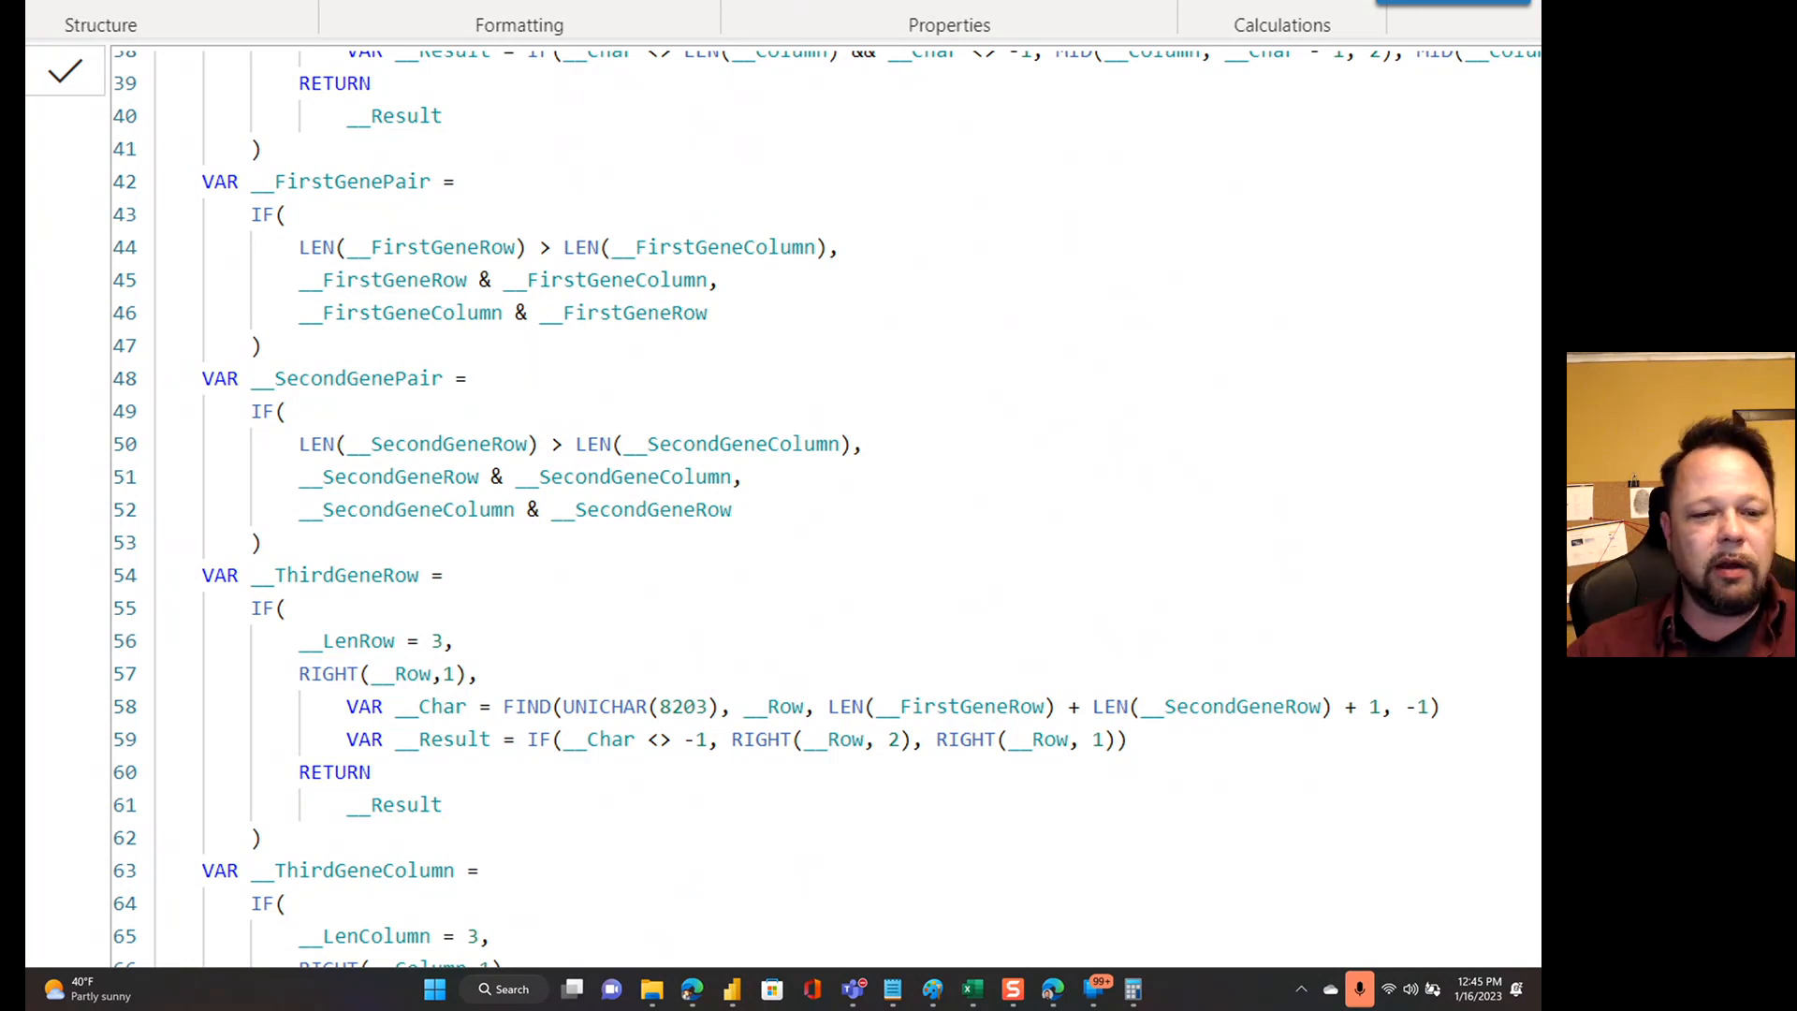
scroll("down", 3)
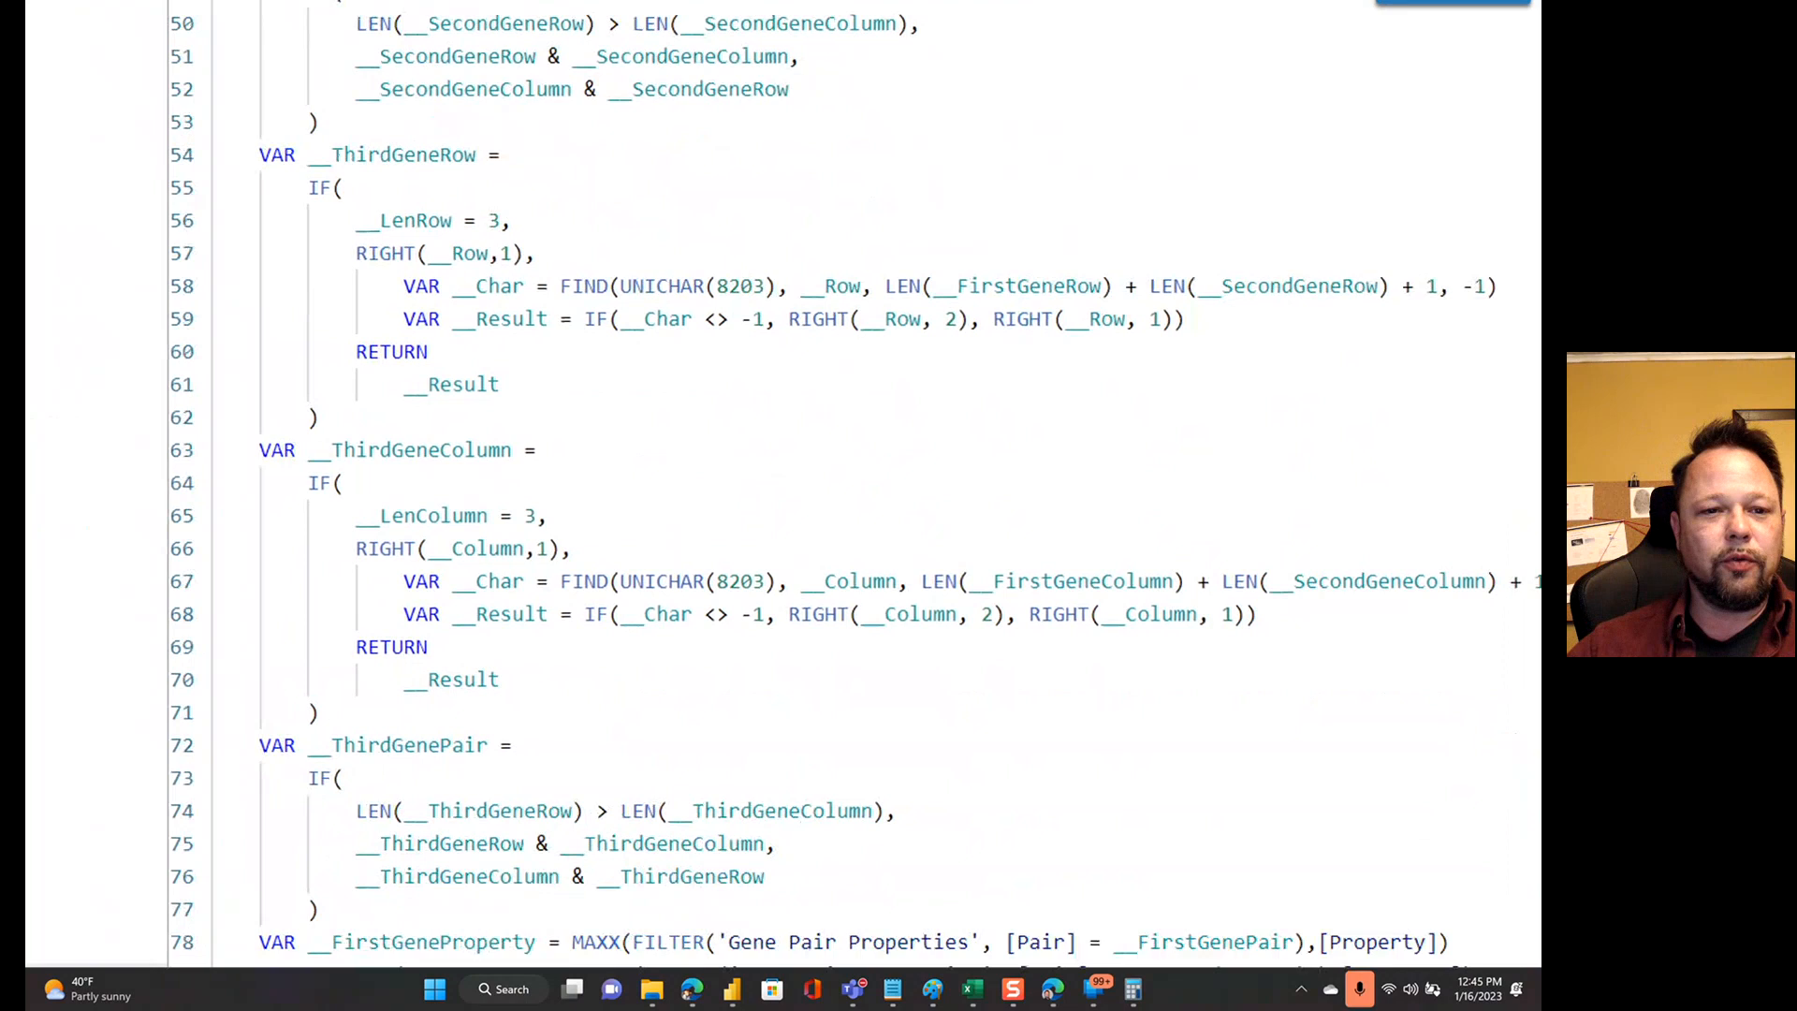
scroll("down", 3)
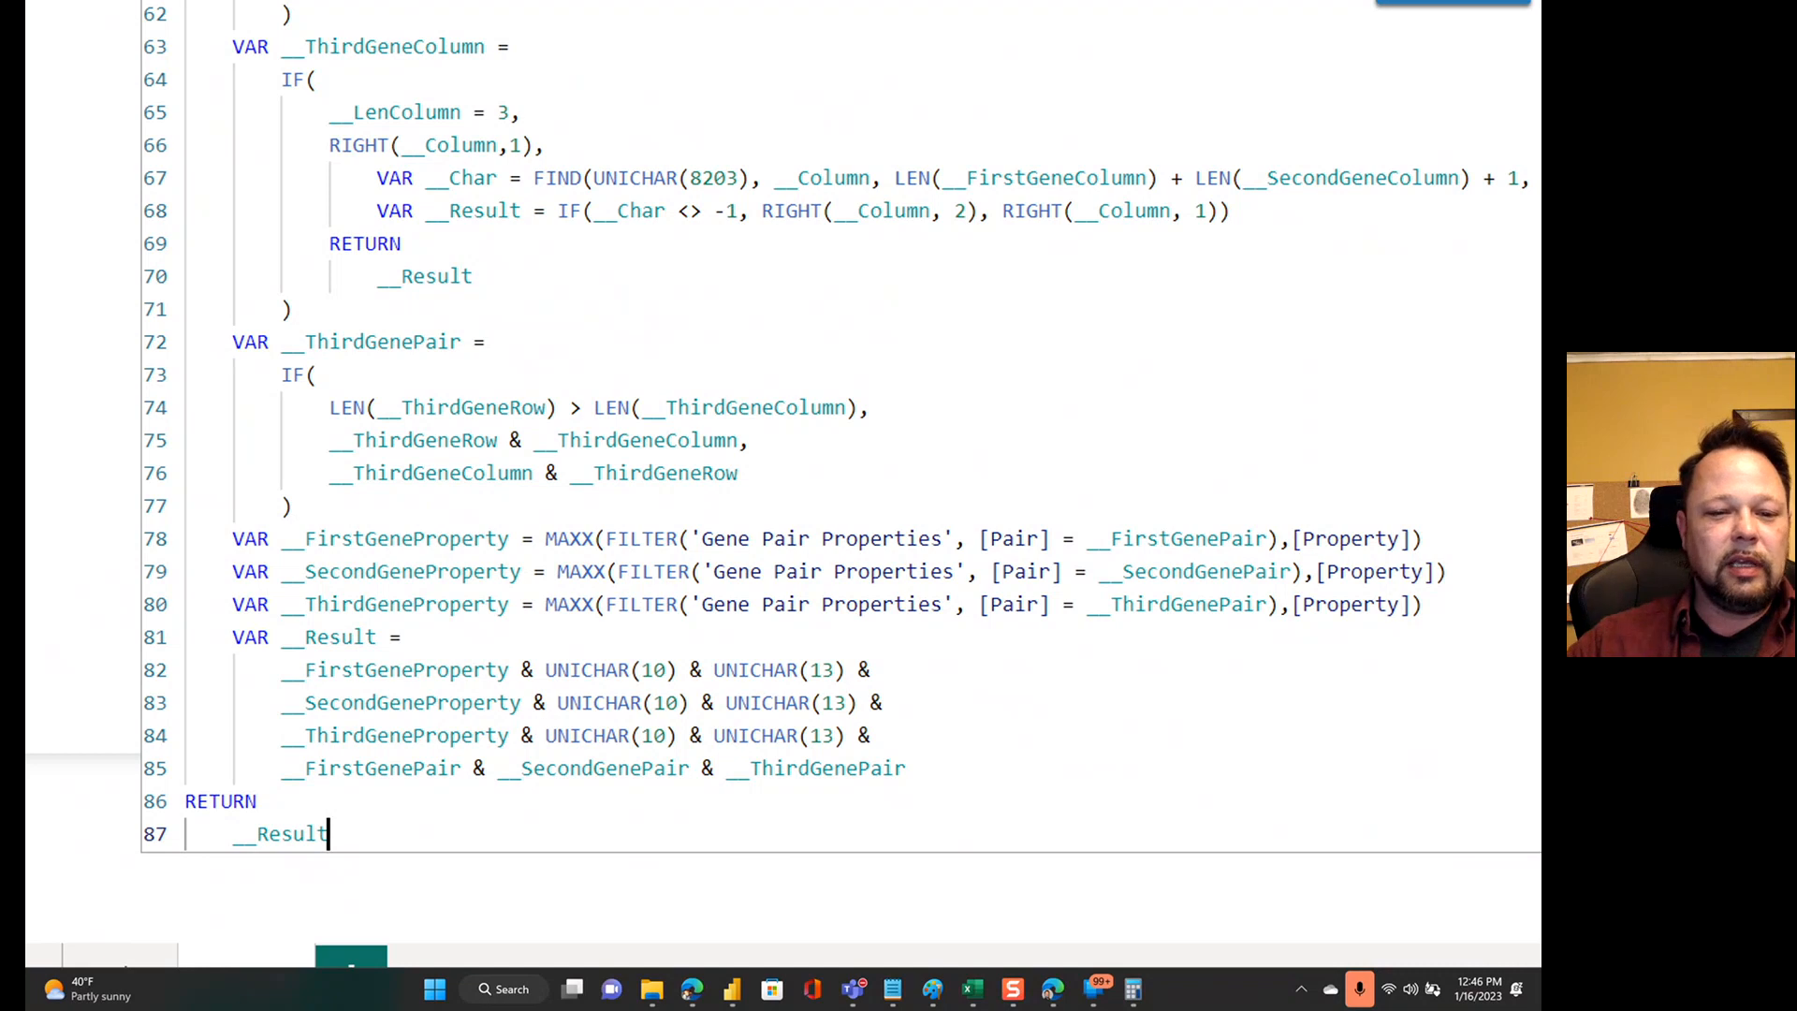
scroll("down", 3)
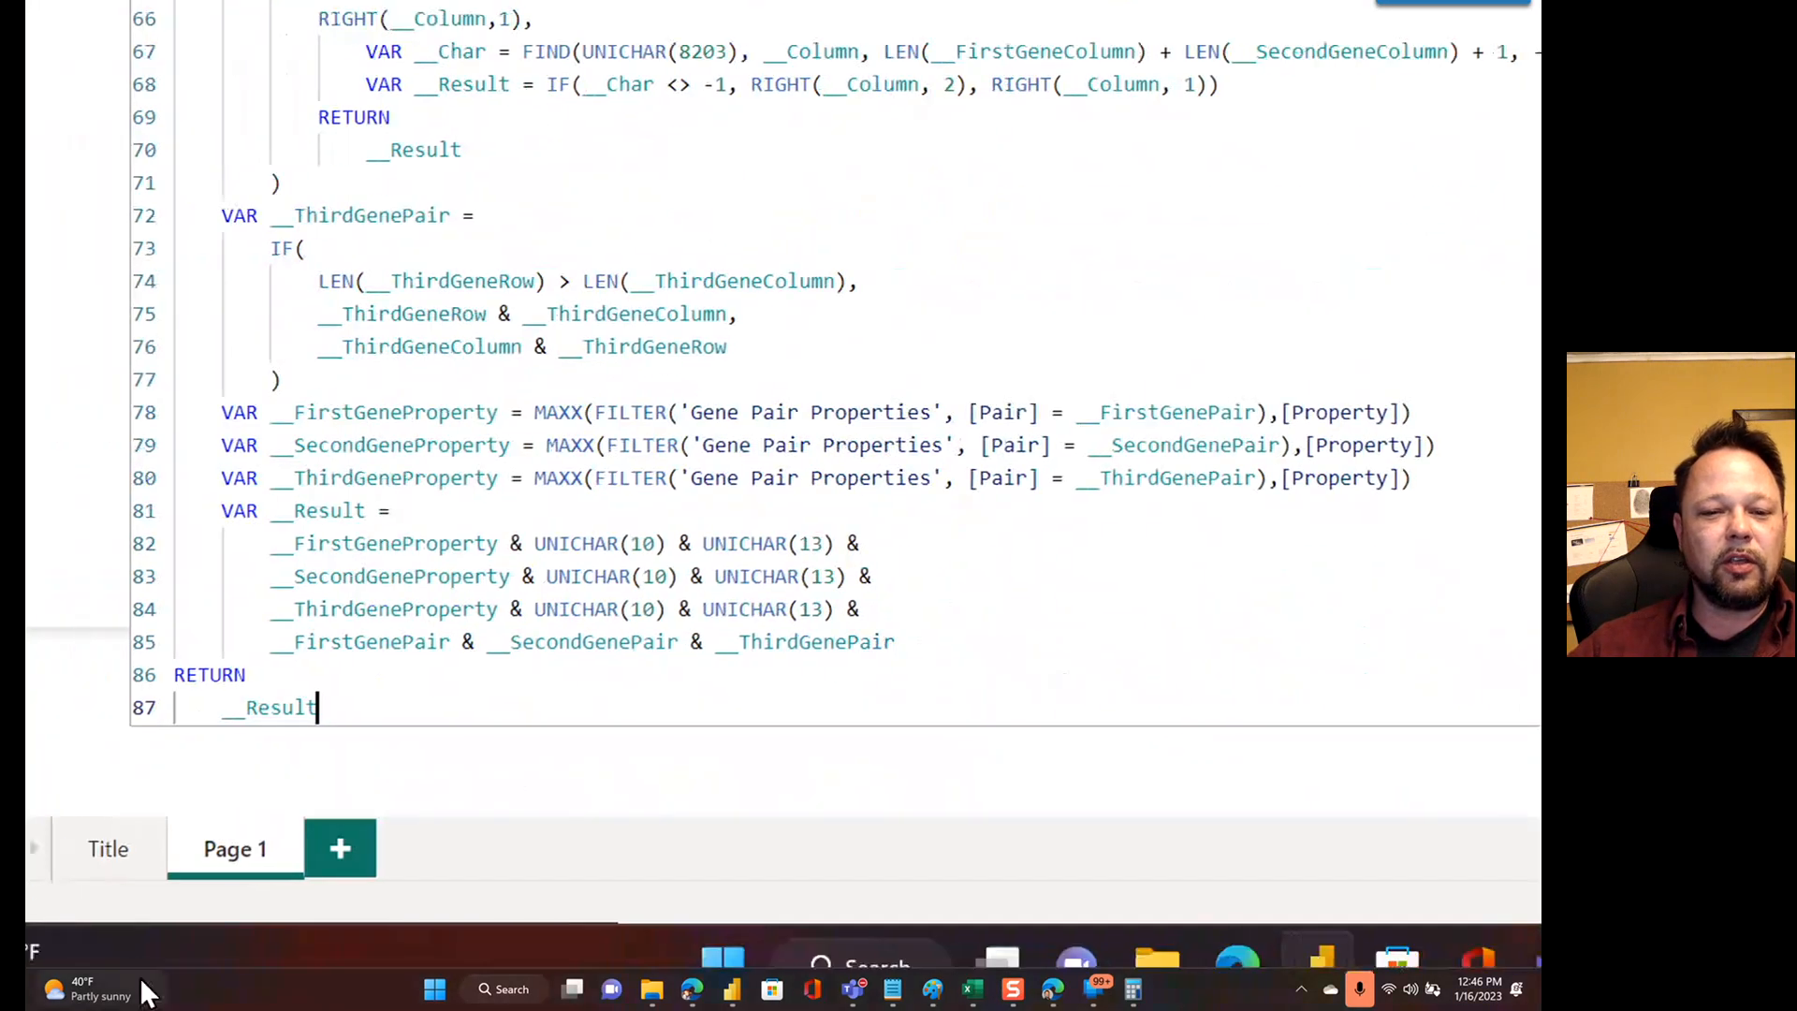
scroll("down", 3)
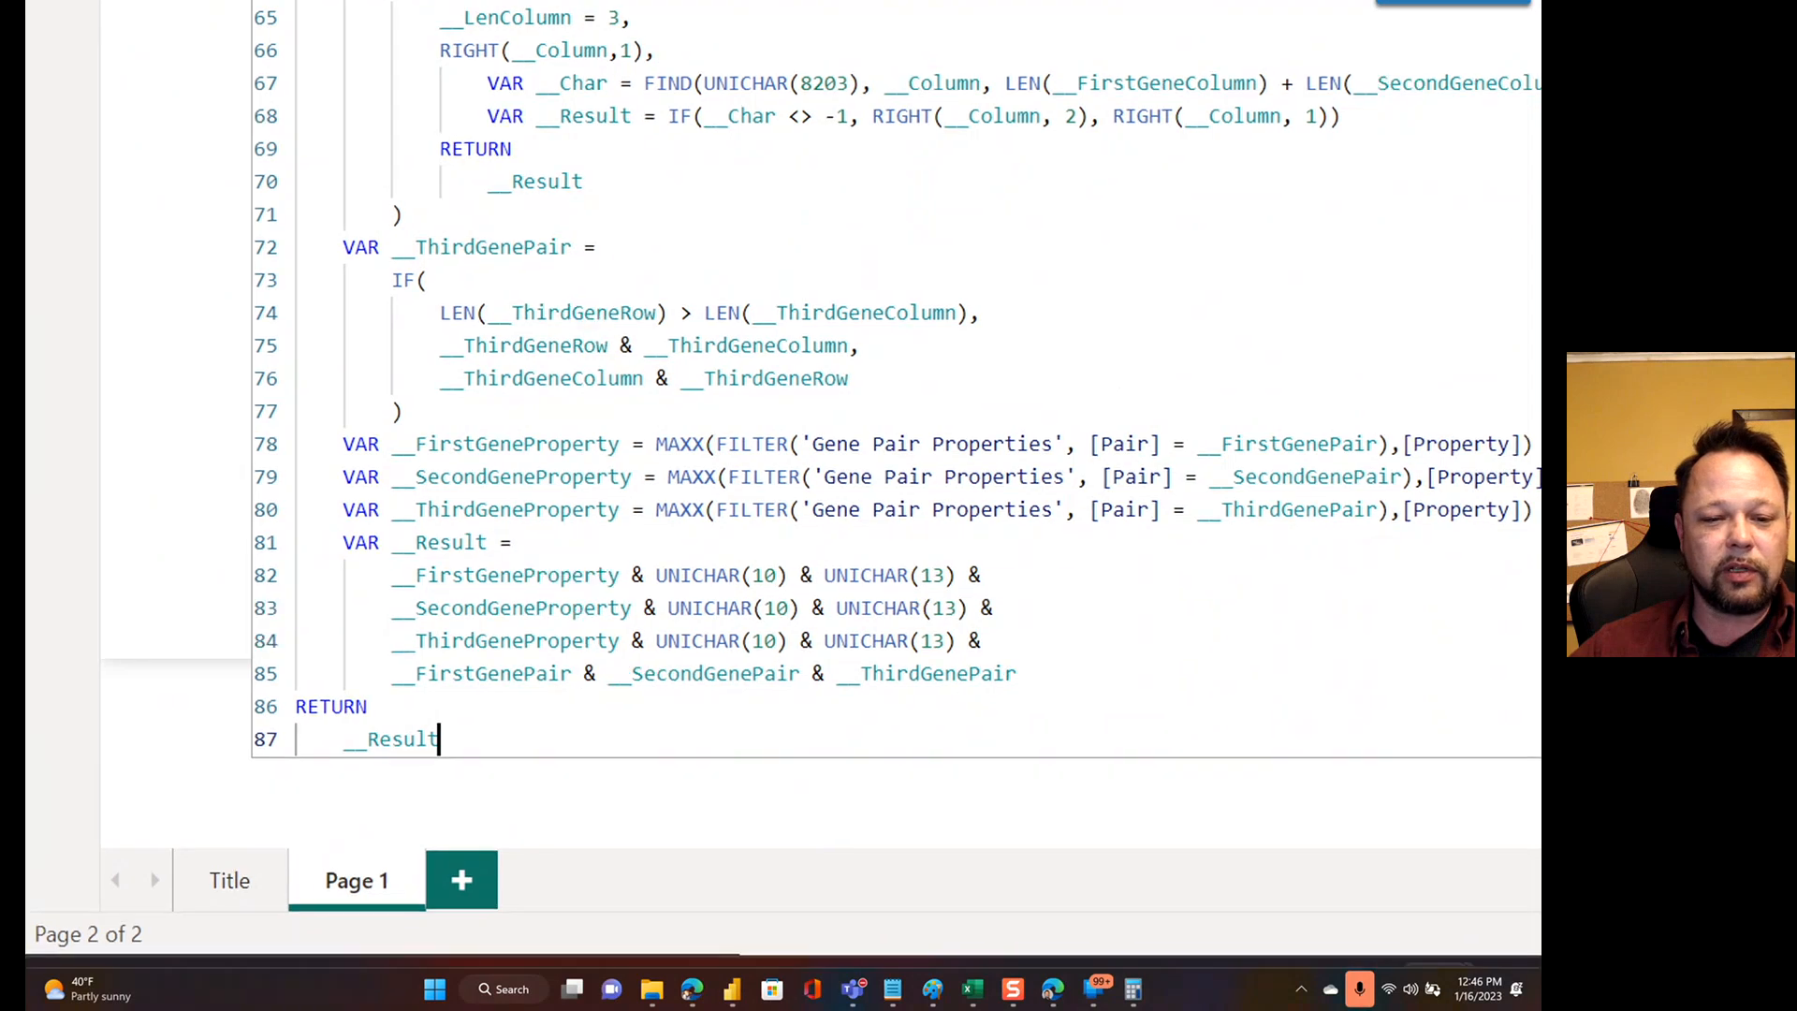
scroll("up", 3)
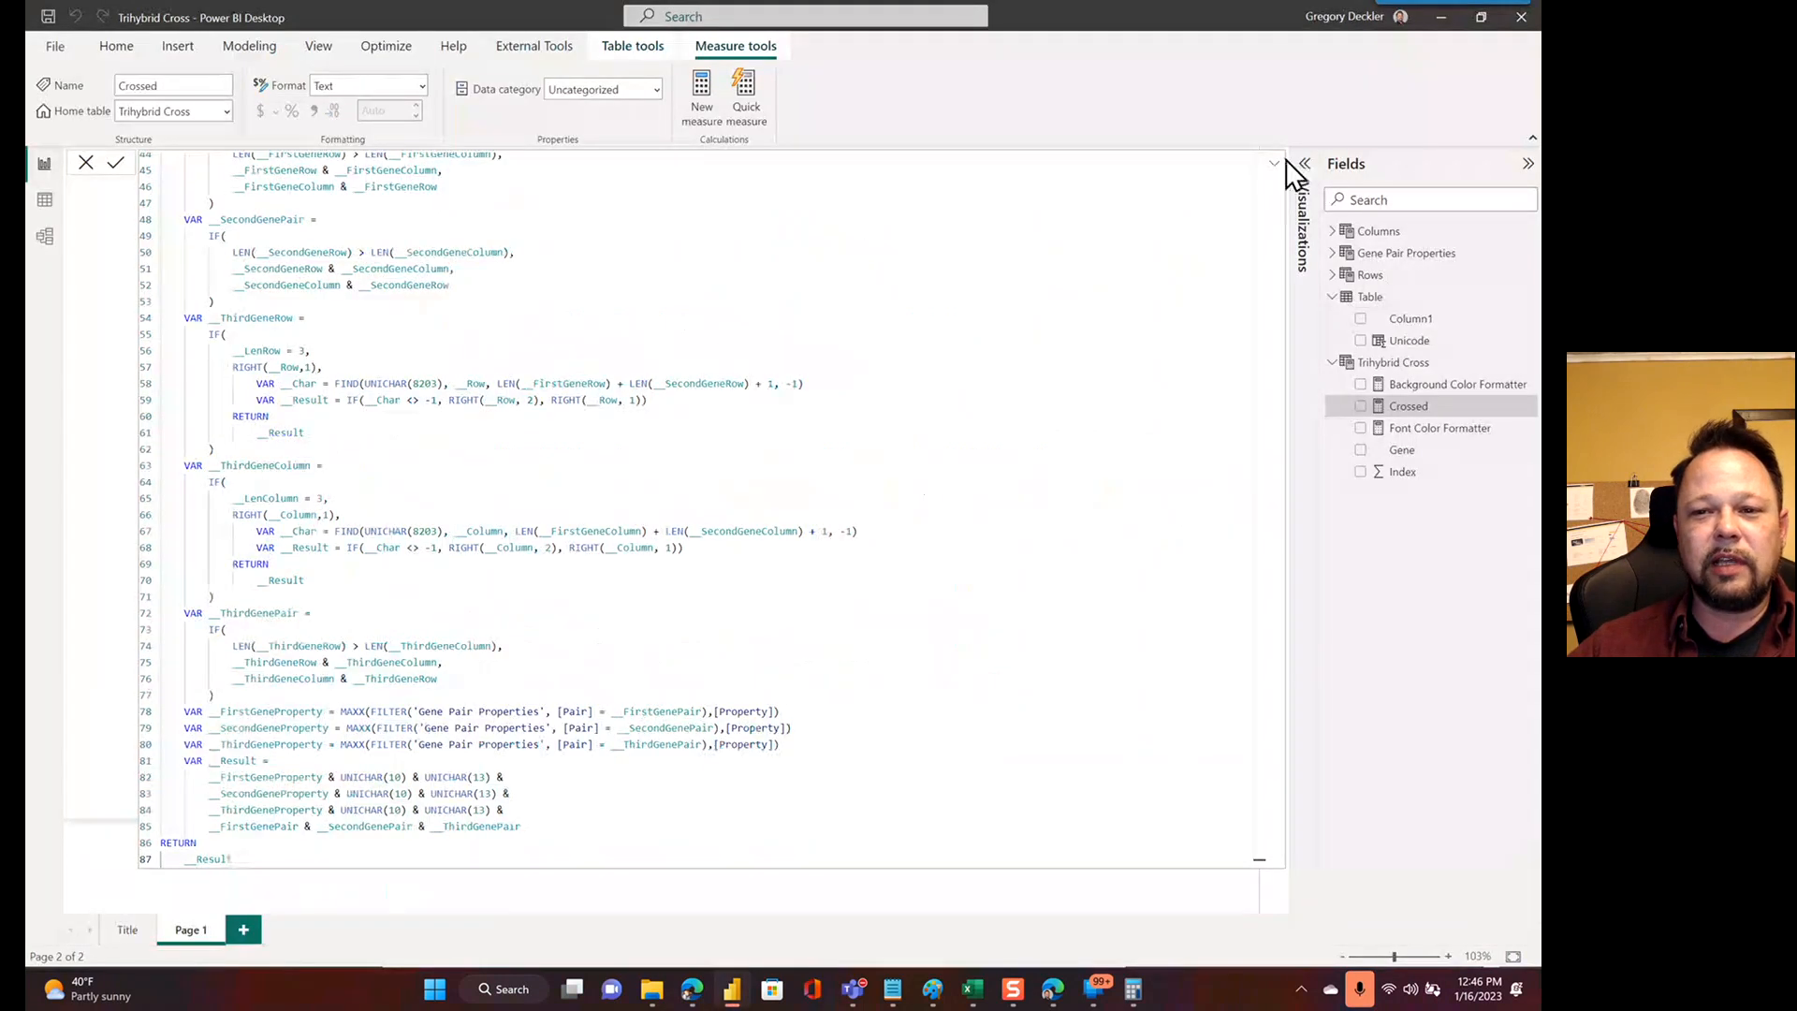
Collapse the Crossed formula bar and show the Background Color Formatter measure's DAX
left_click(114, 162)
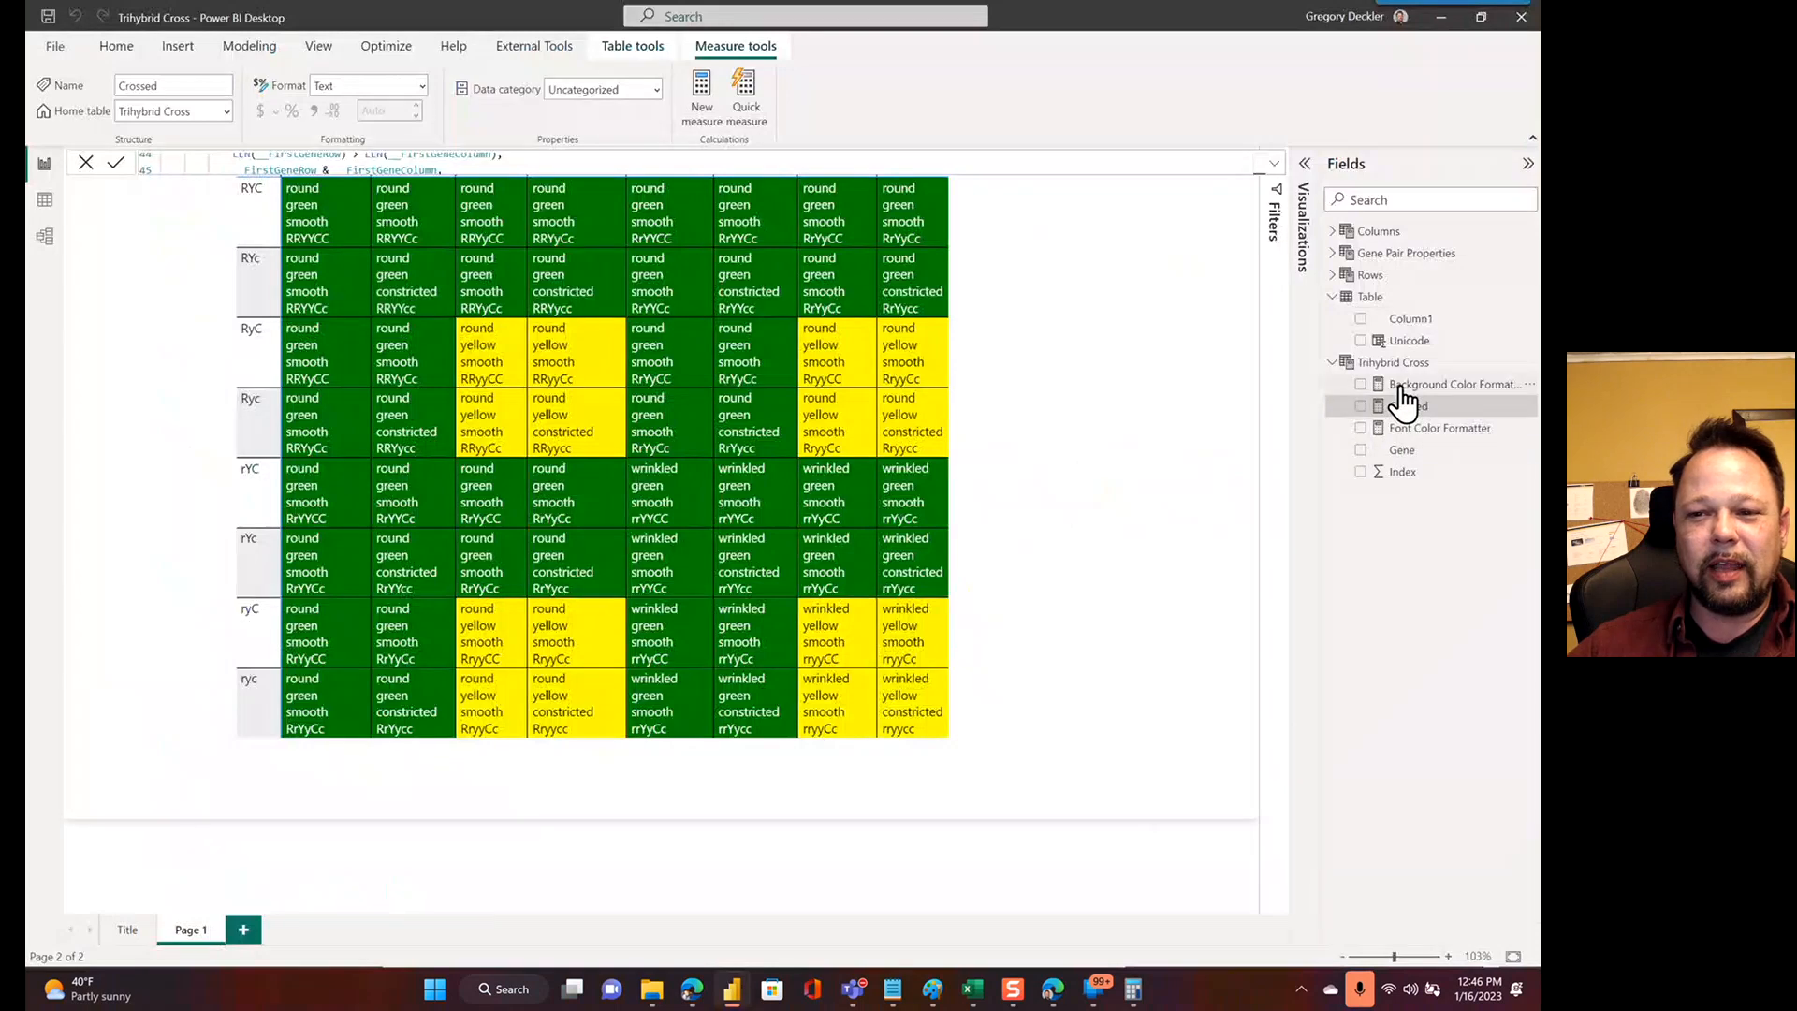
left_click(1455, 384)
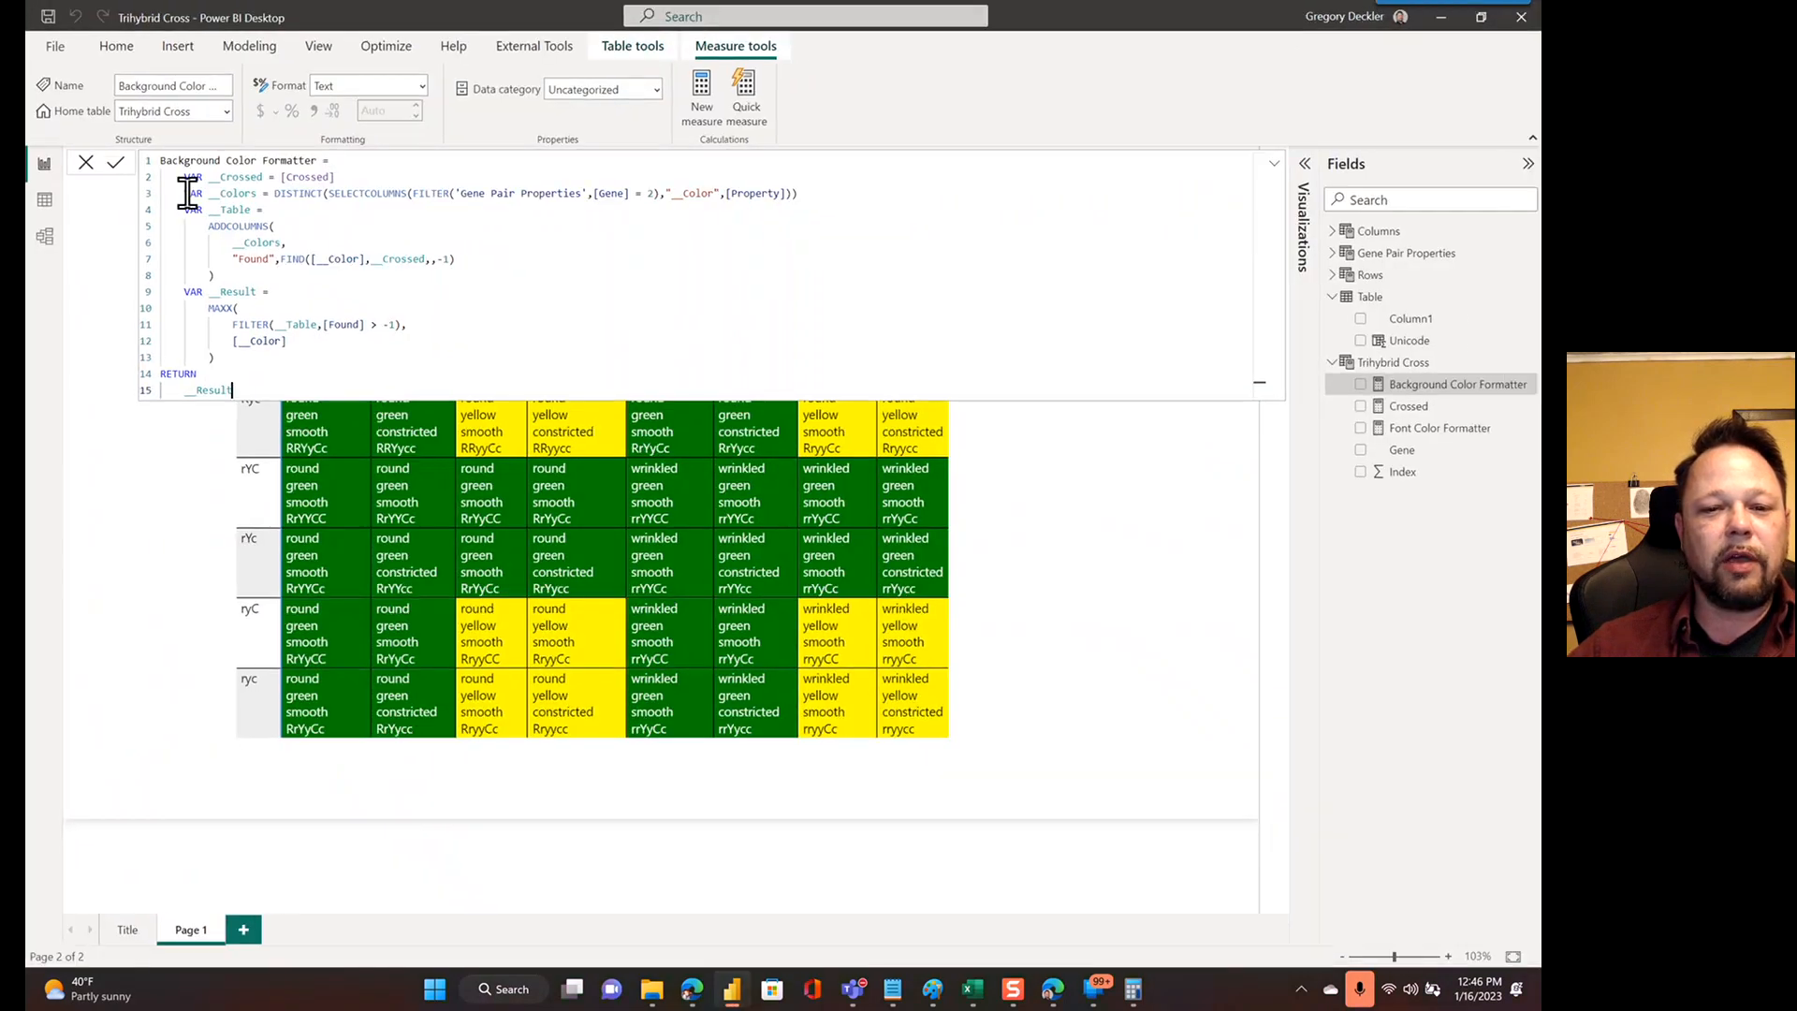
Close the measure formula bar to view the colored 8×8 Punnett grid
left_click(1438, 427)
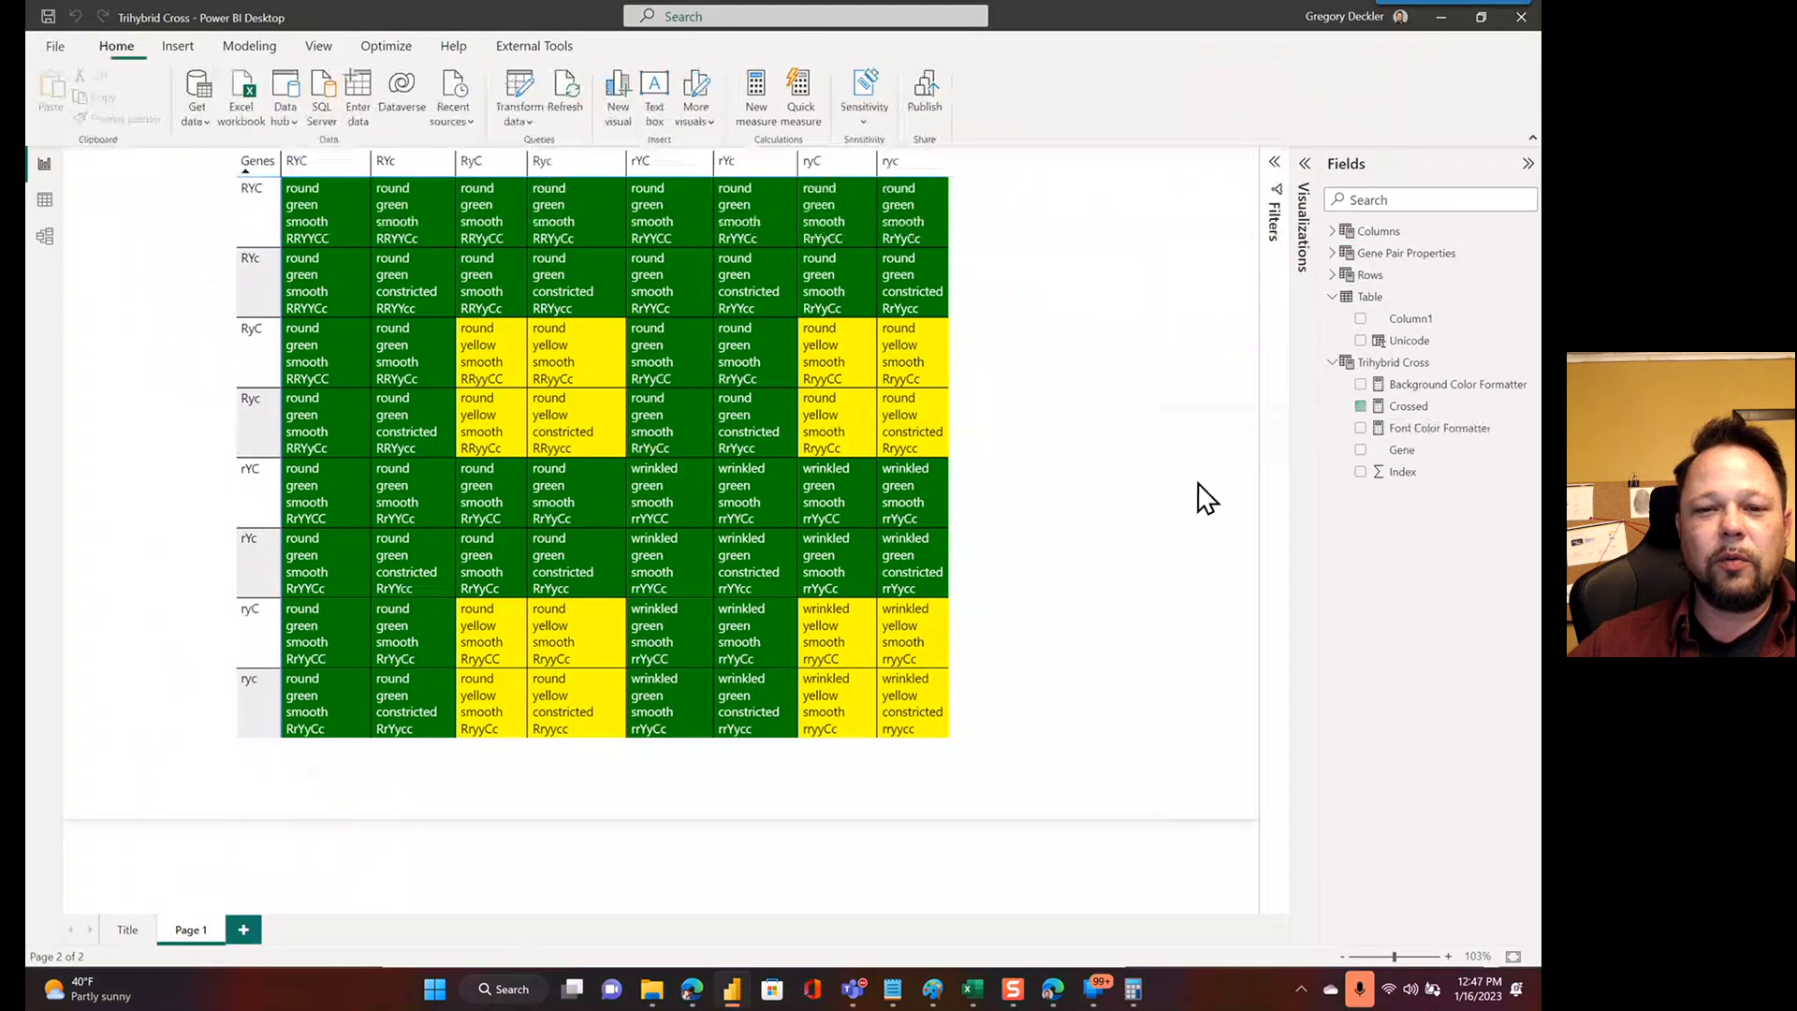
mouse_move(651, 786)
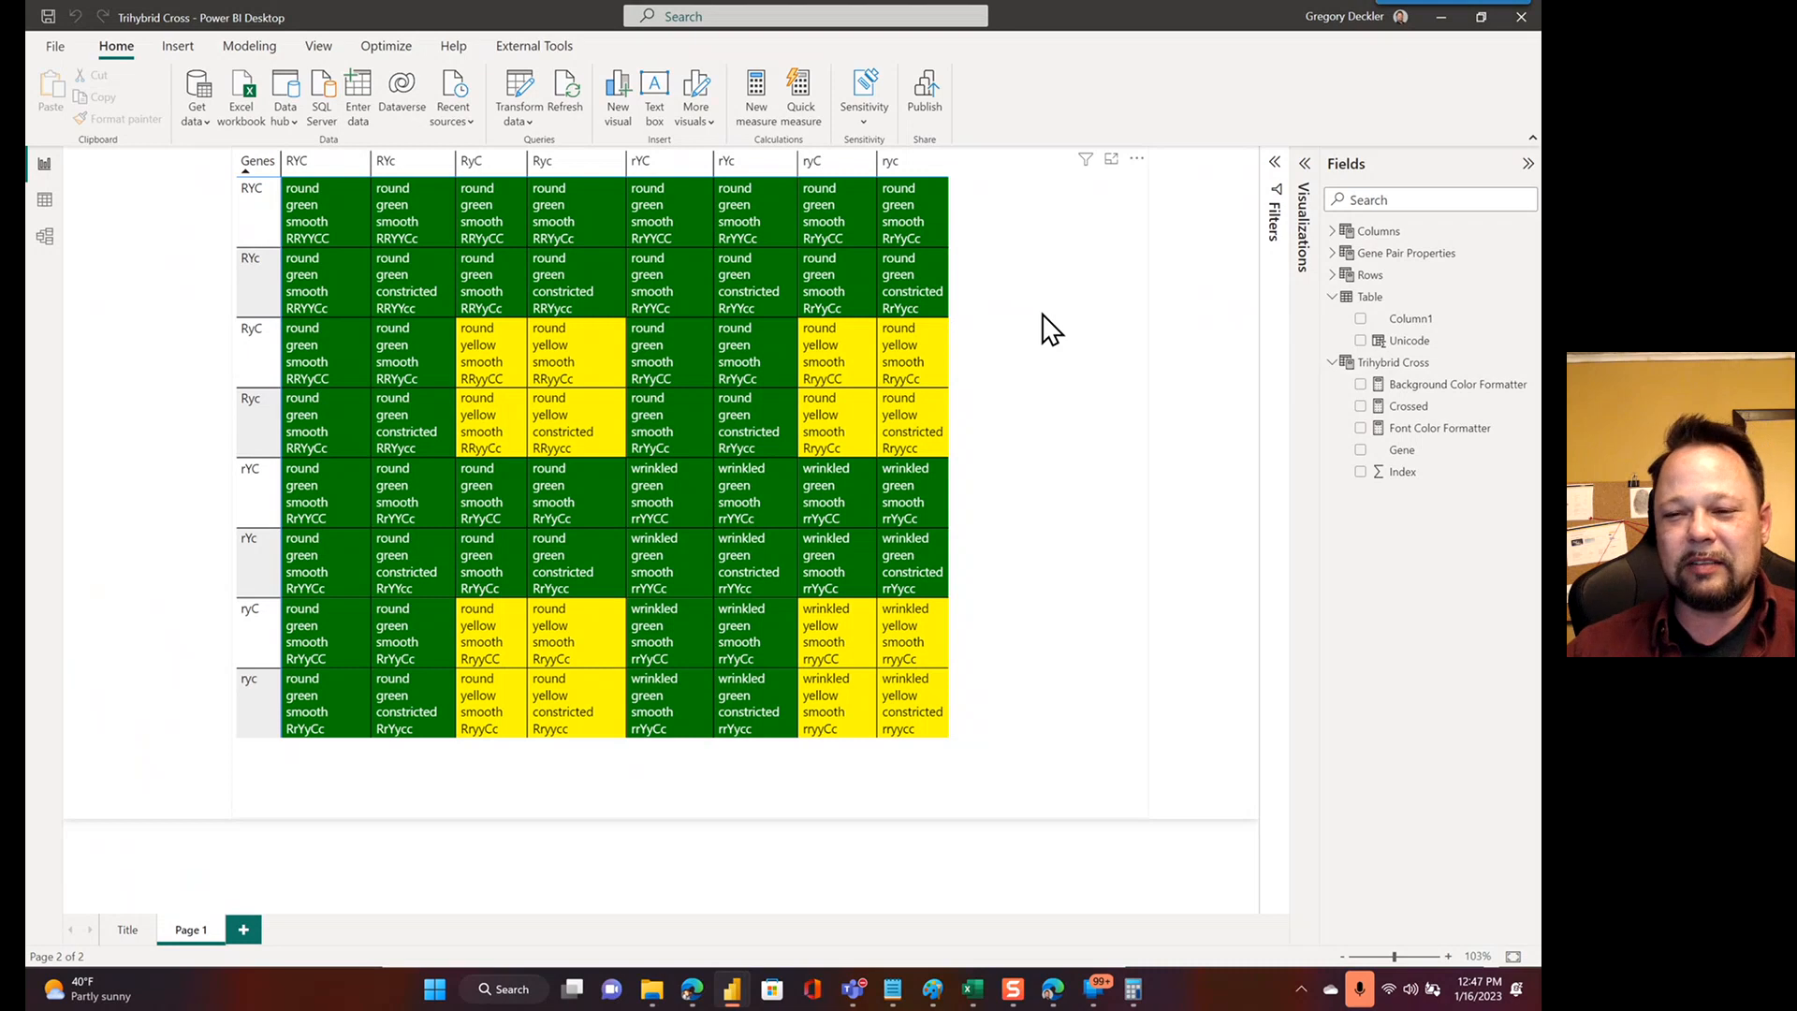
mouse_move(1066, 387)
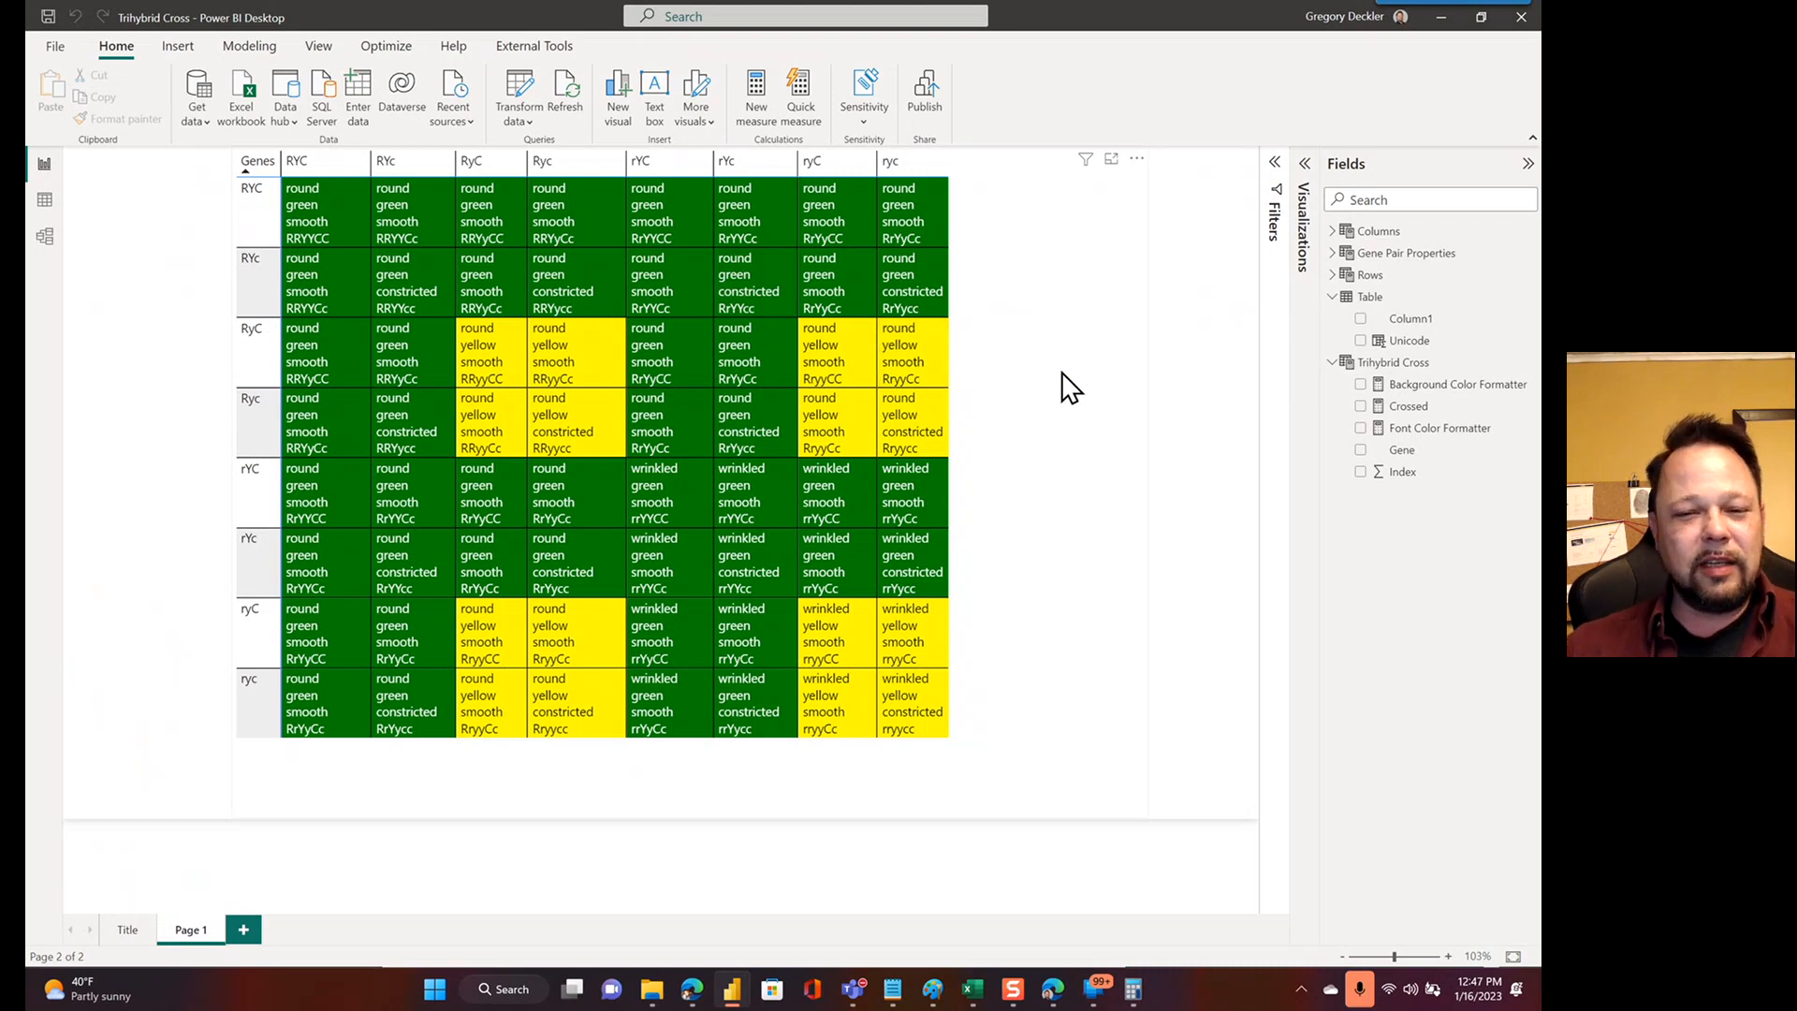